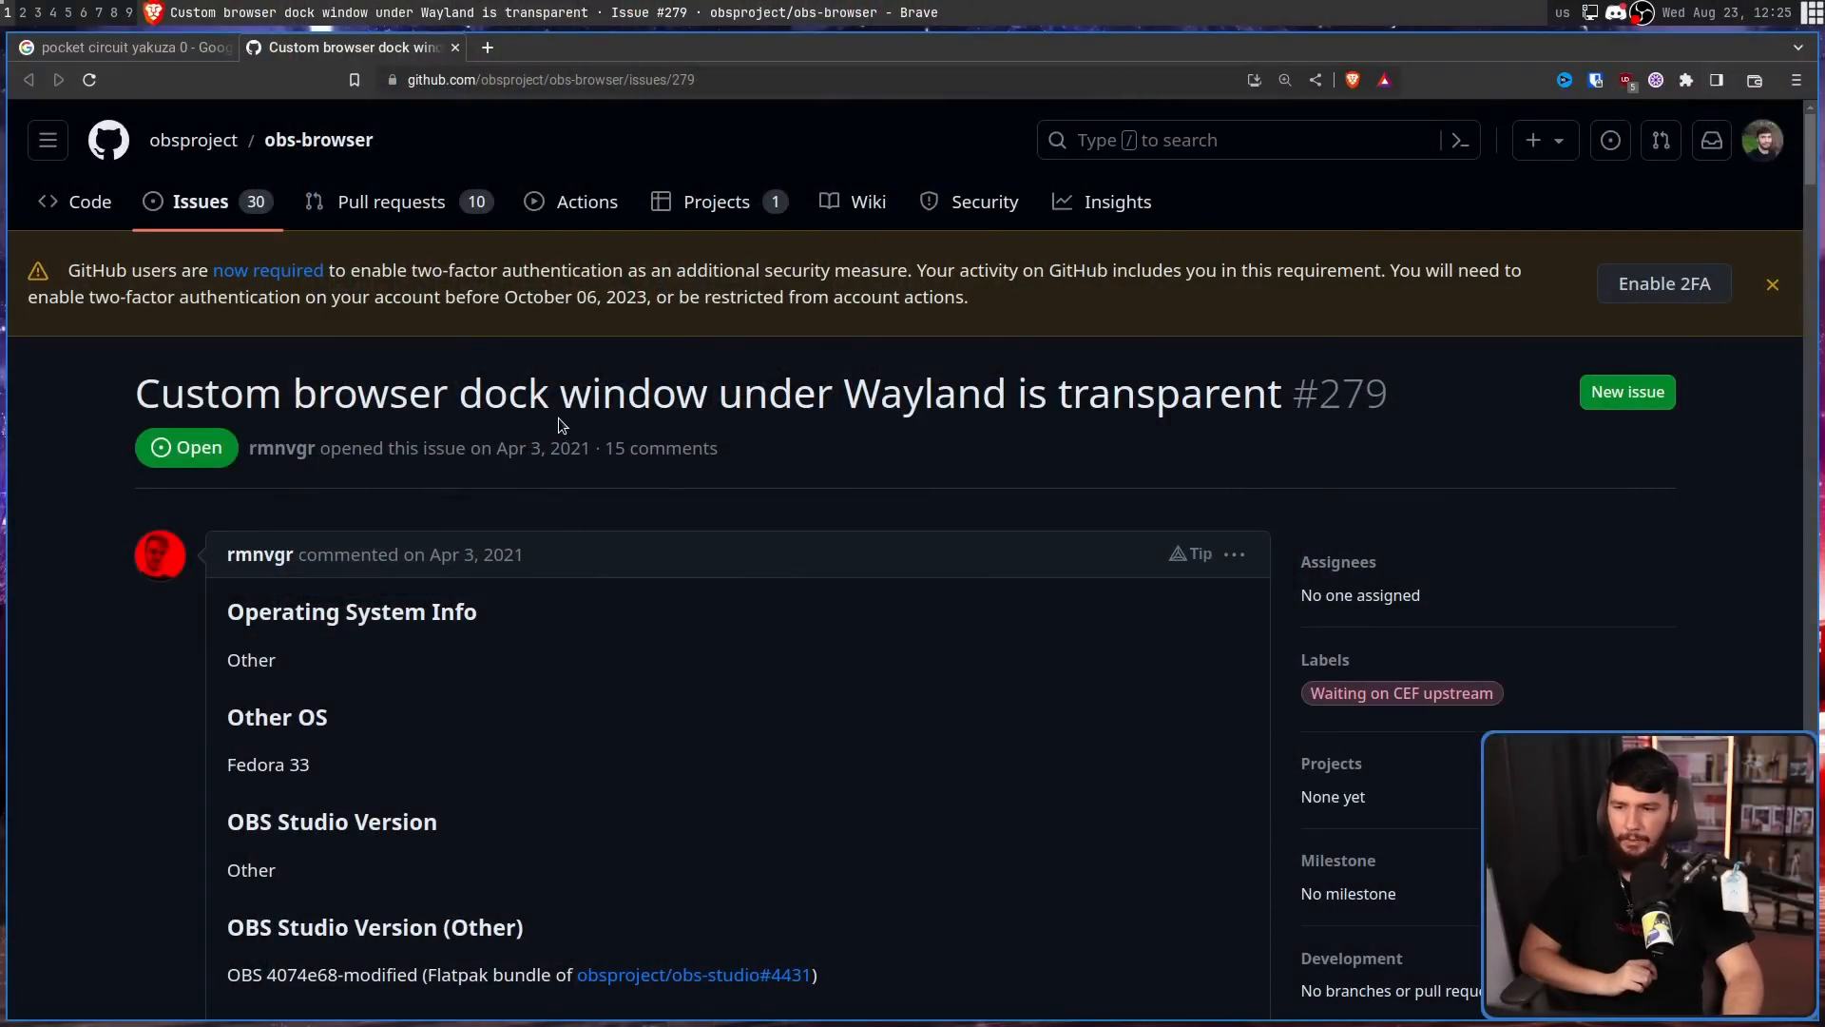
Read down the issue thread to the maintainers' comments explaining the Xwayland cause.
scroll("down", 3)
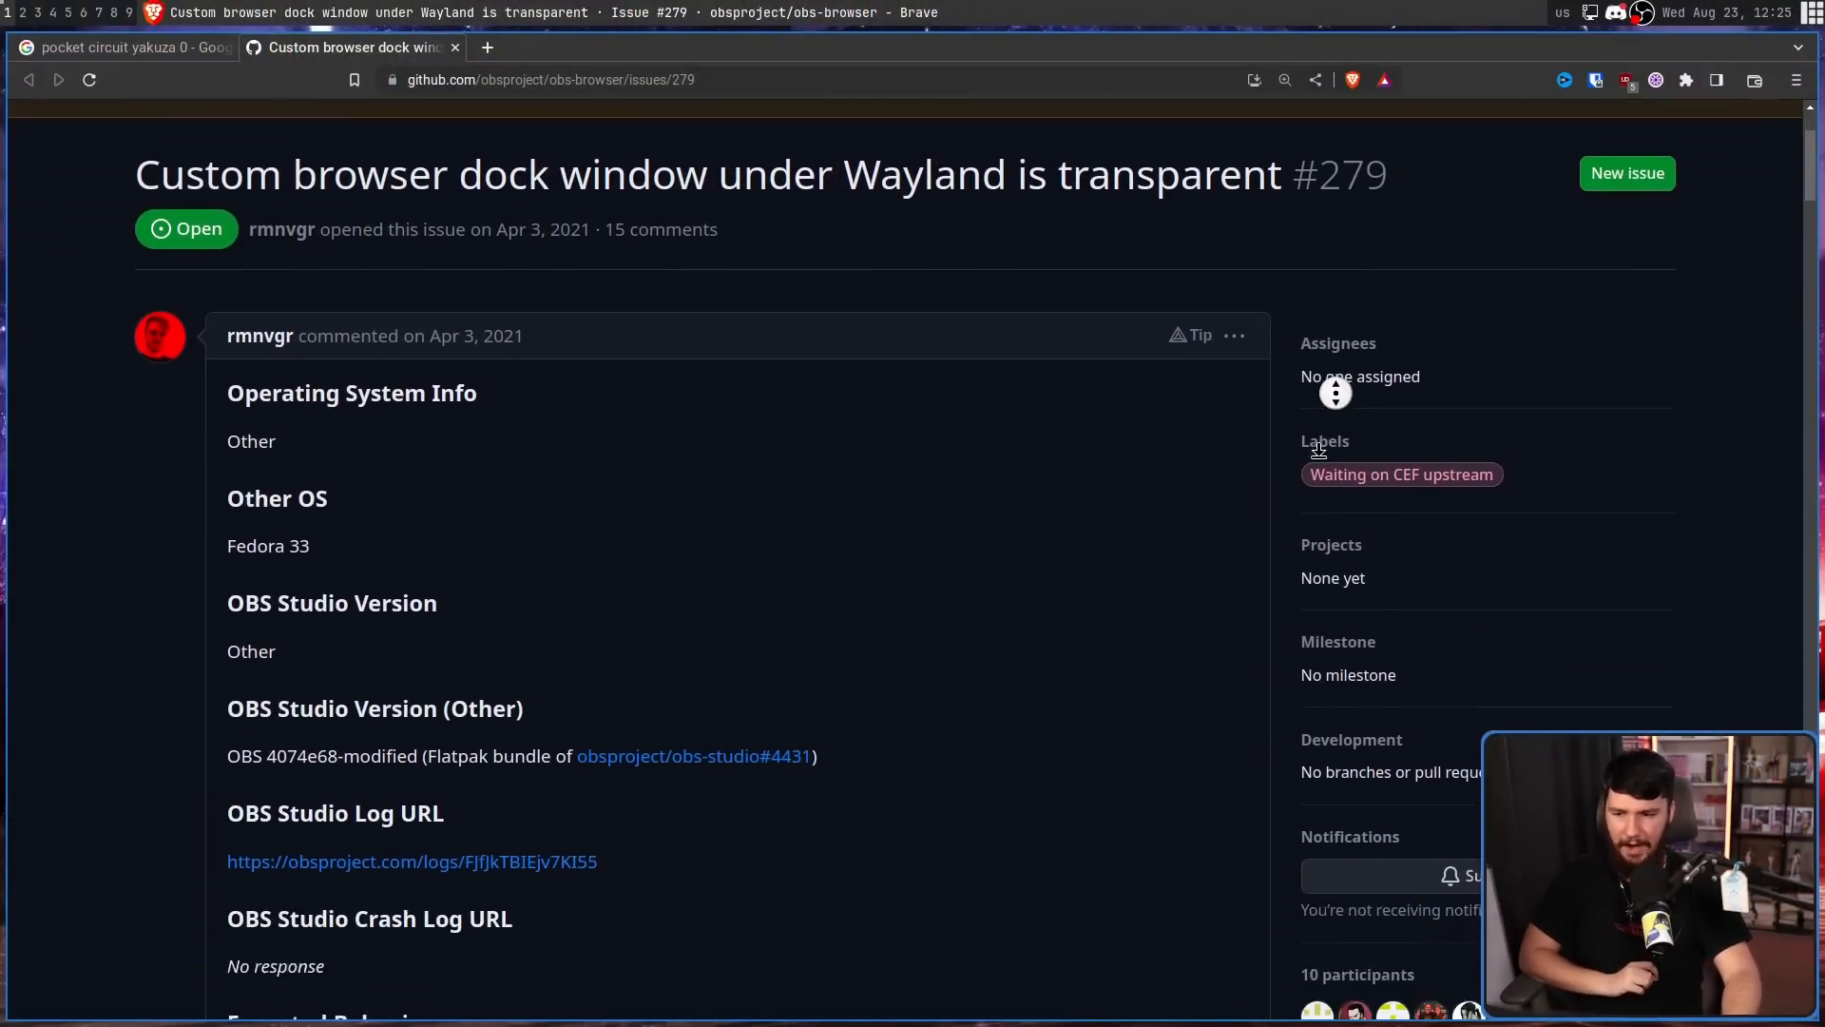
scroll("down", 3)
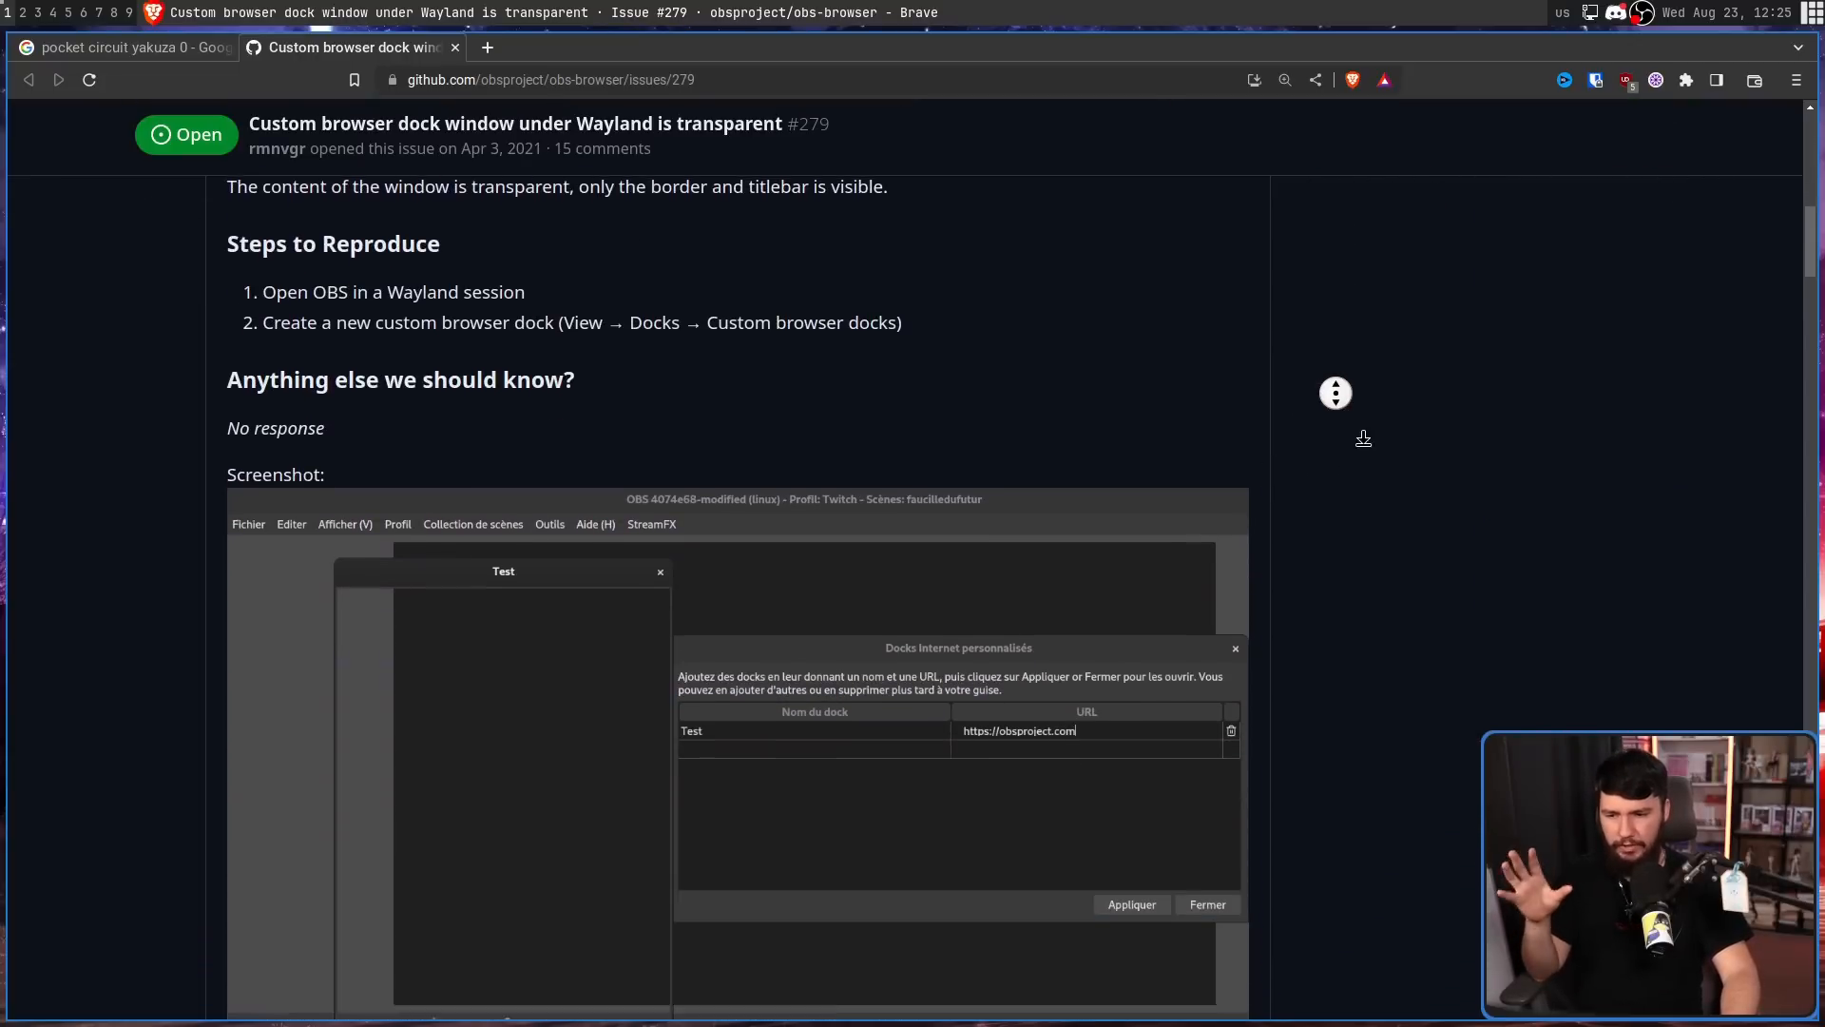
scroll("down", 3)
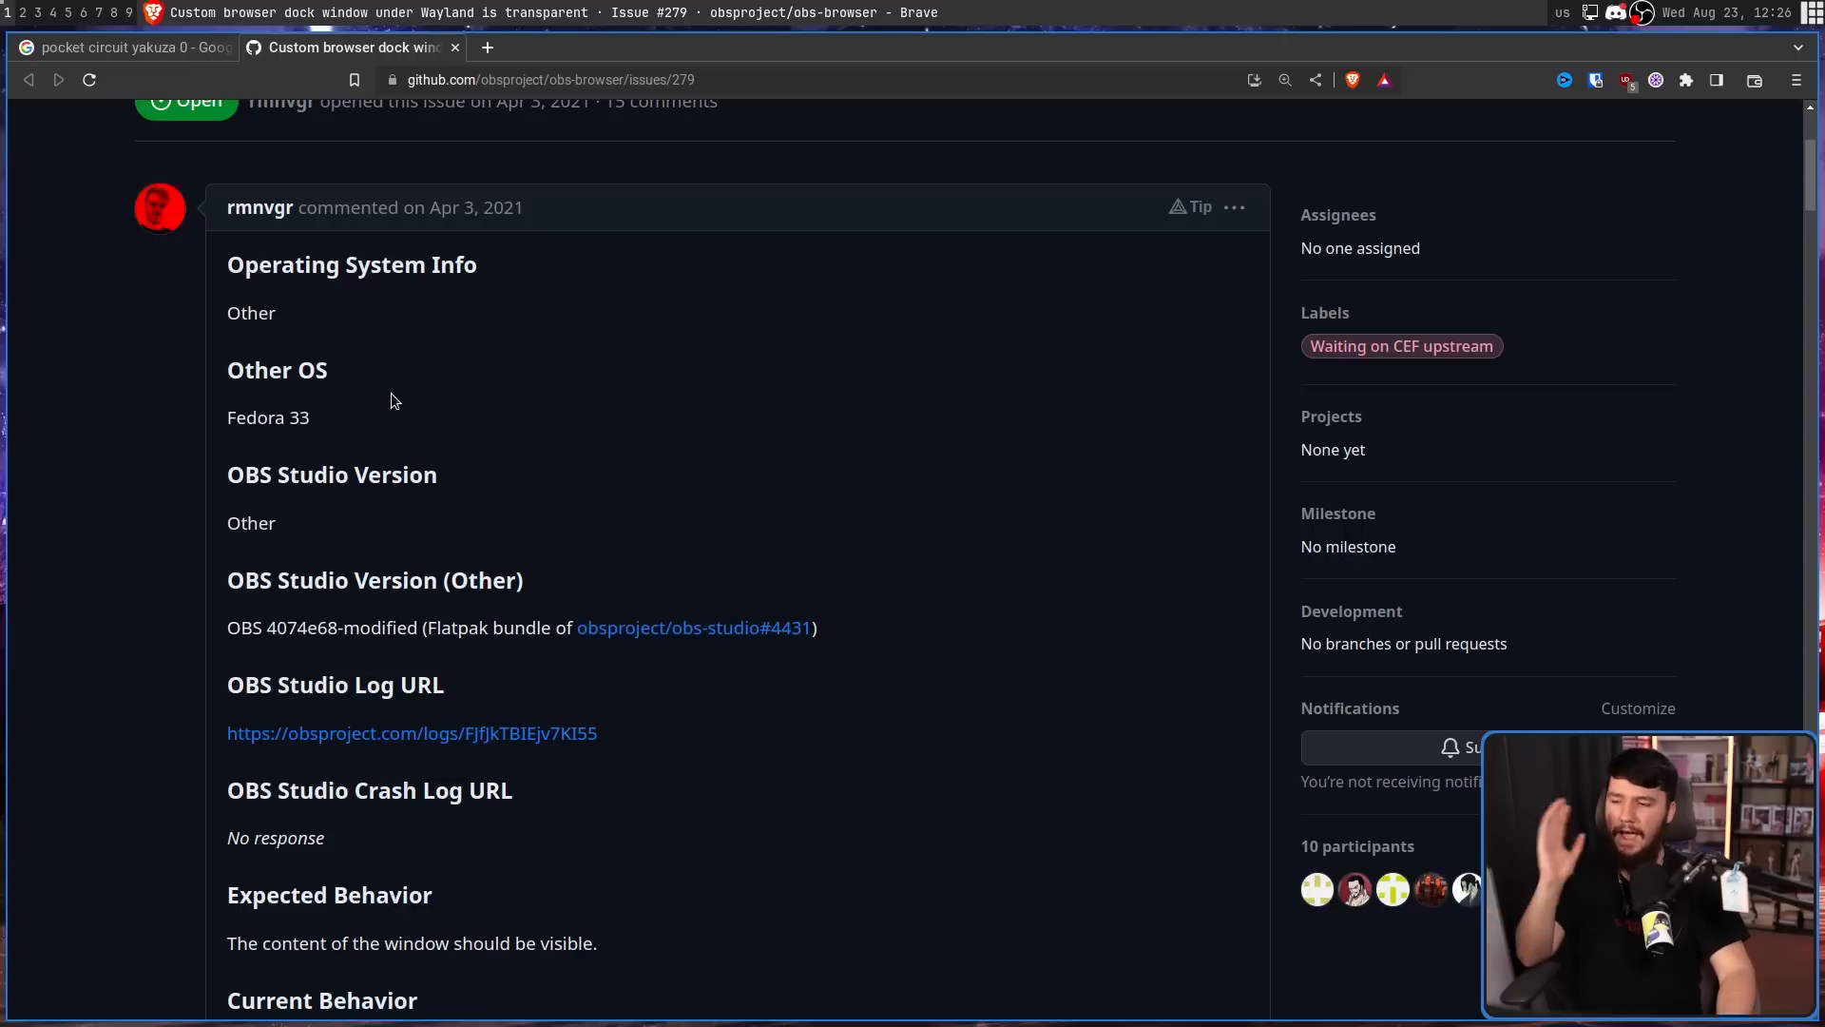
mouse_move(421, 376)
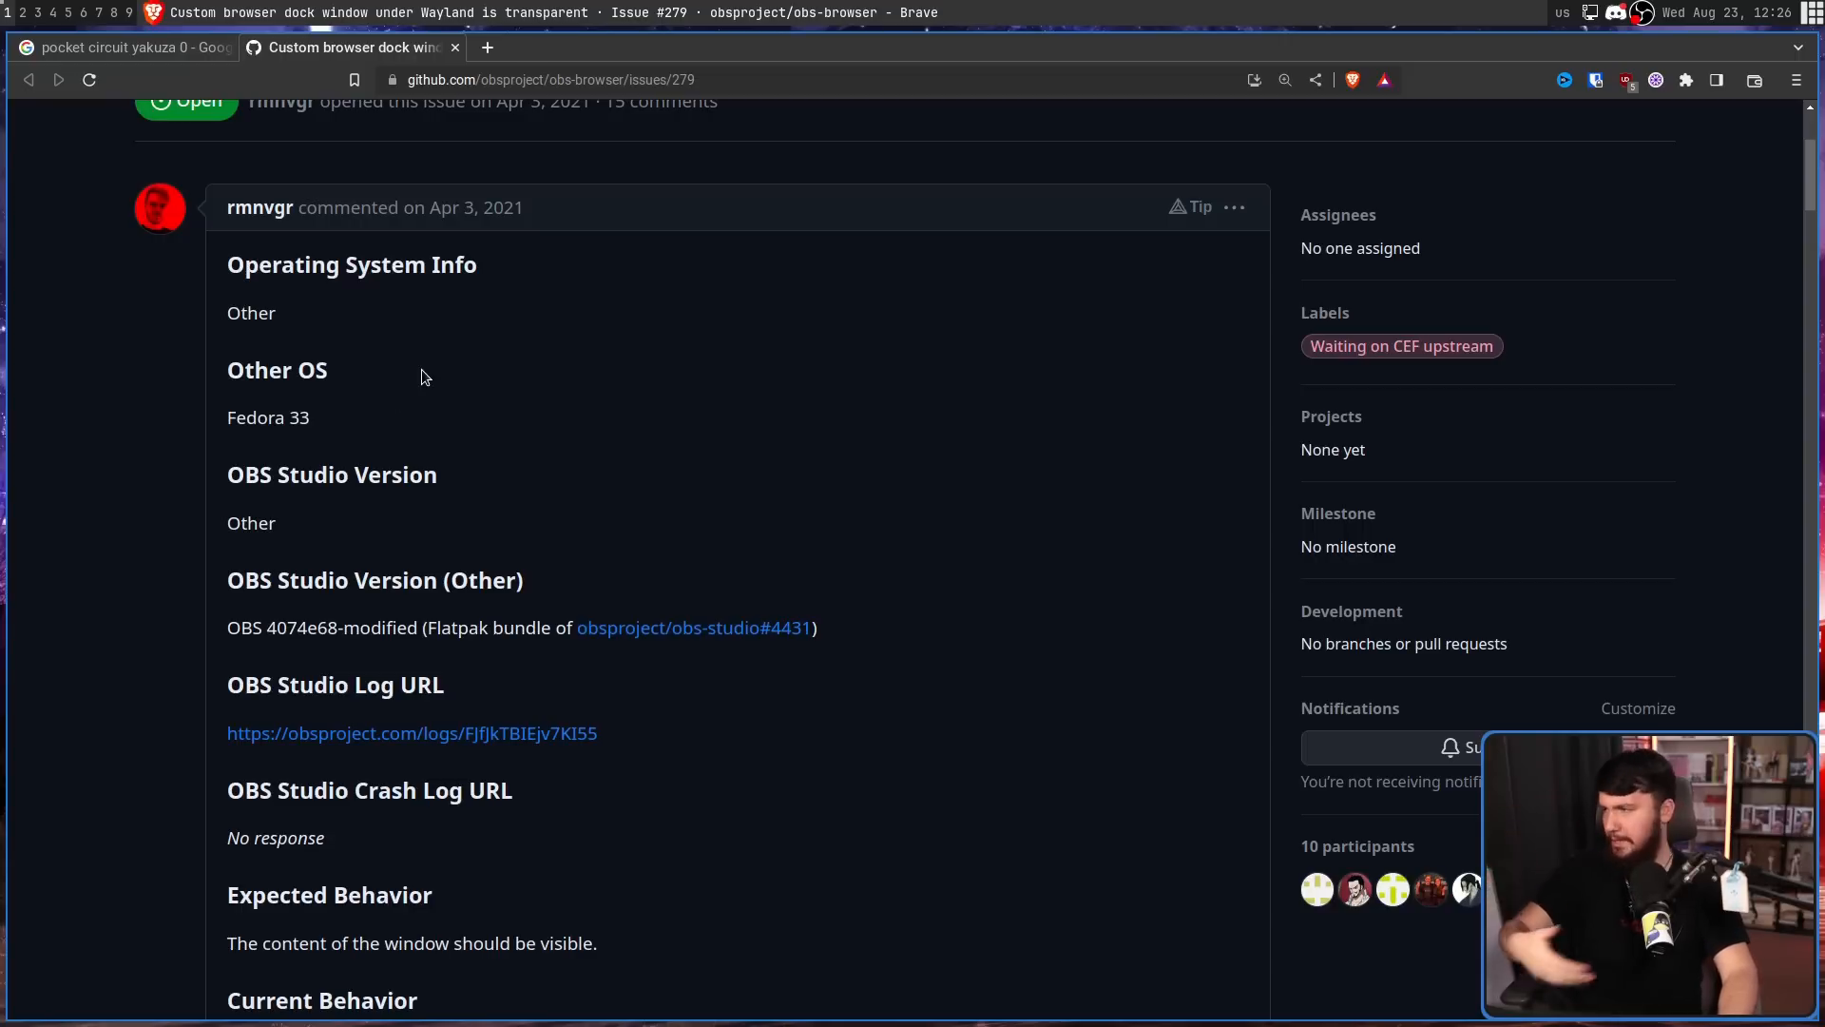
scroll("down", 3)
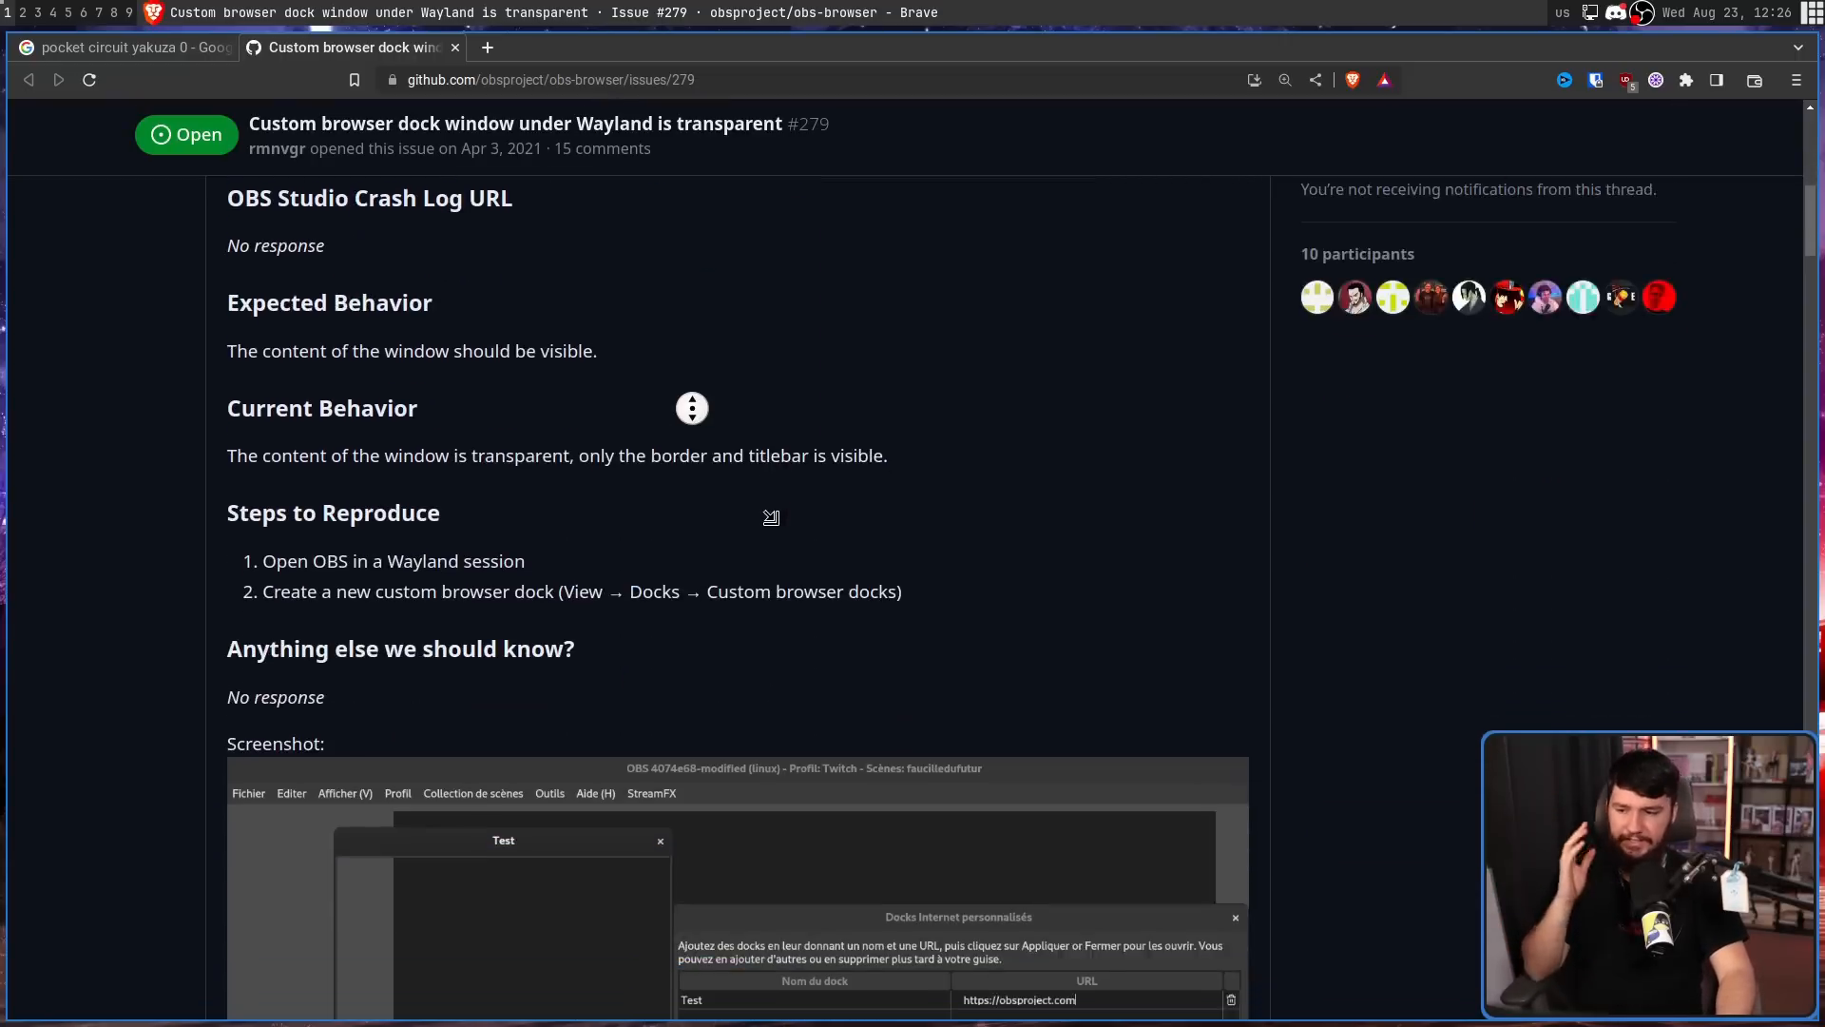
scroll("down", 3)
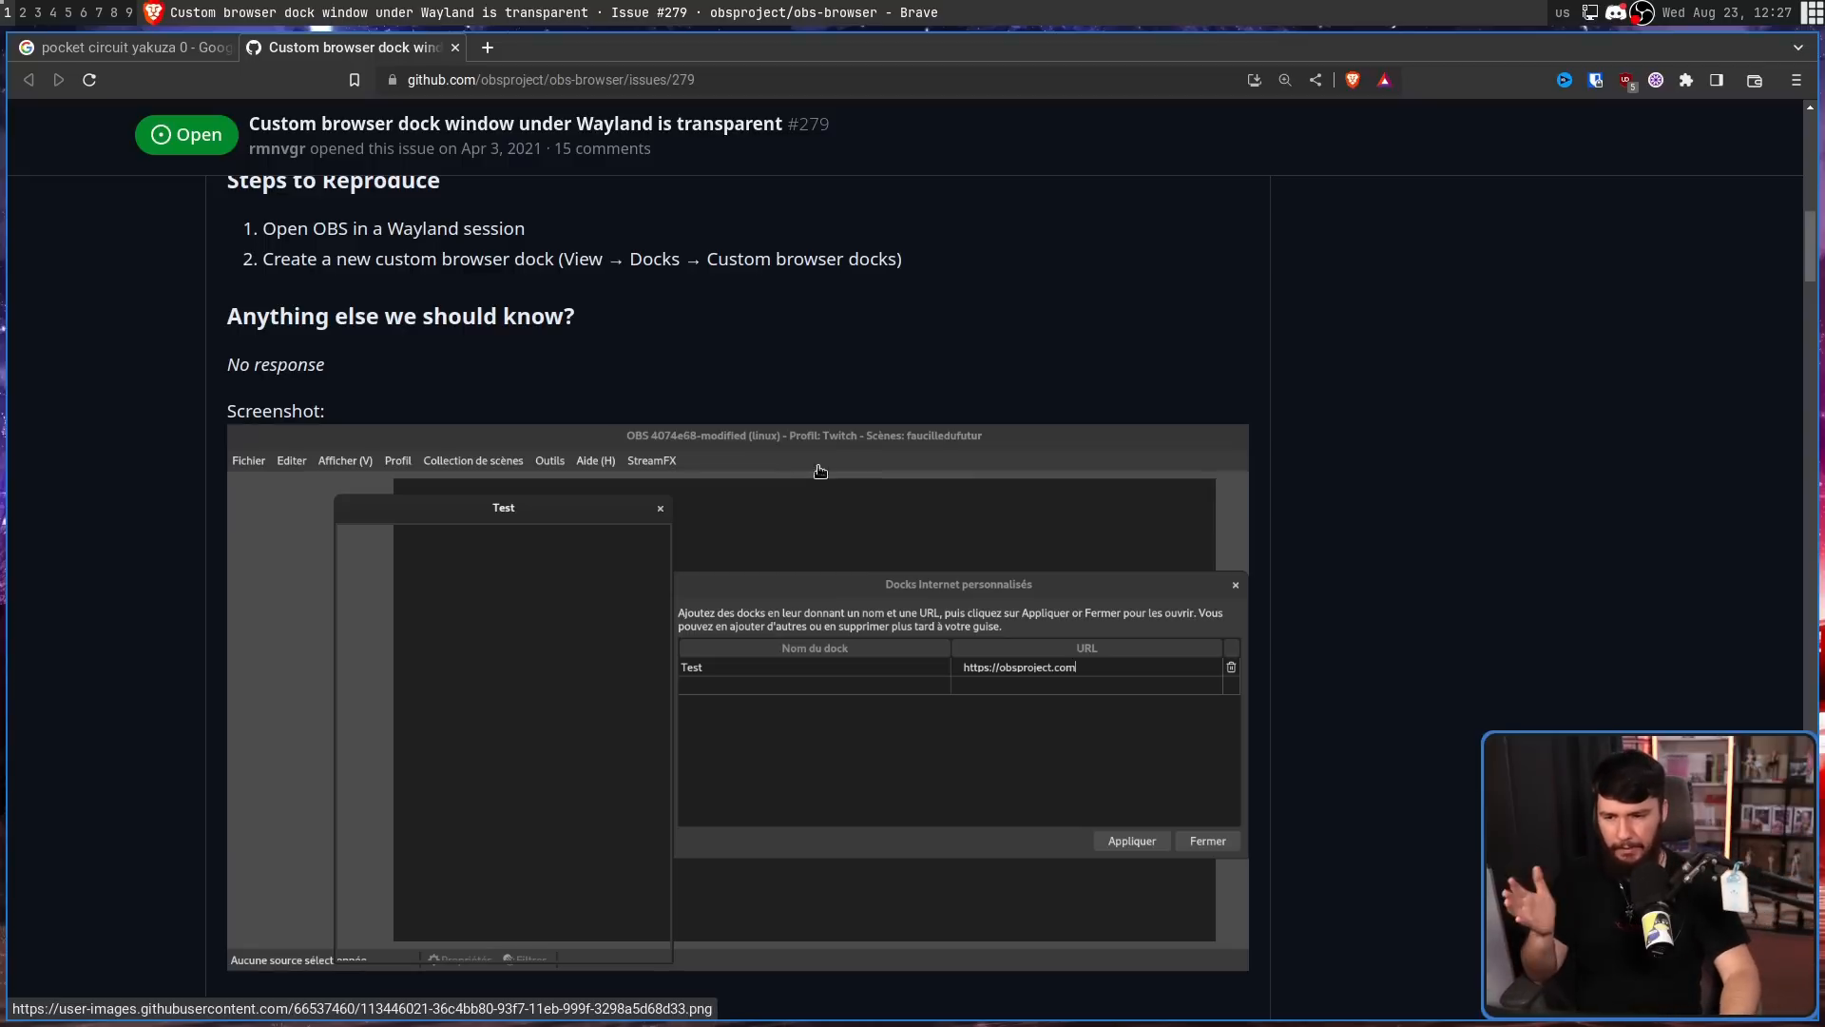
mouse_move(858, 472)
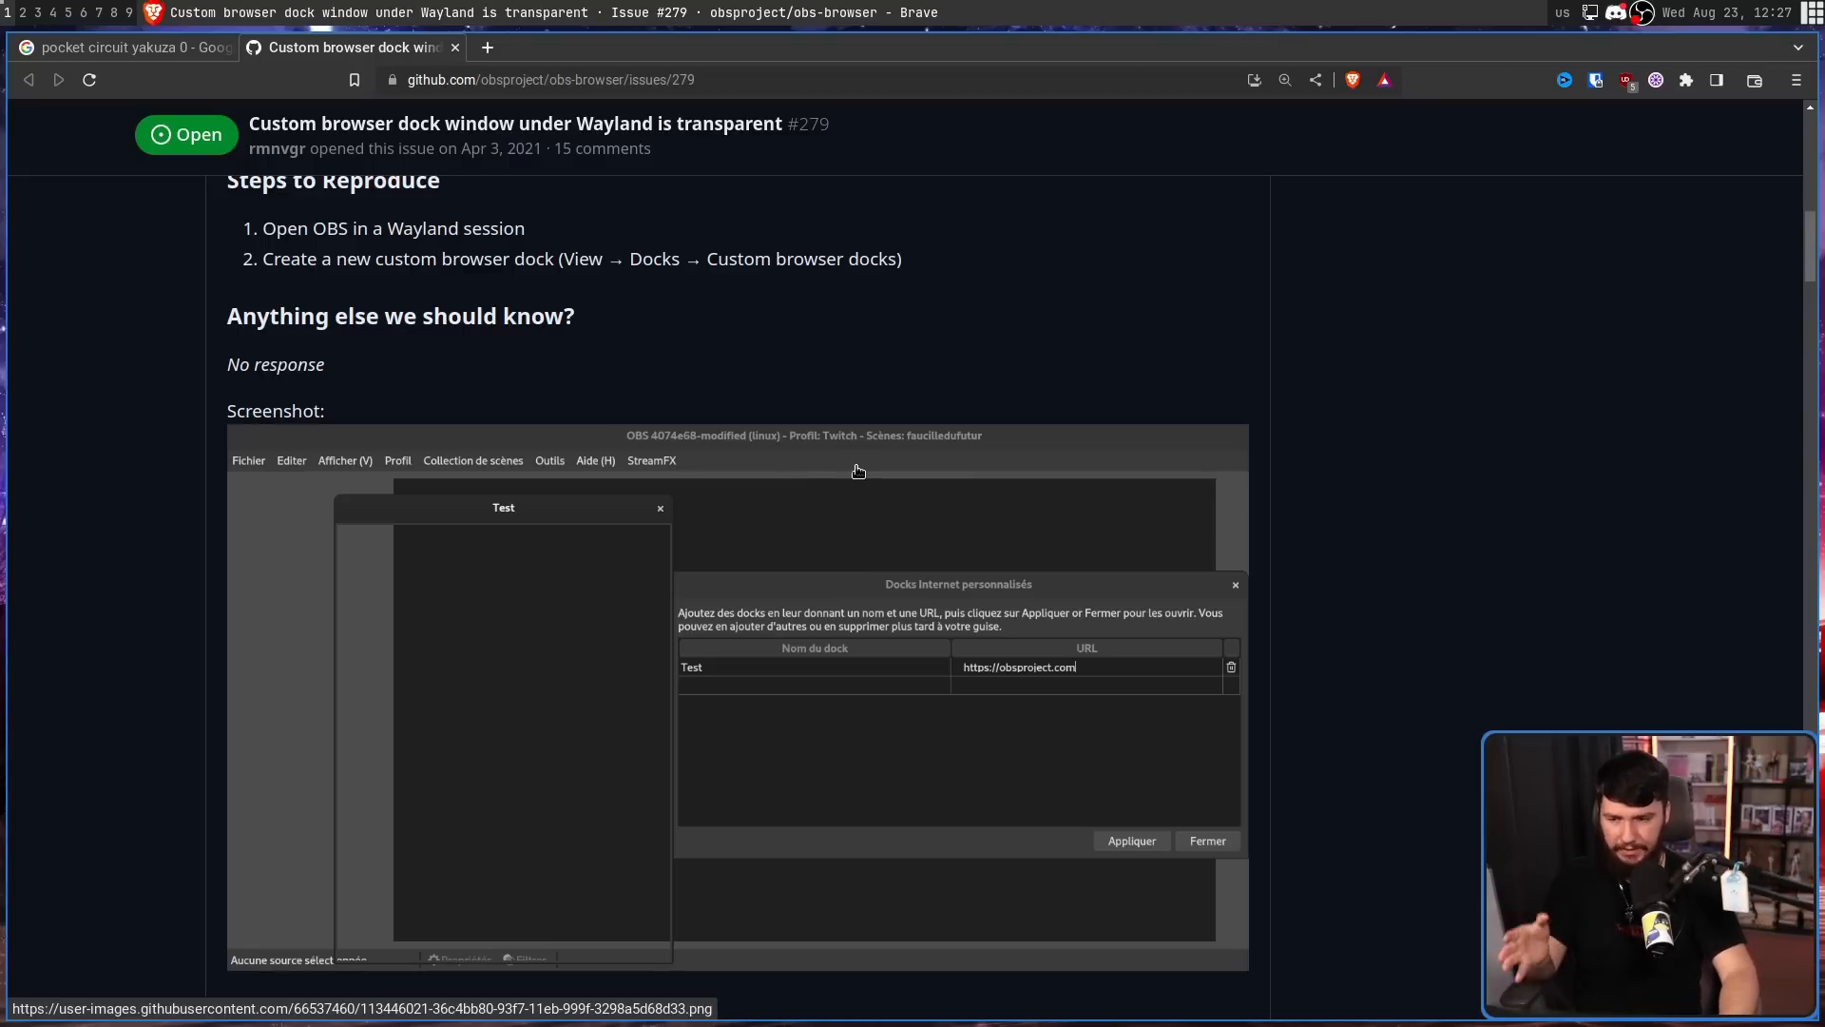
mouse_move(613, 513)
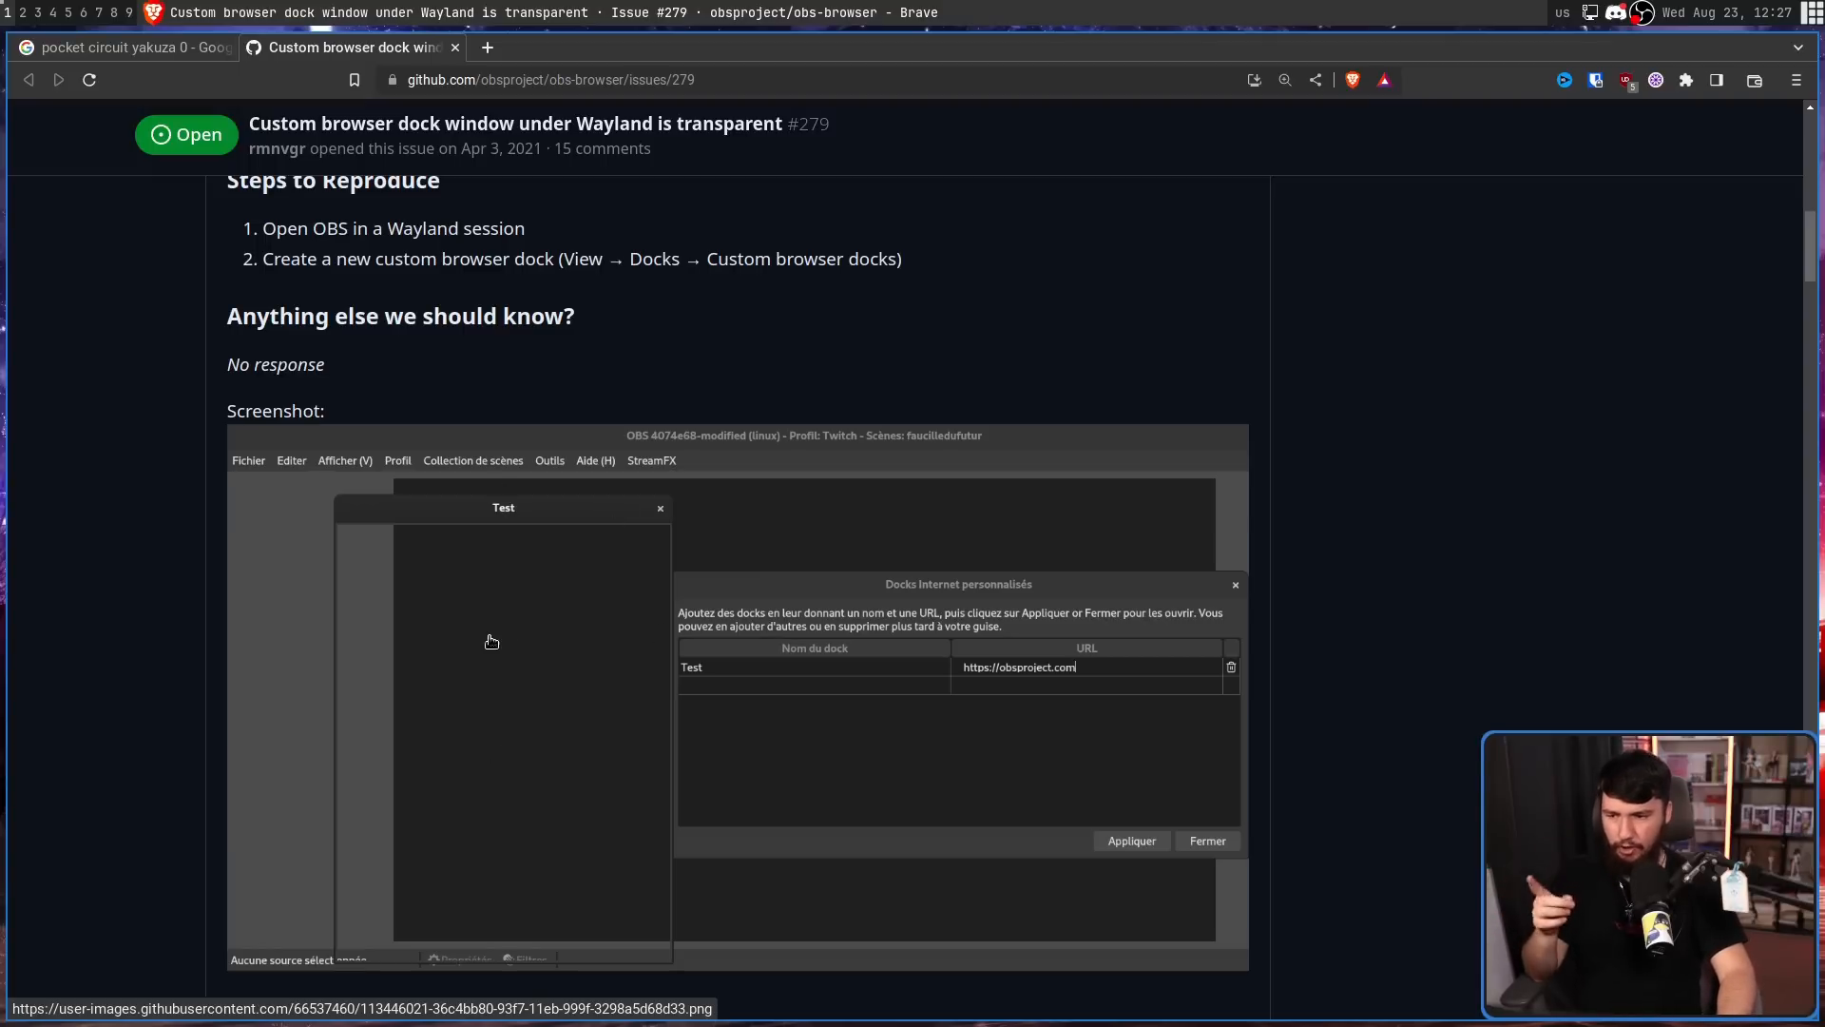
mouse_move(463, 625)
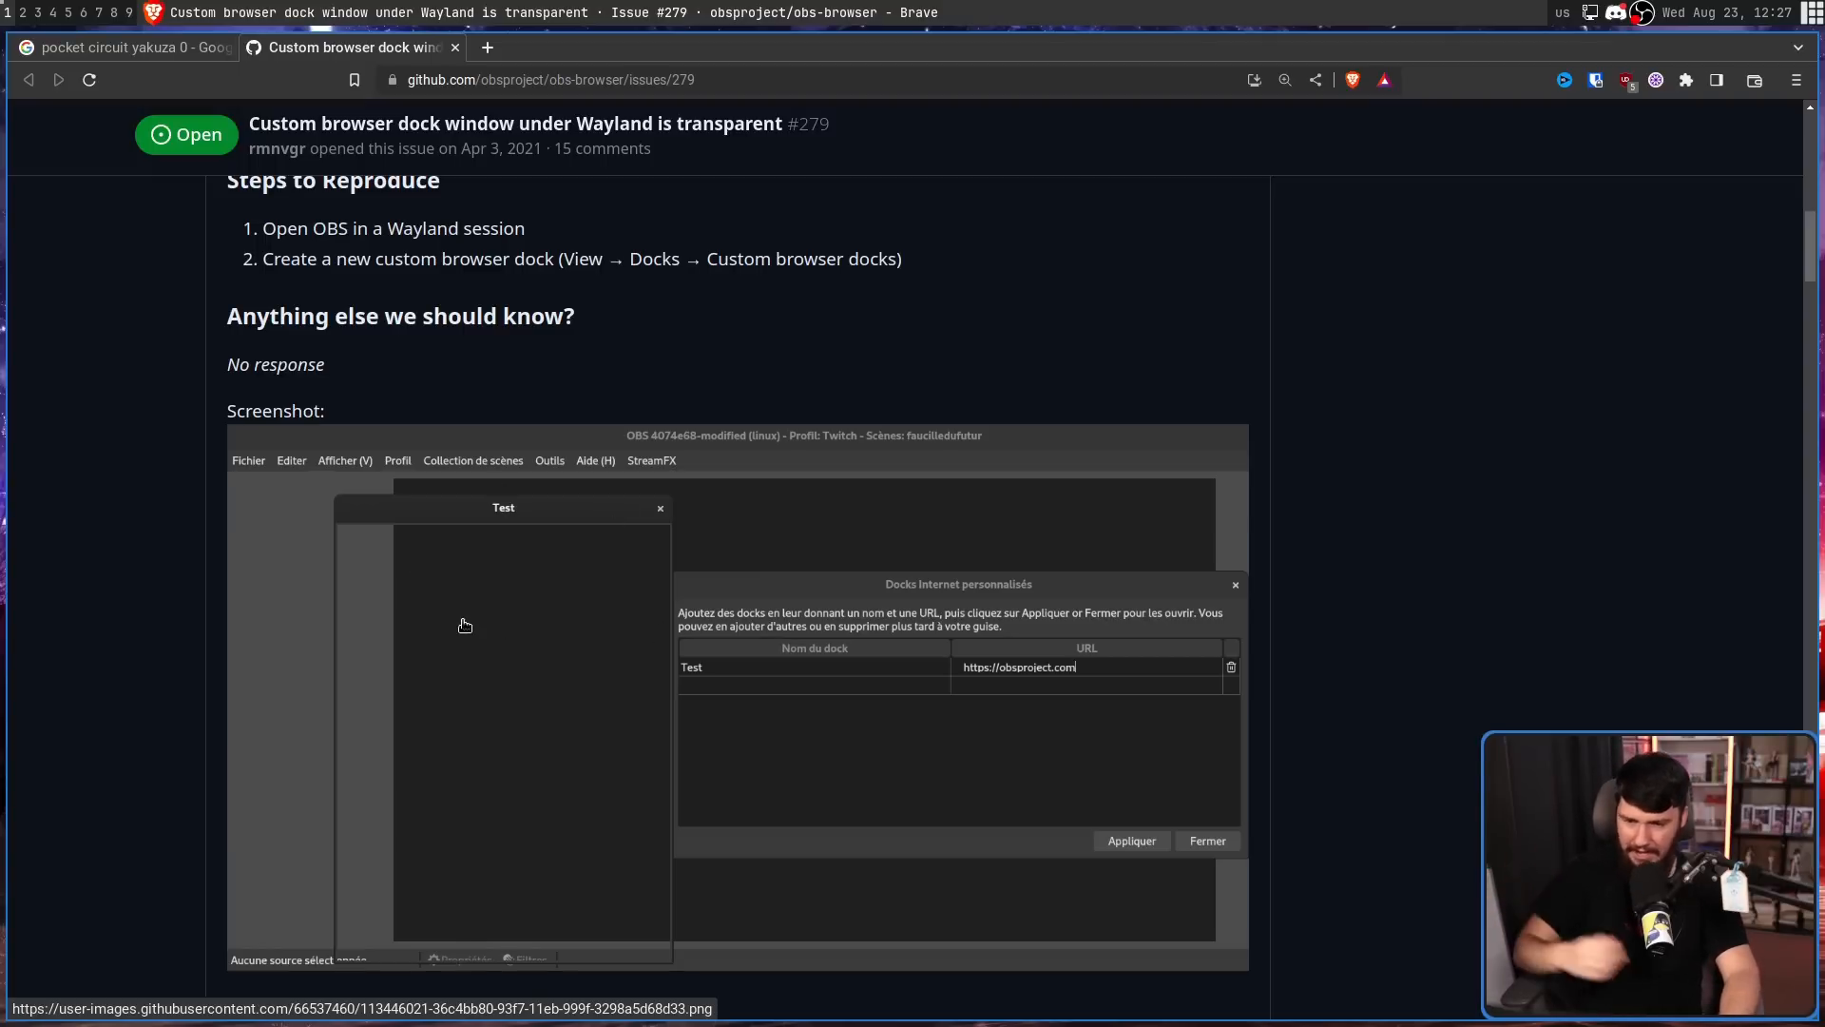
scroll("down", 3)
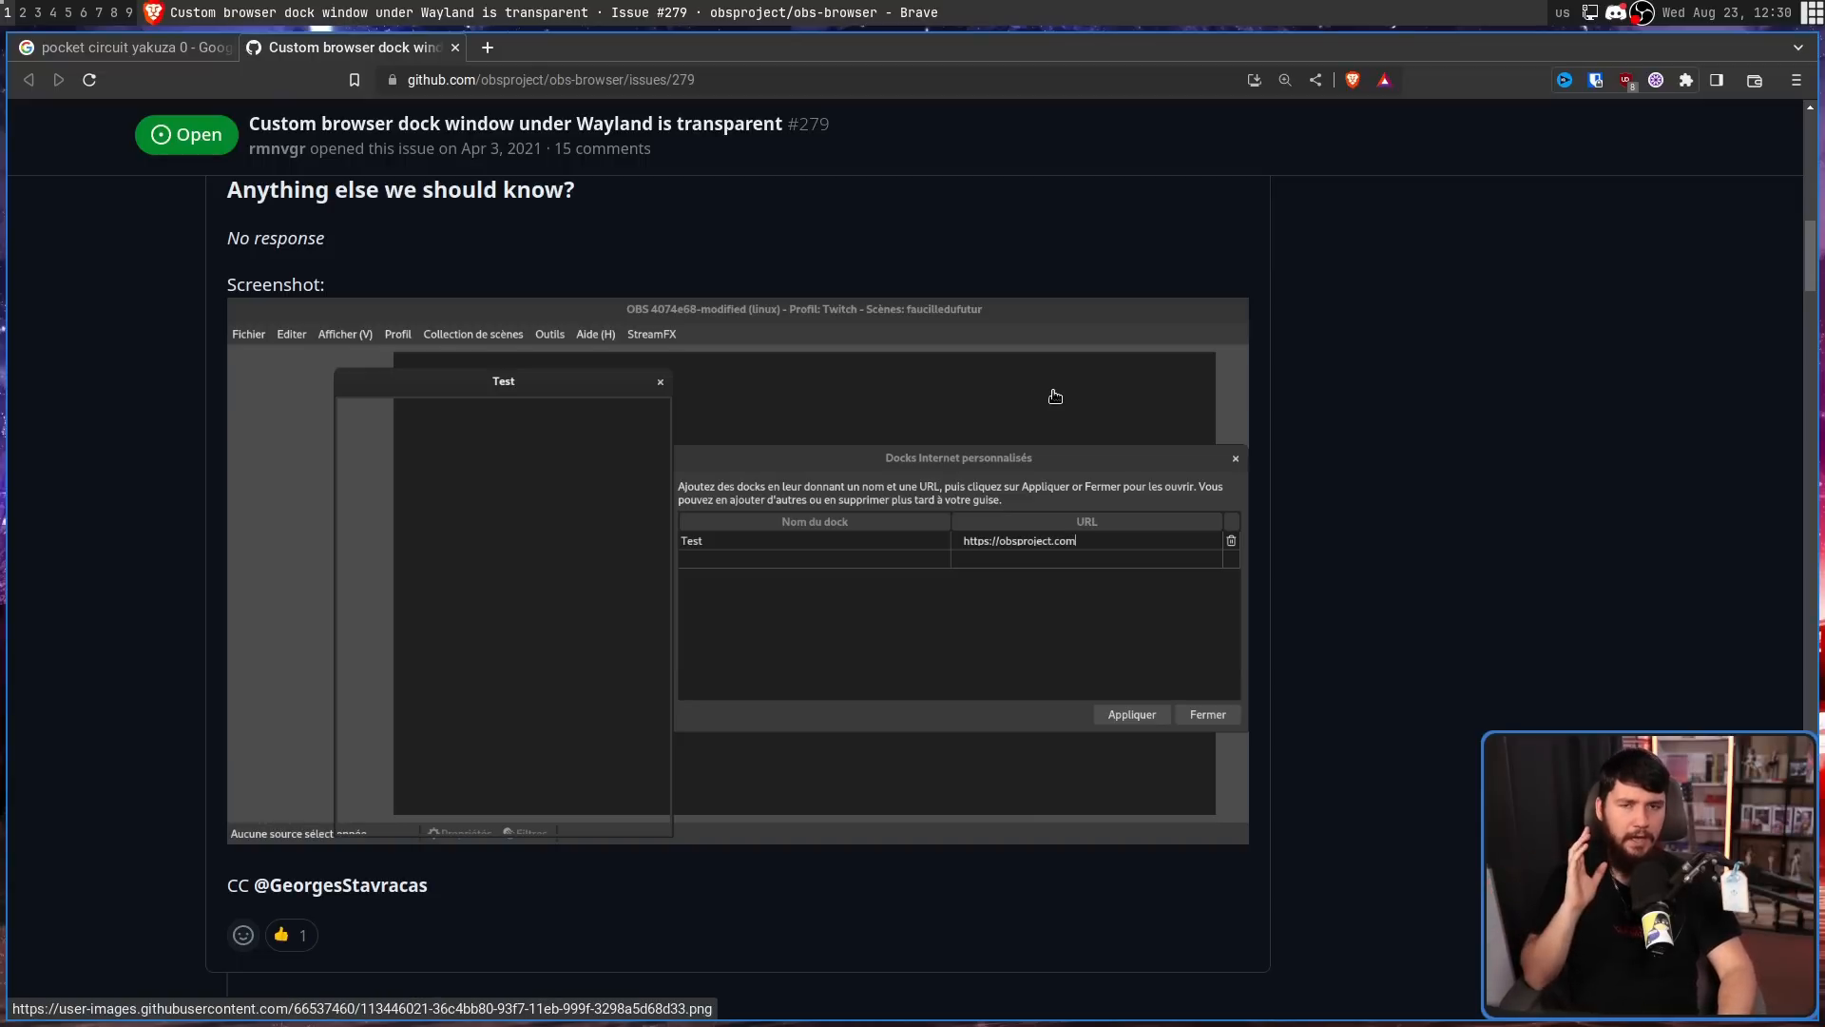
mouse_move(953, 422)
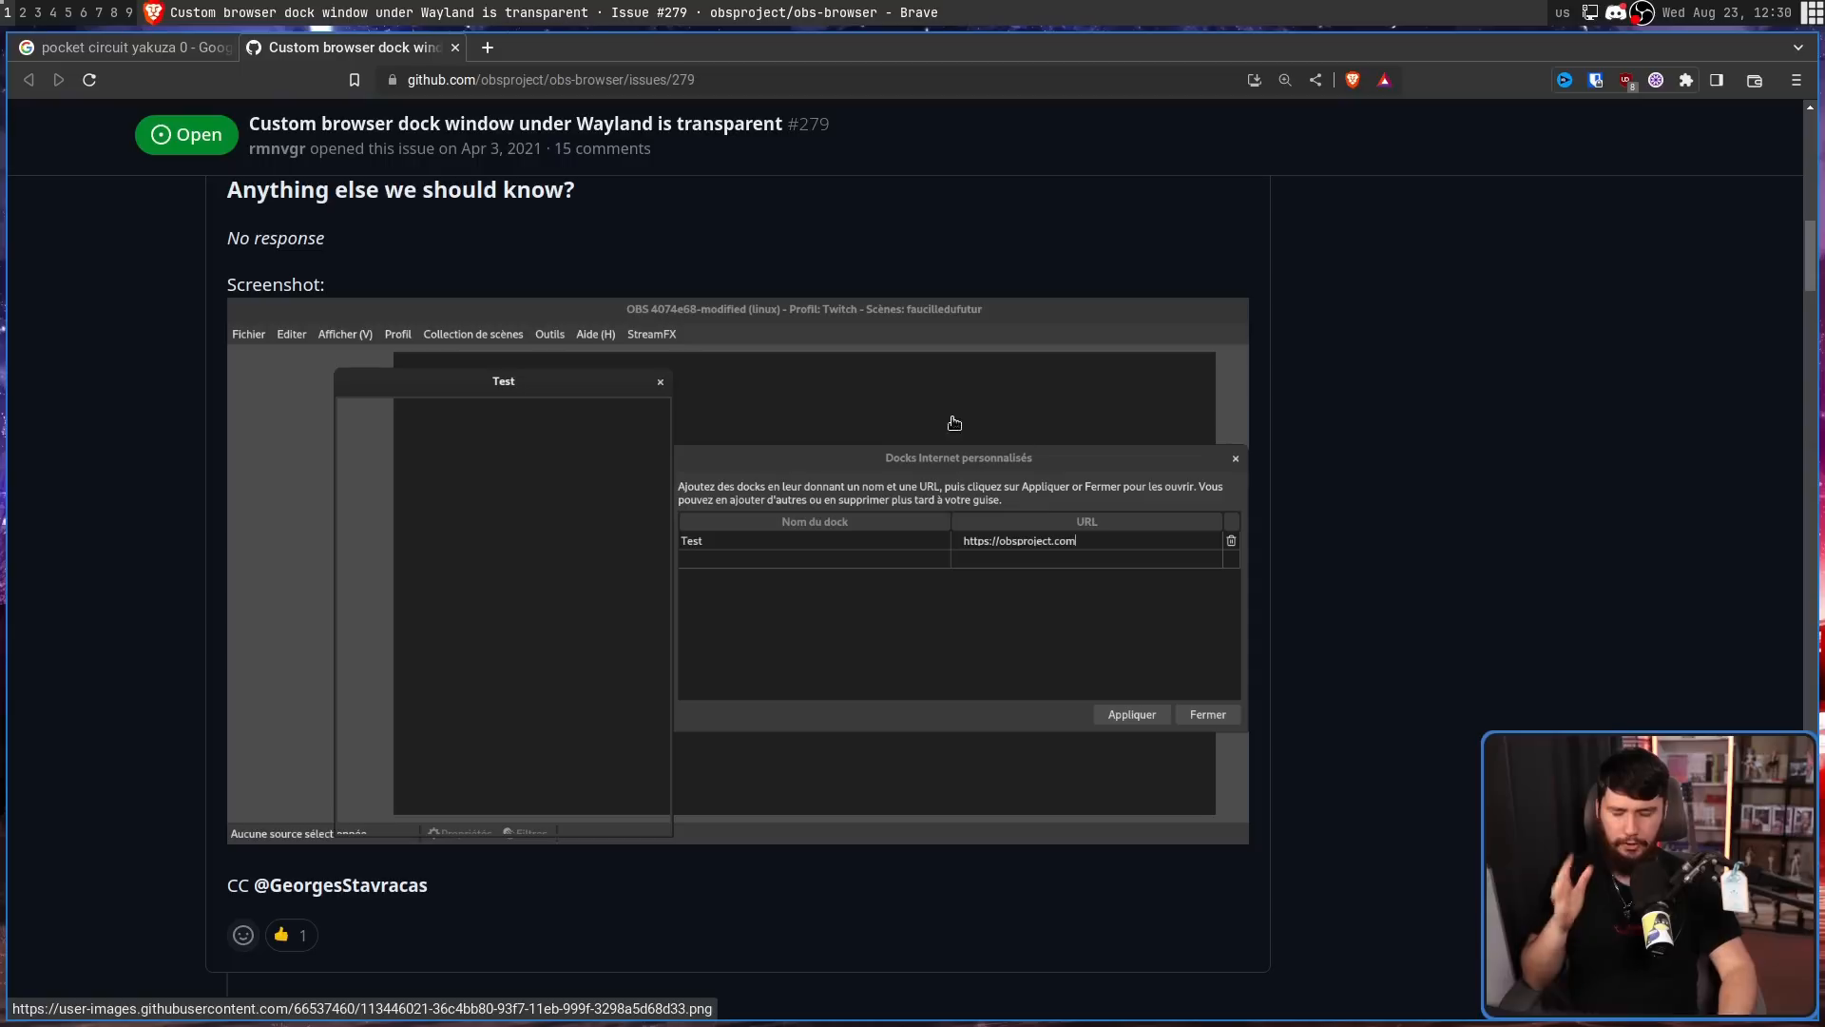
mouse_move(471, 363)
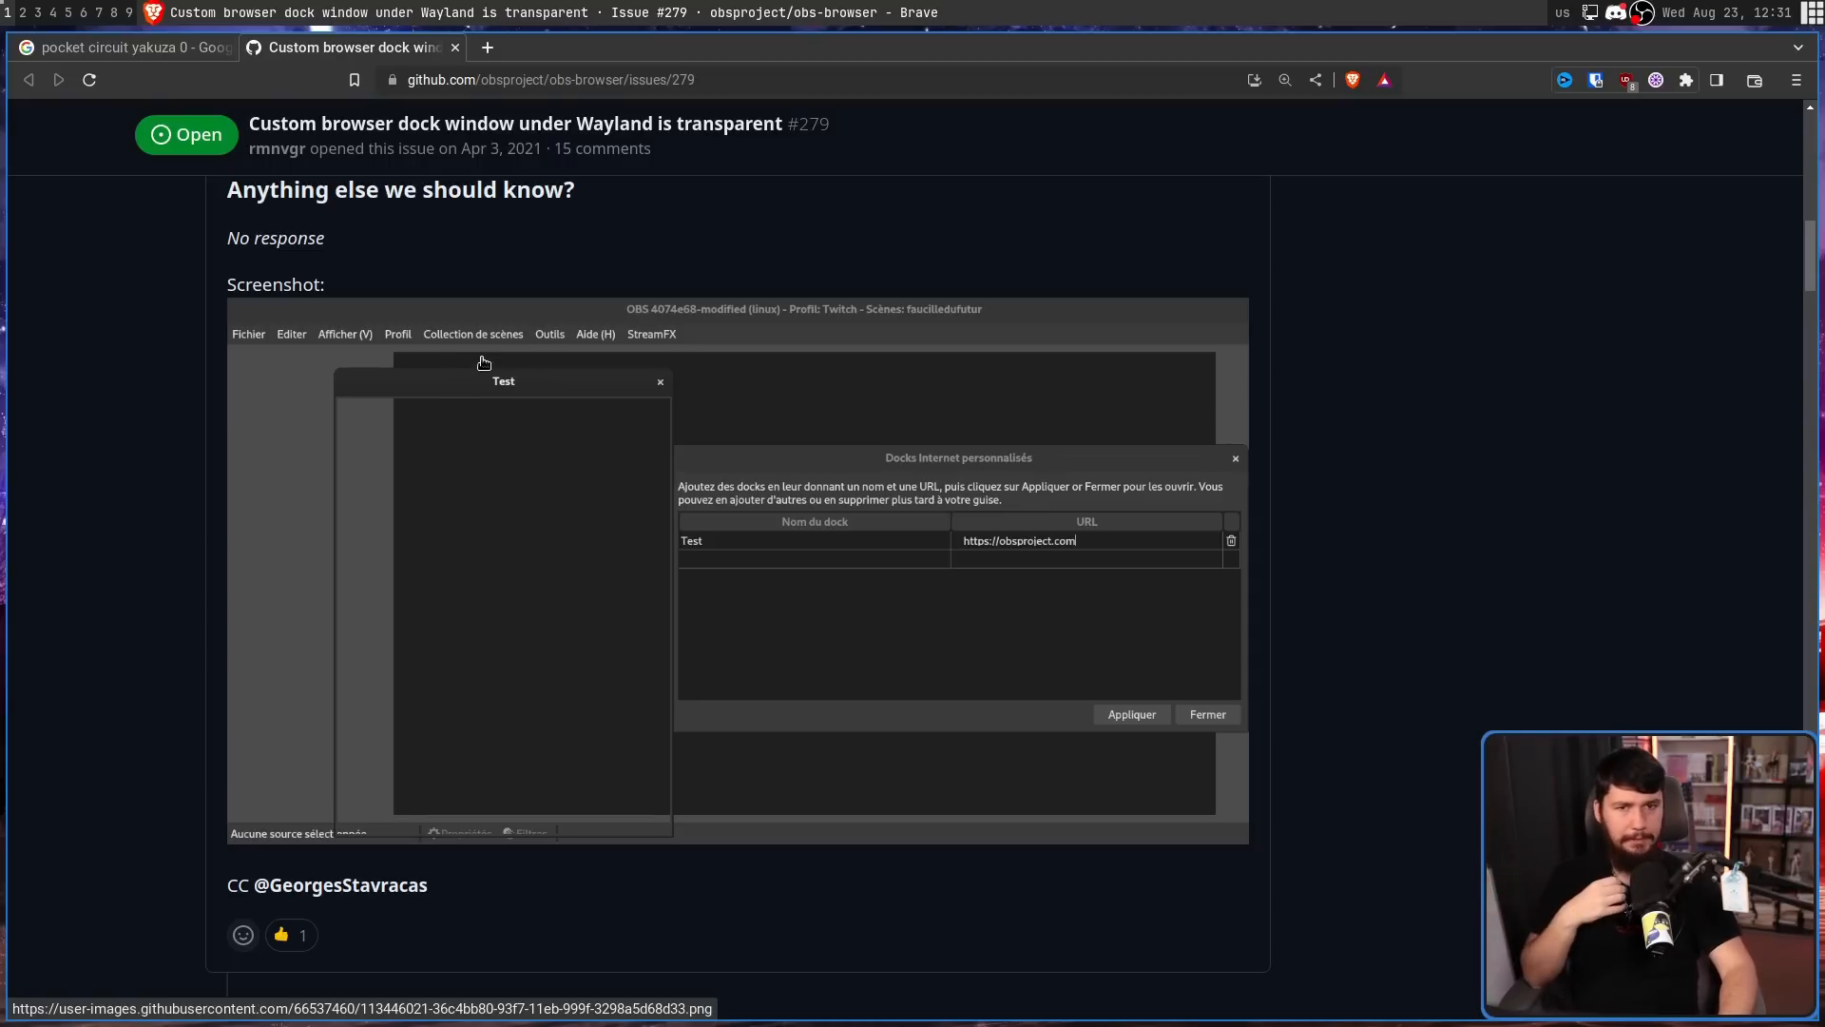
scroll("down", 3)
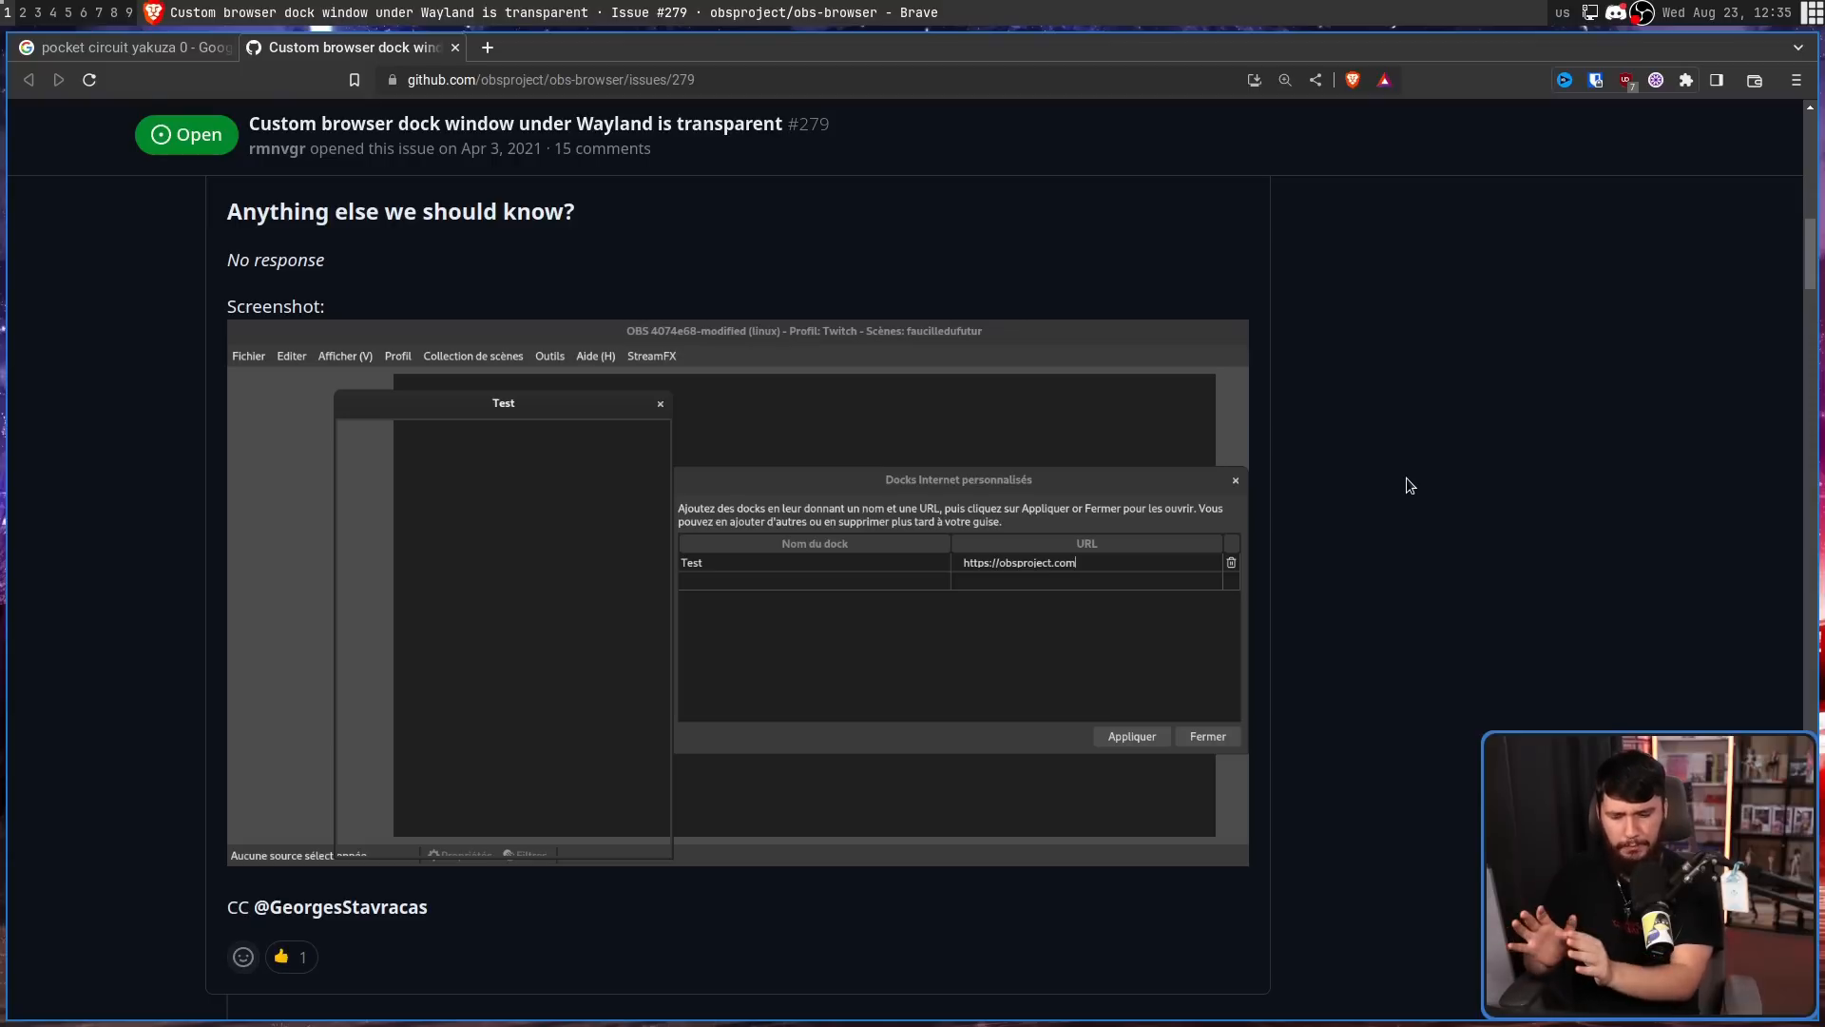
Reach the 'UI: Disable browser docks on Wayland' reference and open its PR in a new tab.
scroll("down", 3)
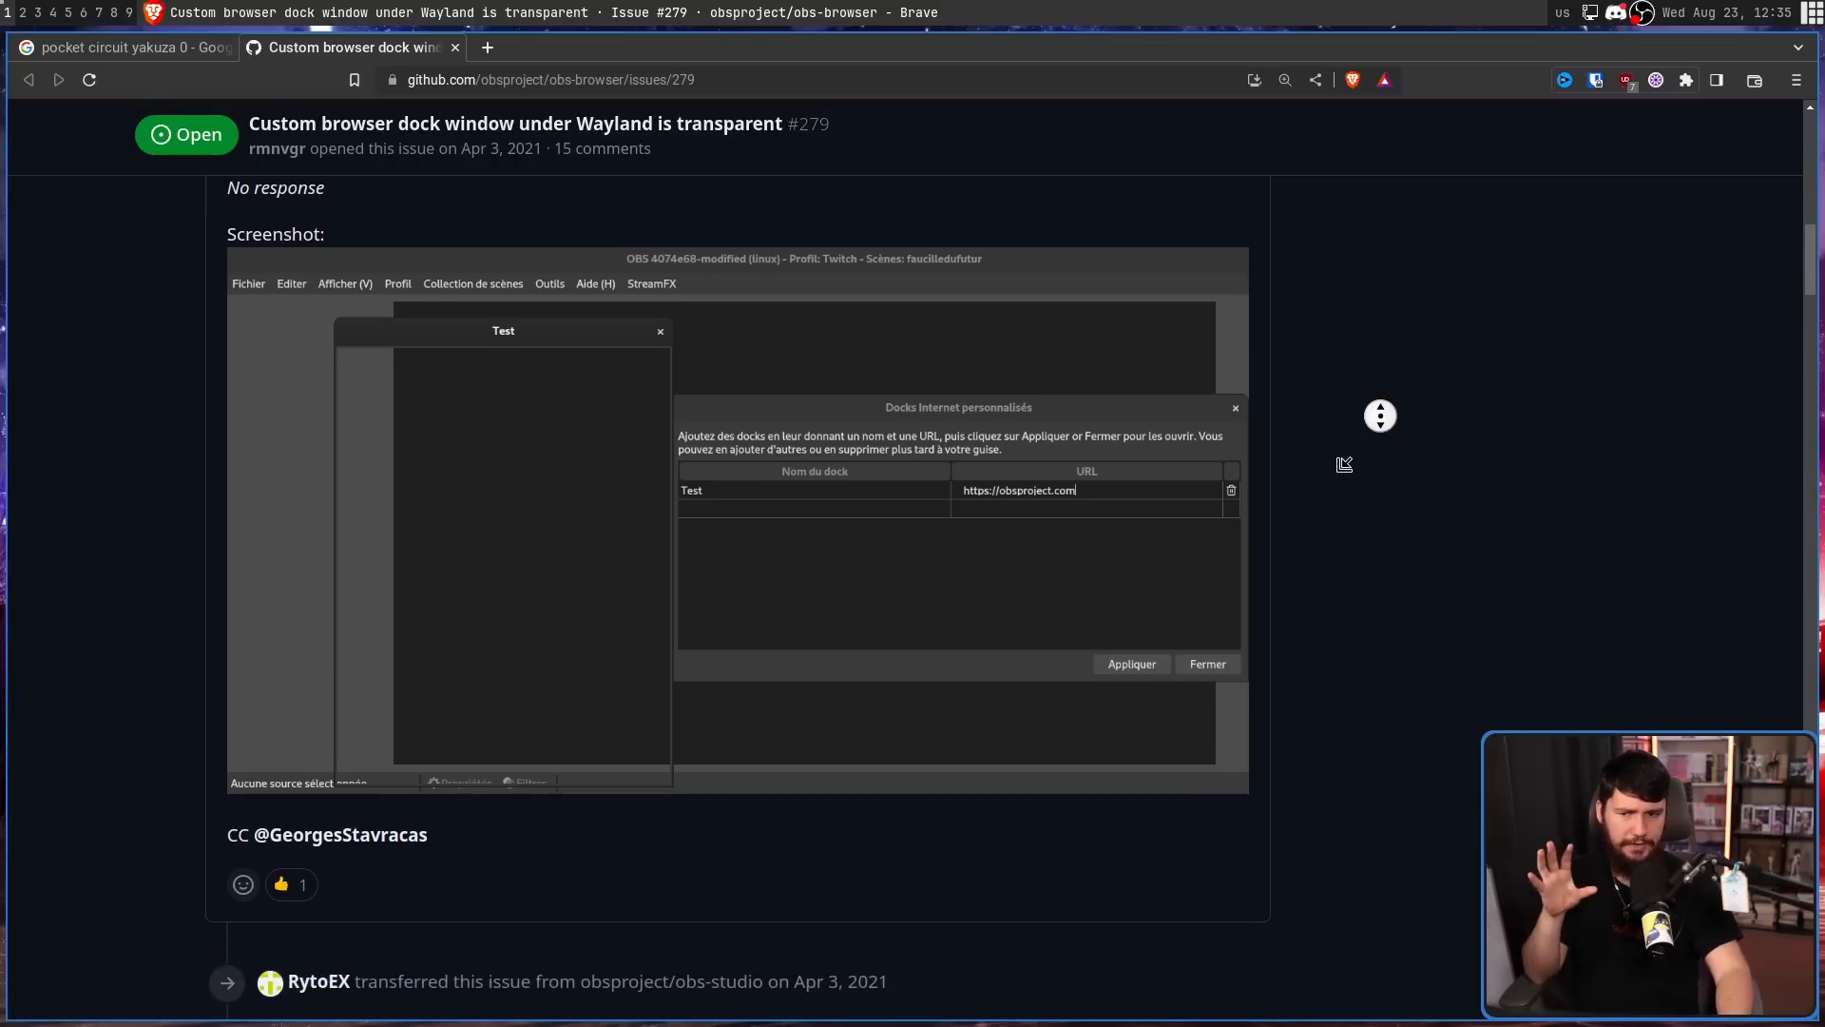
scroll("down", 3)
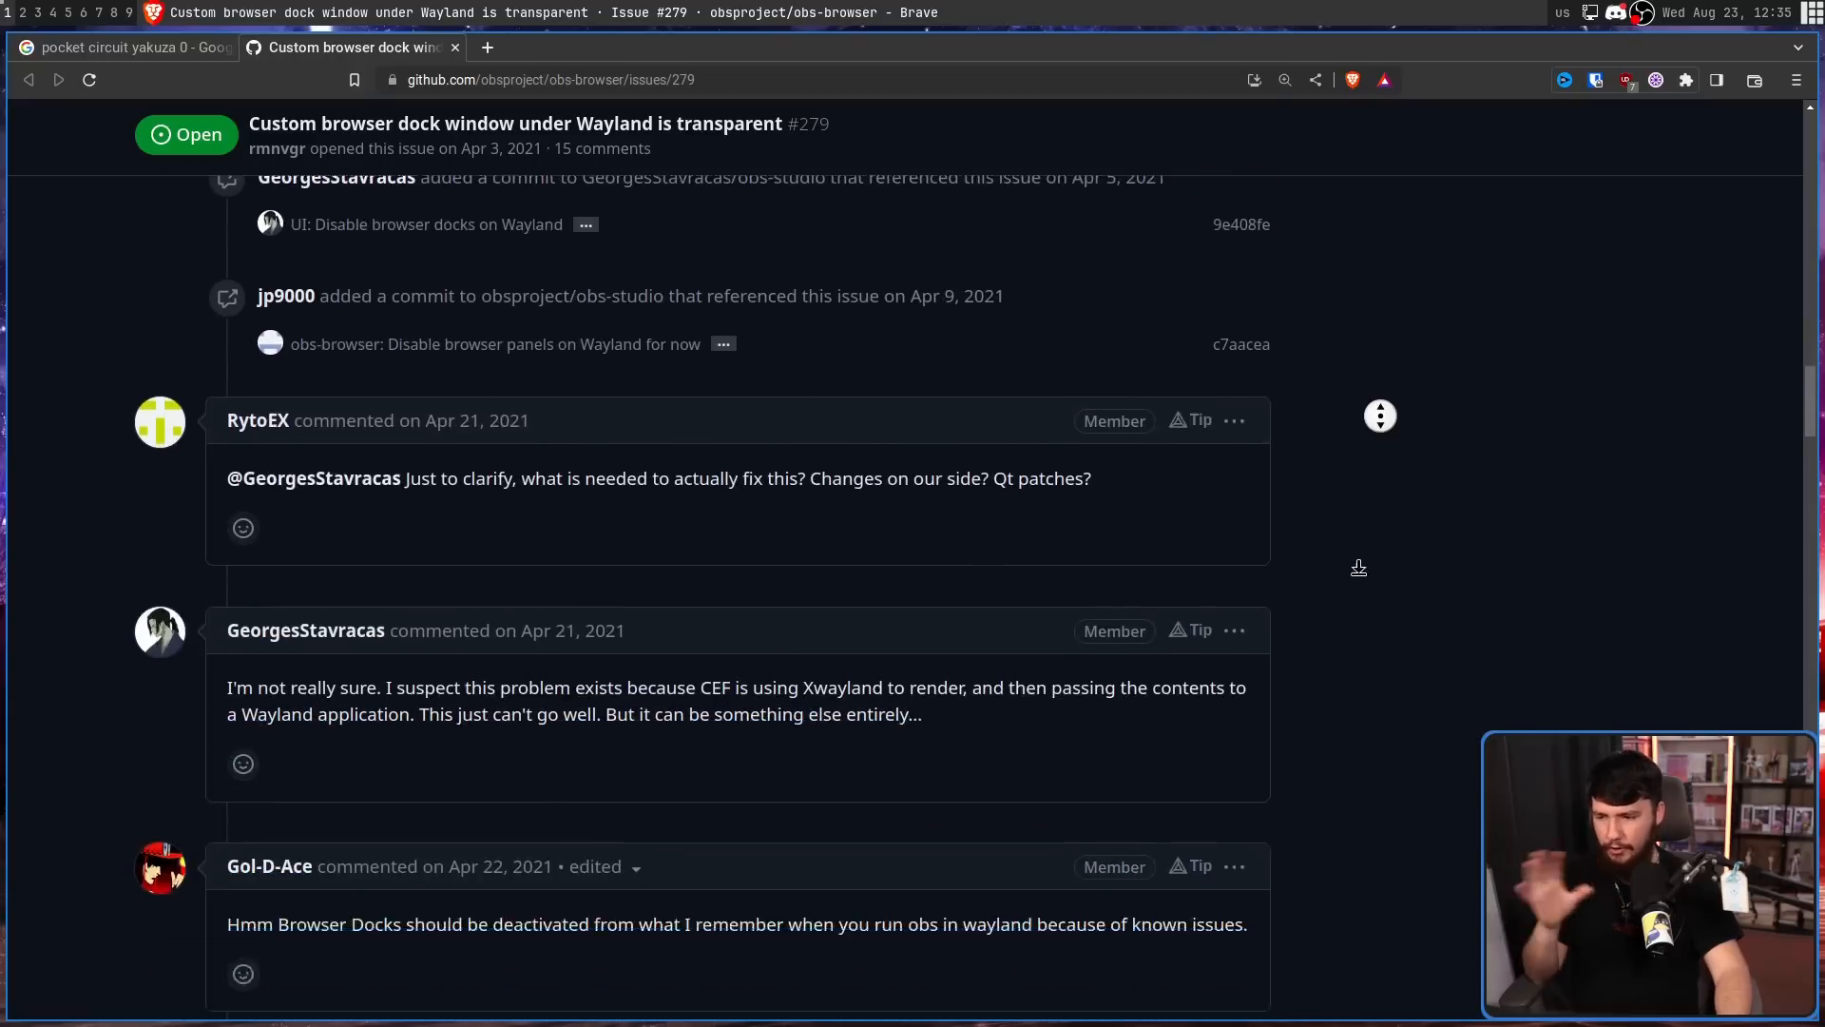
scroll("down", 3)
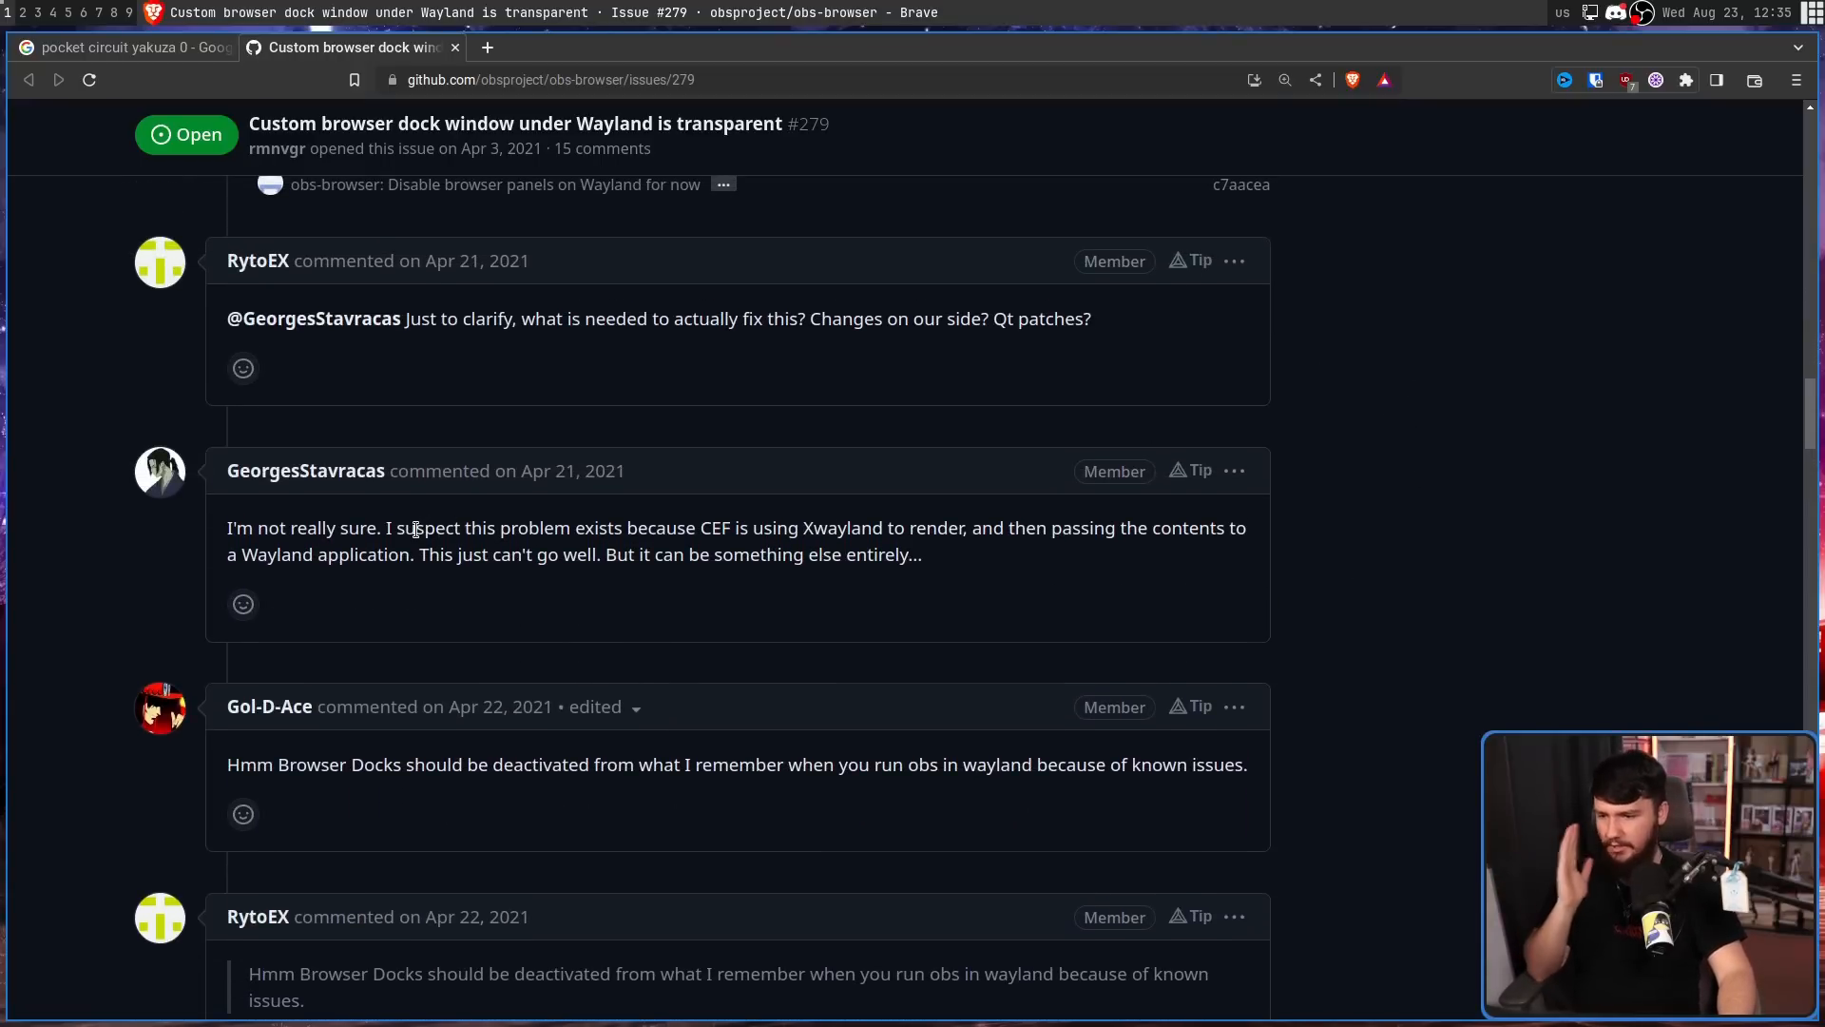
mouse_move(476, 507)
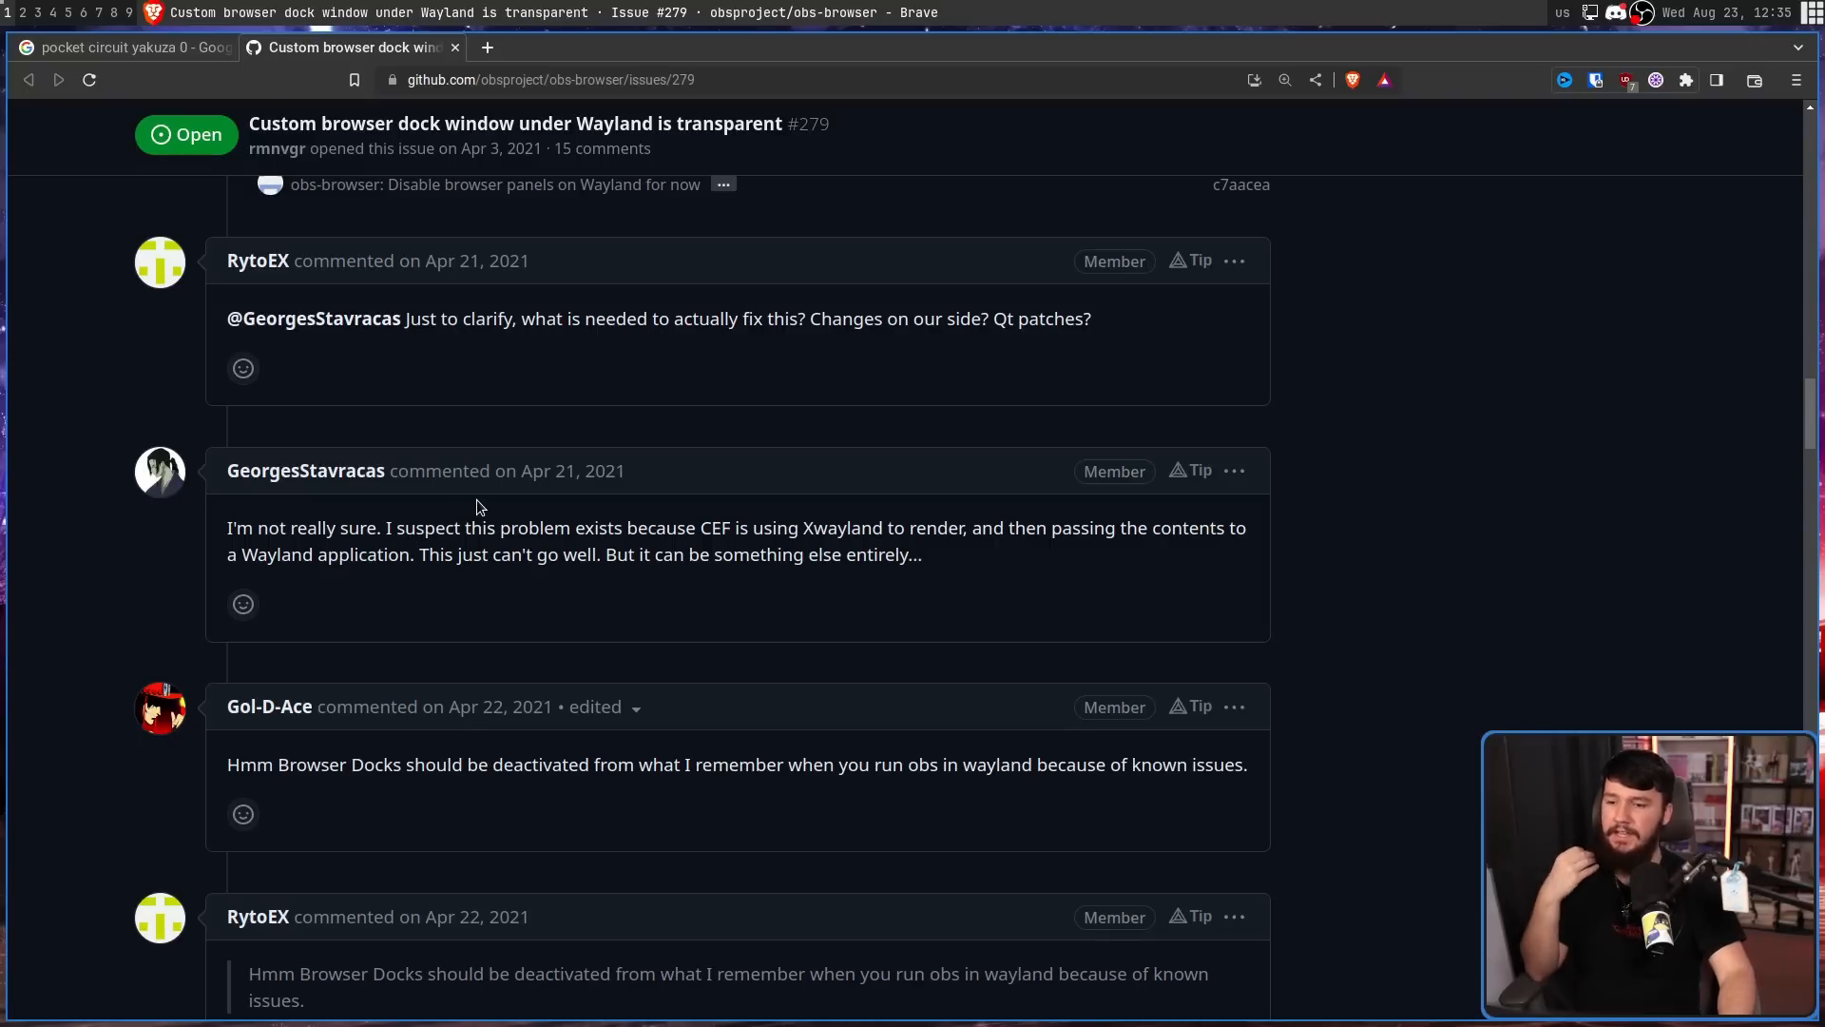
mouse_move(1083, 588)
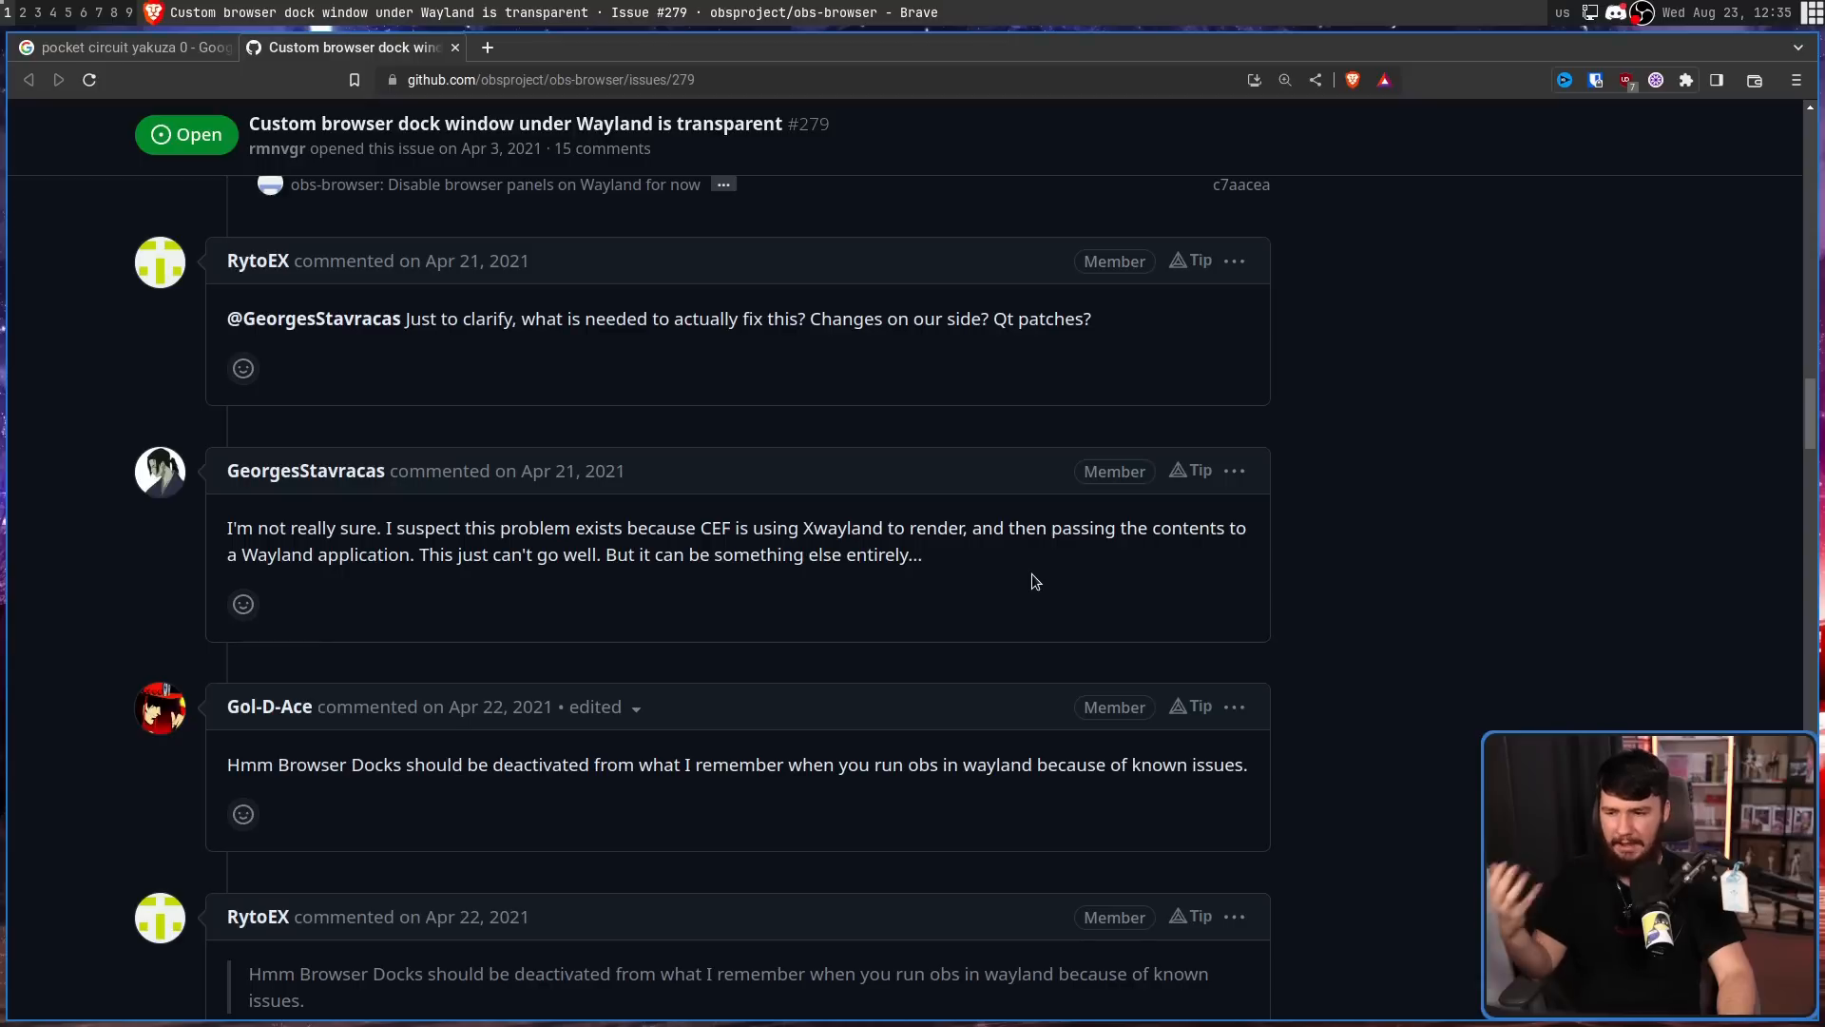
mouse_move(1029, 593)
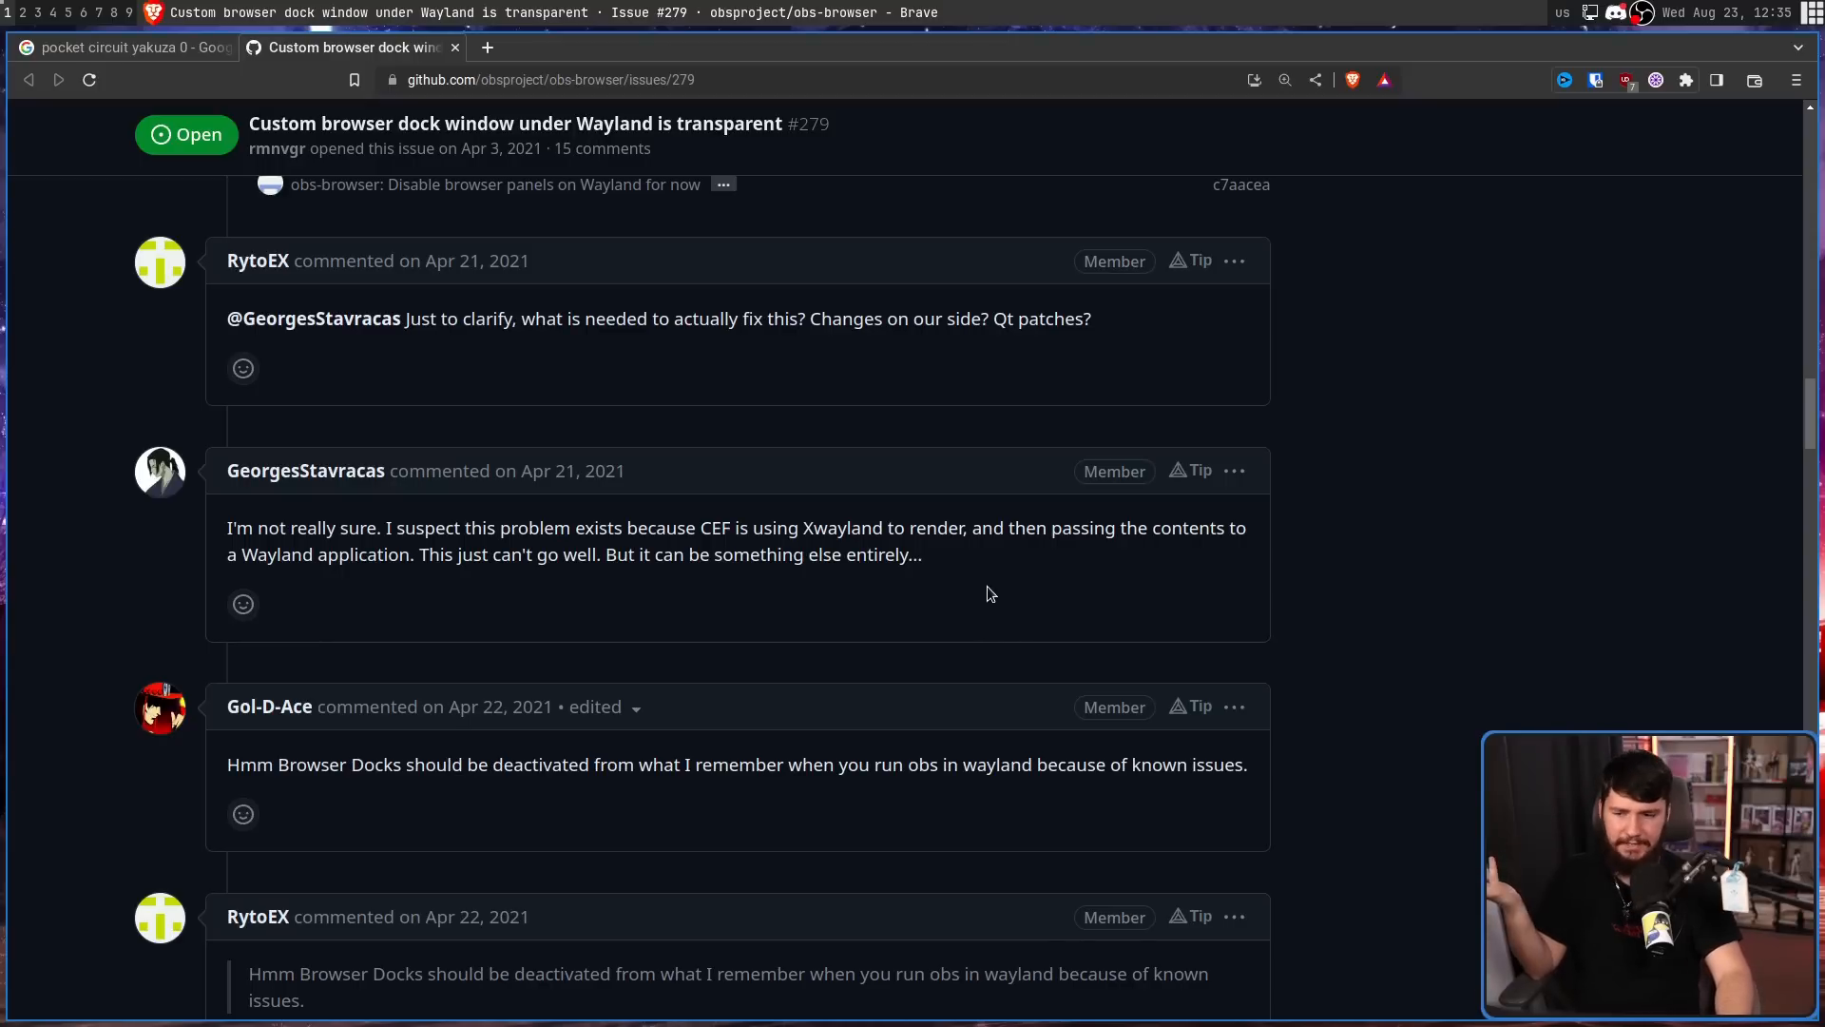
scroll("up", 3)
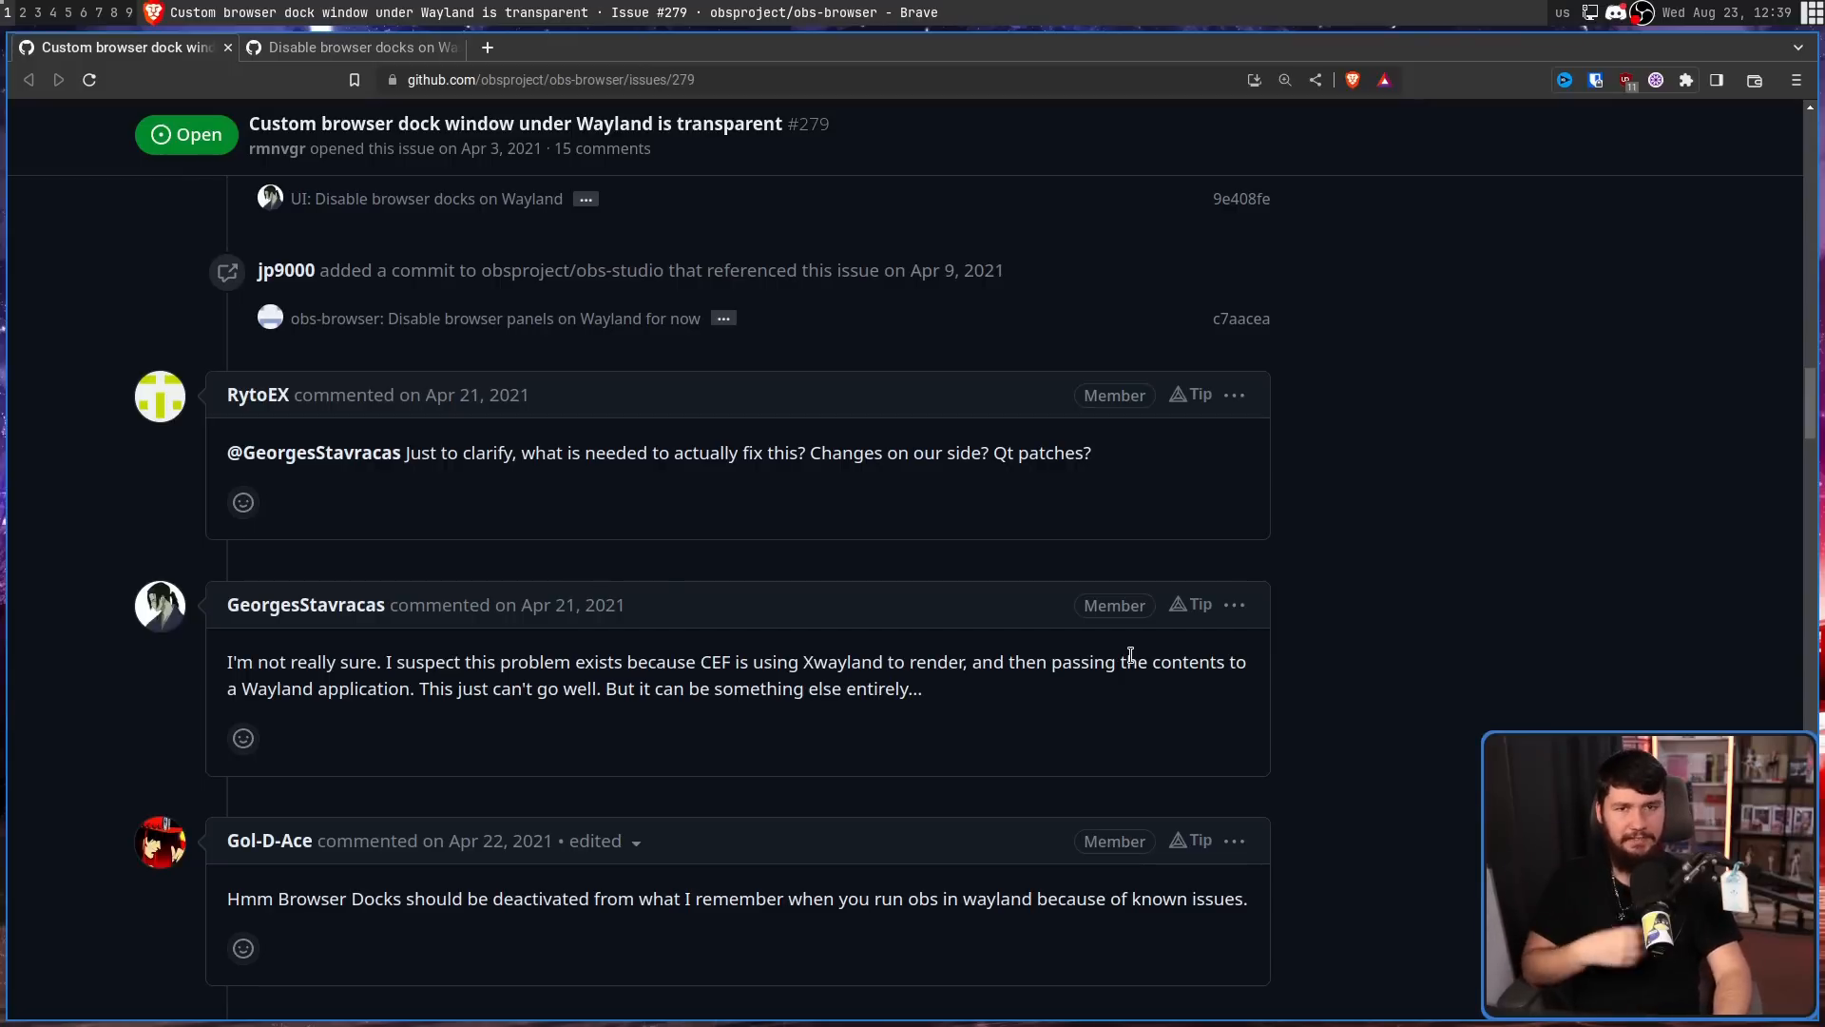
mouse_move(1115, 461)
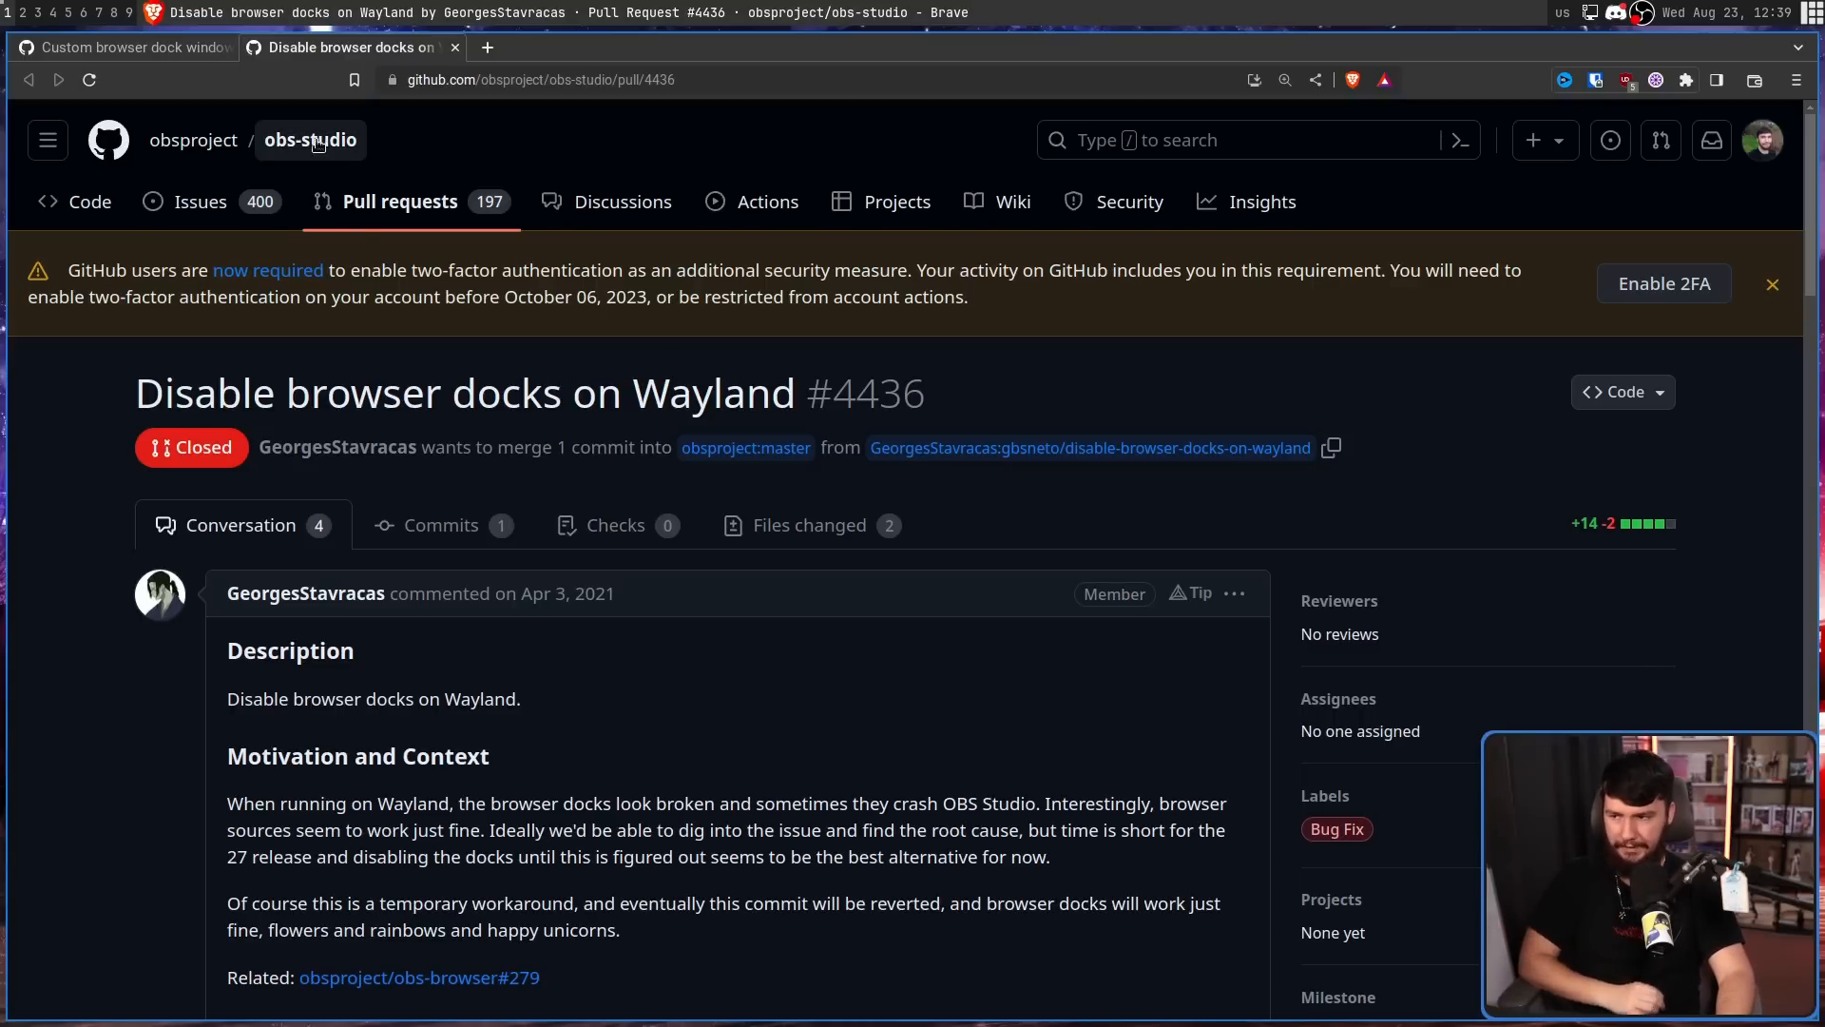
mouse_move(550, 446)
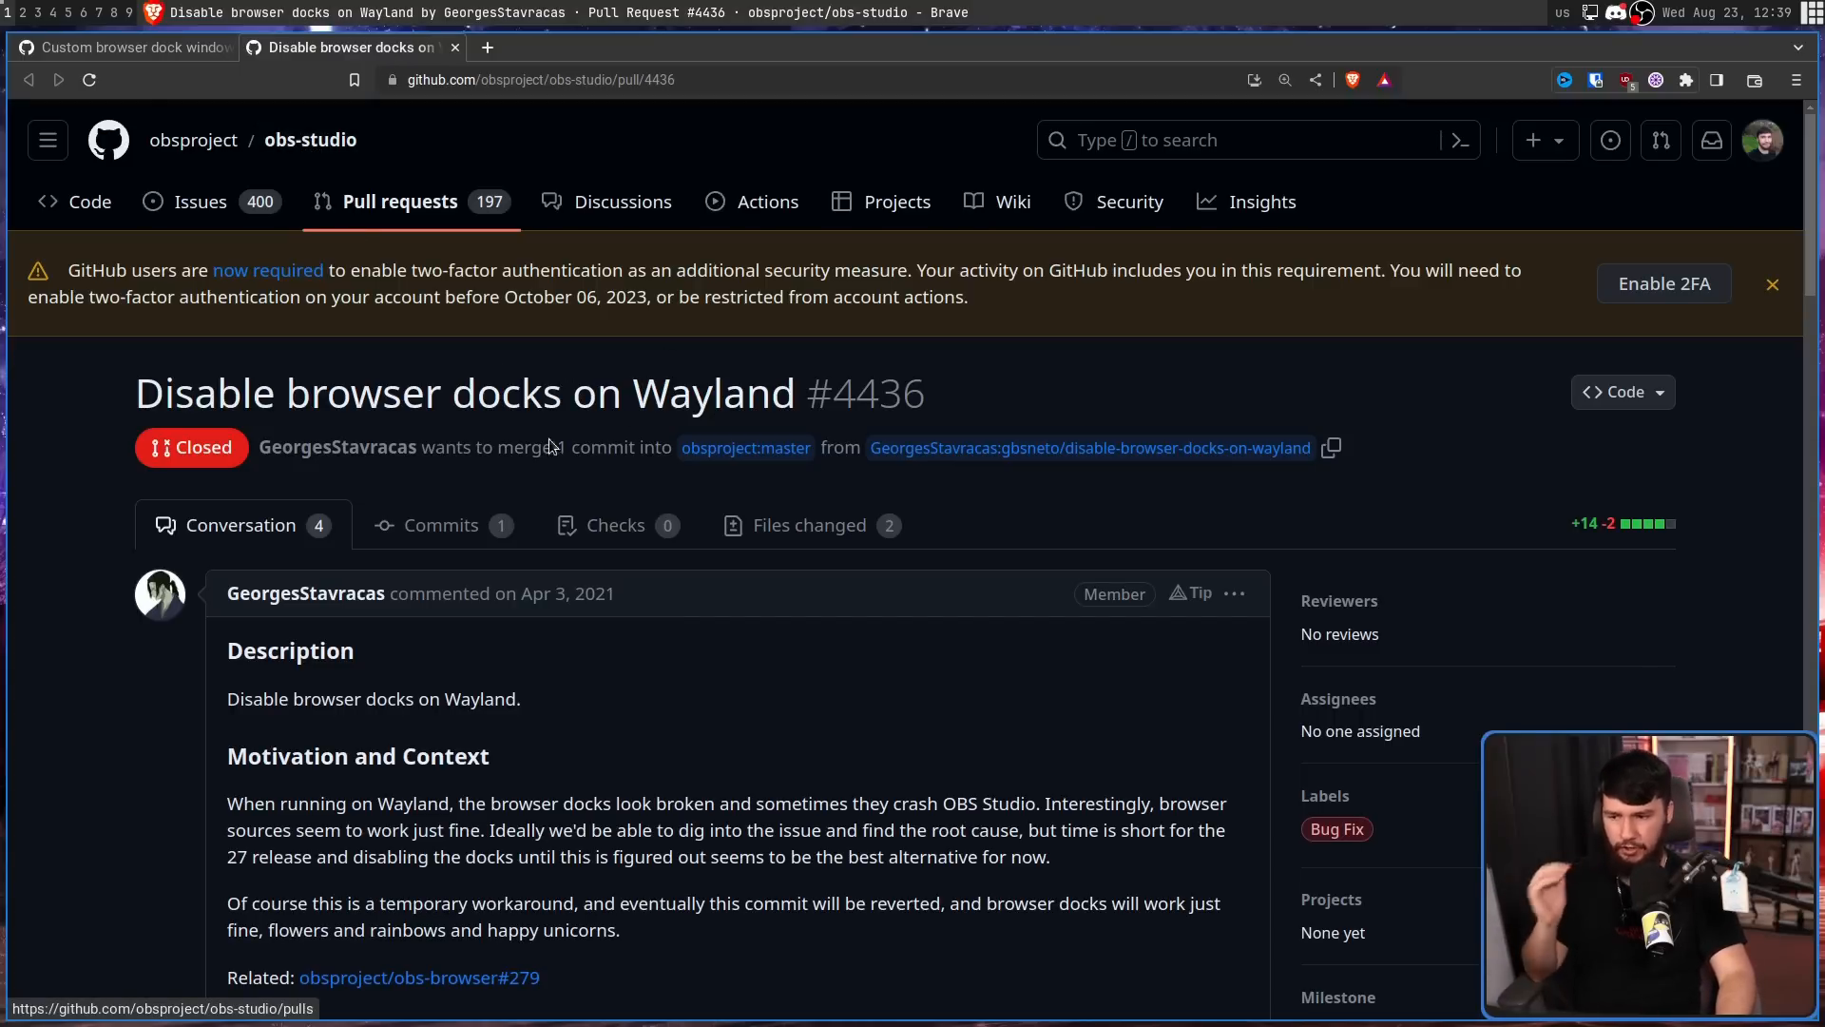
Read PR #4436's Description and Motivation, selecting the phrase 'temporary workaround'.
scroll("down", 3)
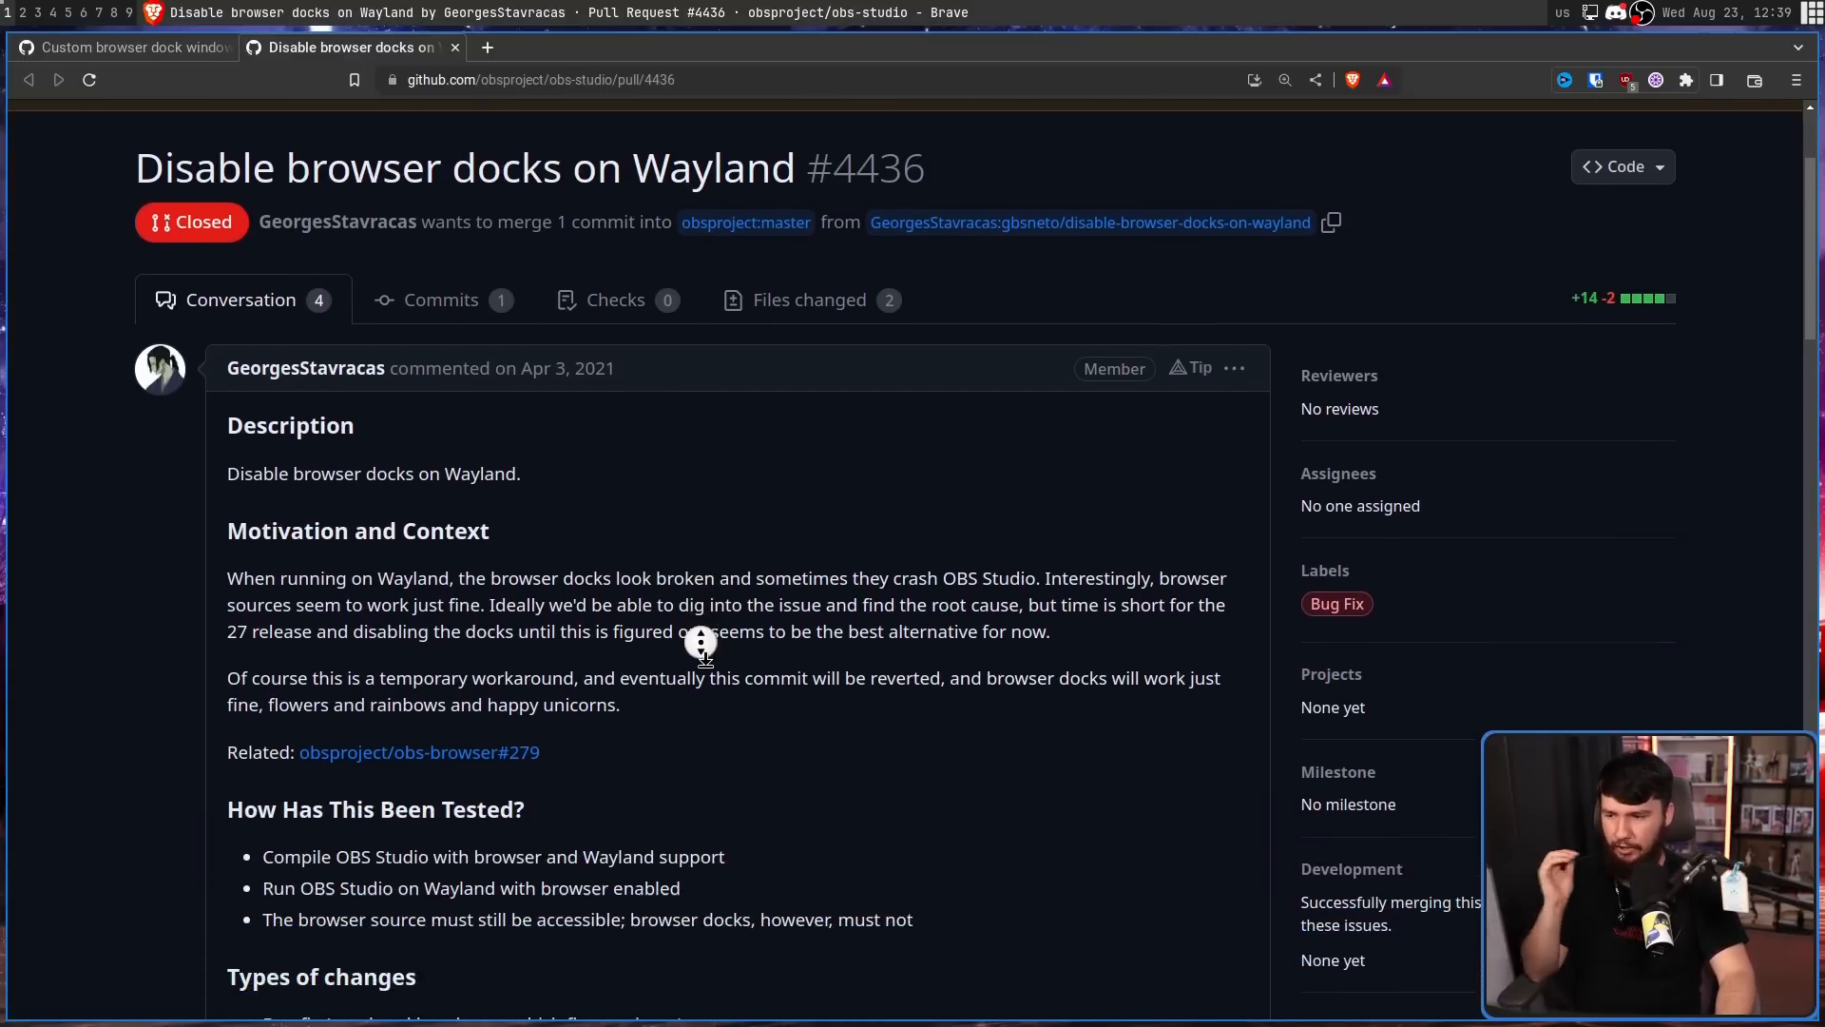
scroll("down", 3)
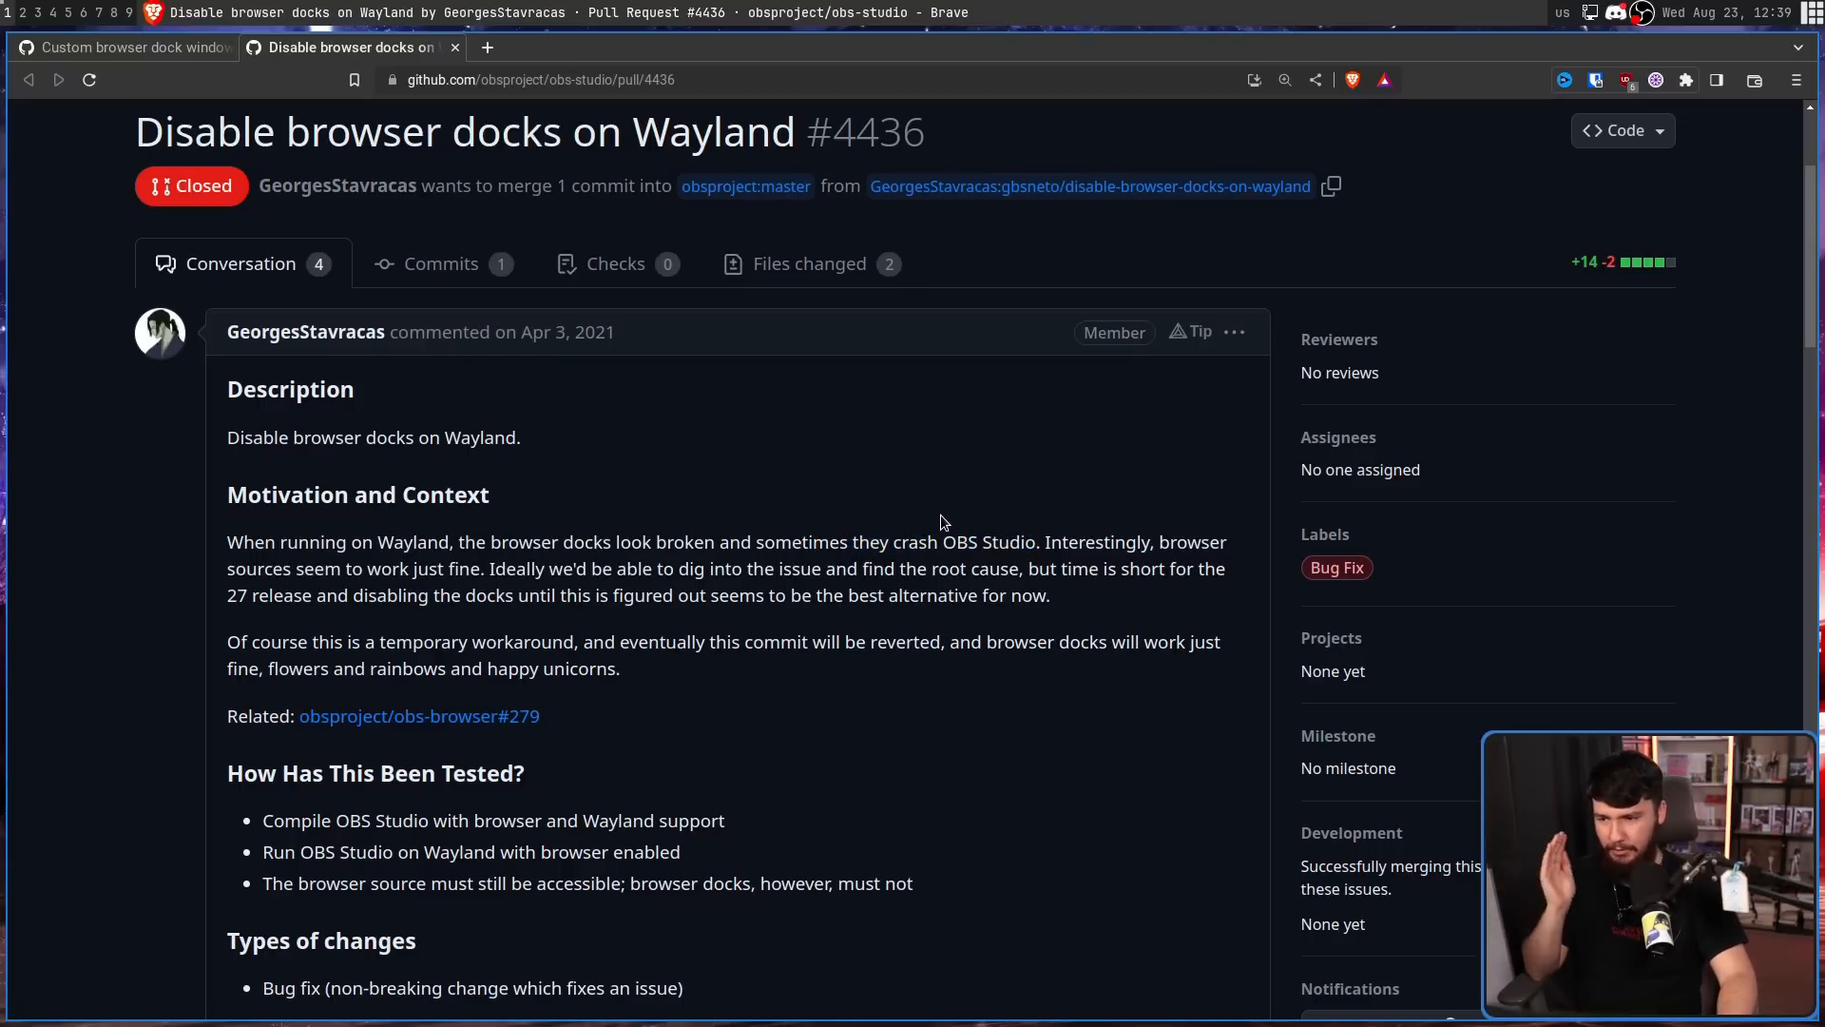
mouse_move(955, 540)
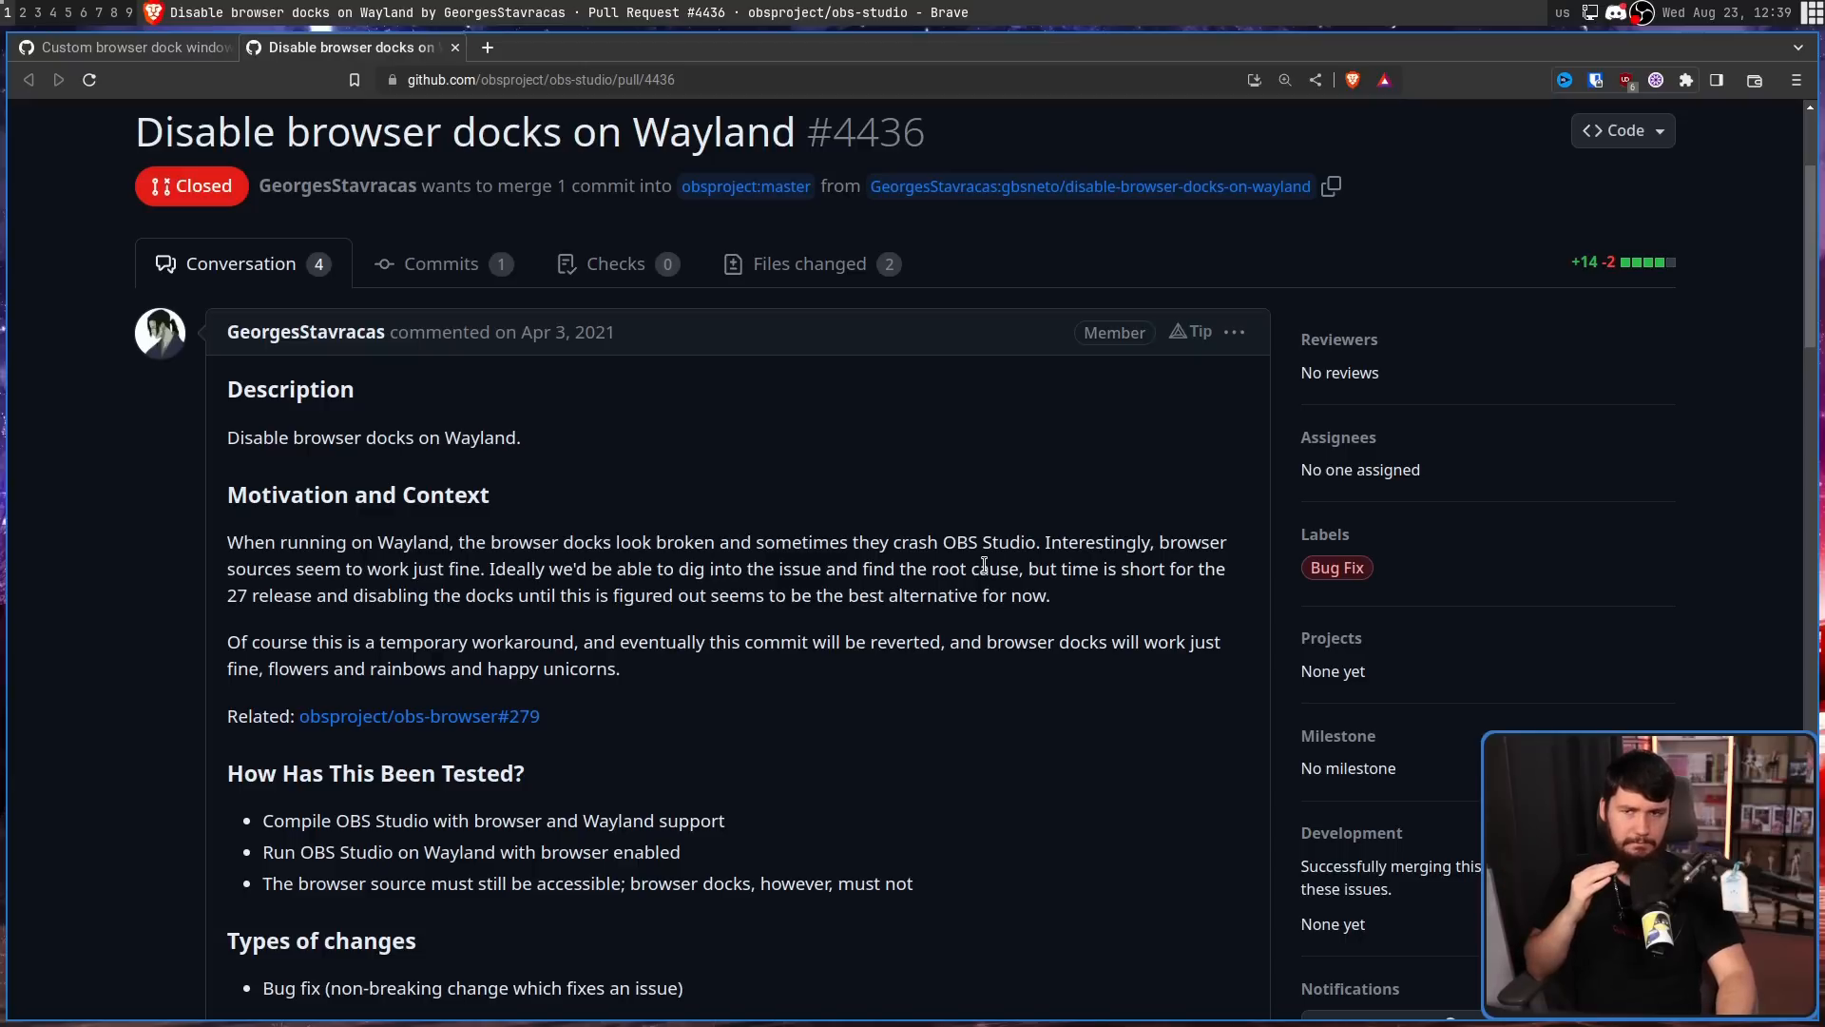
mouse_move(976, 550)
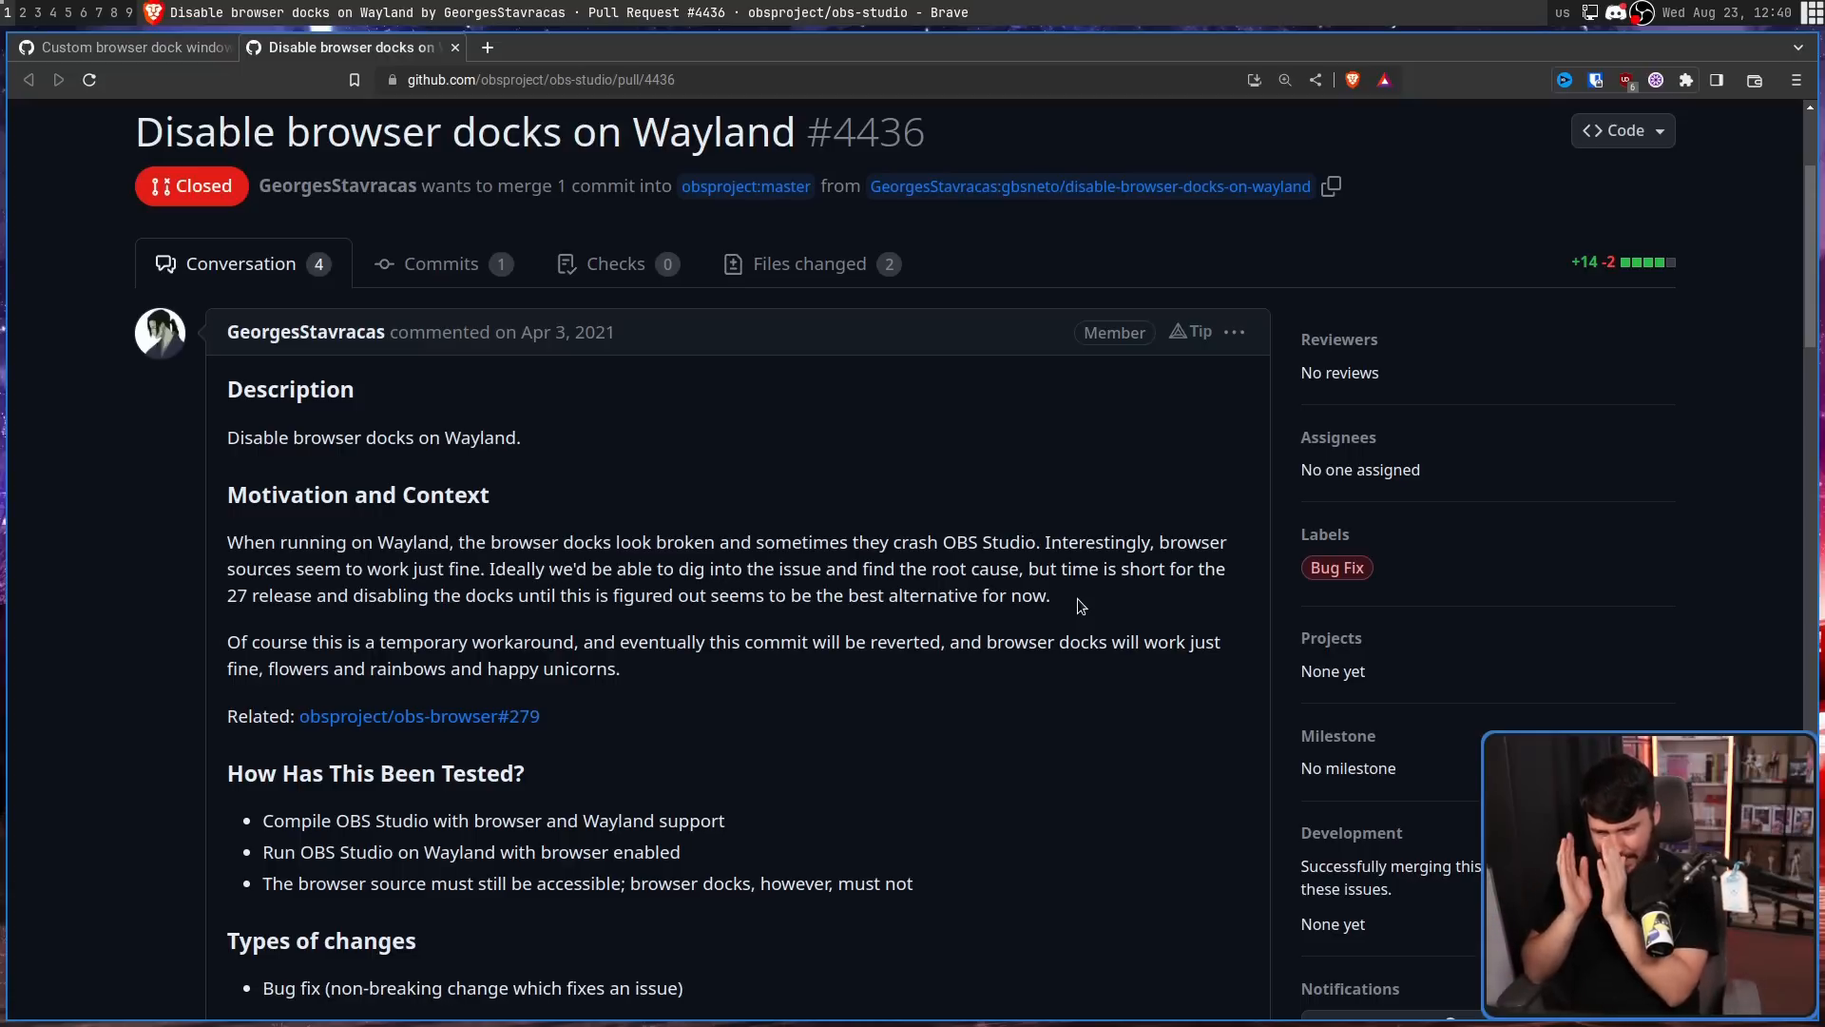
scroll("down", 3)
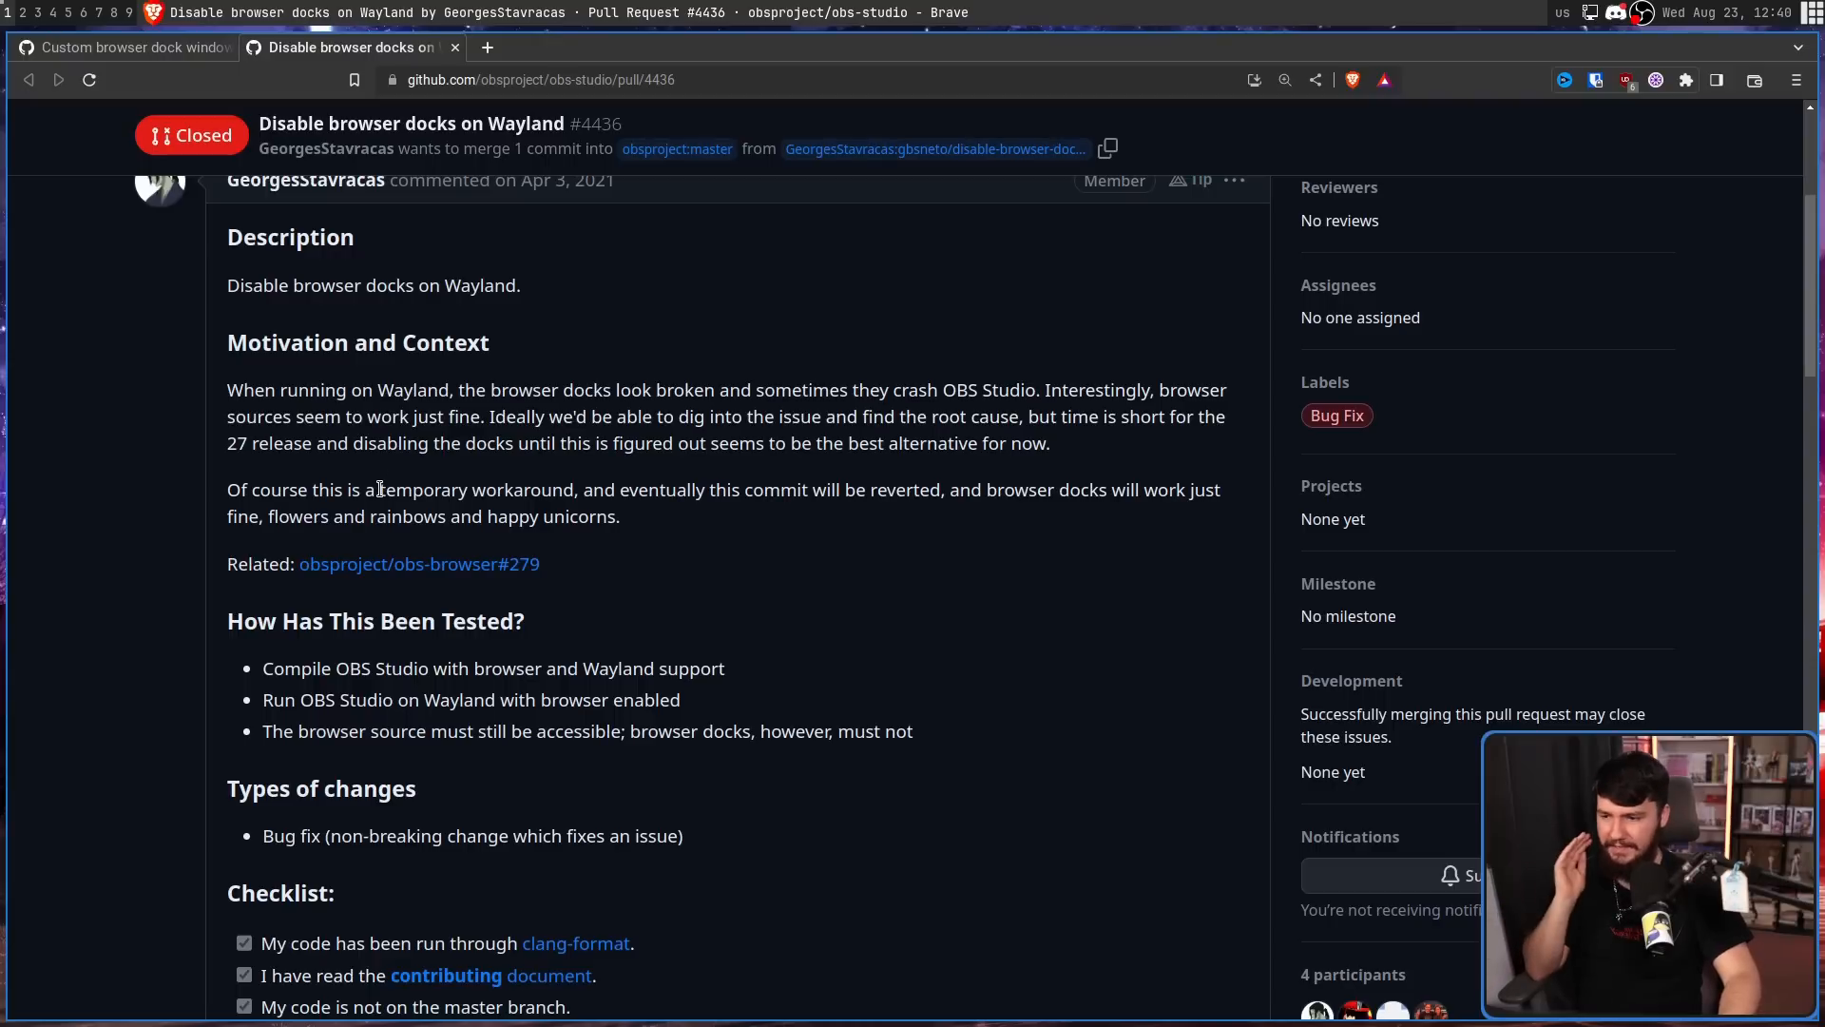
left_click_drag(379, 489, 574, 489)
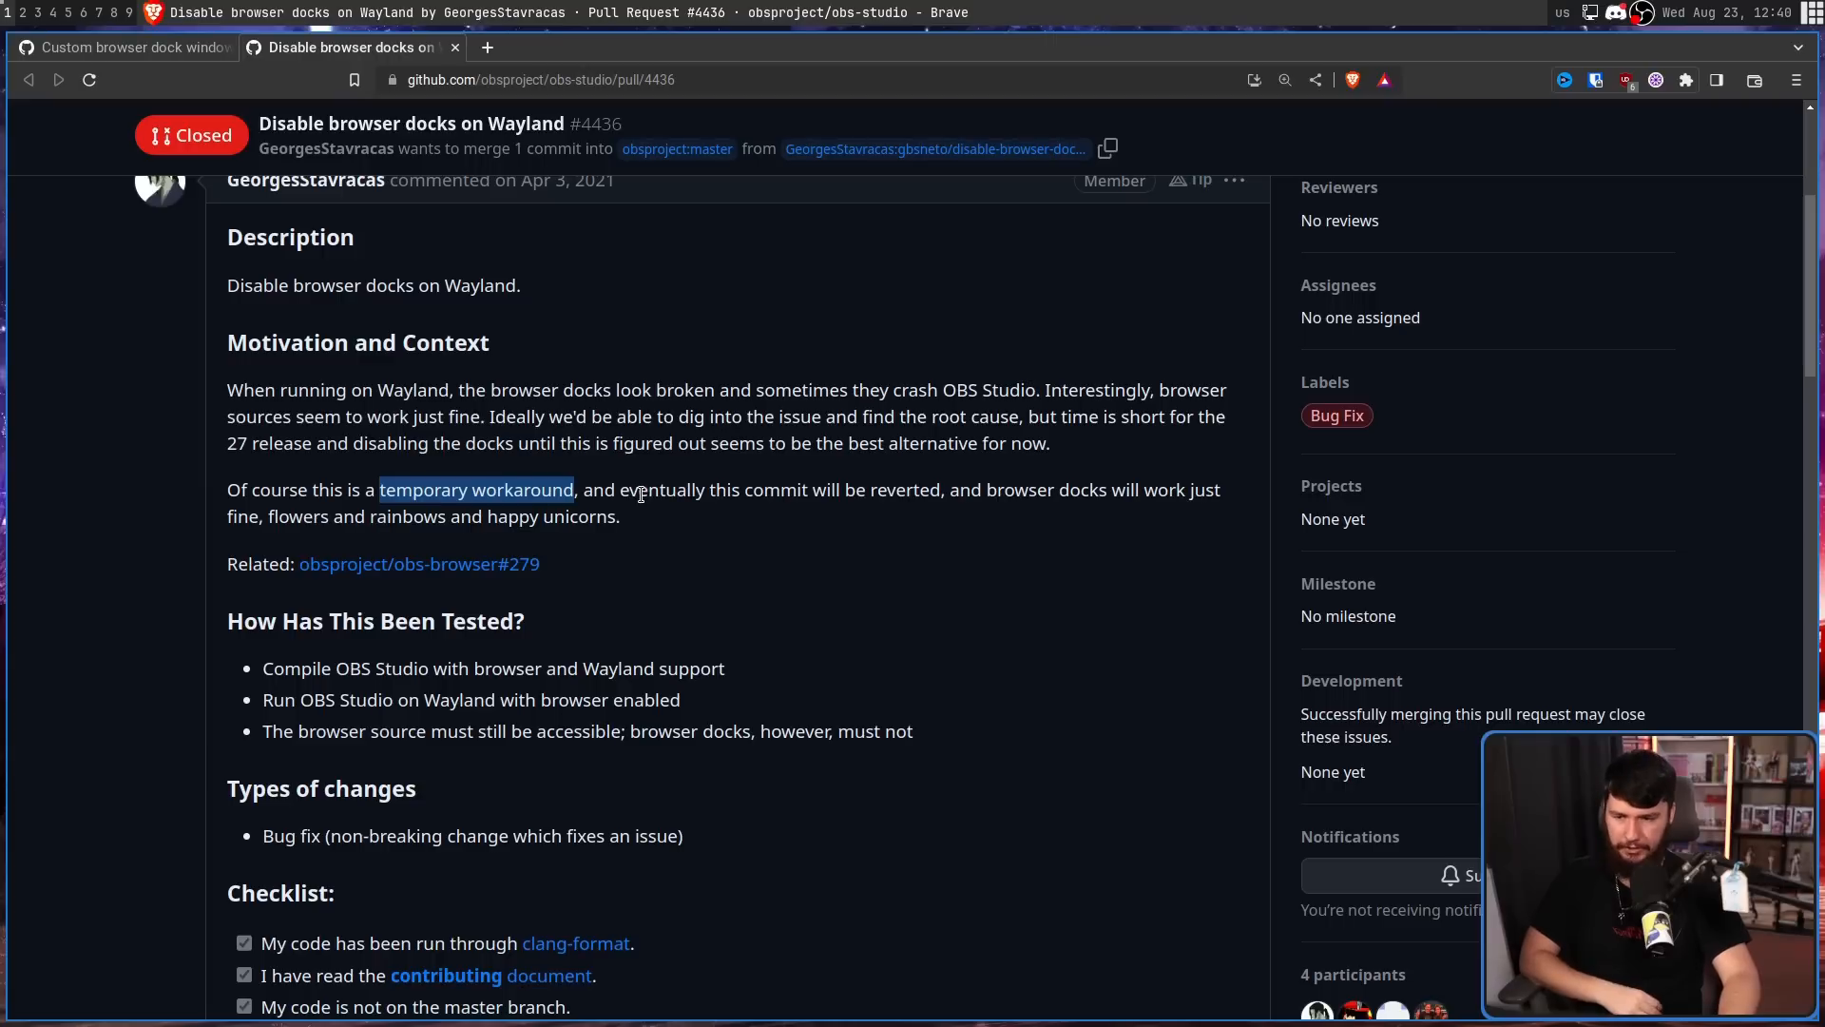
mouse_move(648, 477)
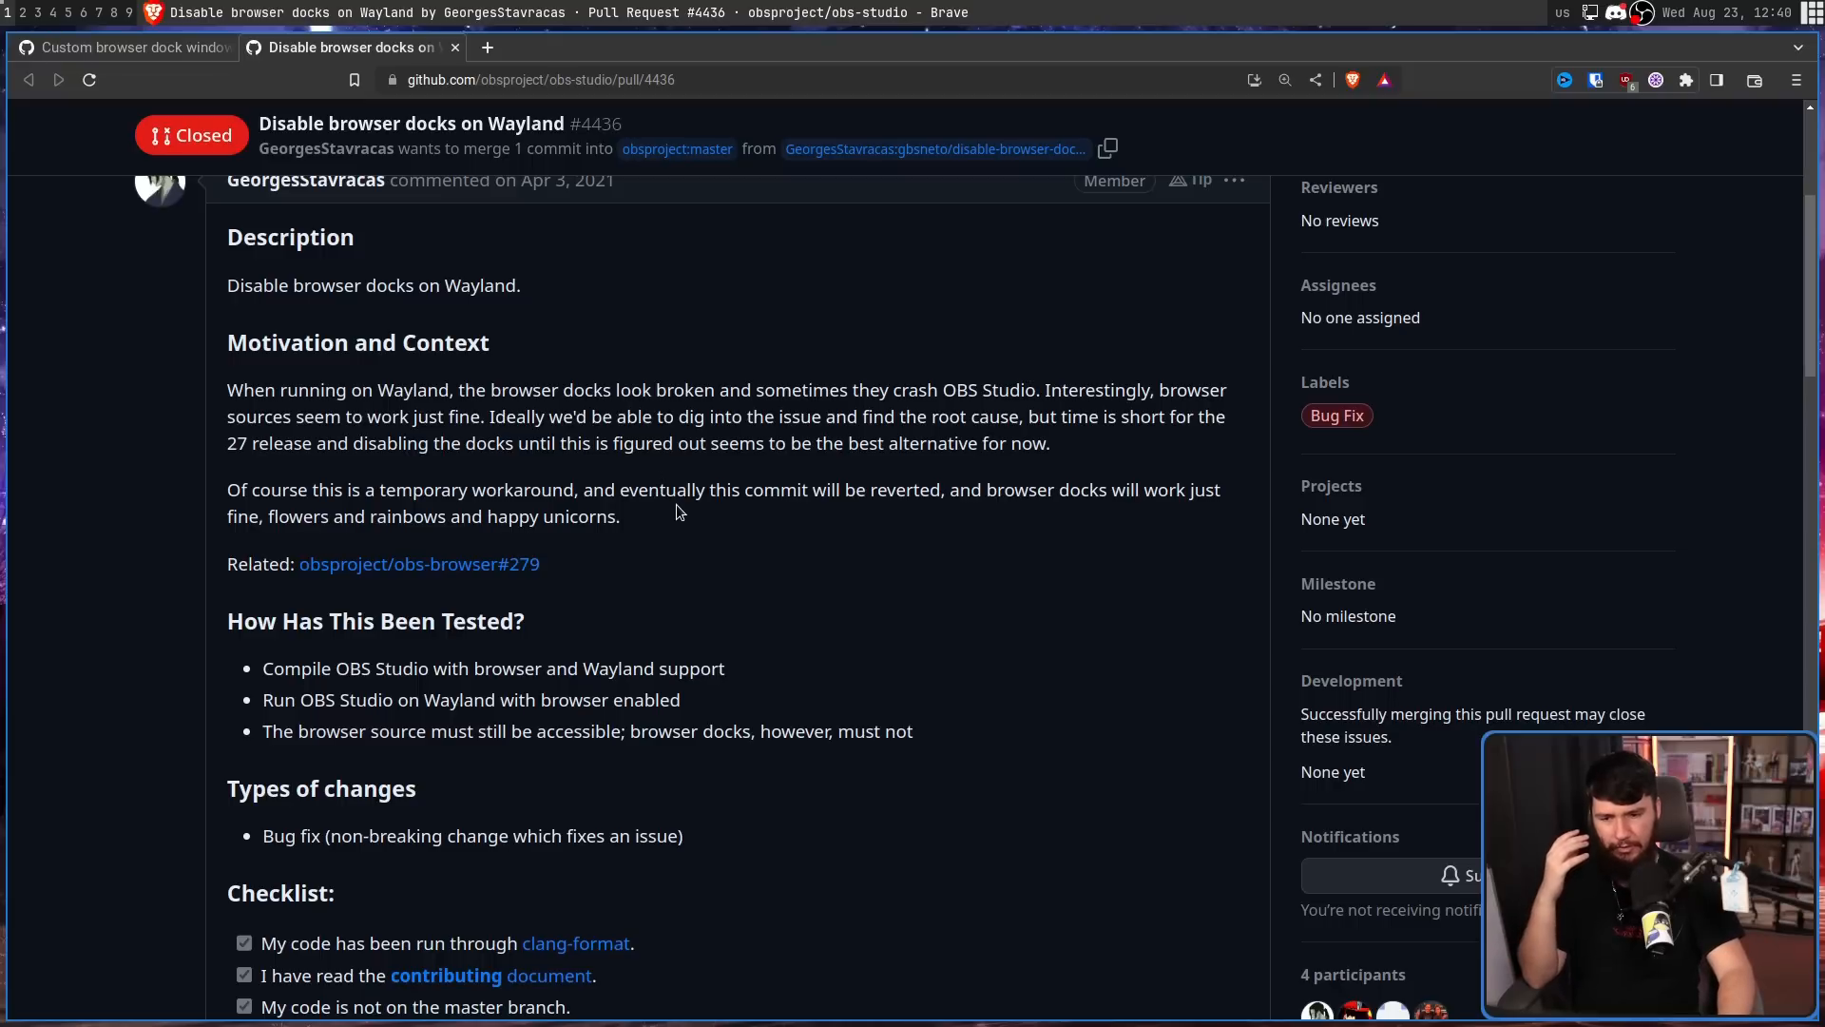
mouse_move(877, 637)
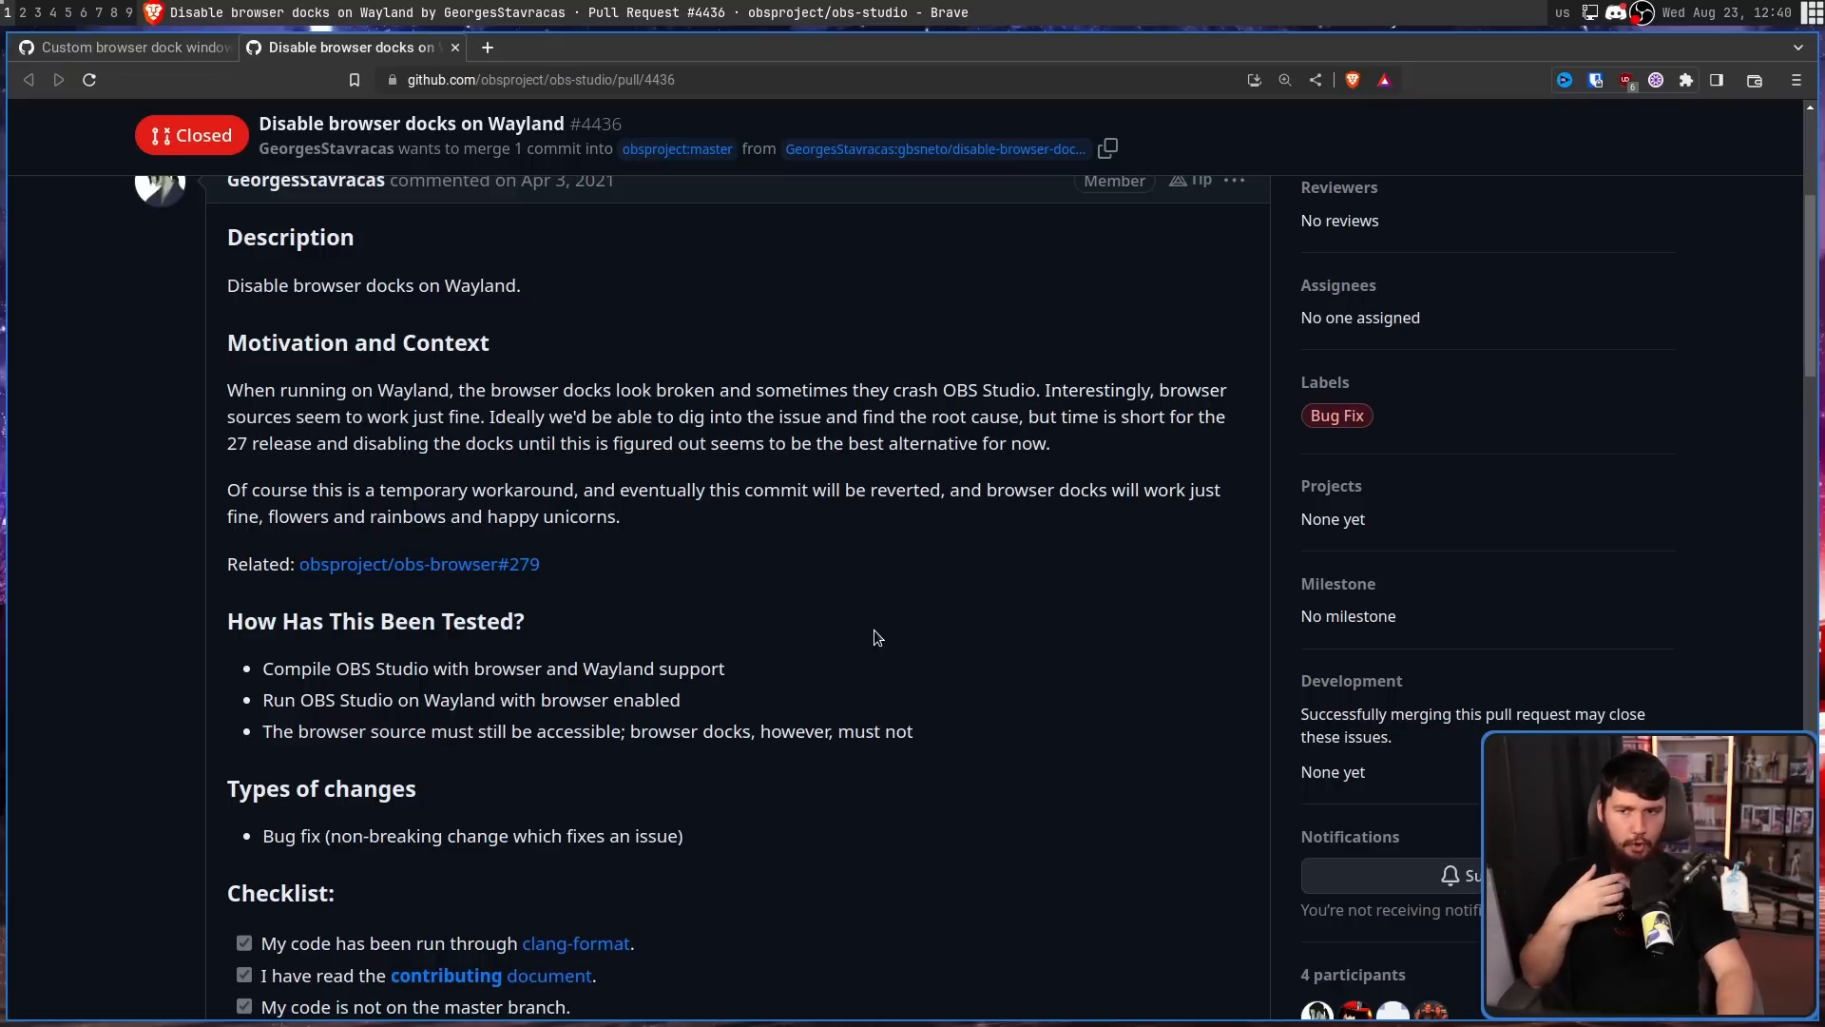
mouse_move(878, 624)
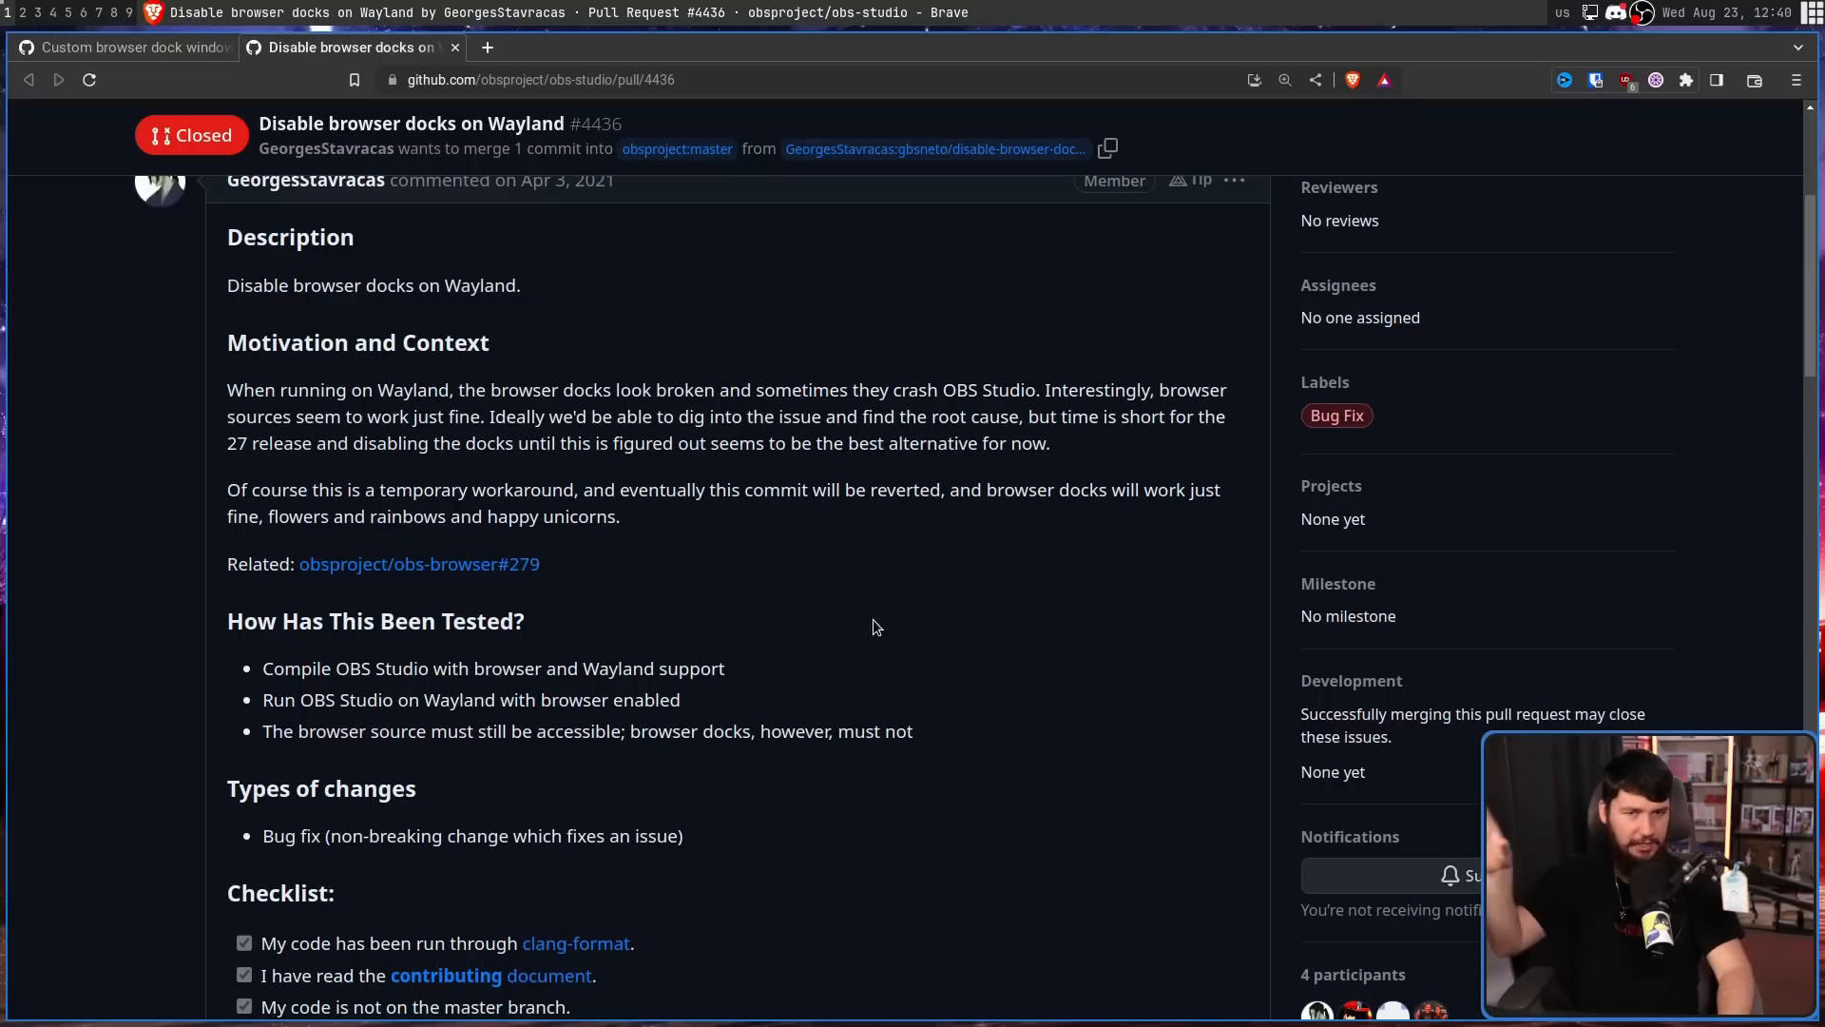
mouse_move(932, 611)
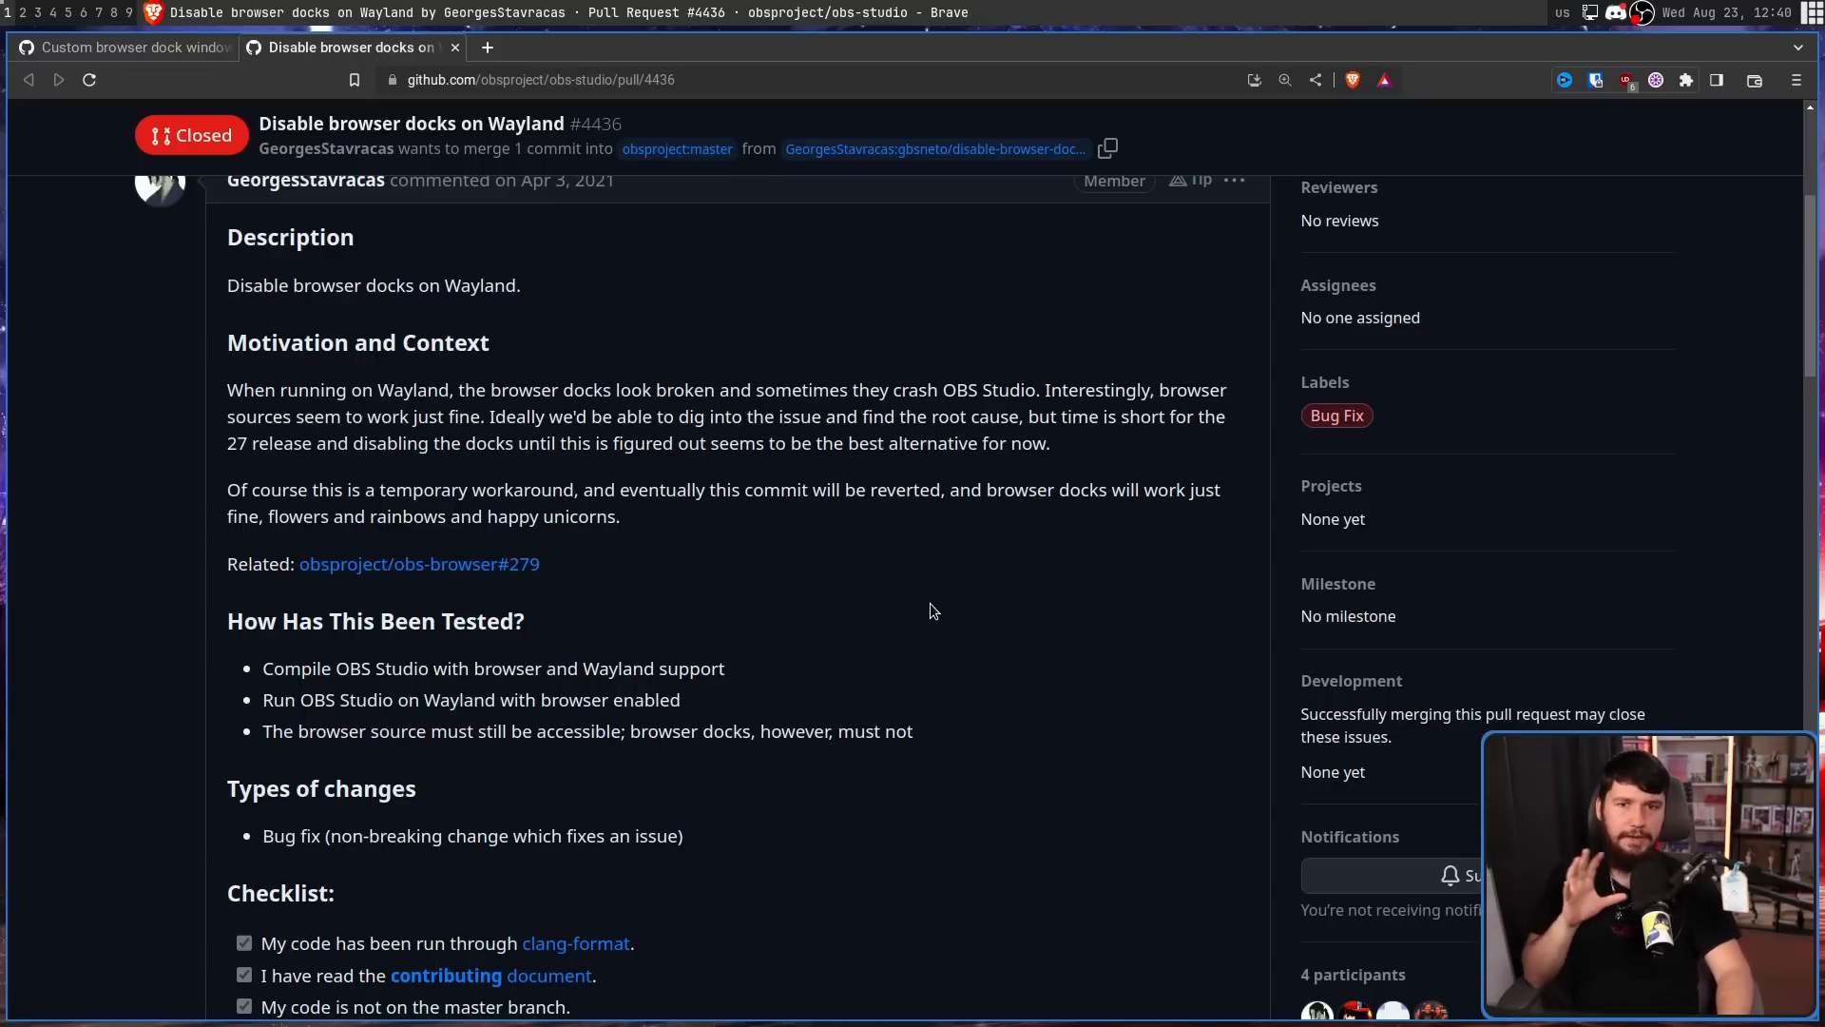
Follow jp9000's closing comment to the referenced obsproject/obs-browser#284 pull request.
scroll("down", 3)
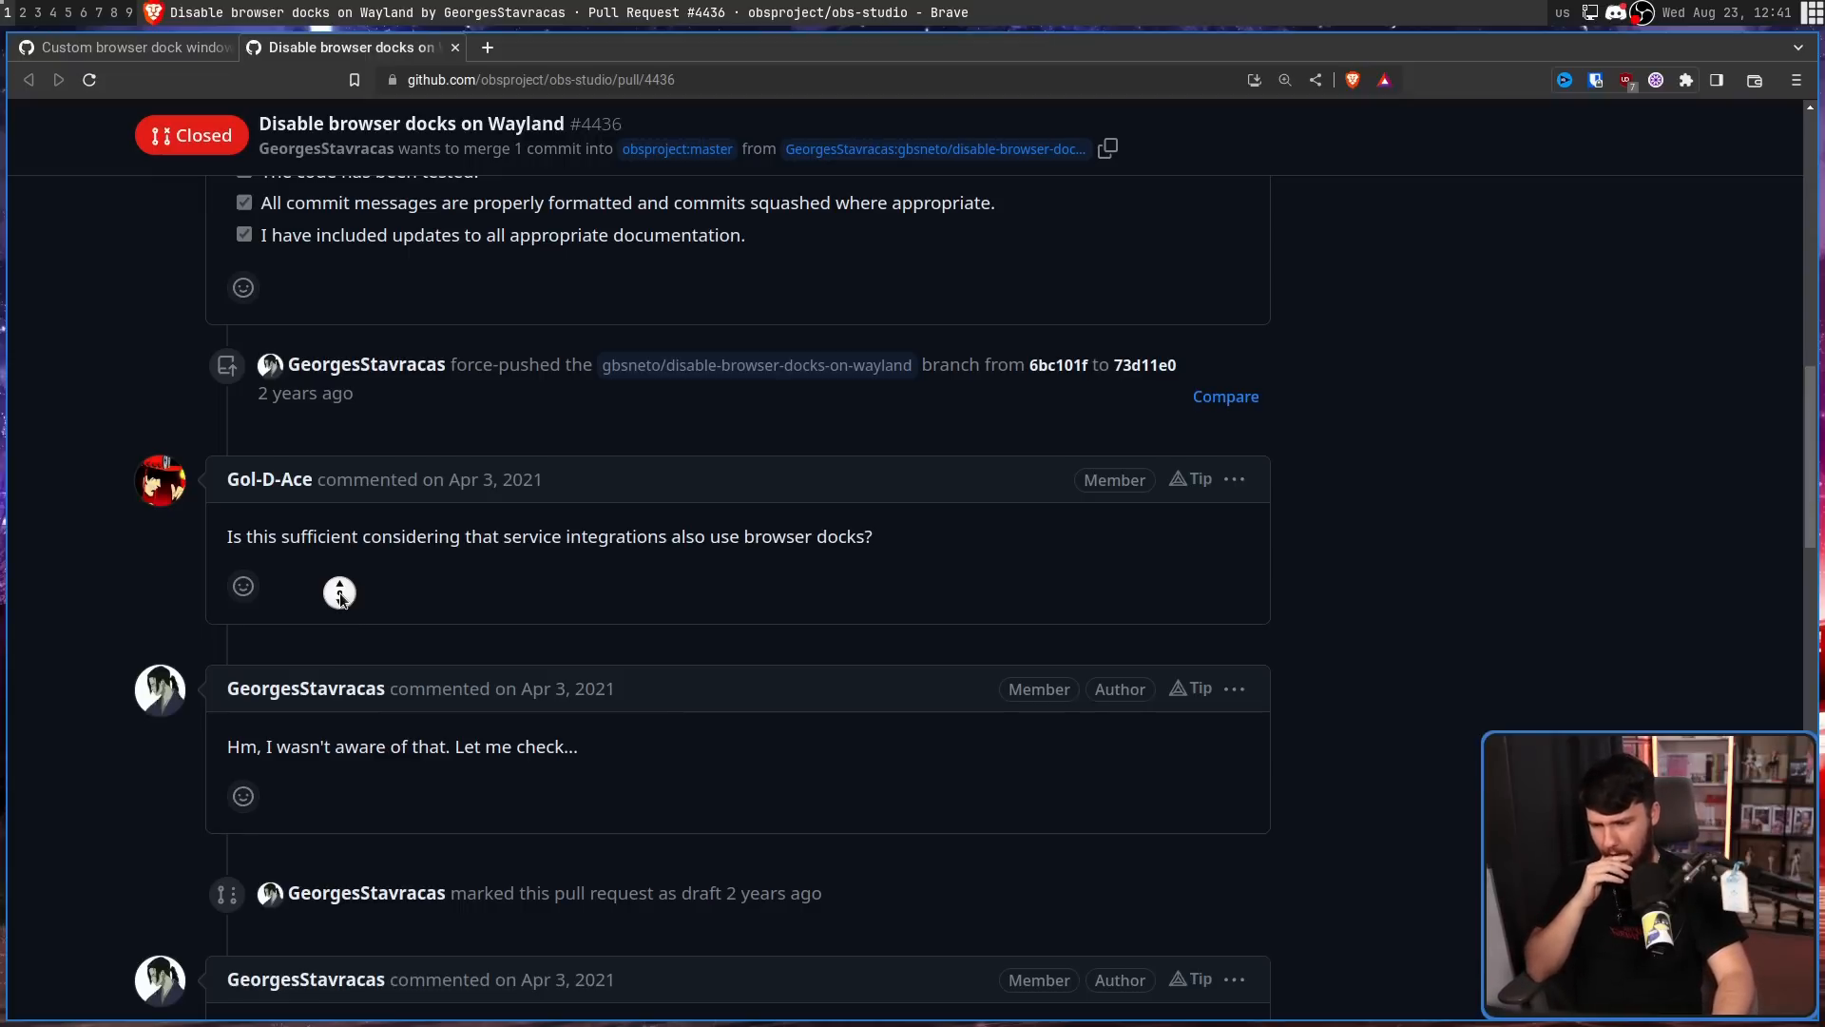
scroll("down", 3)
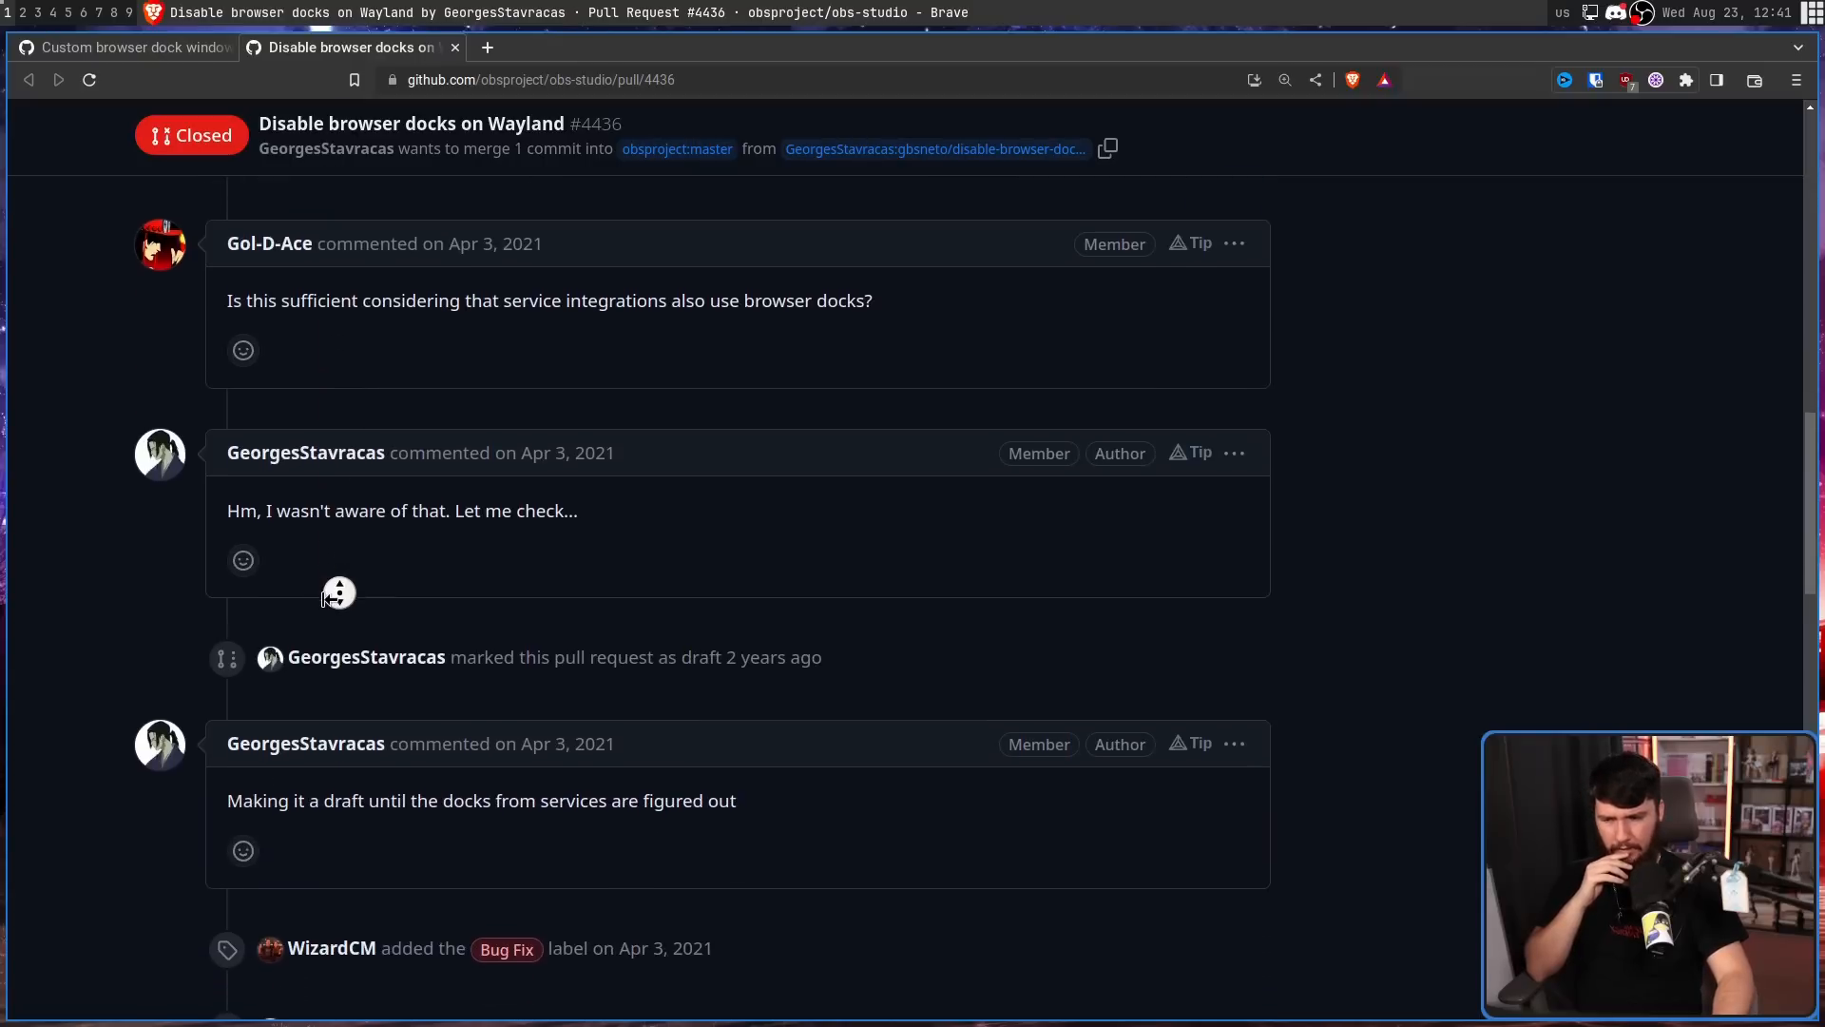
scroll("down", 3)
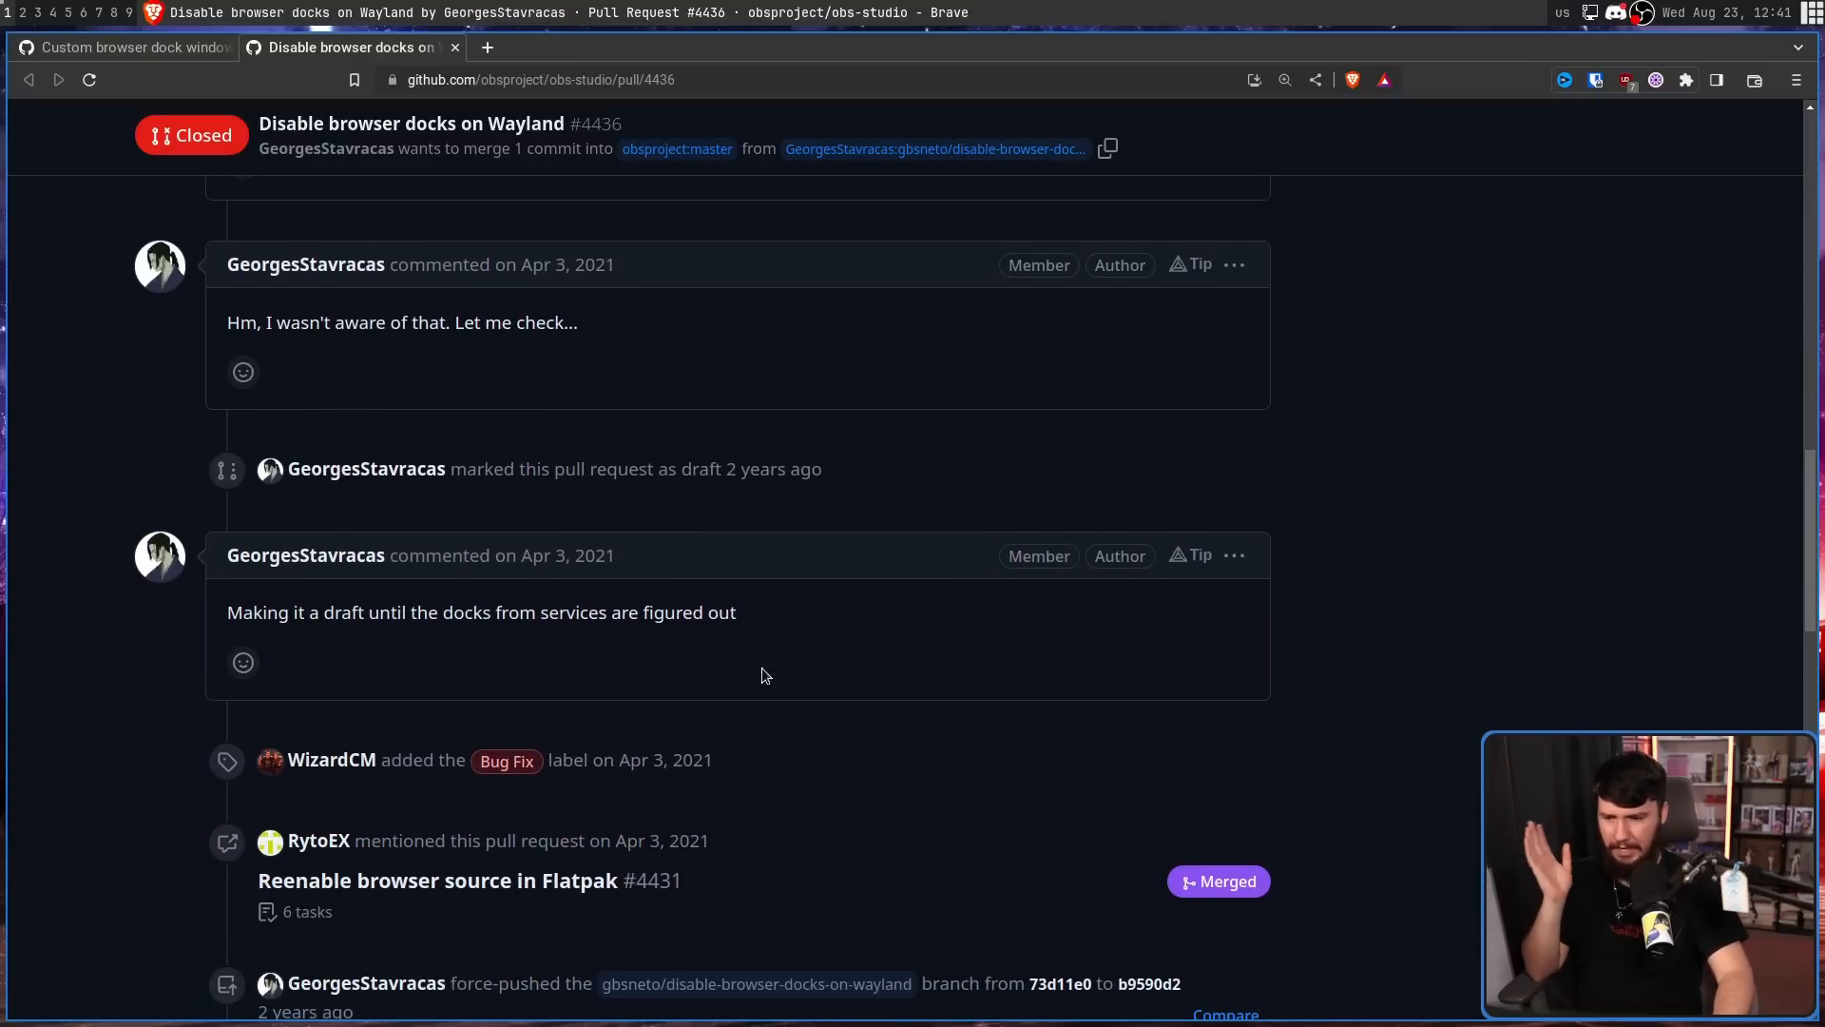
scroll("down", 3)
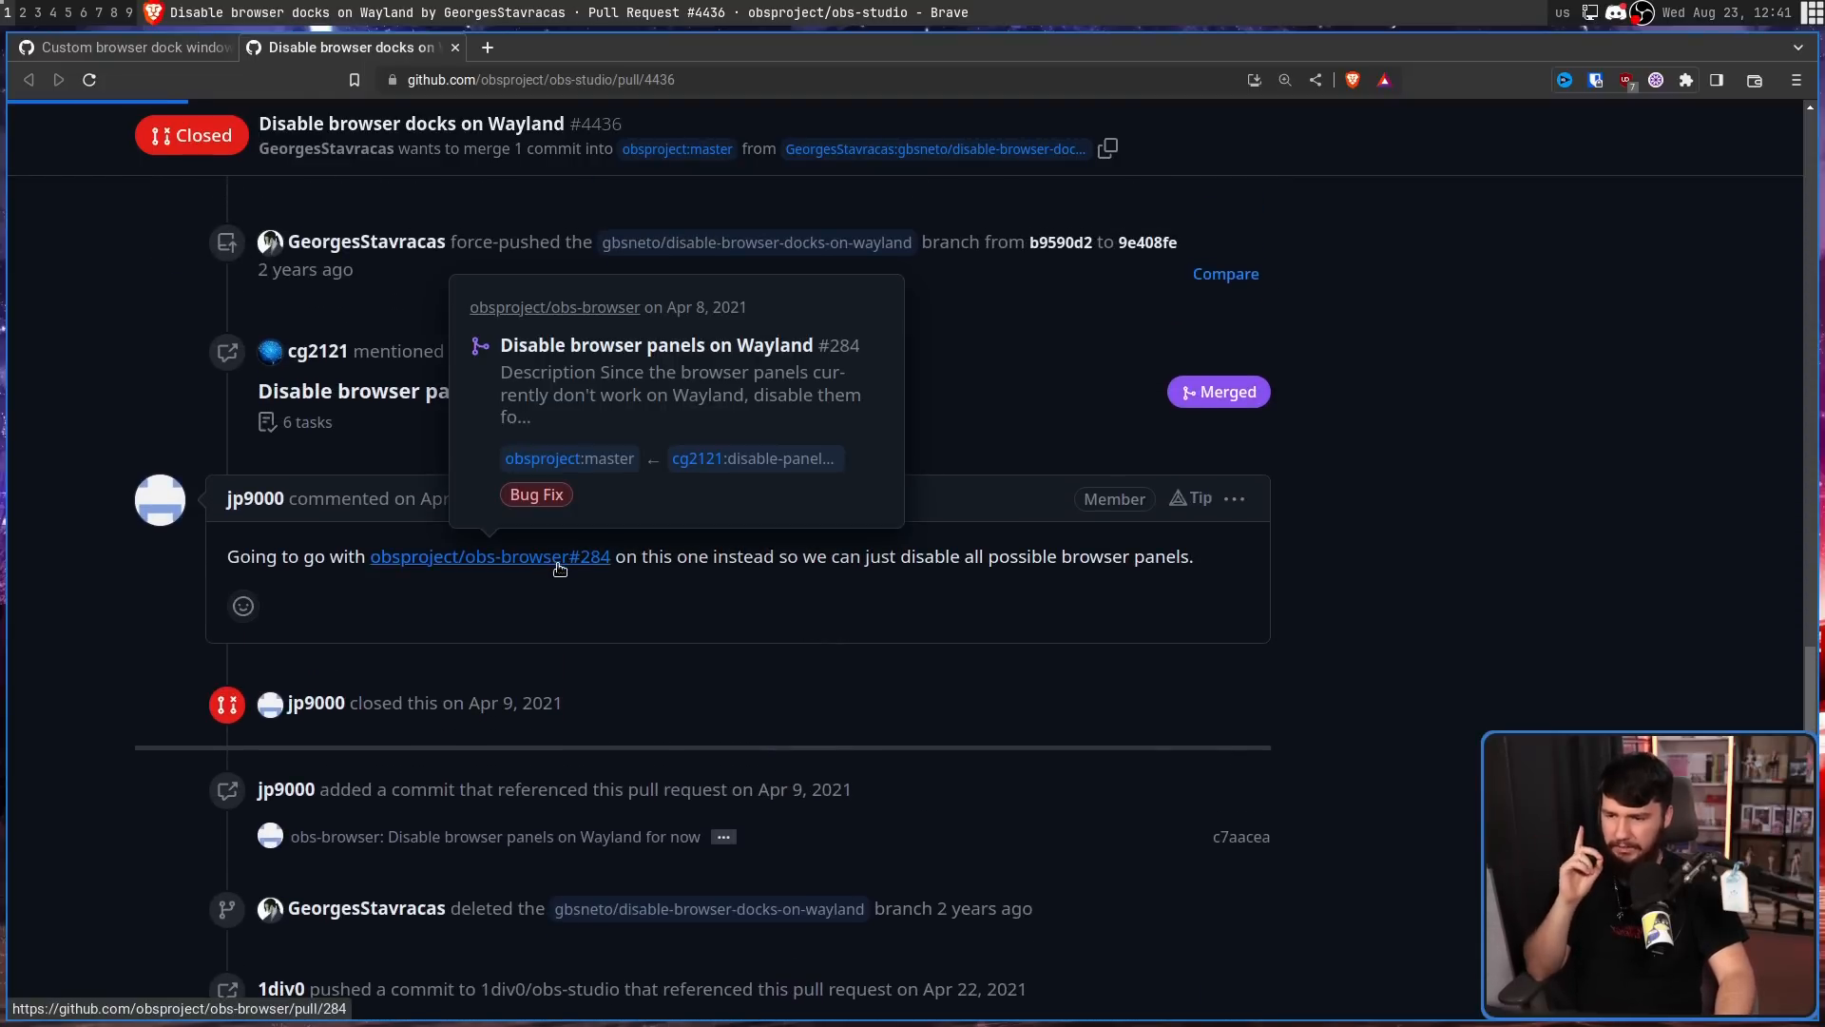
left_click(489, 556)
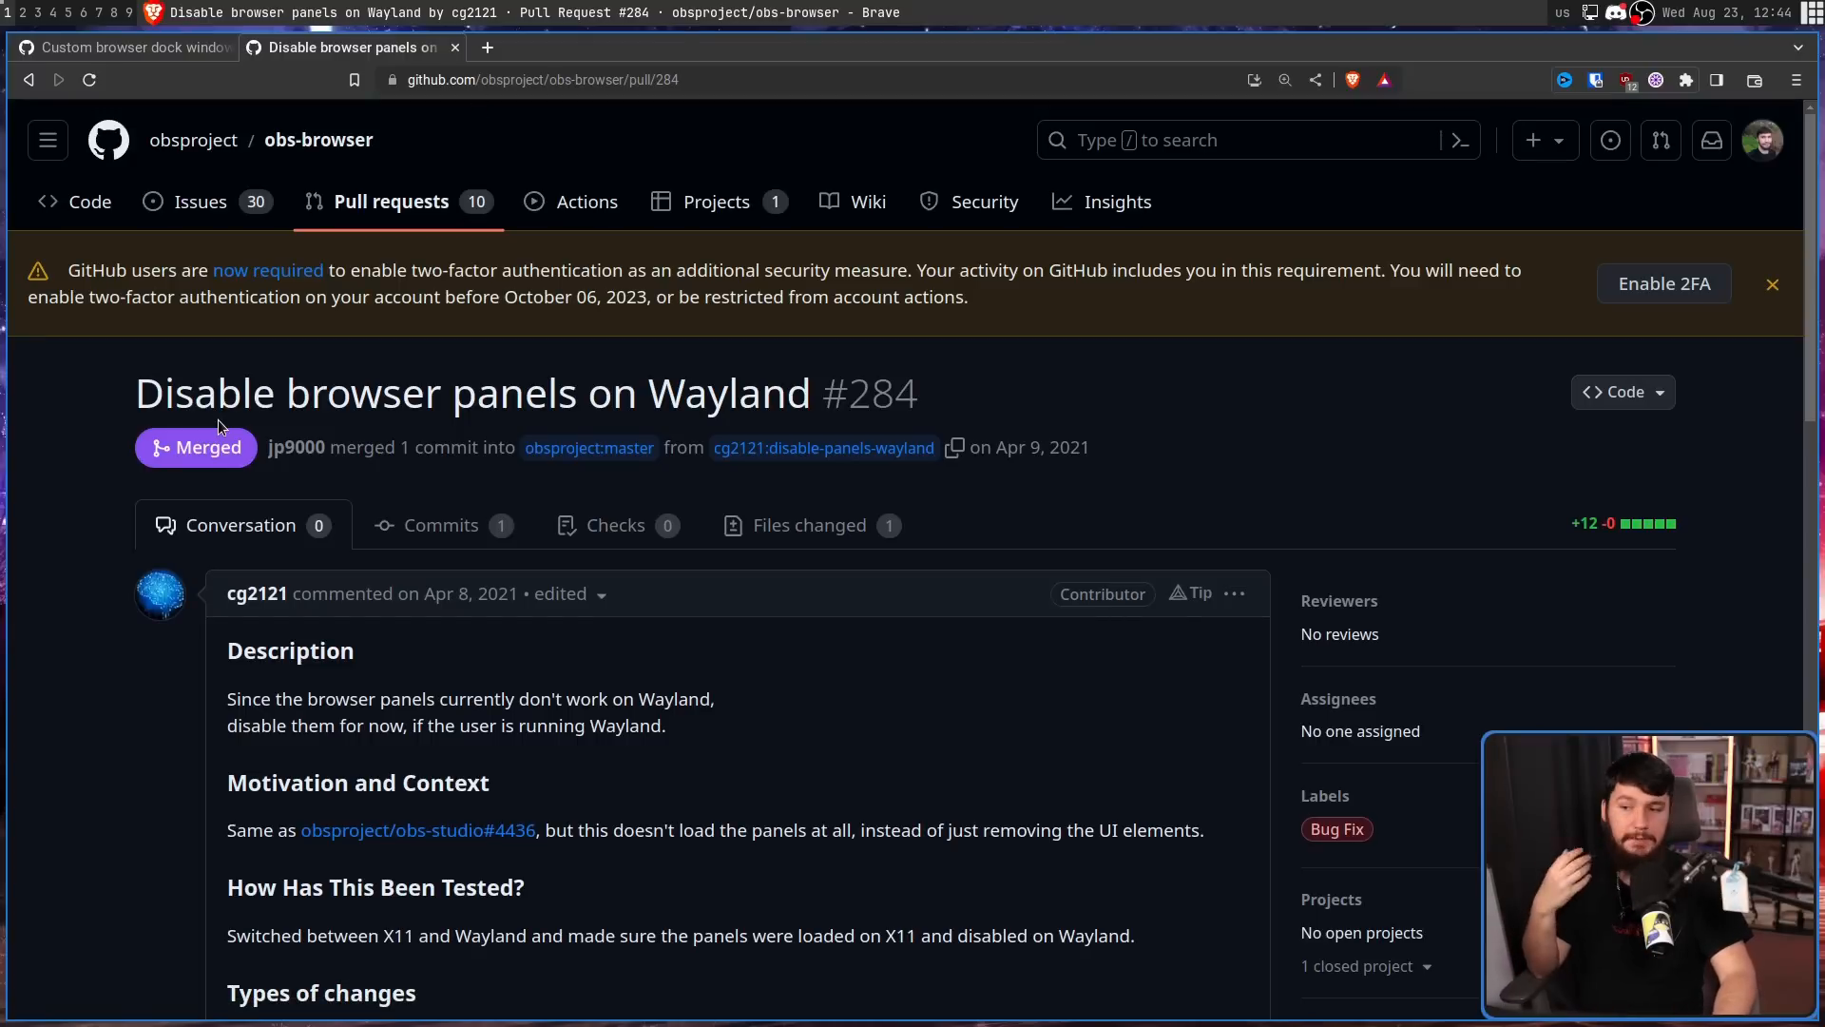
mouse_move(358, 419)
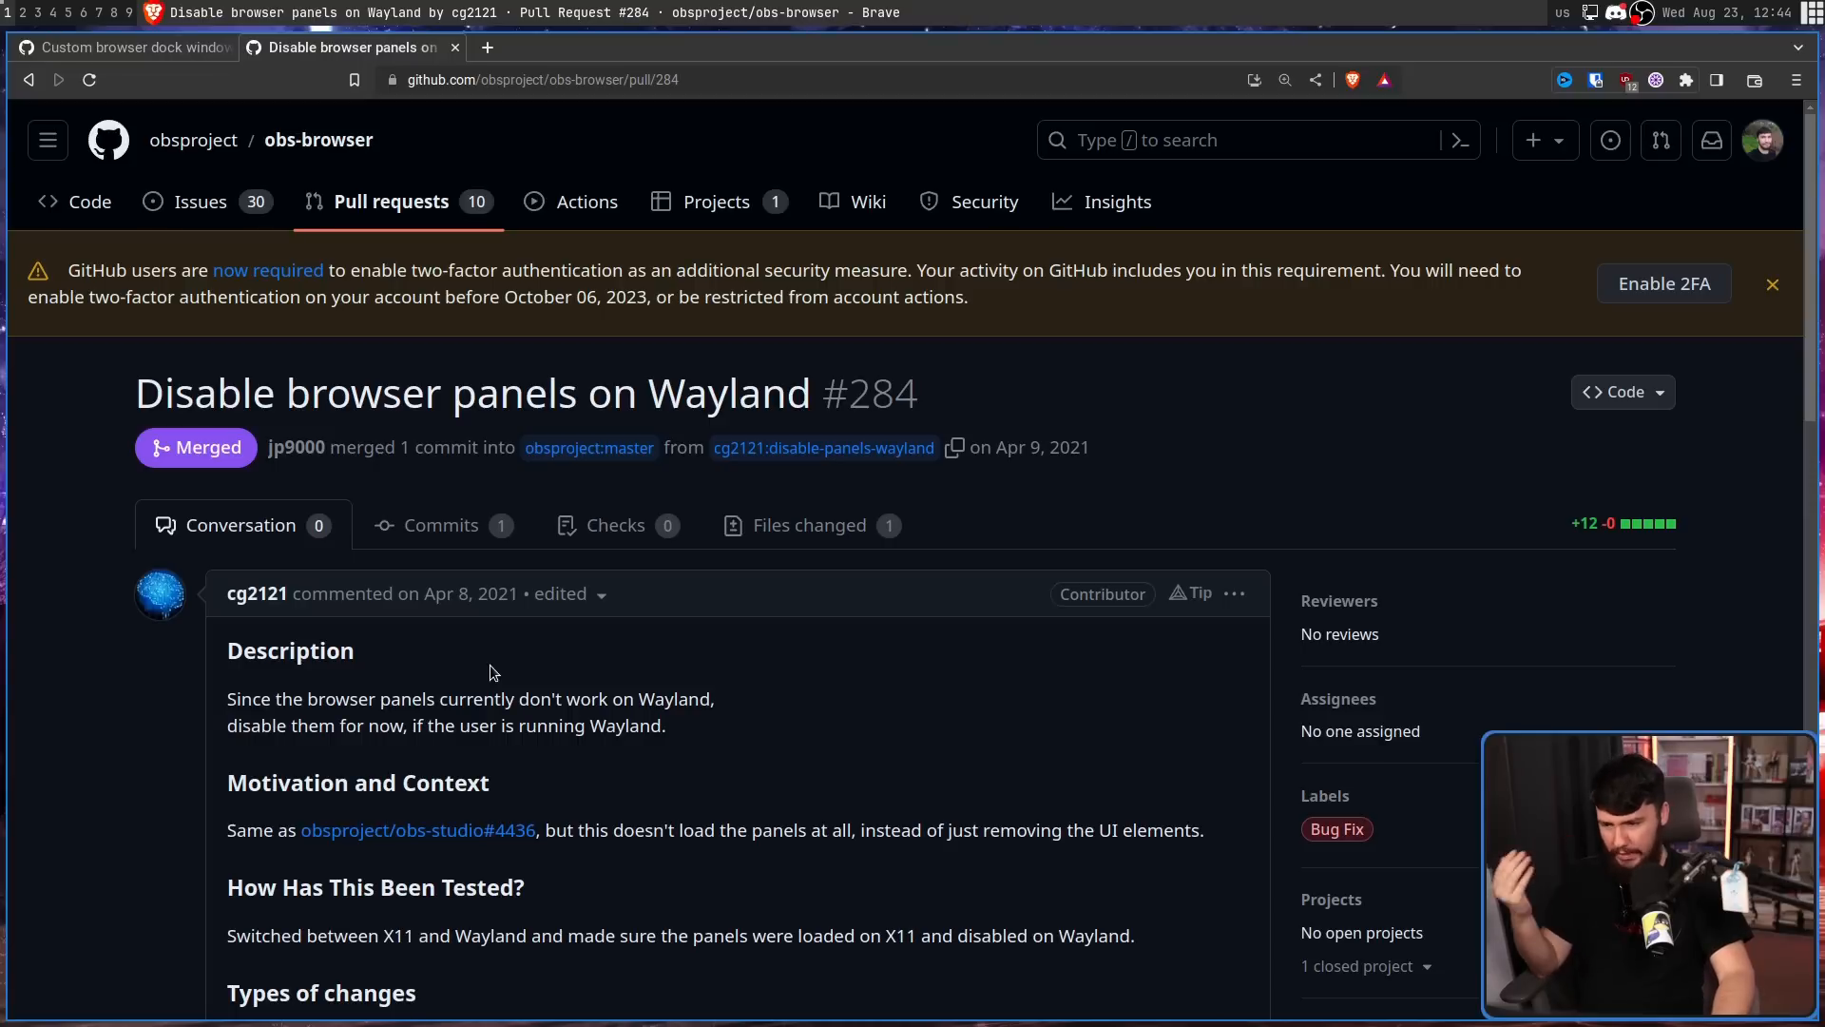
mouse_move(493, 630)
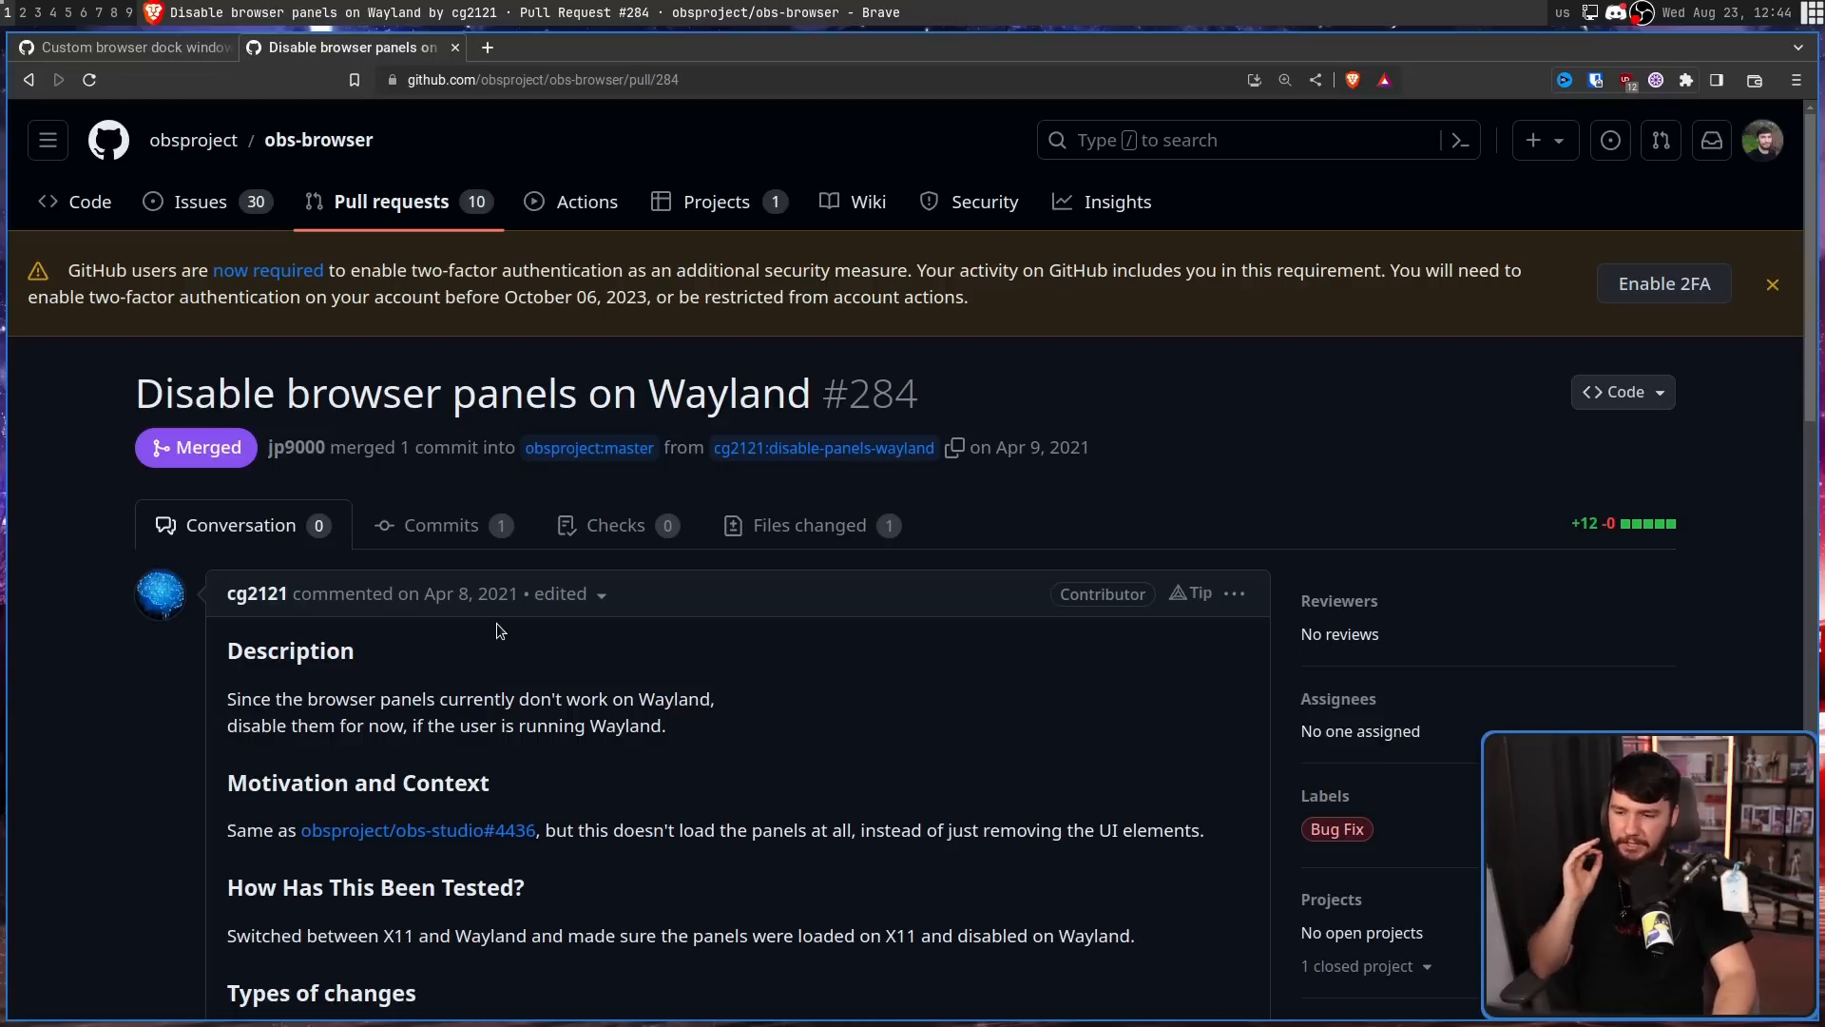
Review PR #284 down to its merge timeline, then return to the transparent browser dock issue.
scroll("down", 3)
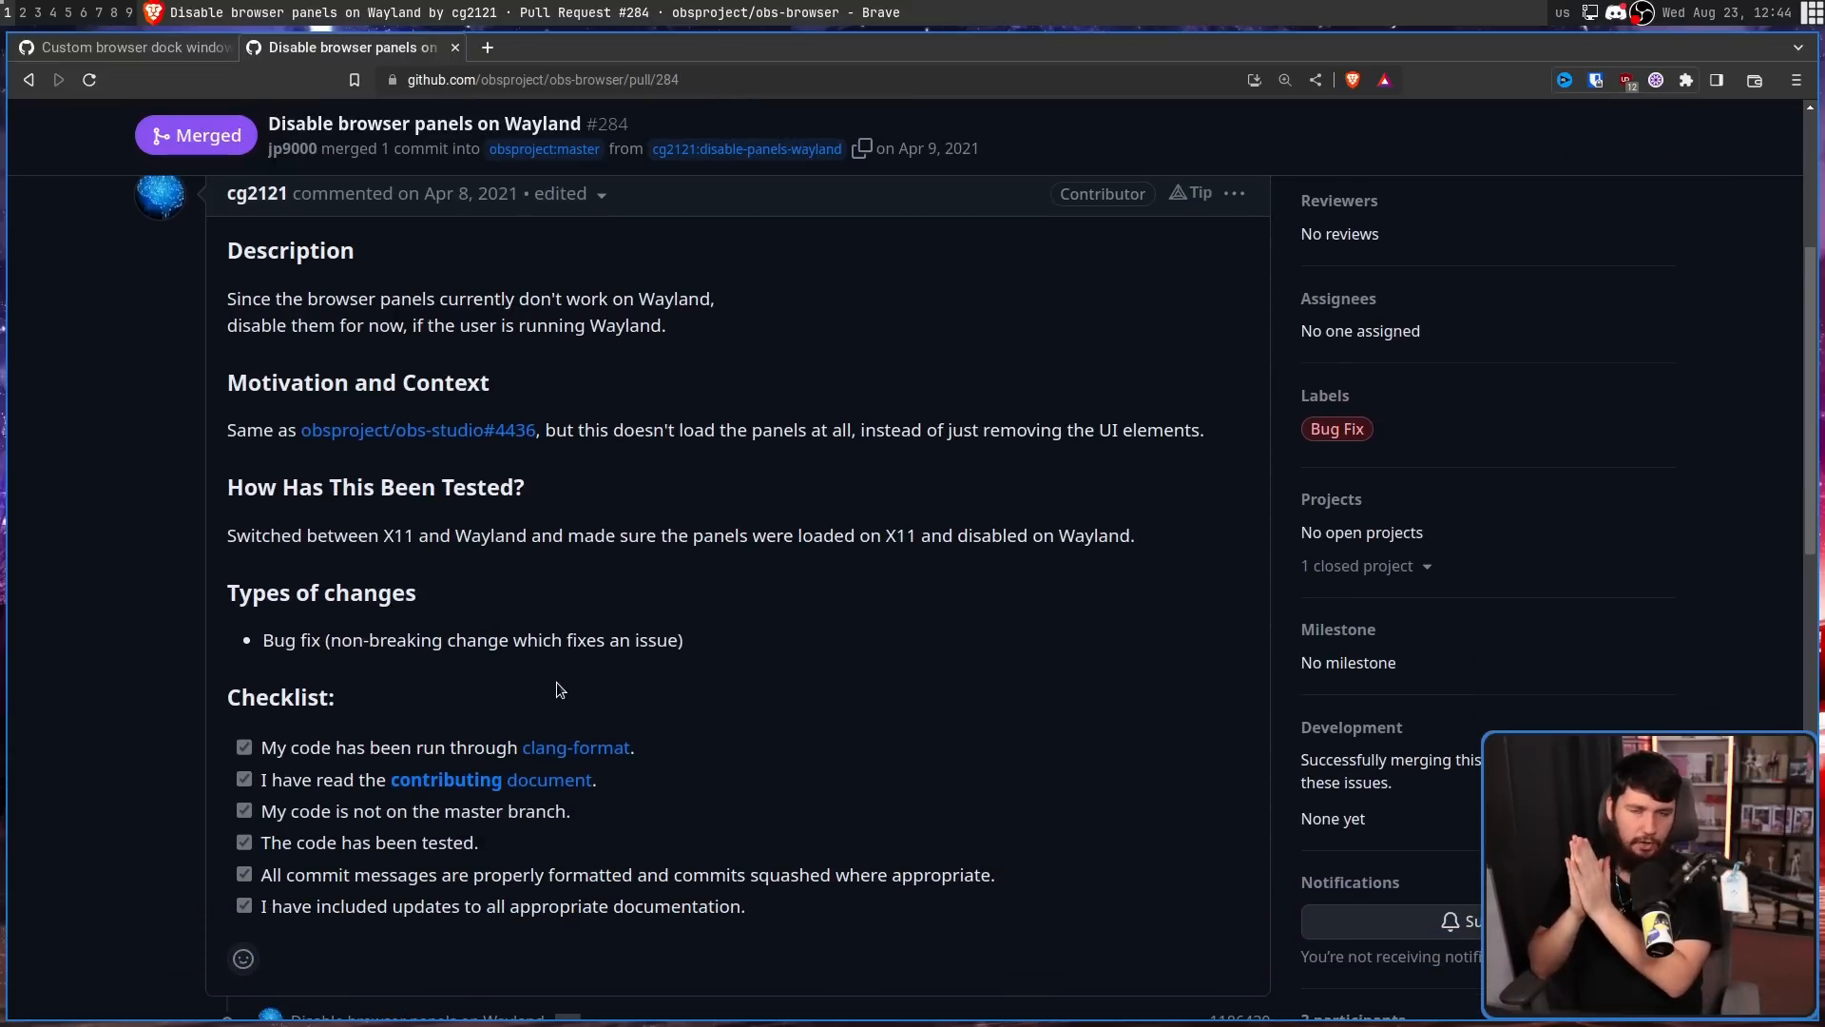
mouse_move(646, 721)
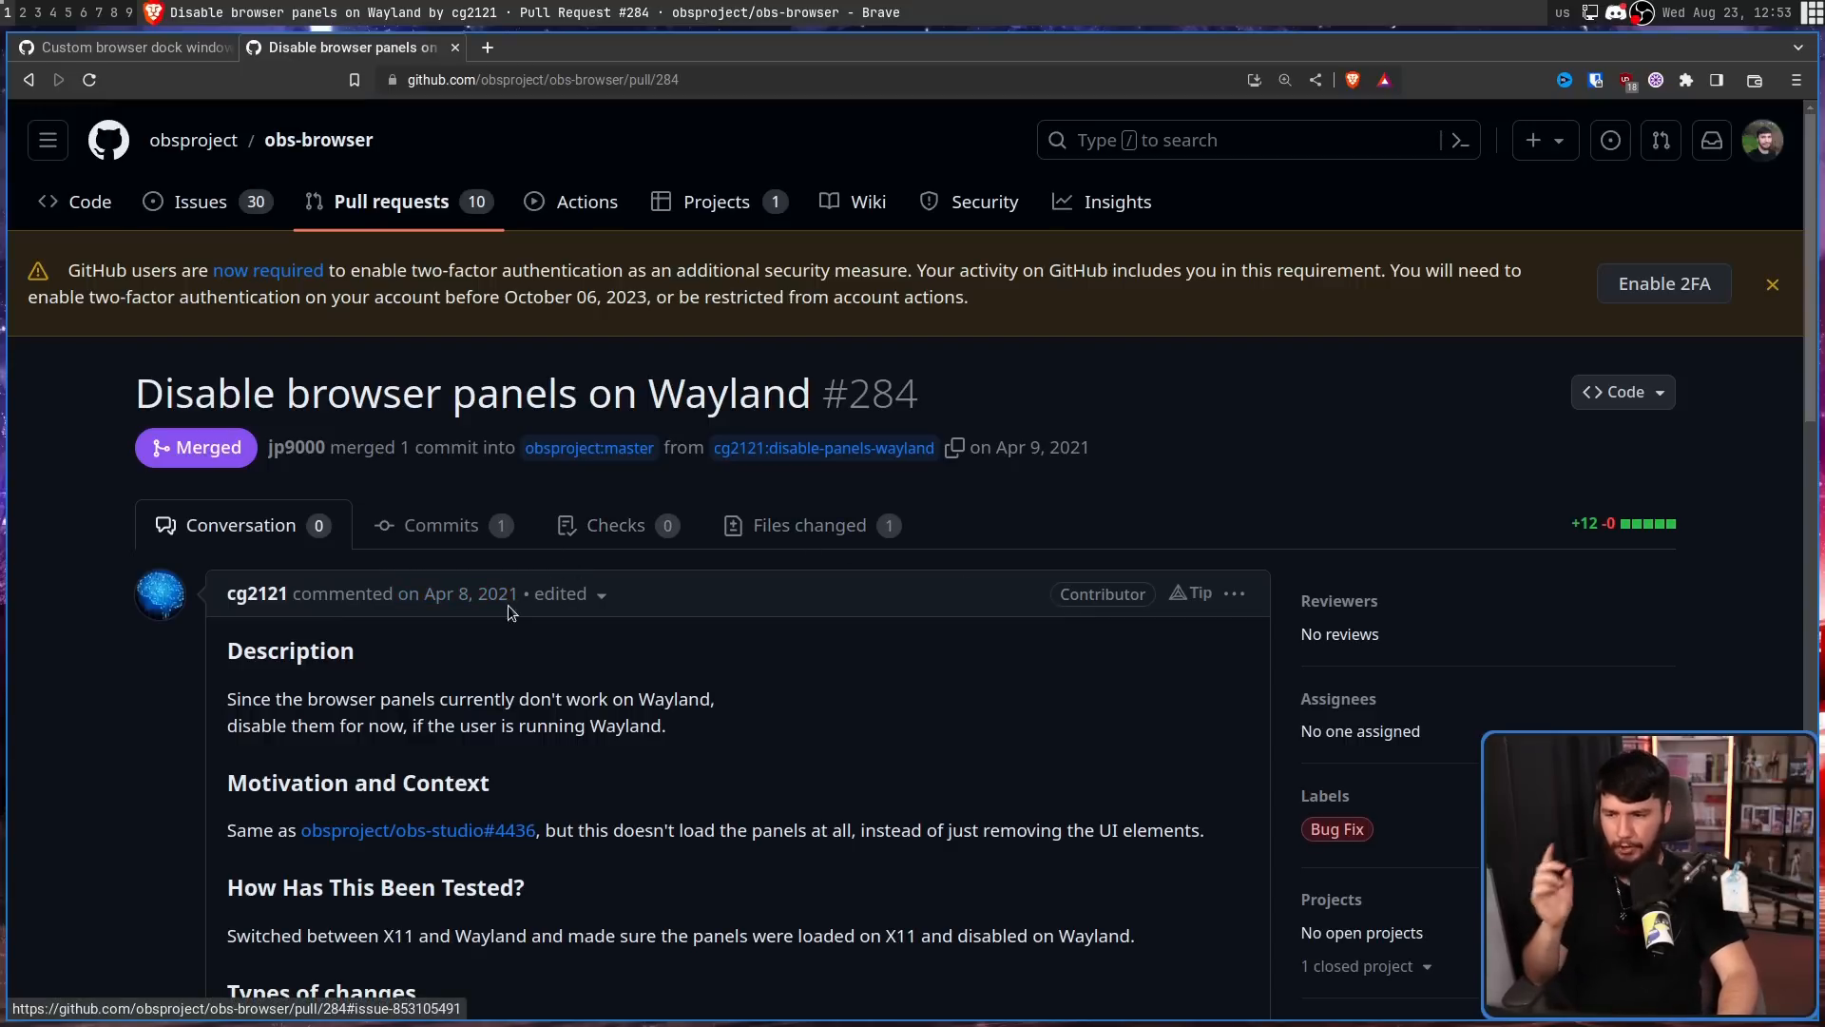
mouse_move(690, 605)
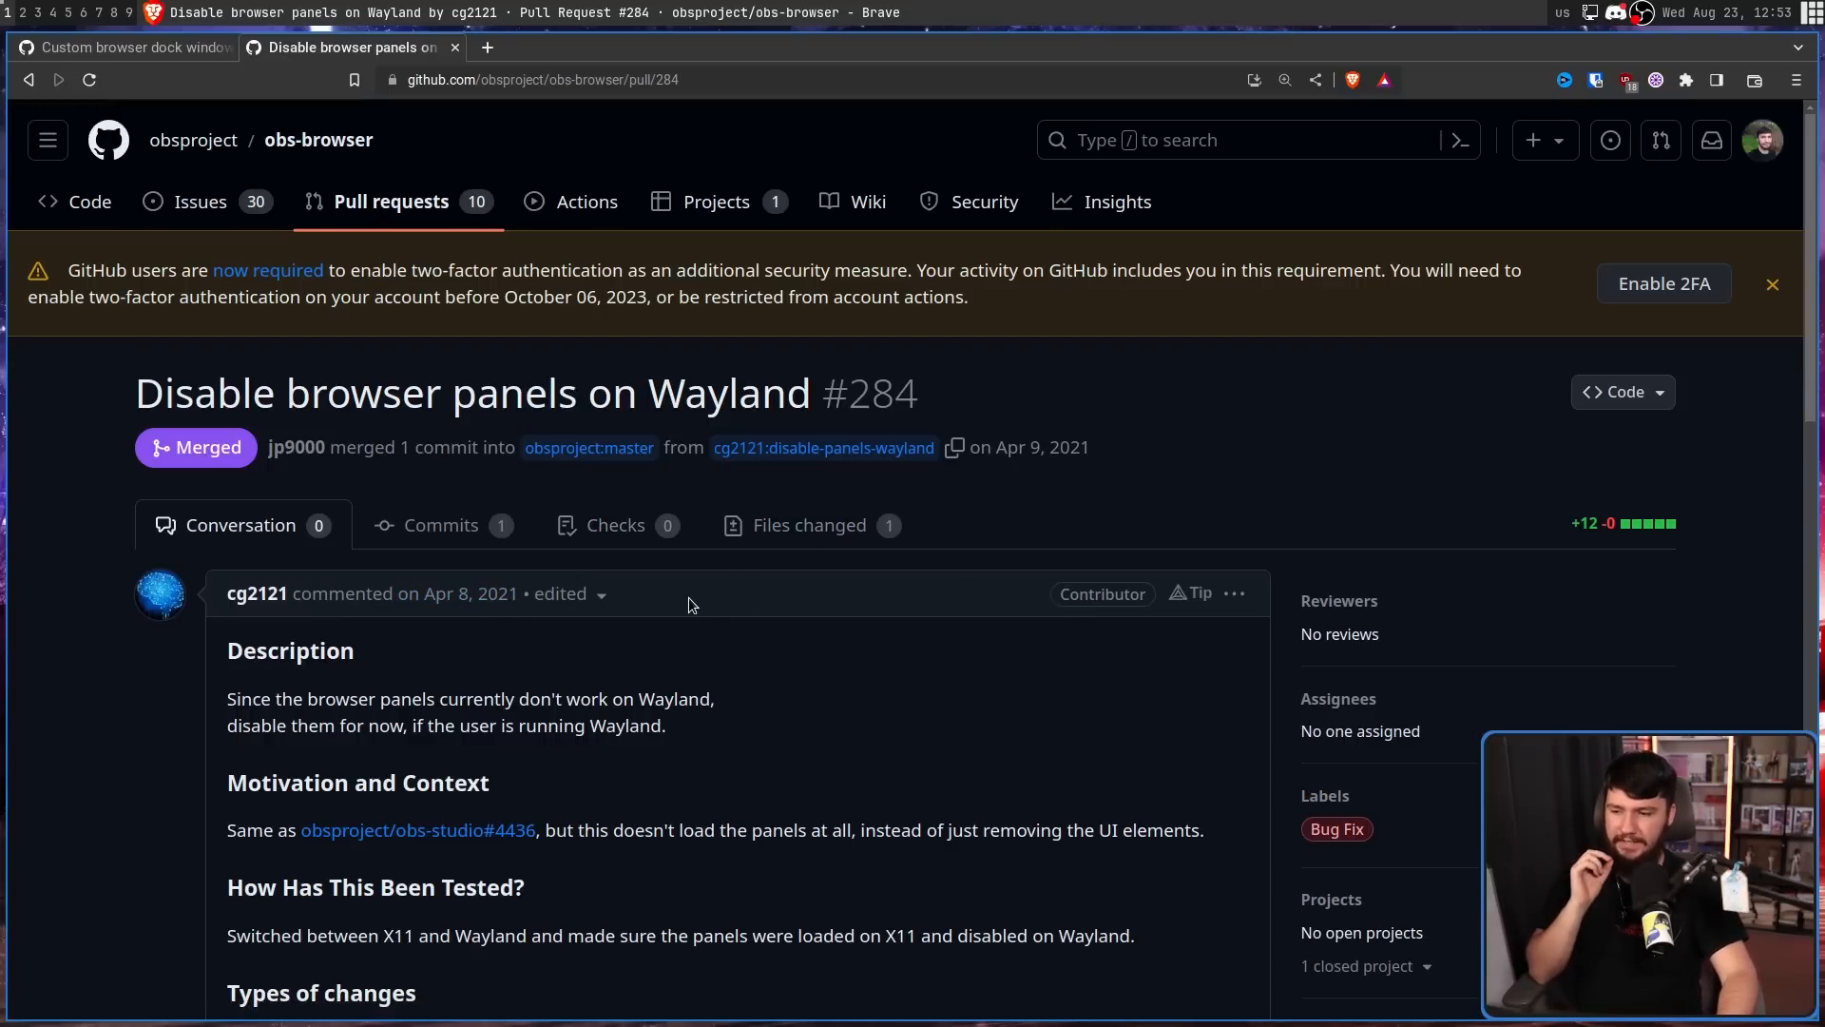
scroll("down", 3)
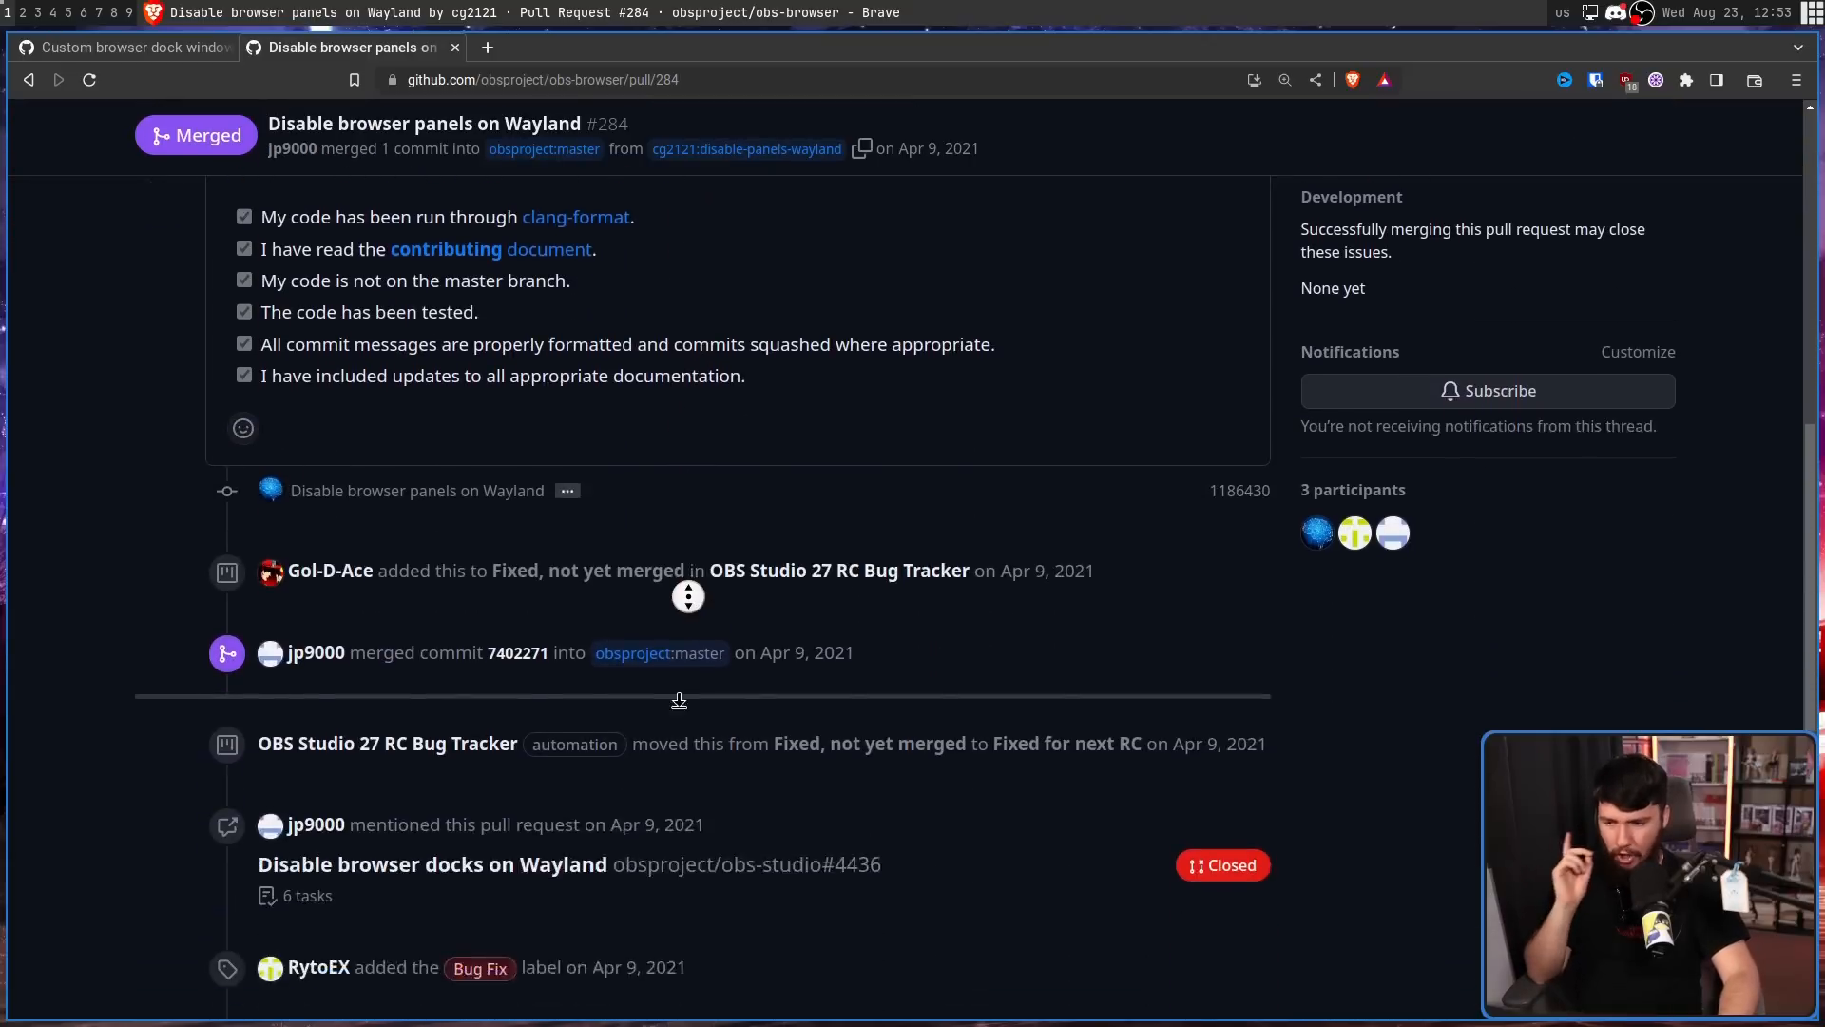
scroll("down", 3)
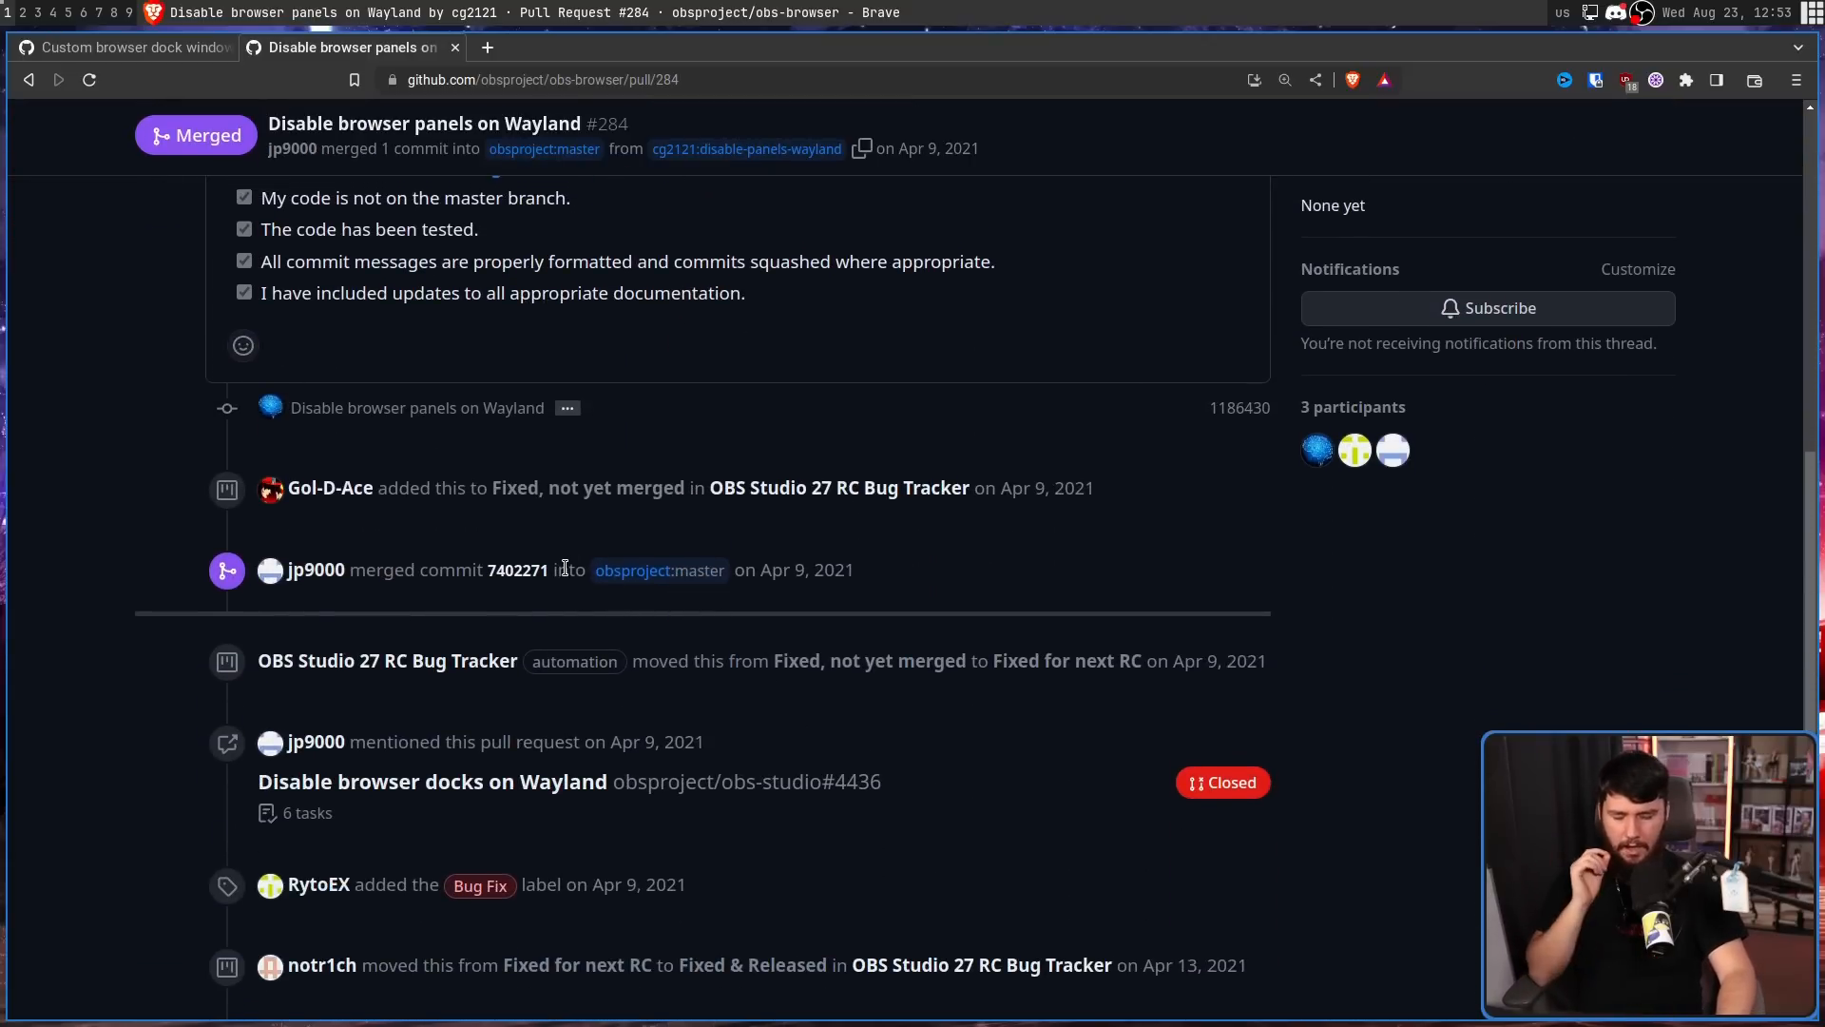
left_click(129, 46)
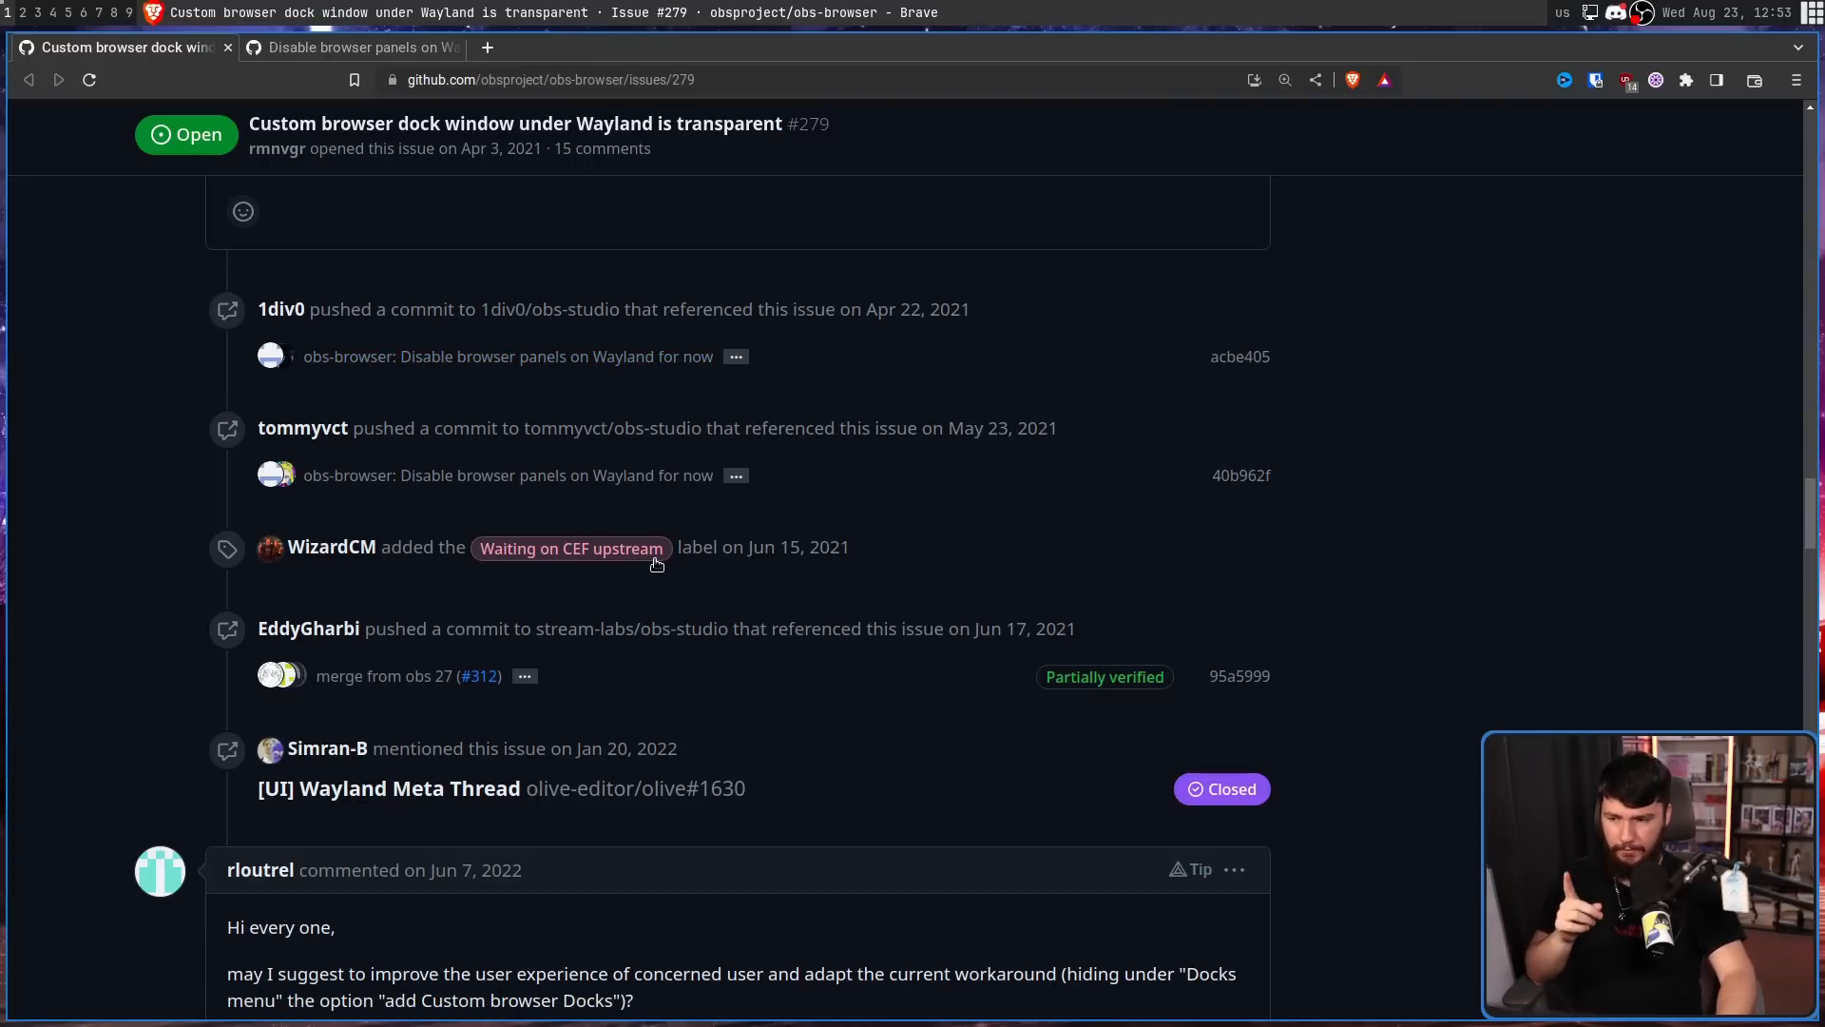
mouse_move(694, 593)
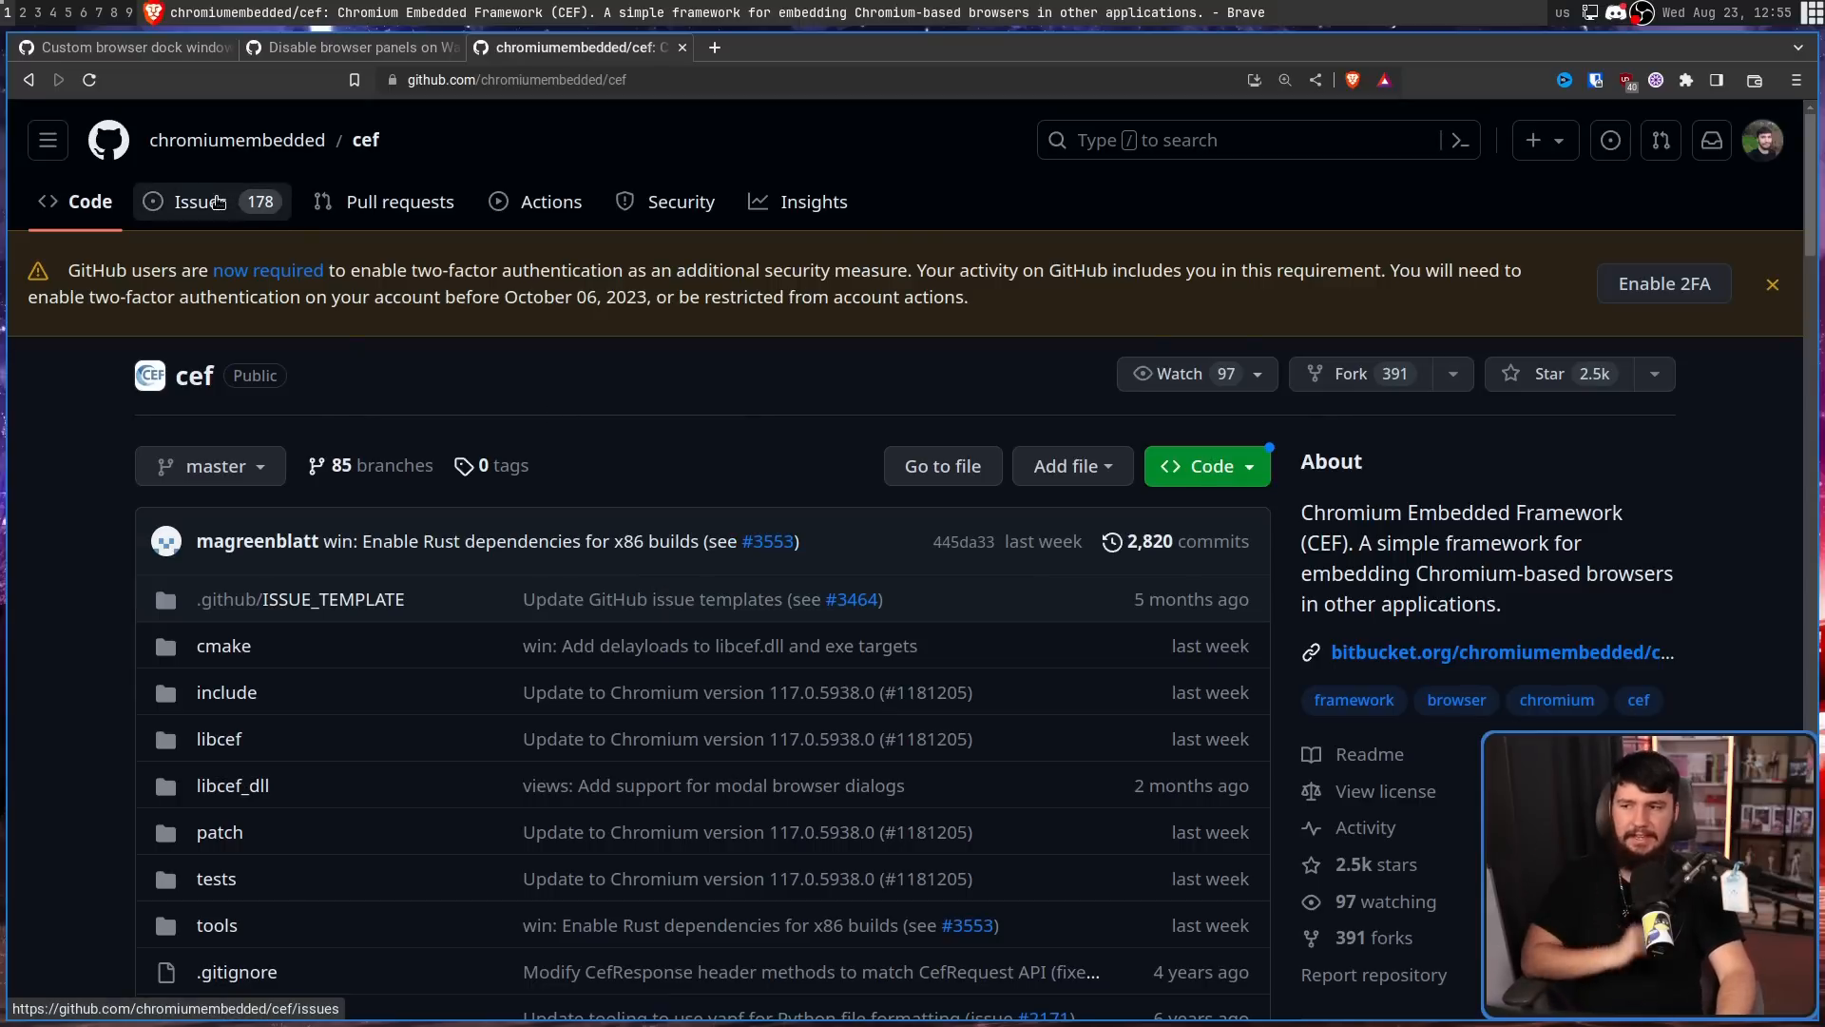
Search the chromiumembedded/cef issues for 'linux' and look over the results.
left_click(198, 201)
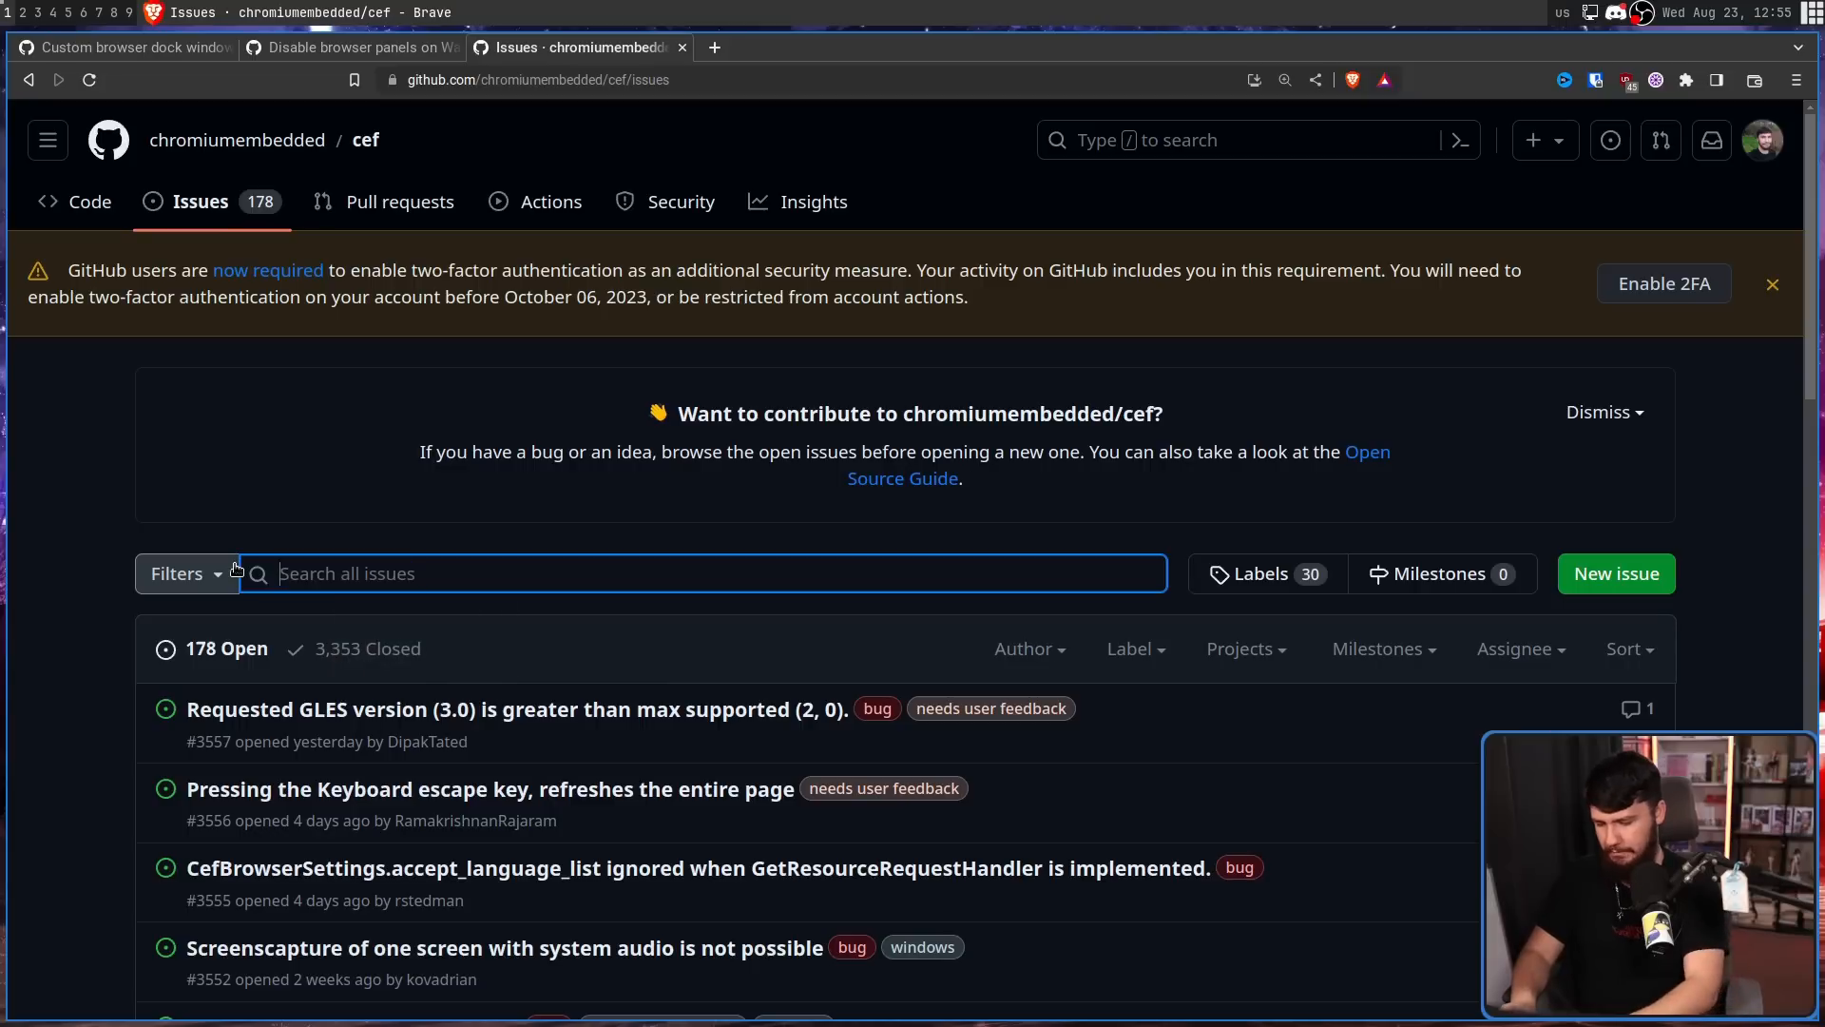
type("linux")
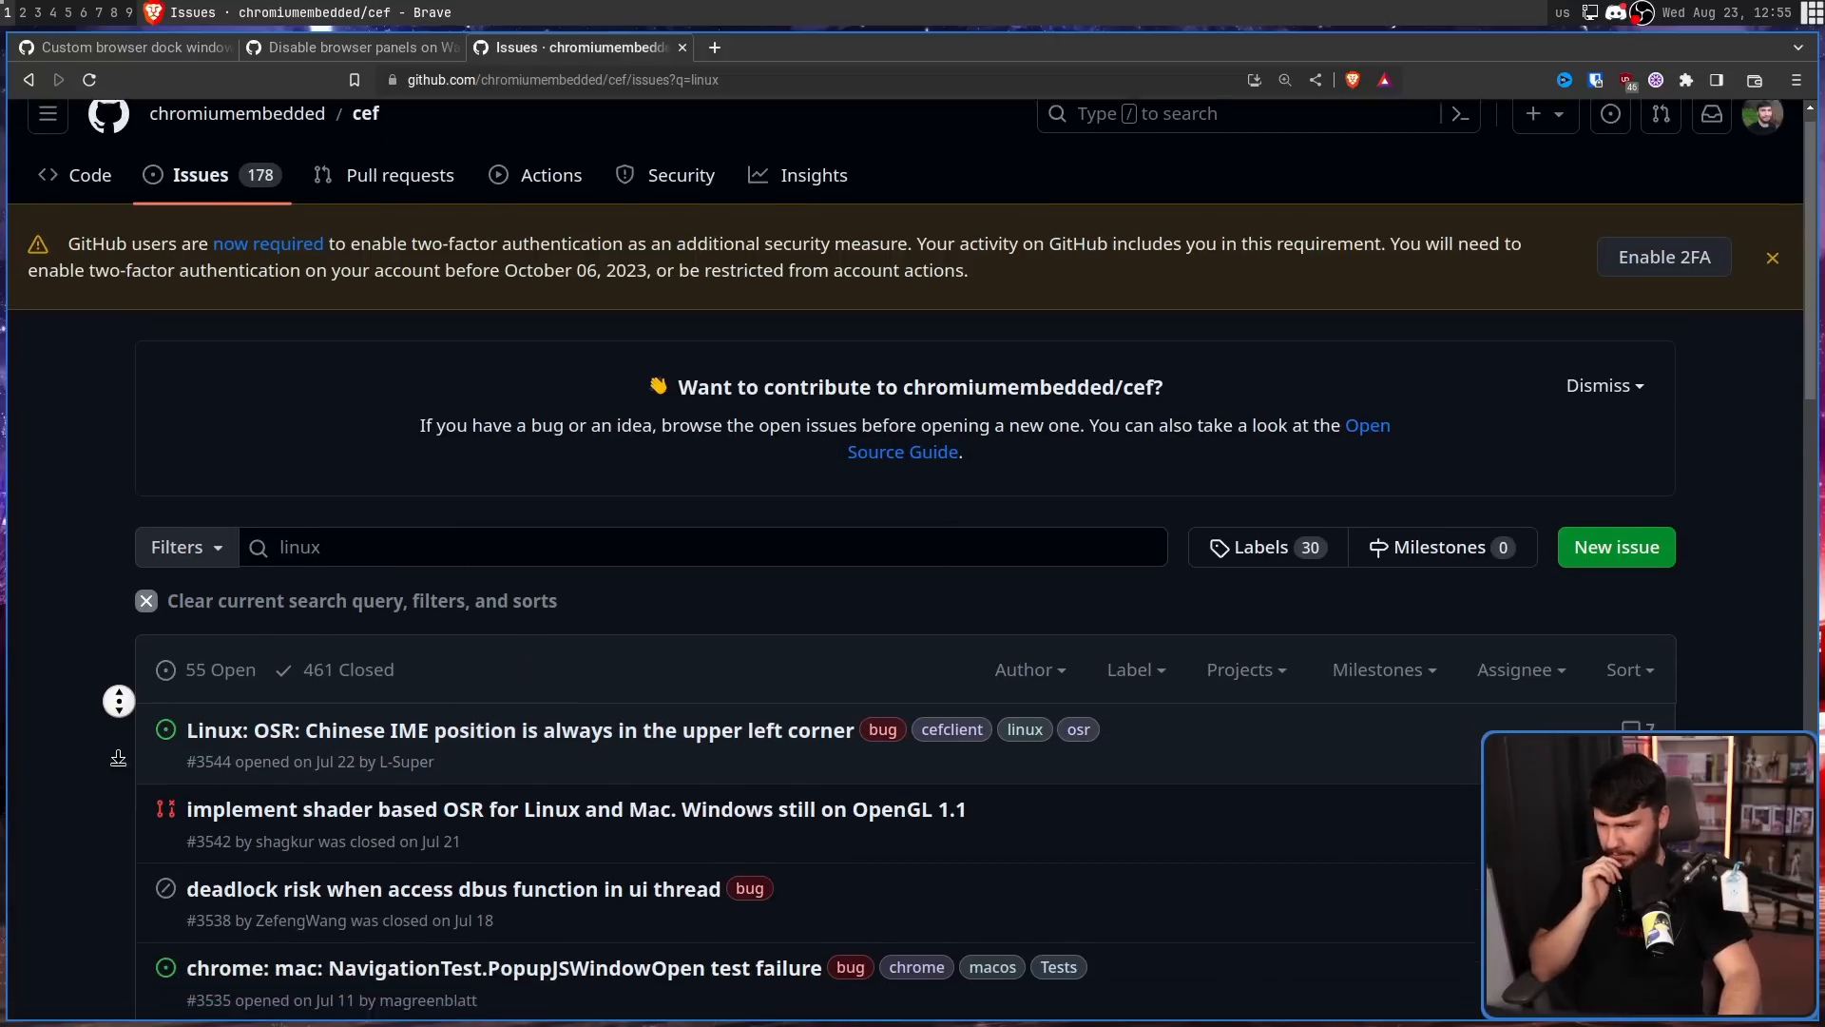
scroll("down", 3)
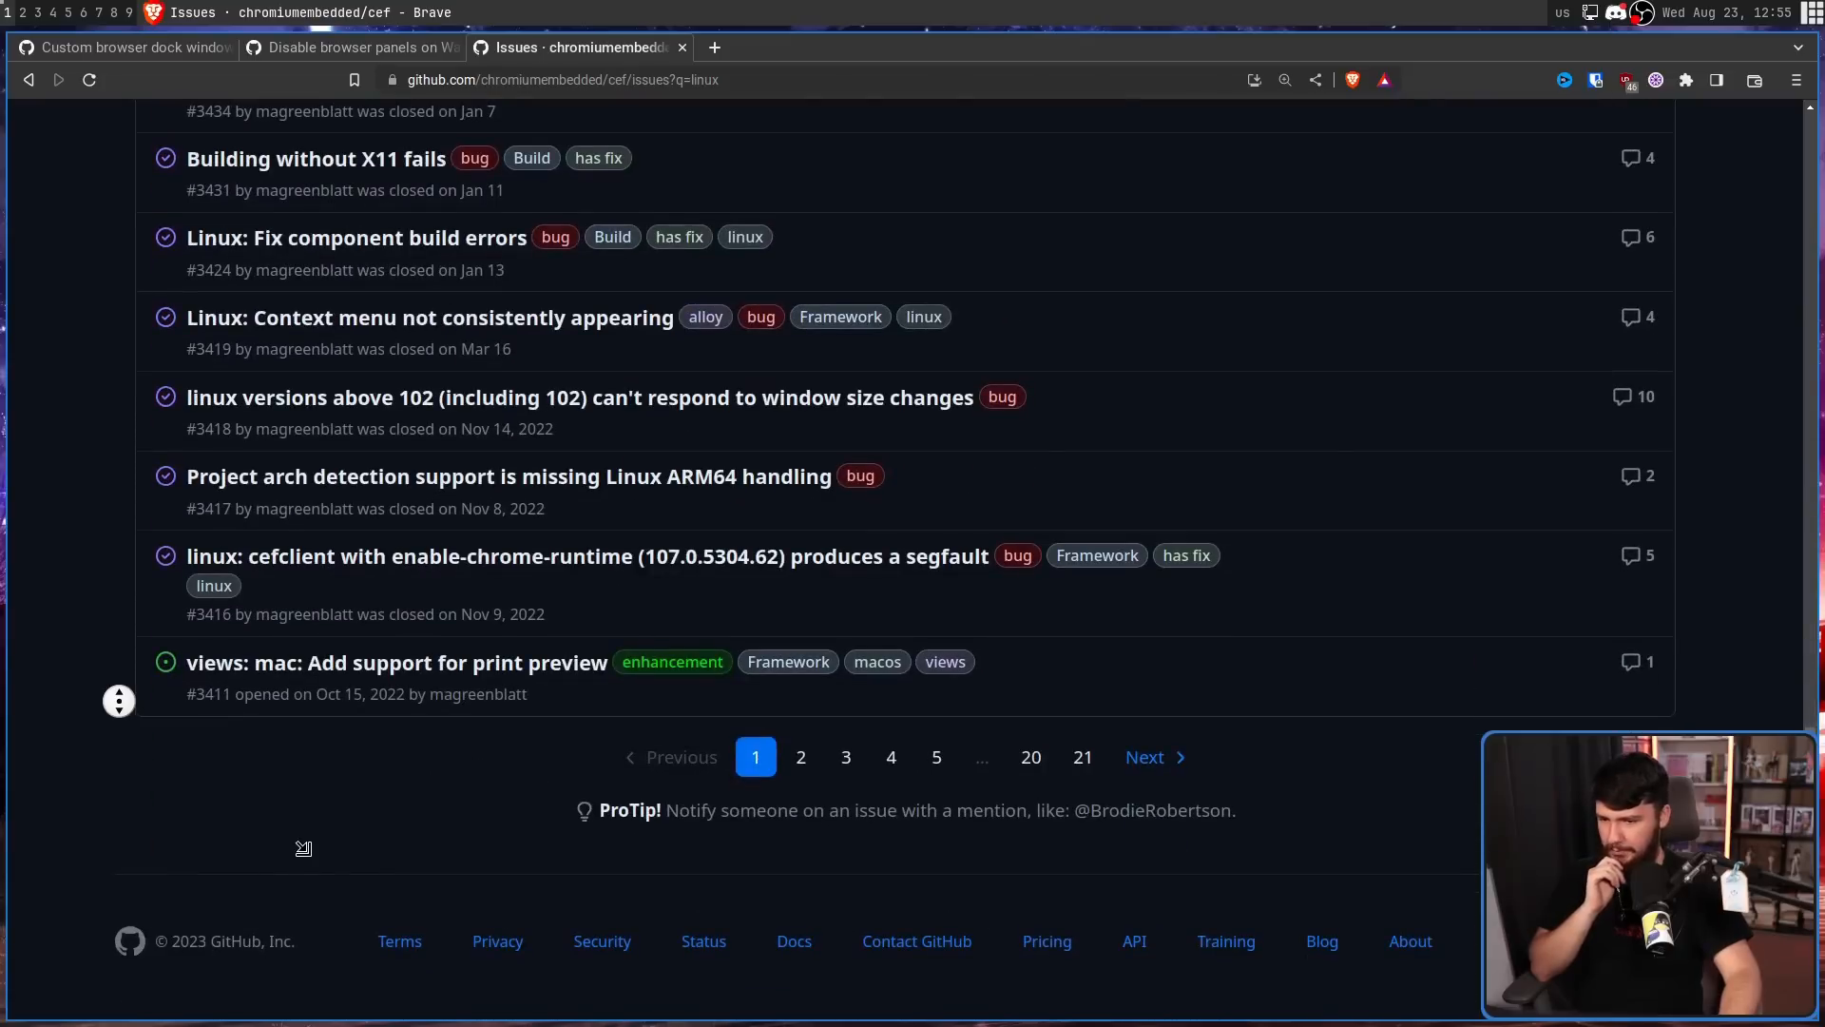
mouse_move(935, 756)
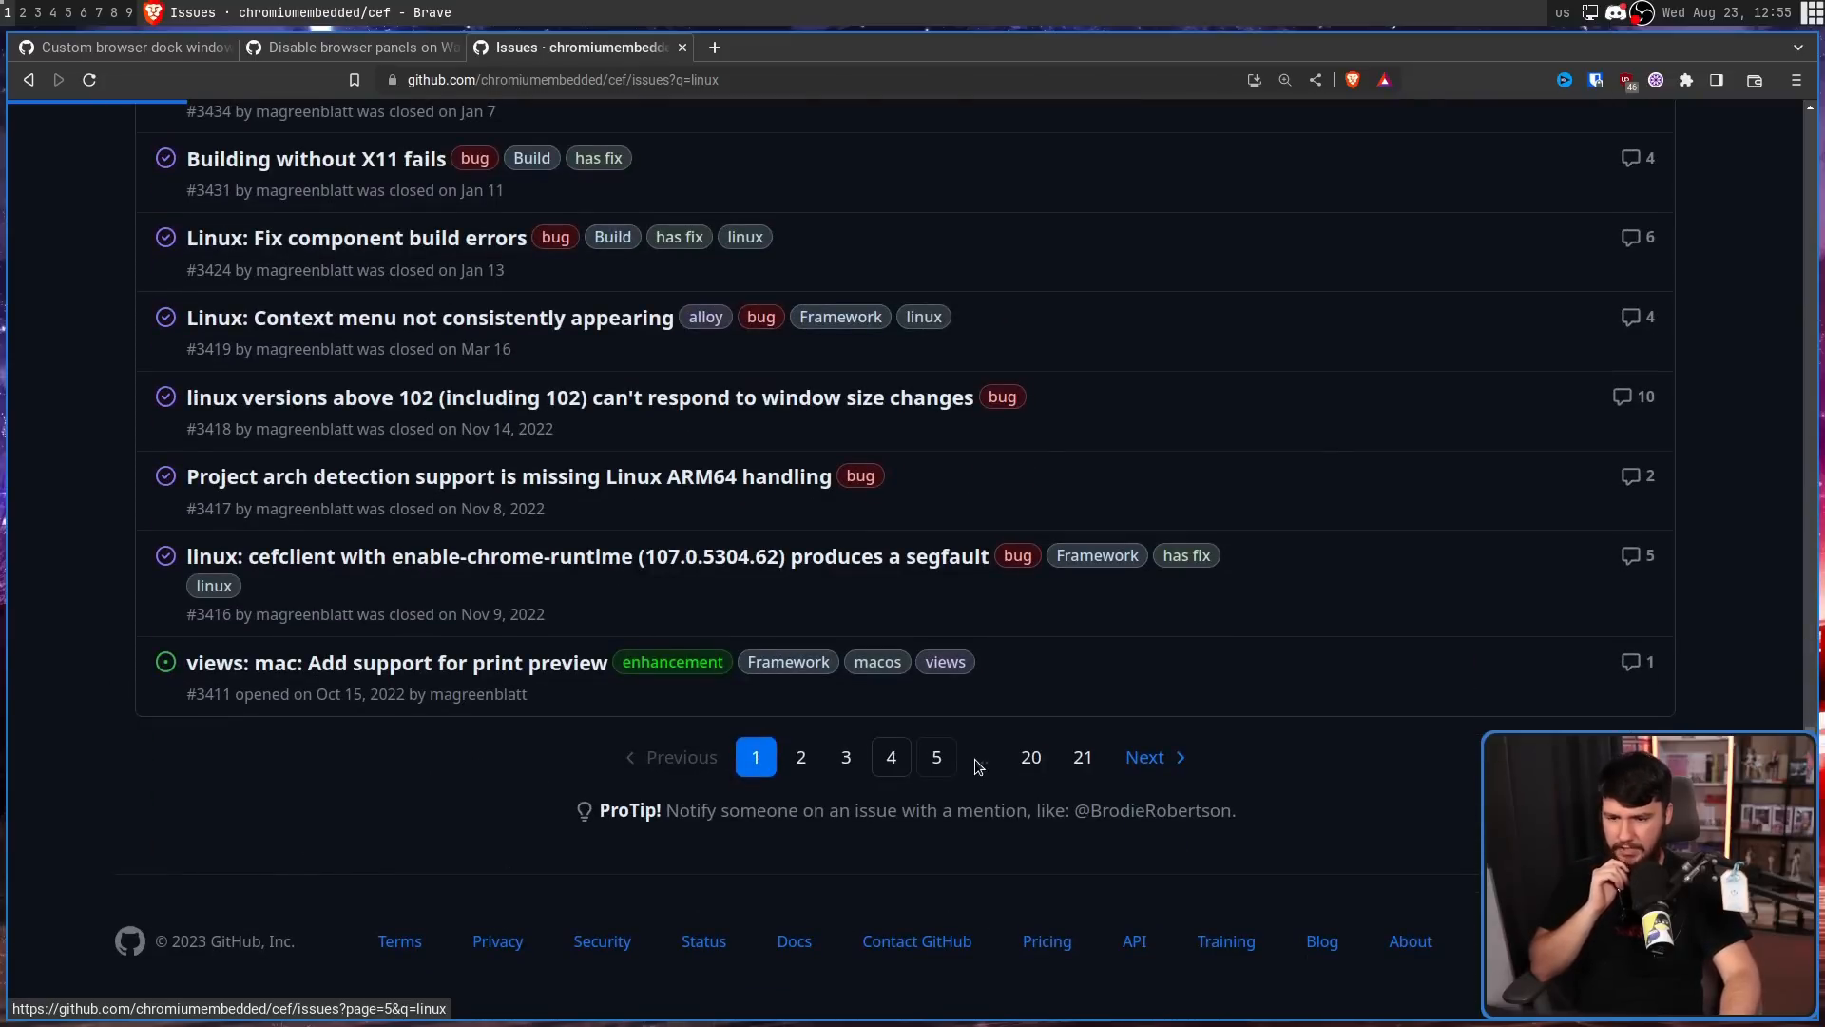
Browse page 4 of the linux results, then go back to page 3.
left_click(890, 757)
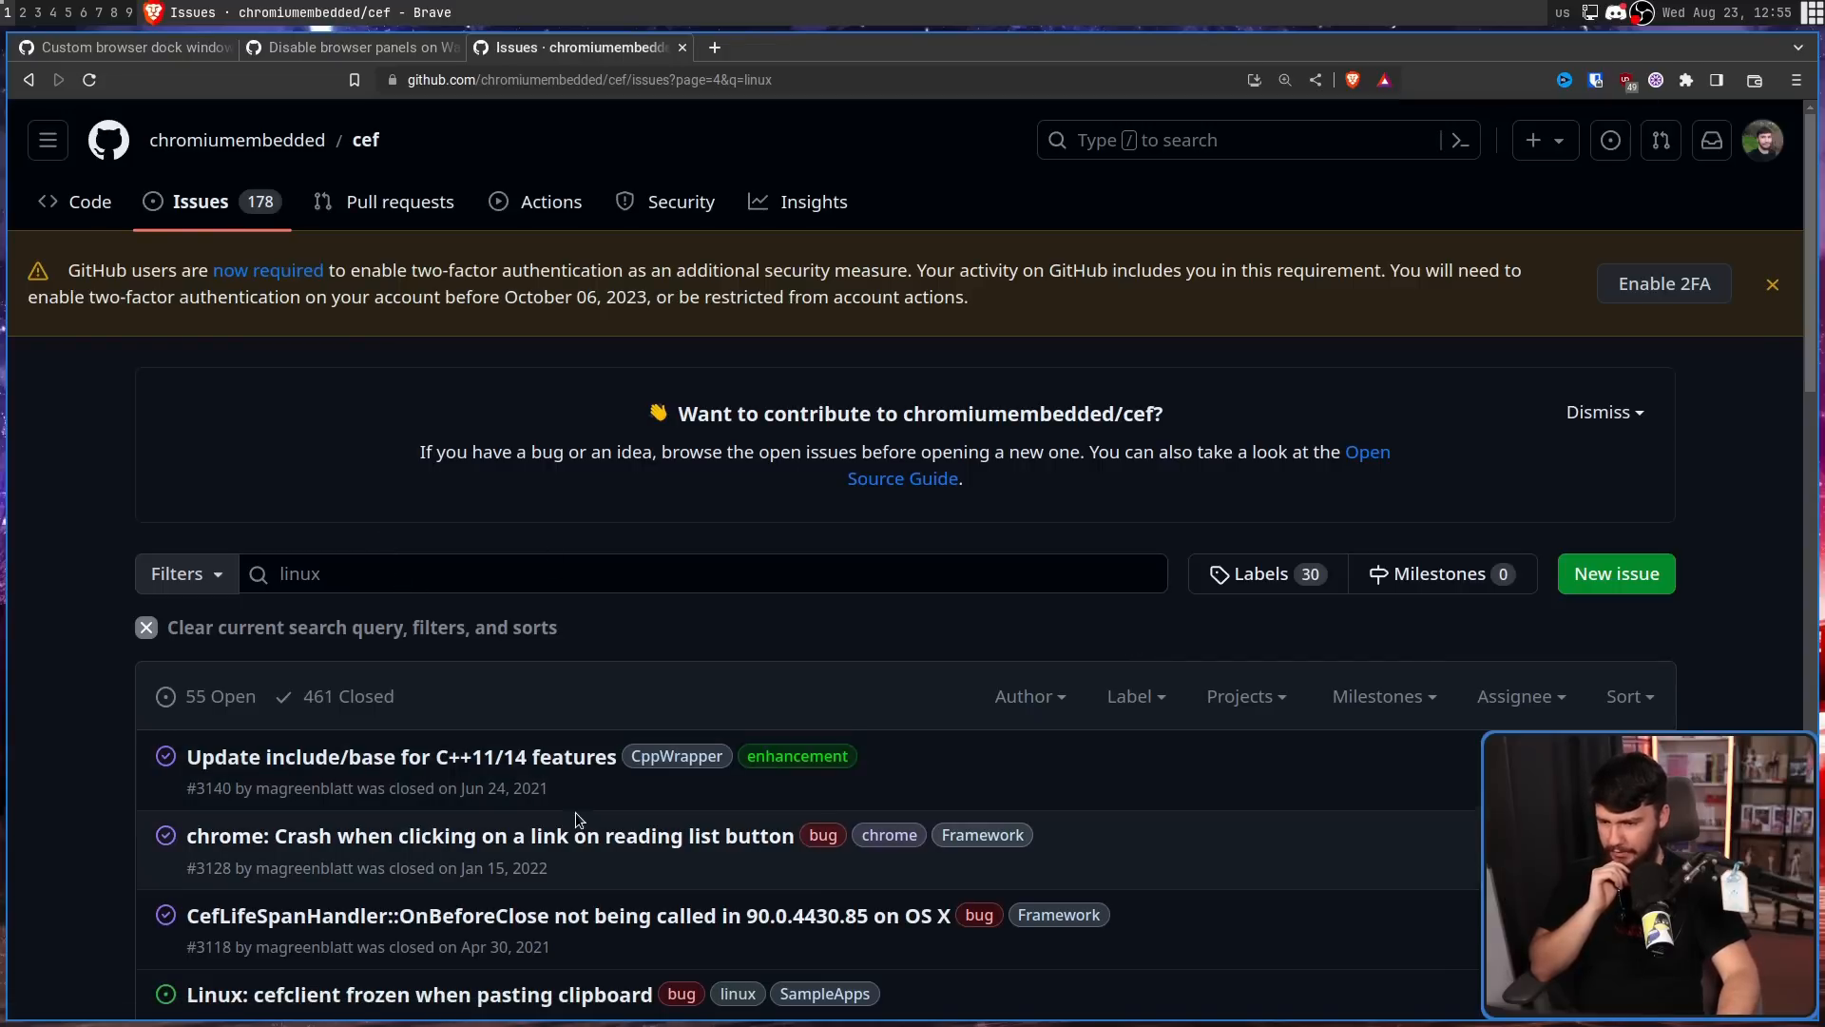
scroll("down", 3)
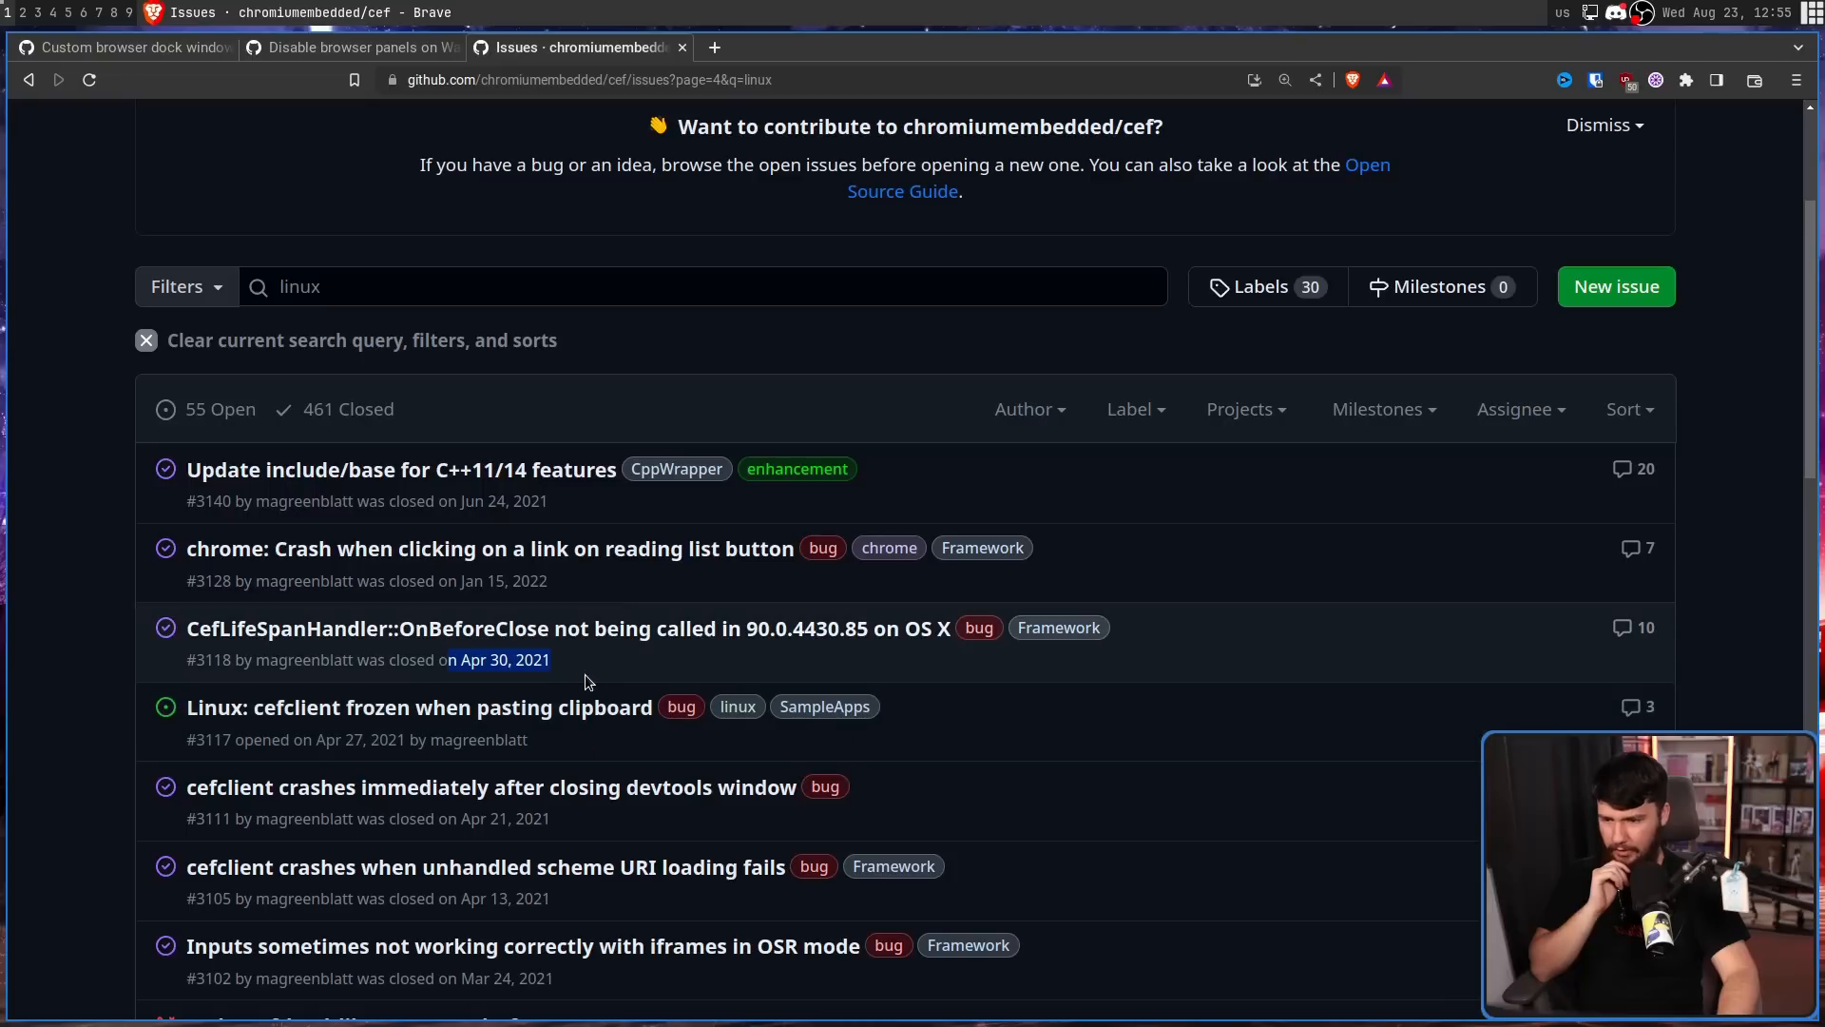
scroll("down", 3)
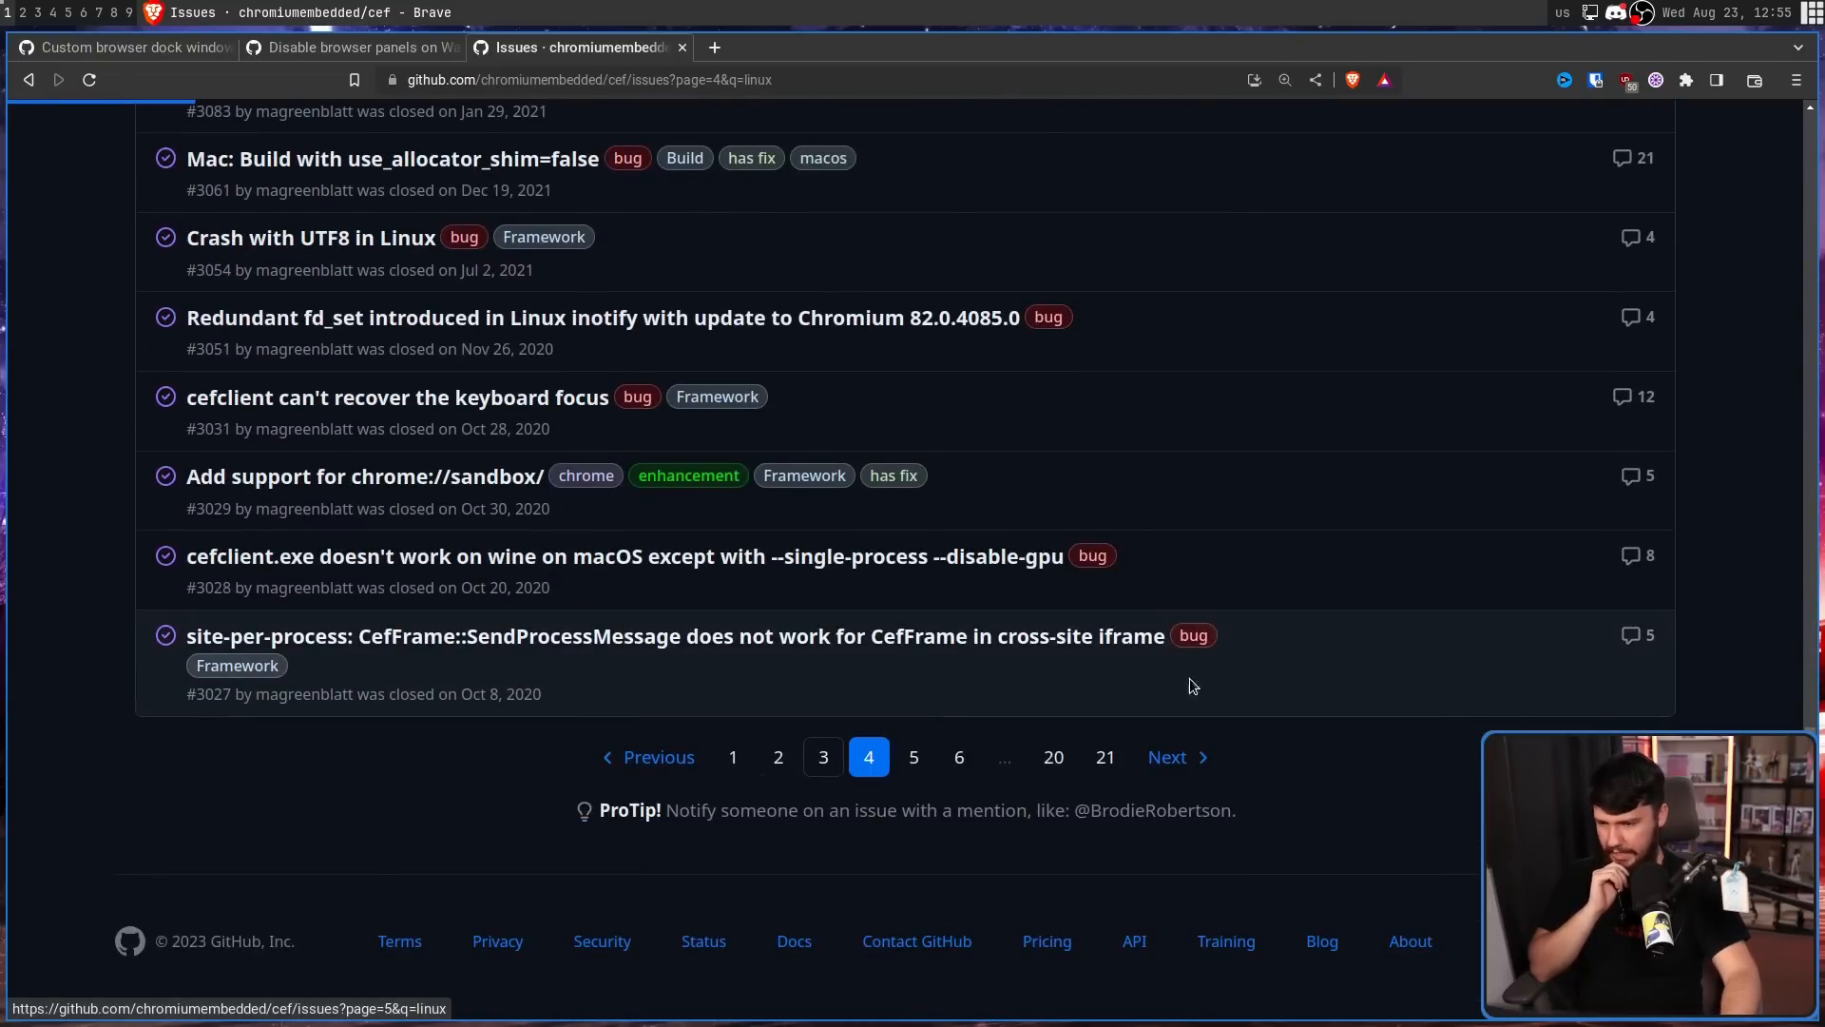
left_click(647, 756)
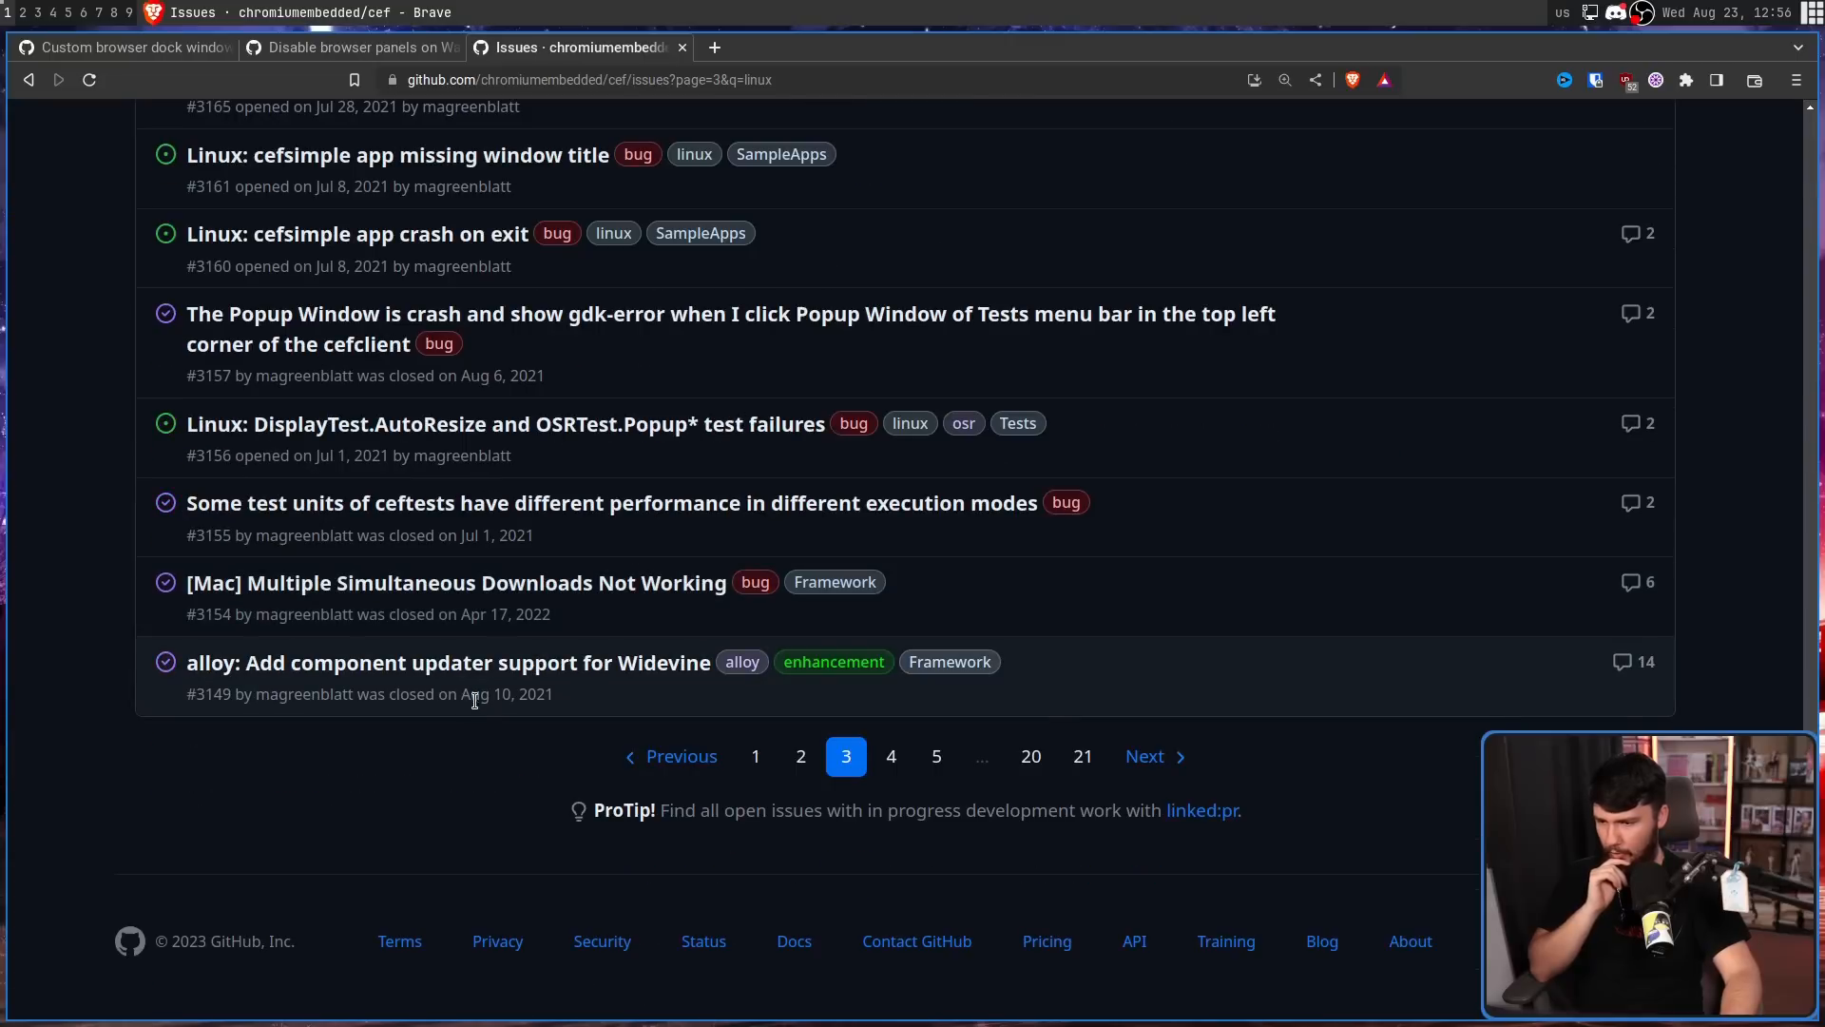
mouse_move(533, 694)
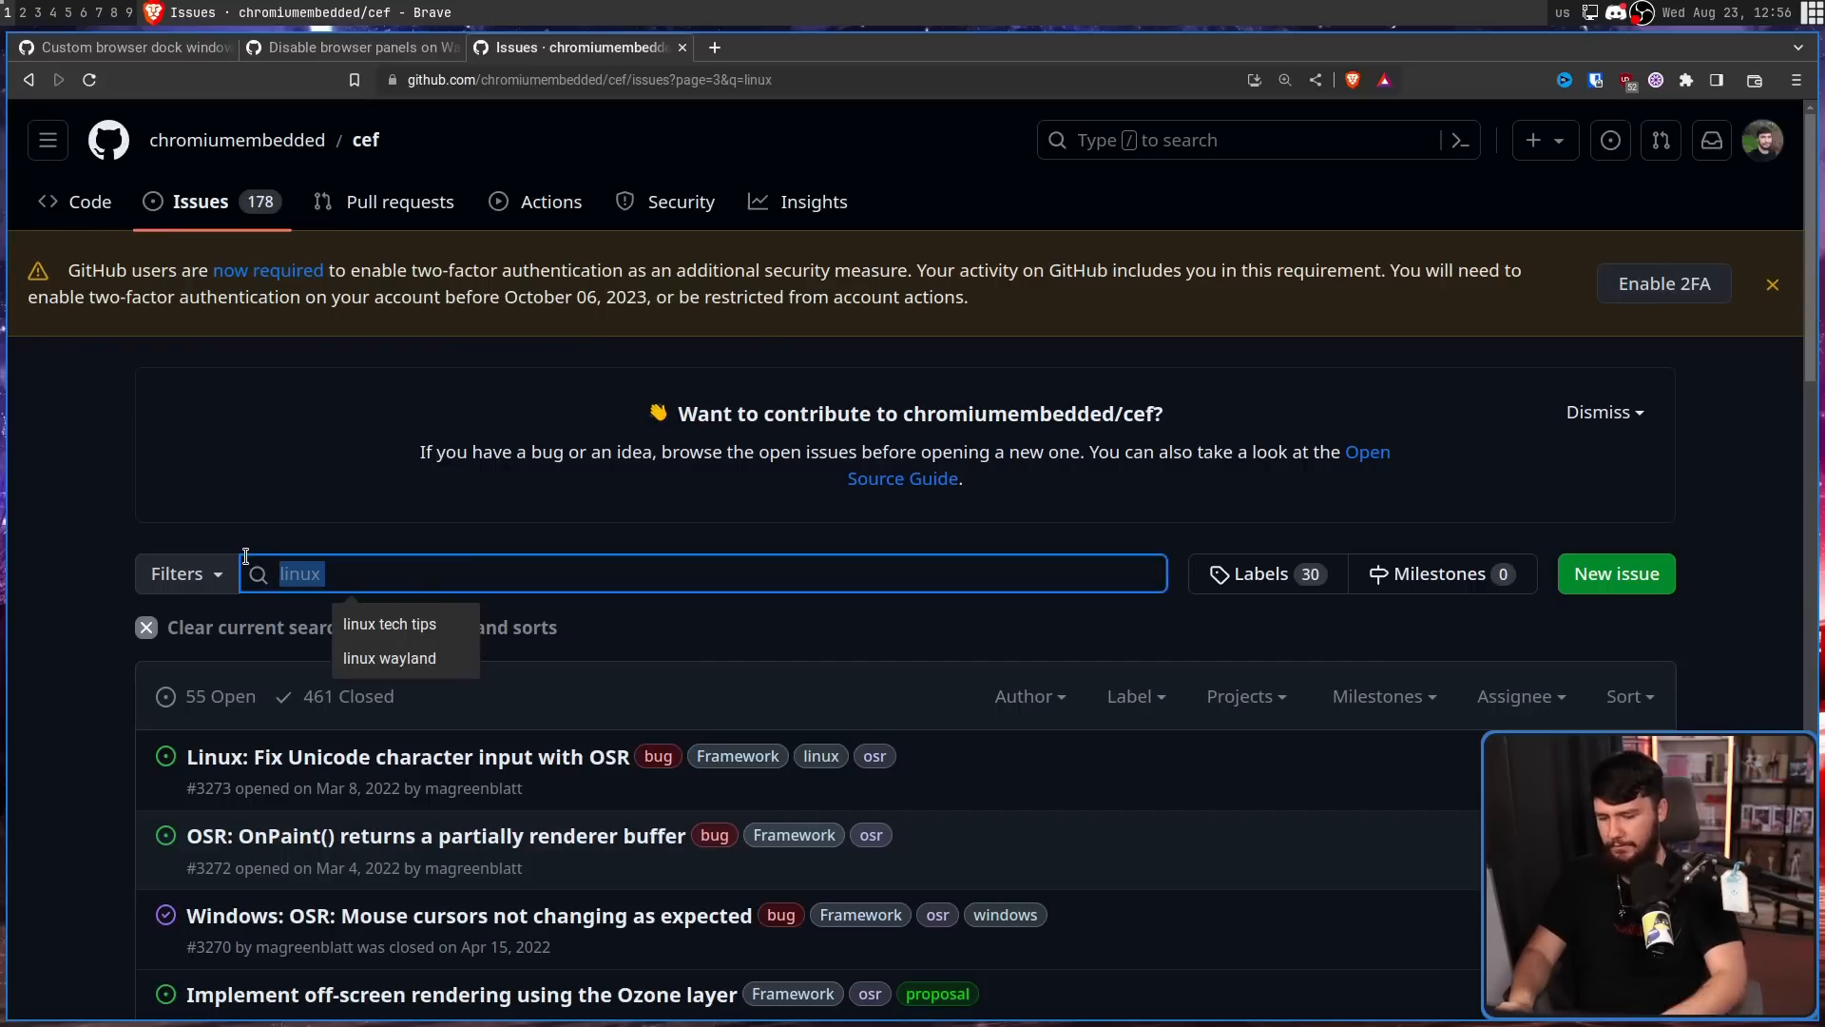
Search the CEF issues for 'obs', review the 1 open and 10 closed results, then start a wayland query.
type("obs")
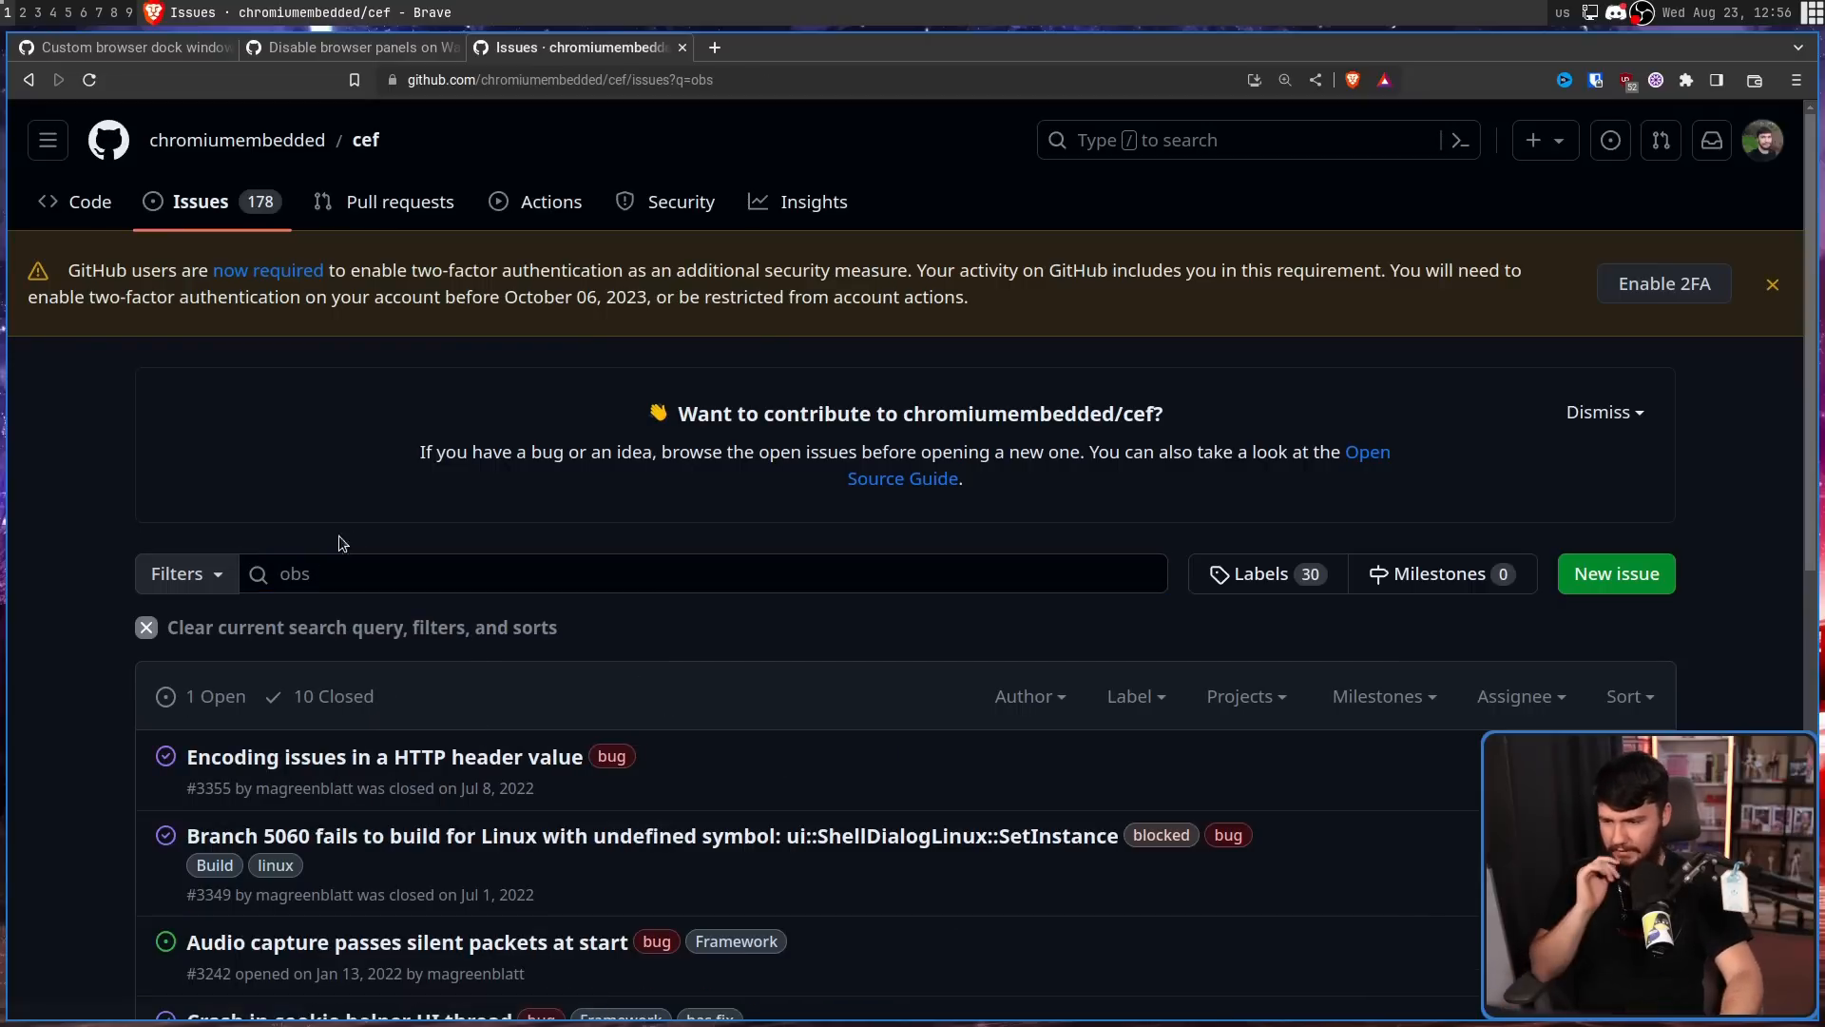
scroll("down", 3)
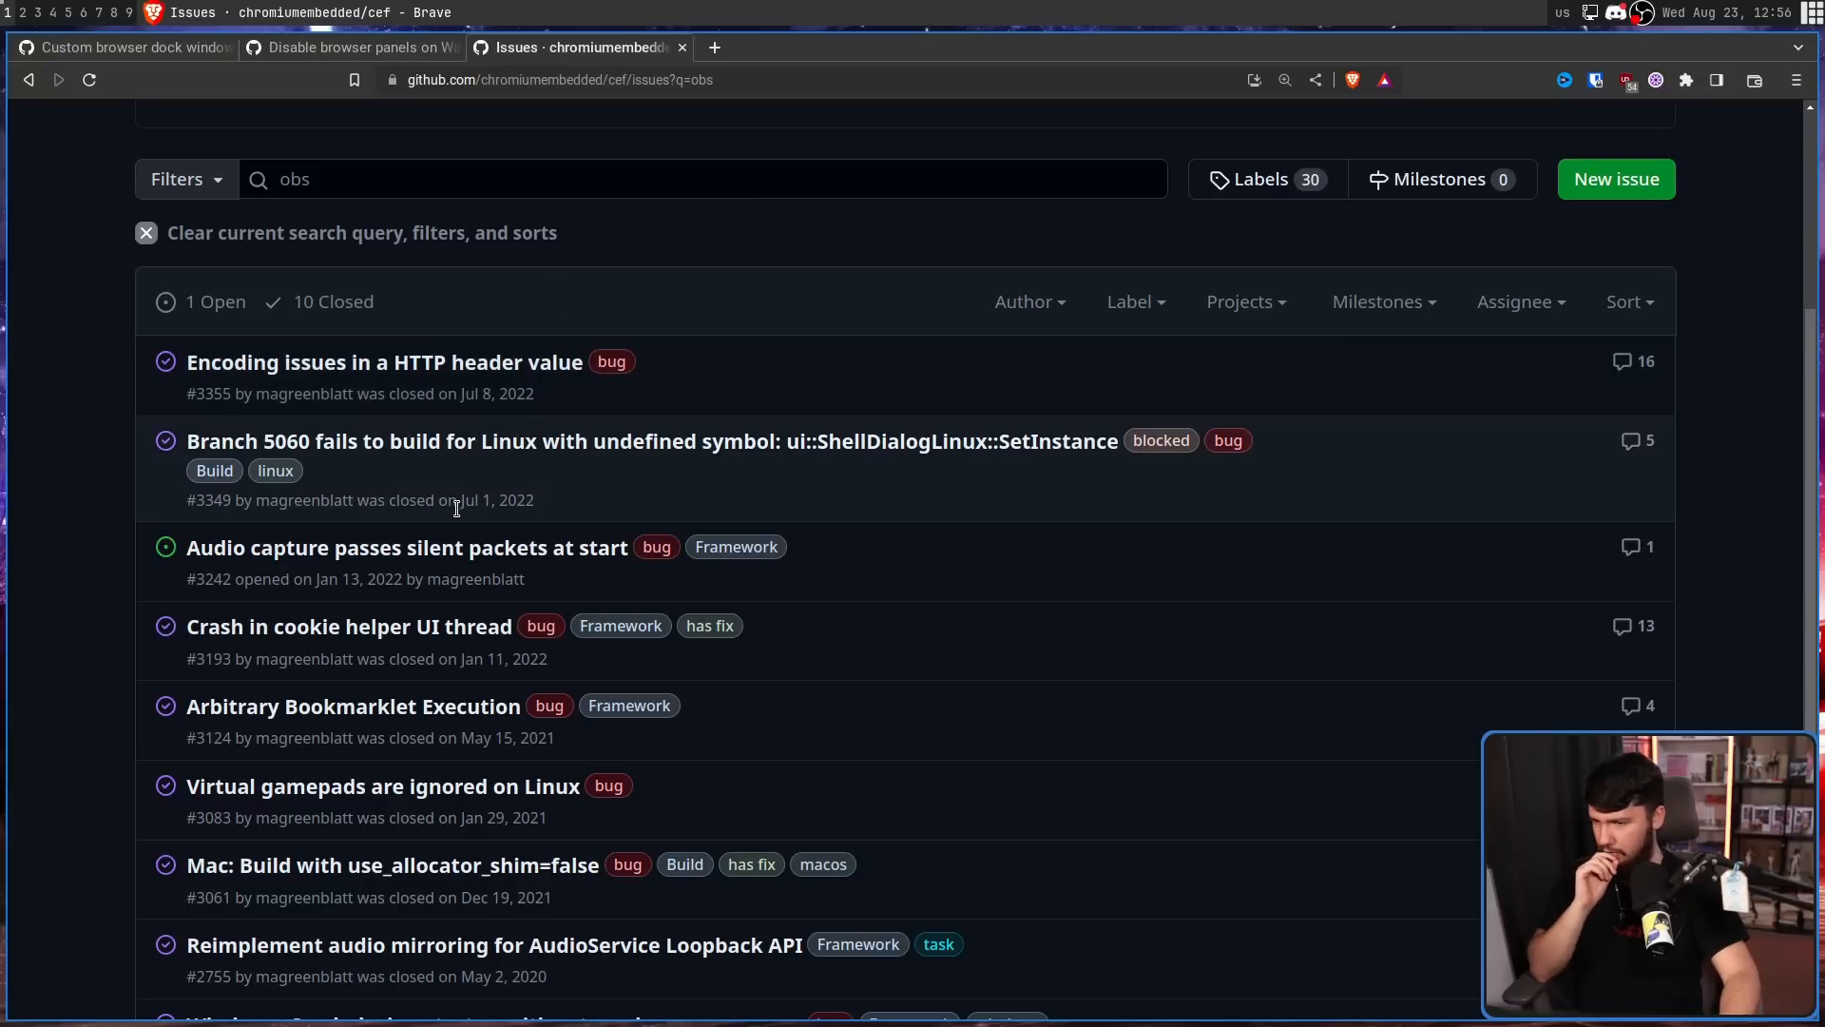
scroll("down", 3)
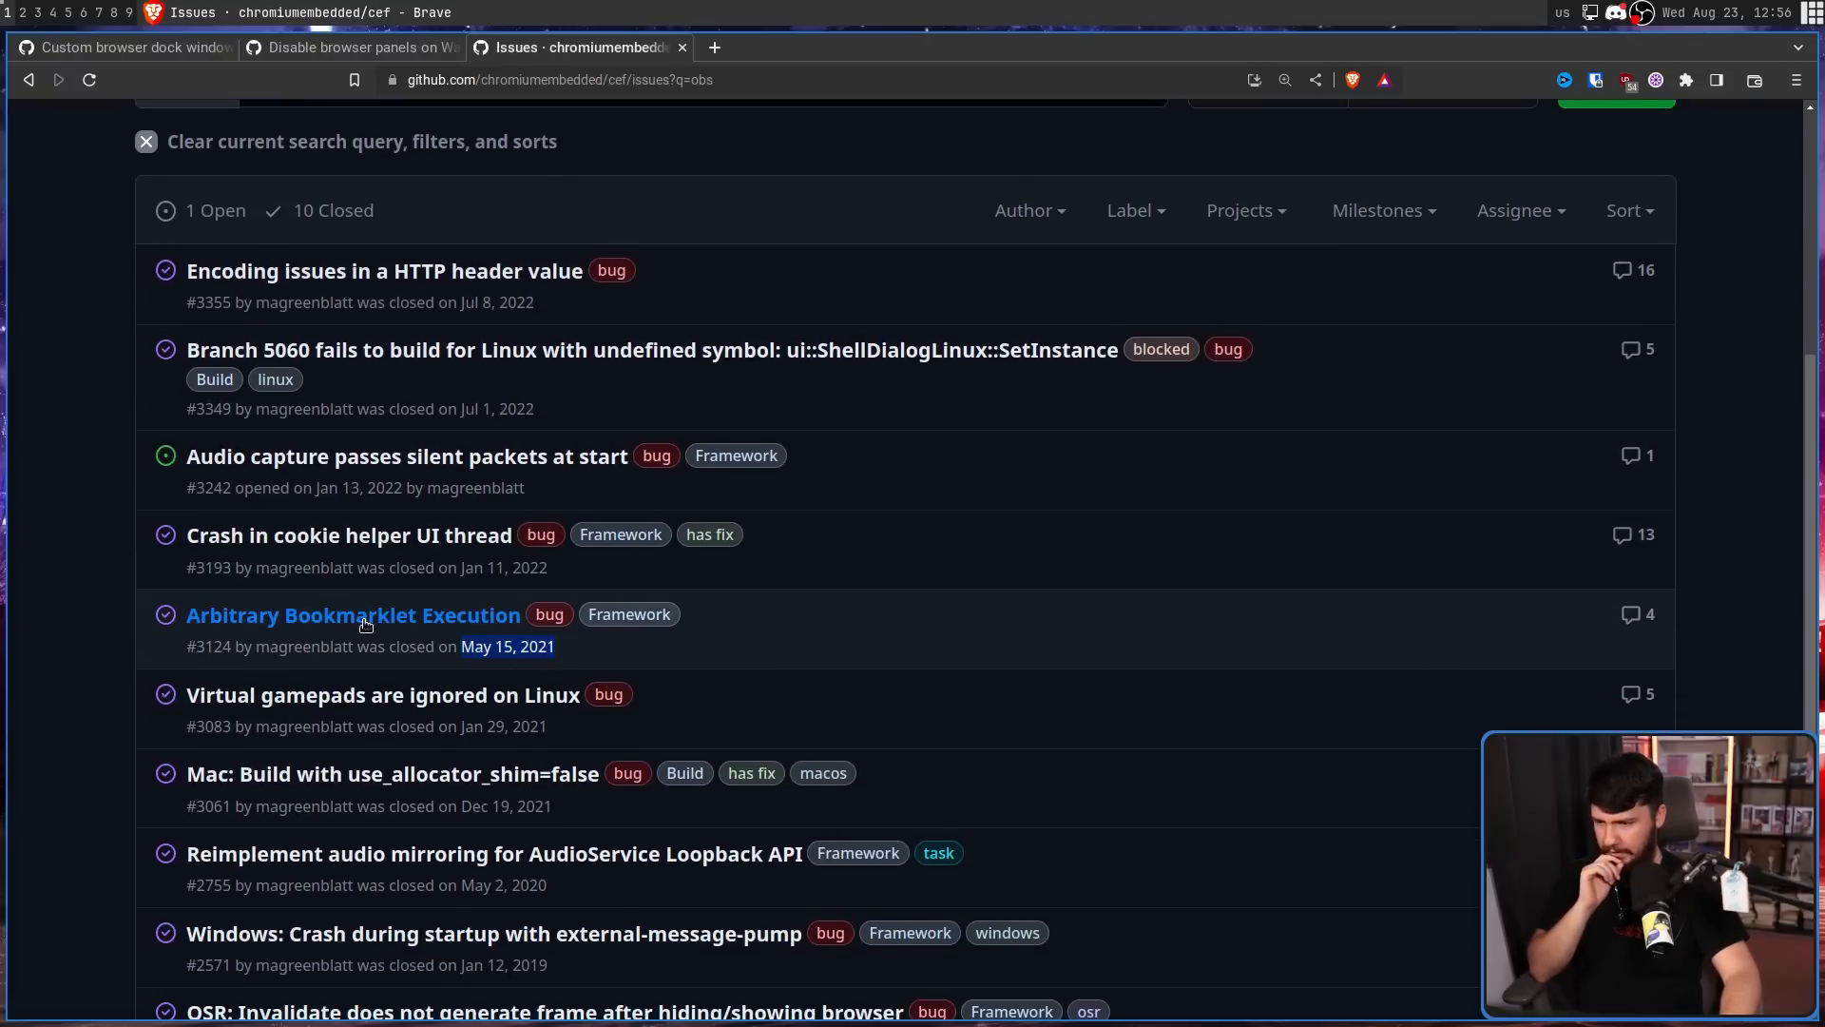
mouse_move(352, 615)
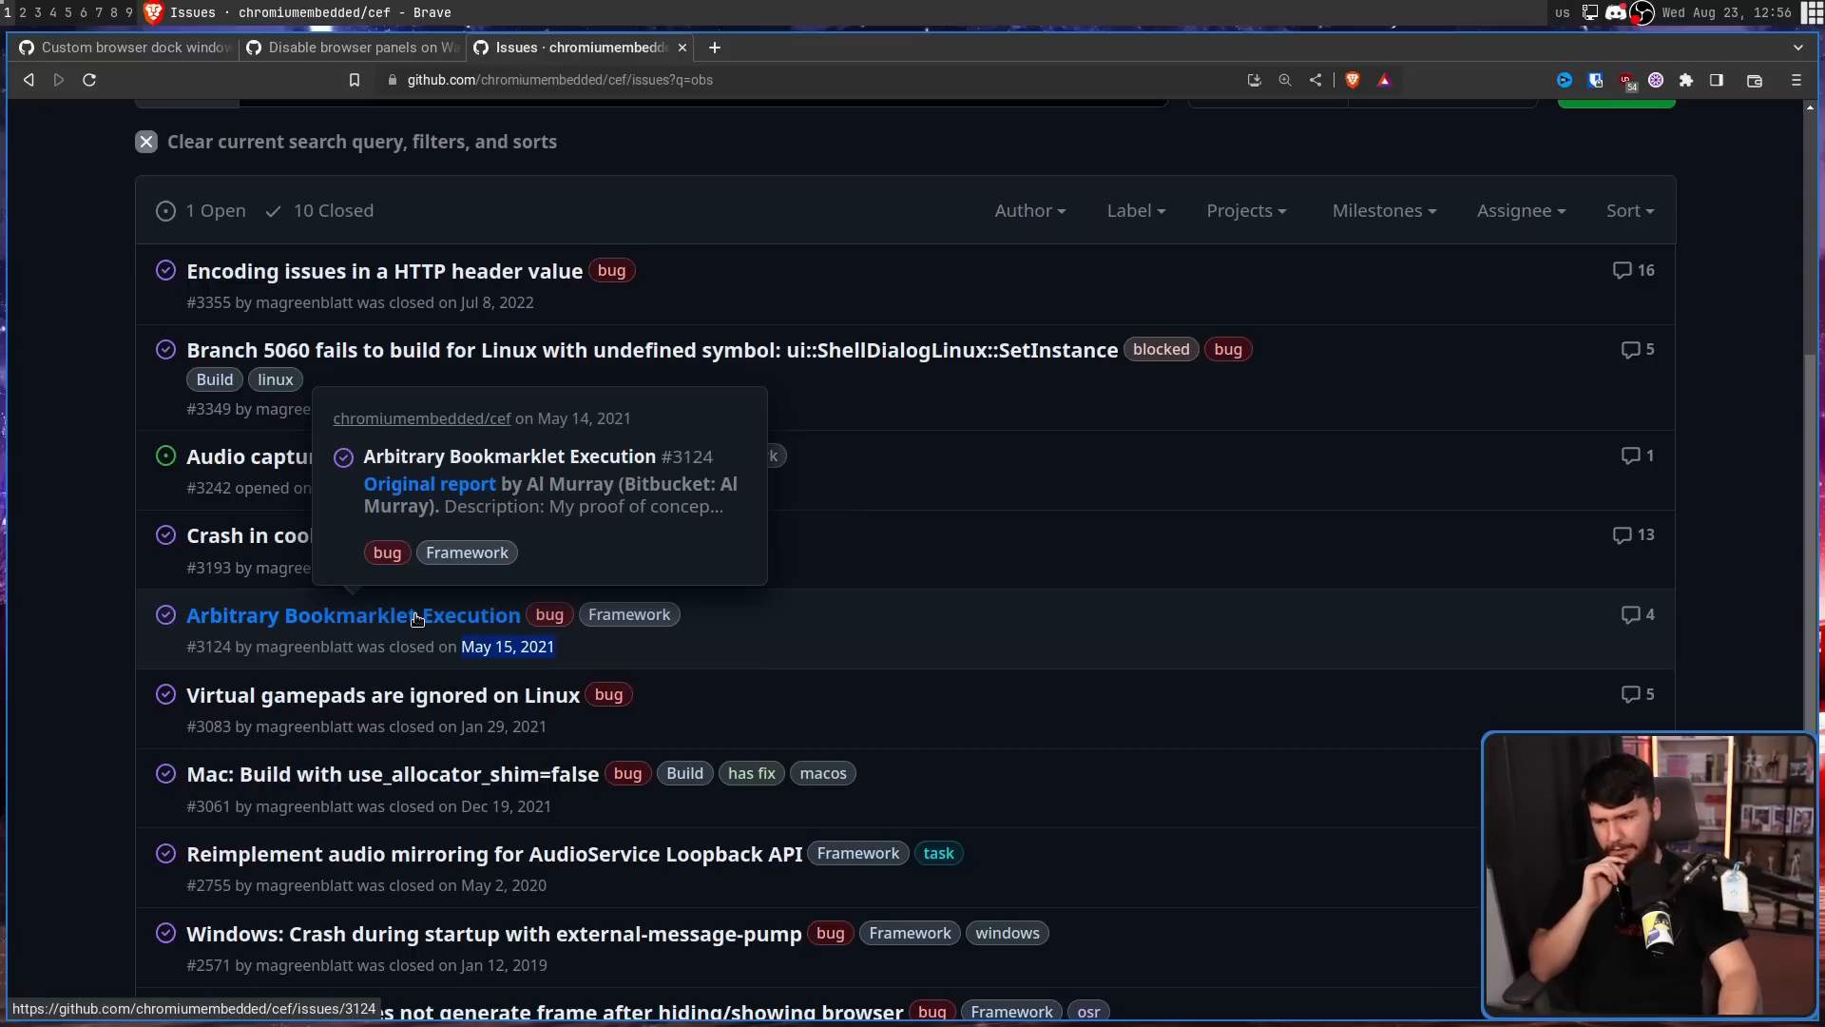
type("wayland")
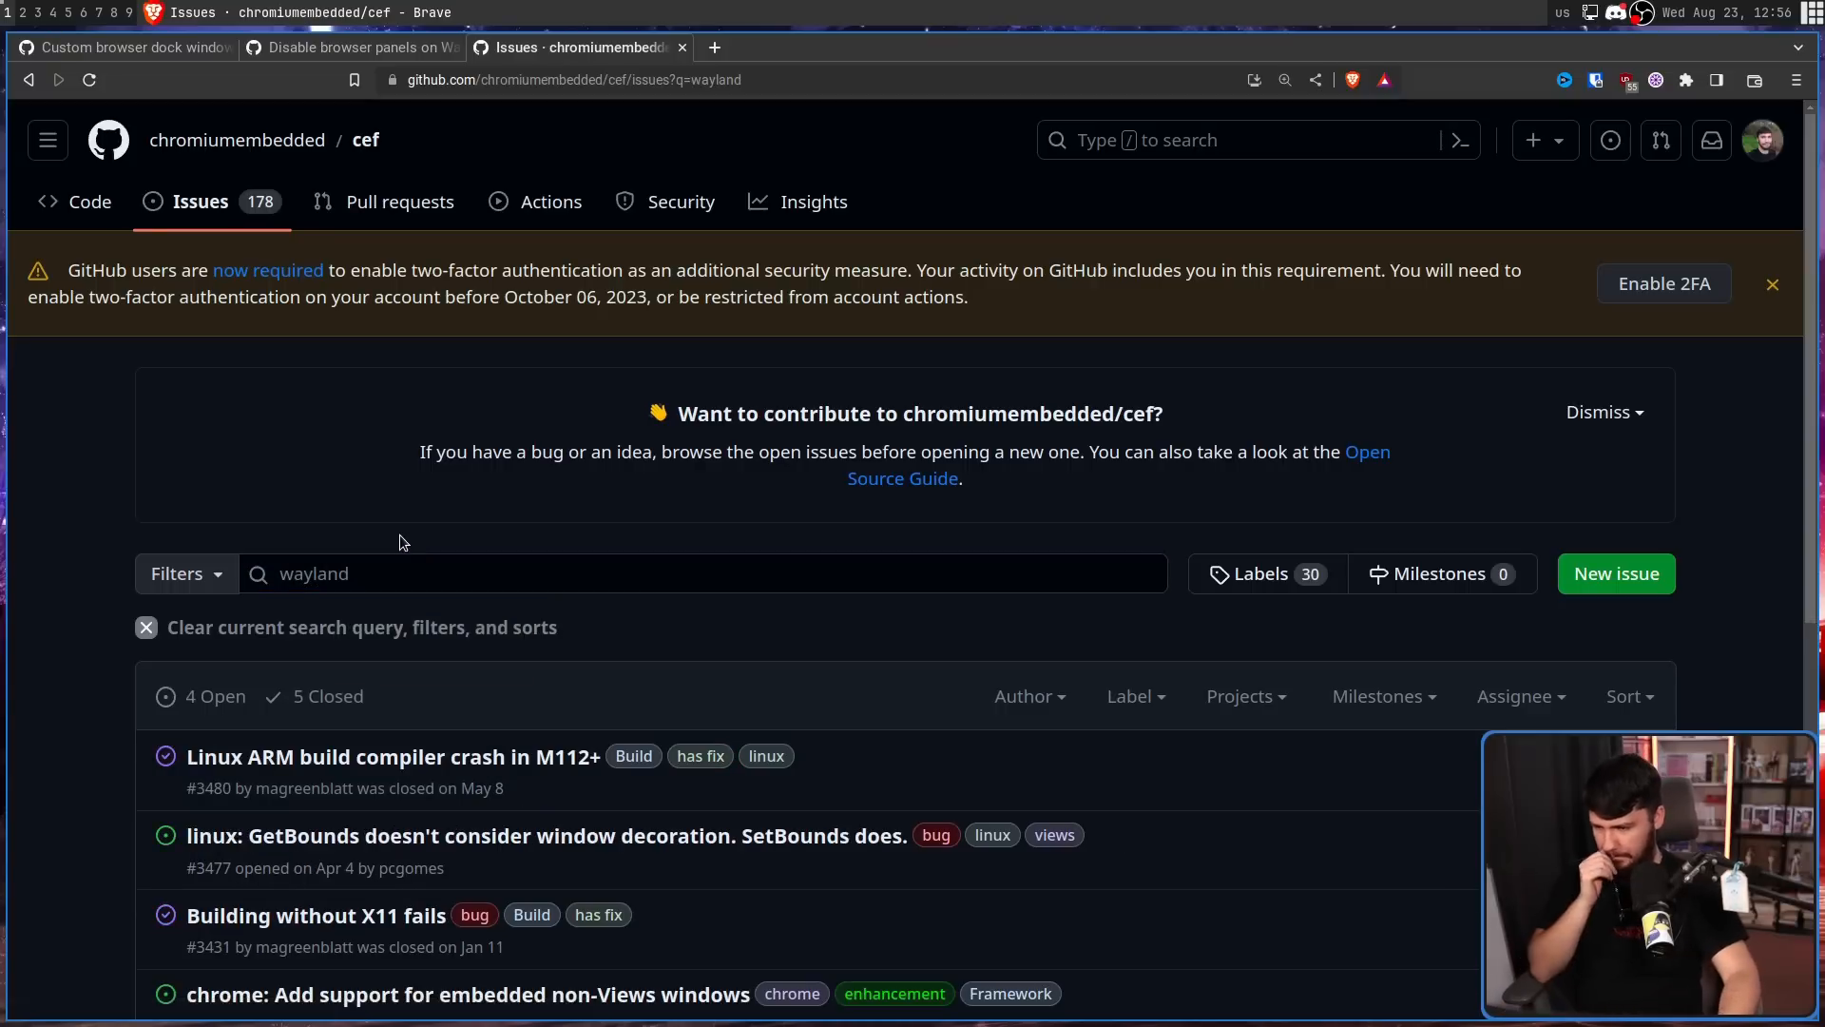
Look through the 4 open and 5 closed CEF issues mentioning wayland, back to 2014 proposals.
scroll("down", 3)
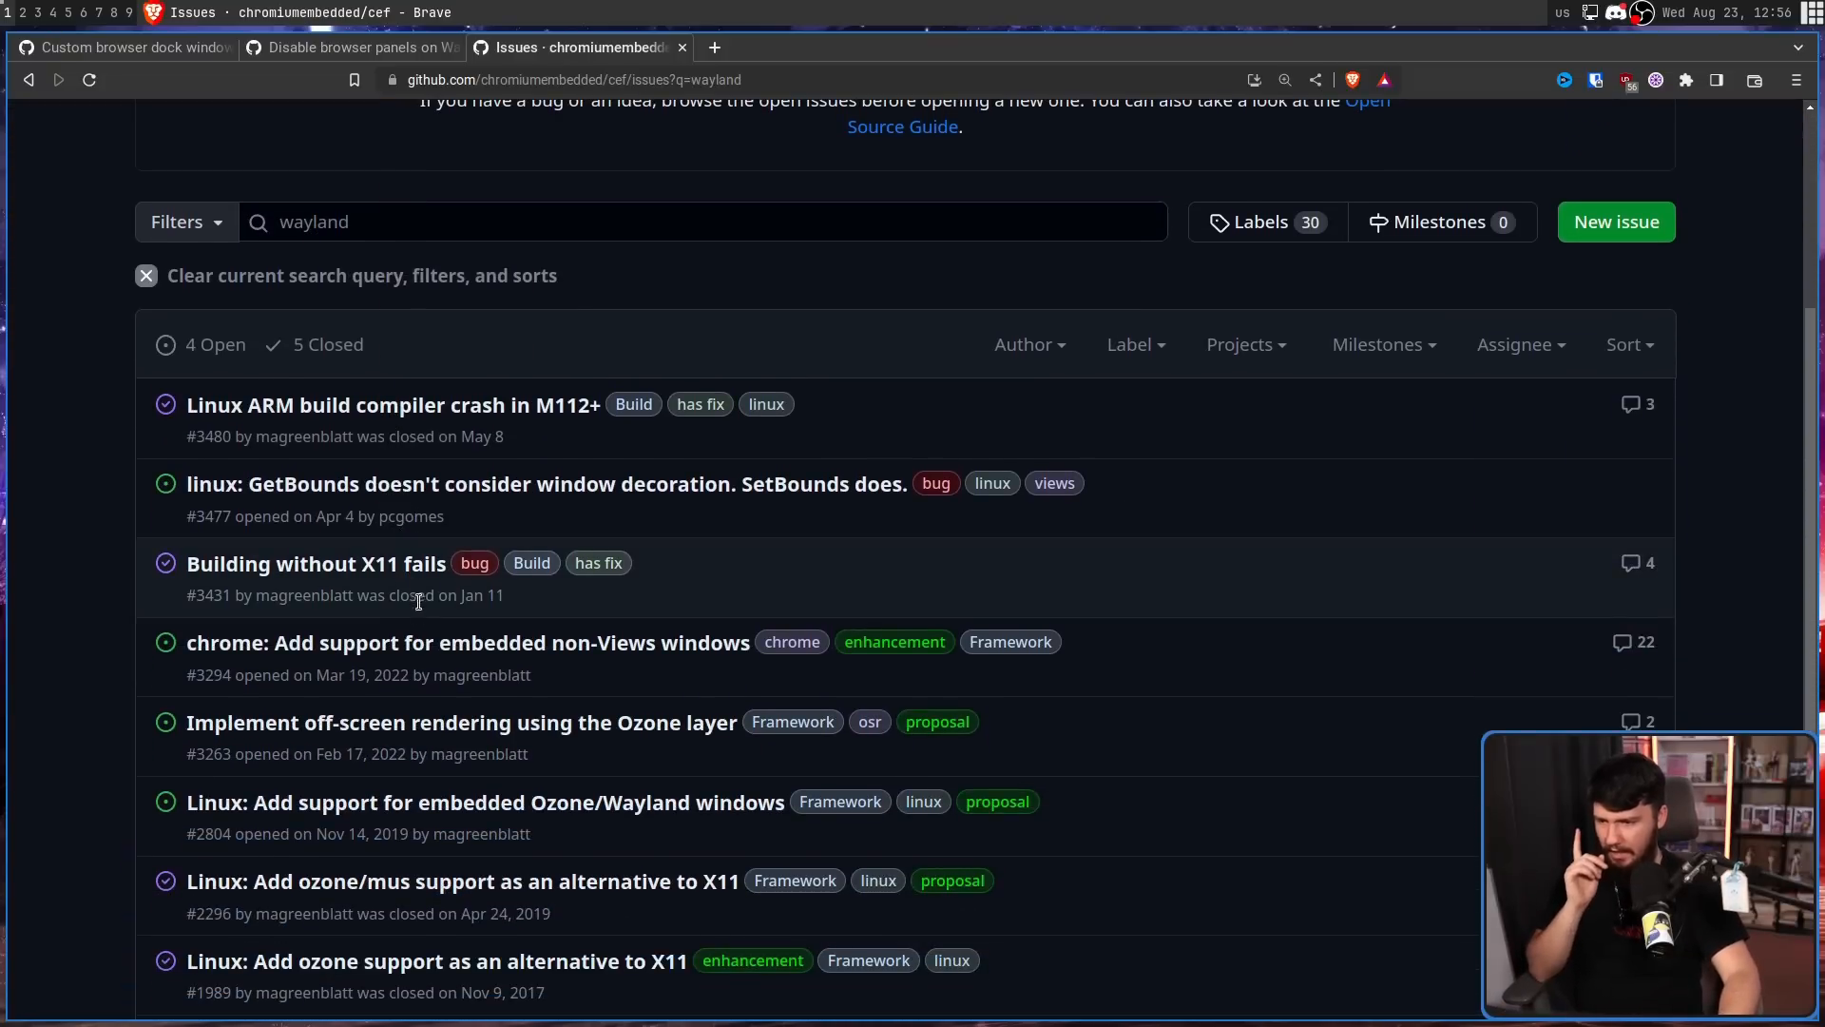
scroll("down", 3)
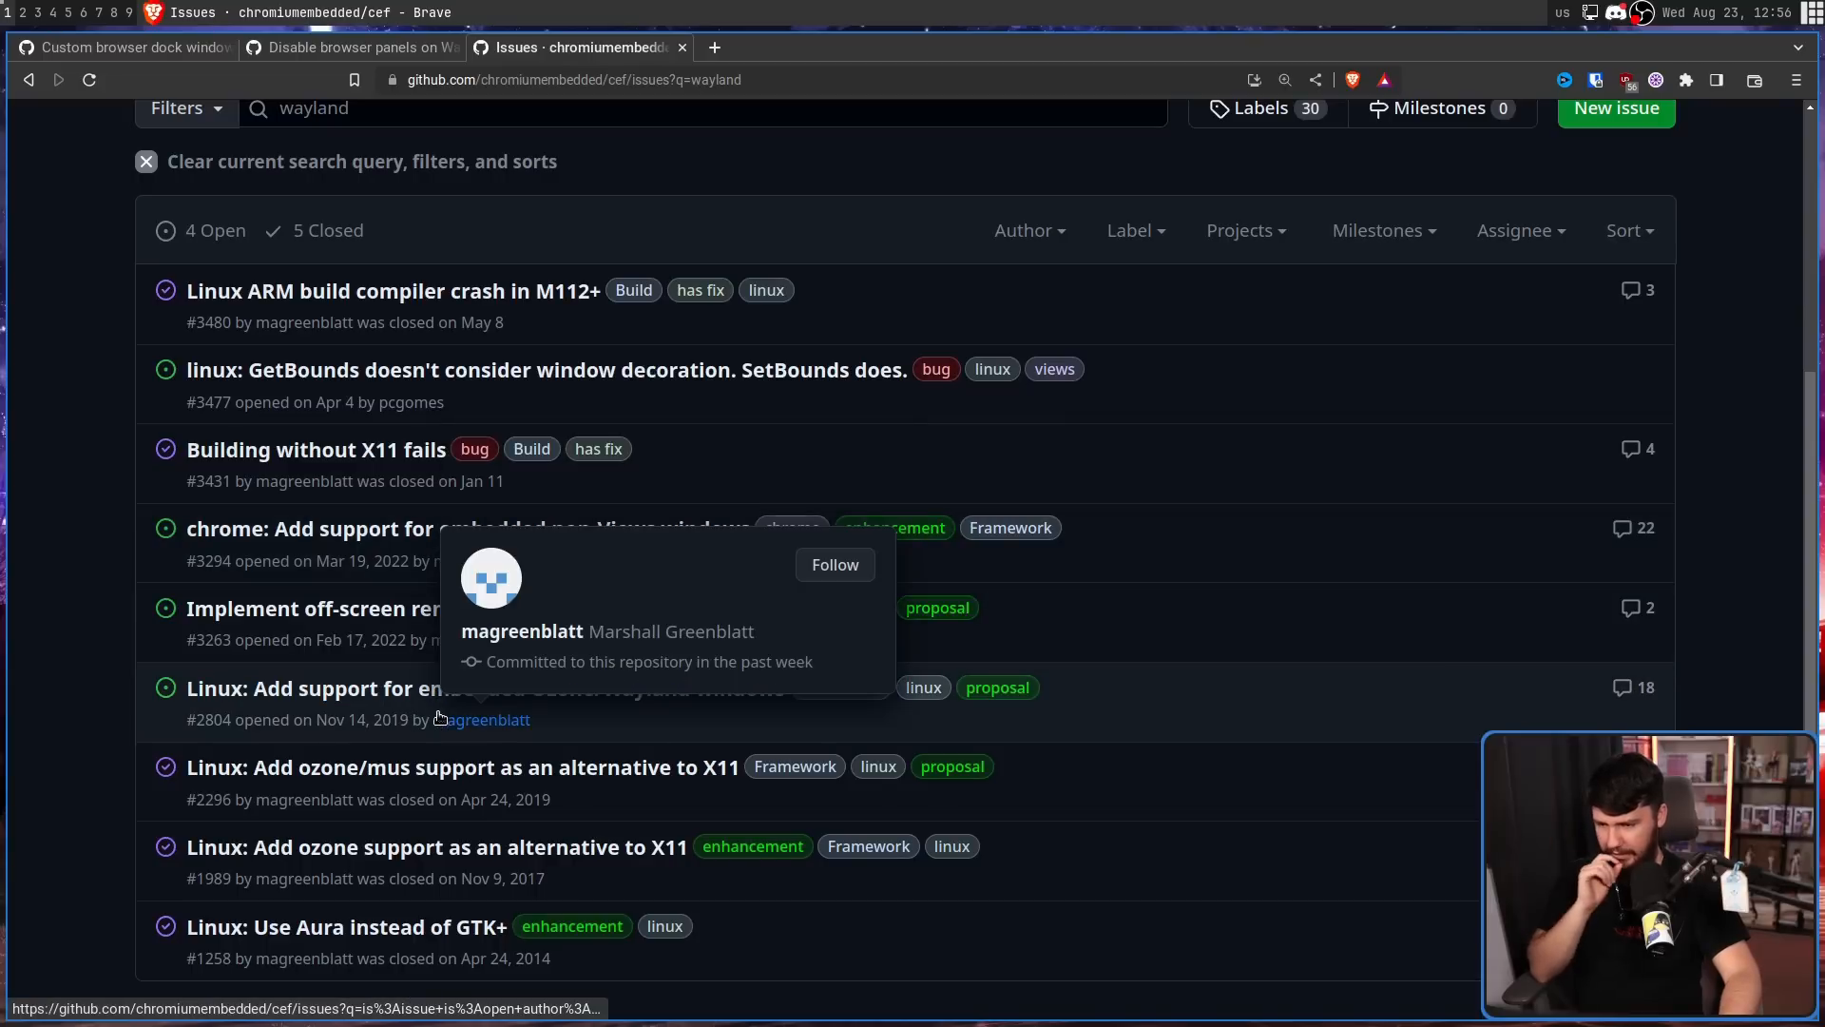
mouse_move(481, 720)
type("WizardCM")
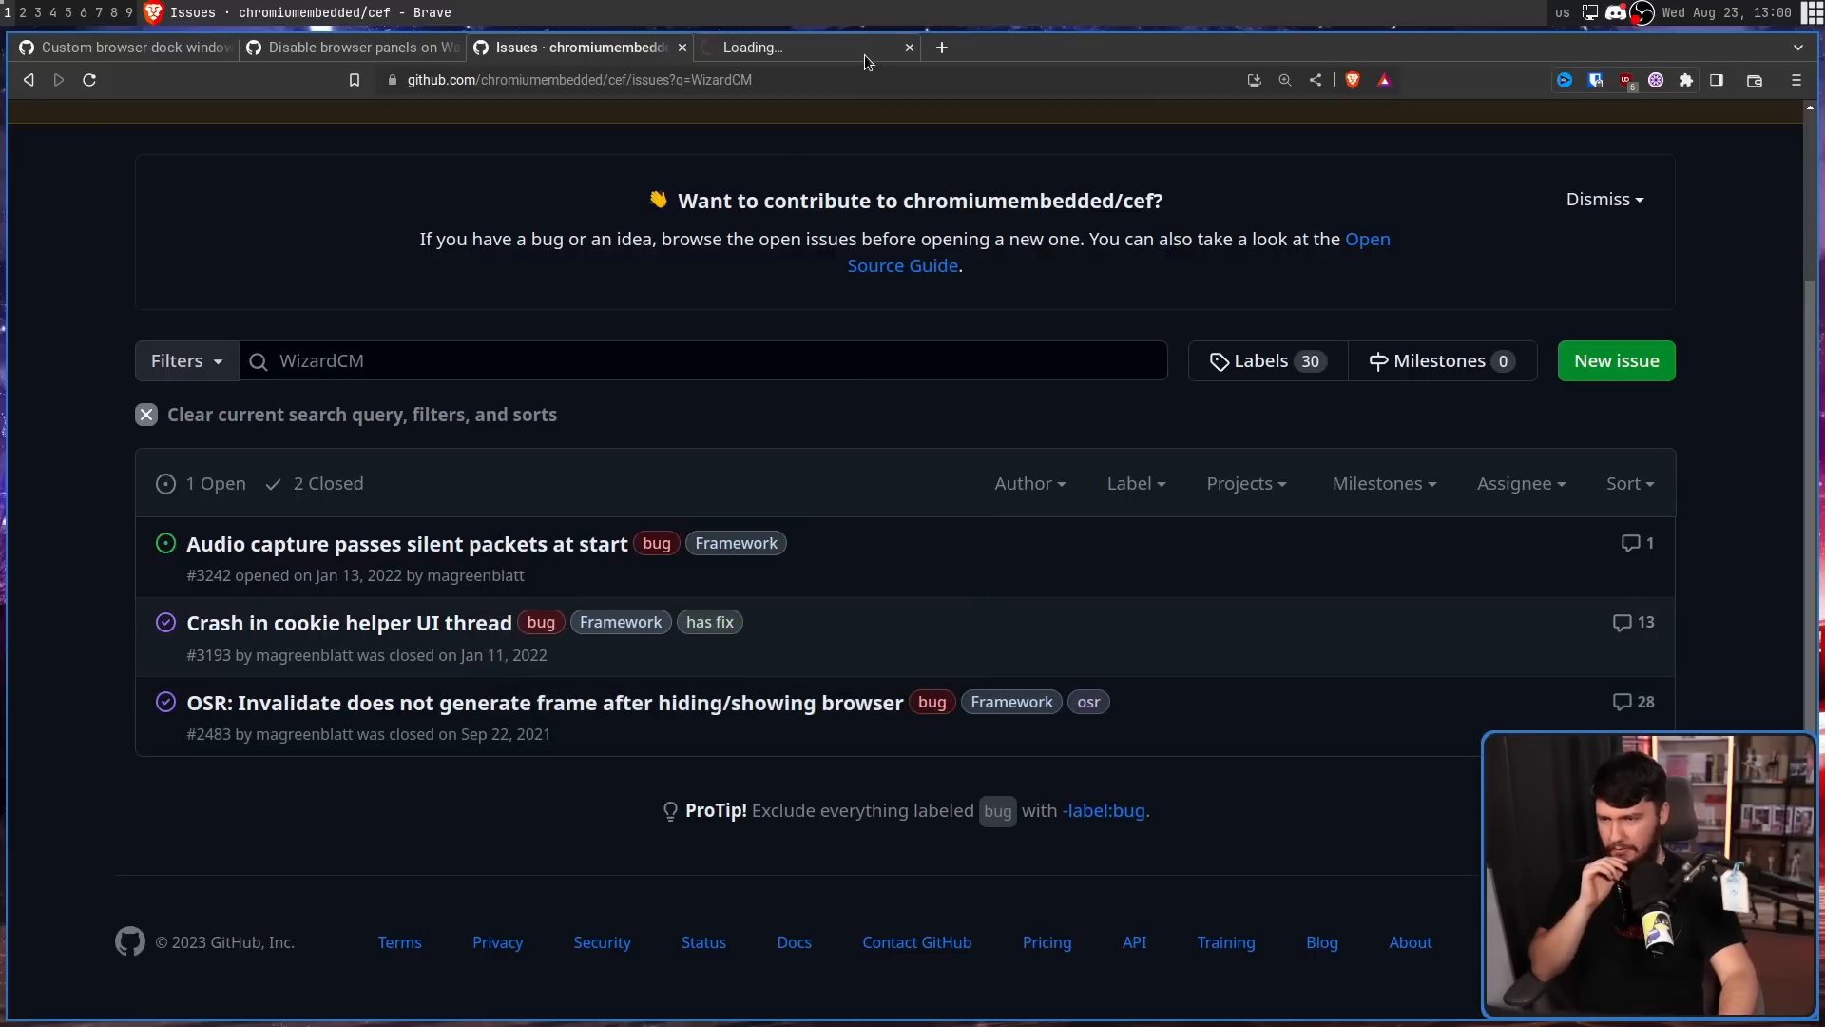
Open the OSR Invalidate and cookie helper crash issues from the search results in their own tabs.
left_click(543, 702)
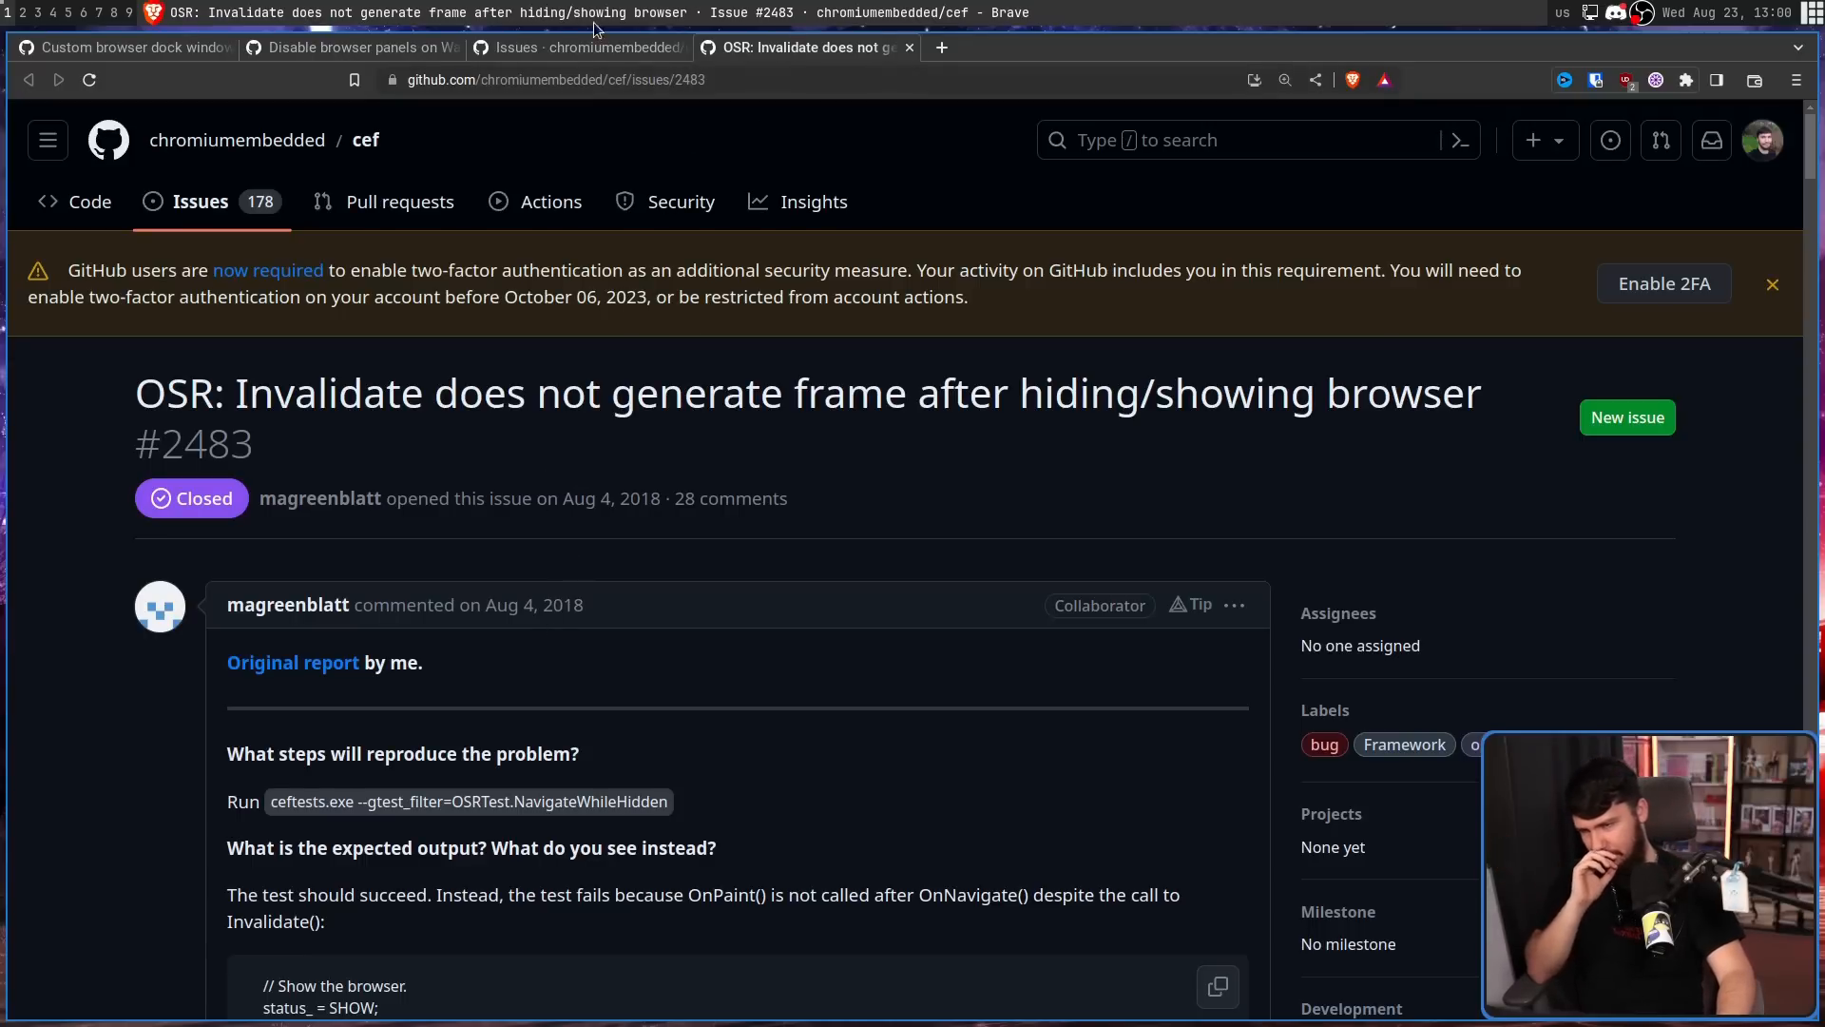
left_click(570, 46)
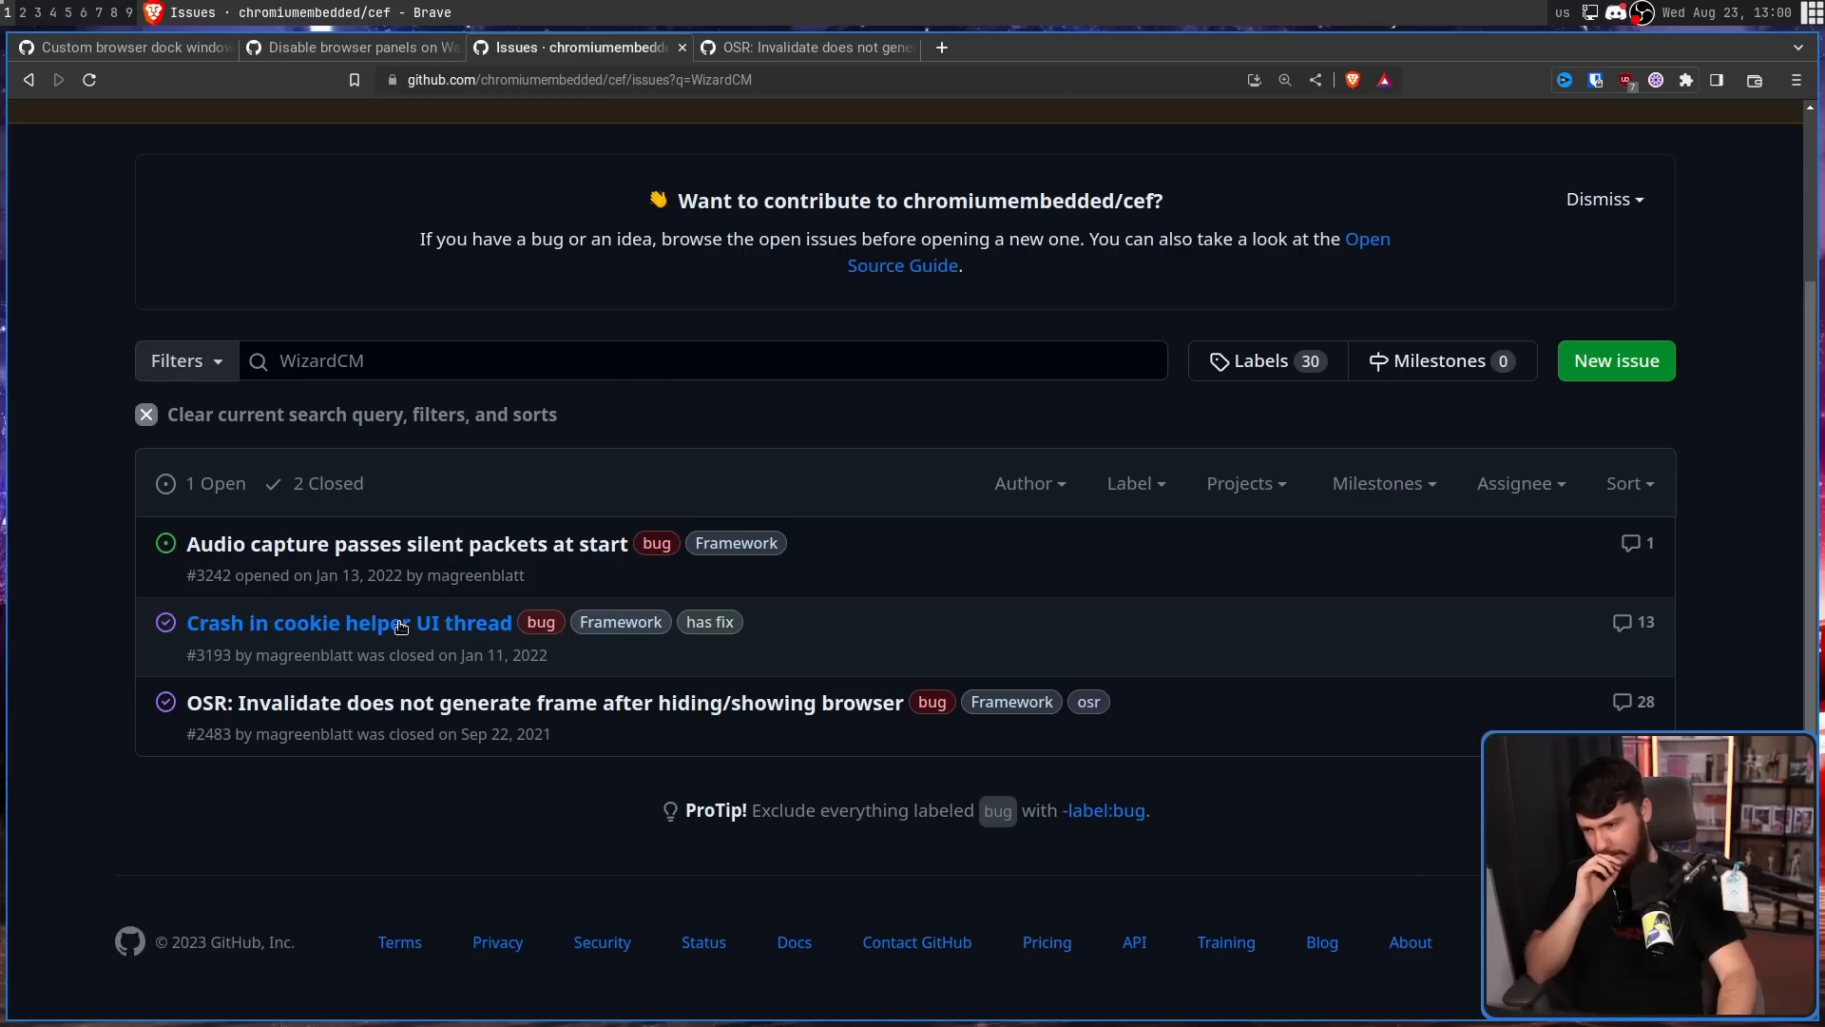
left_click(341, 622)
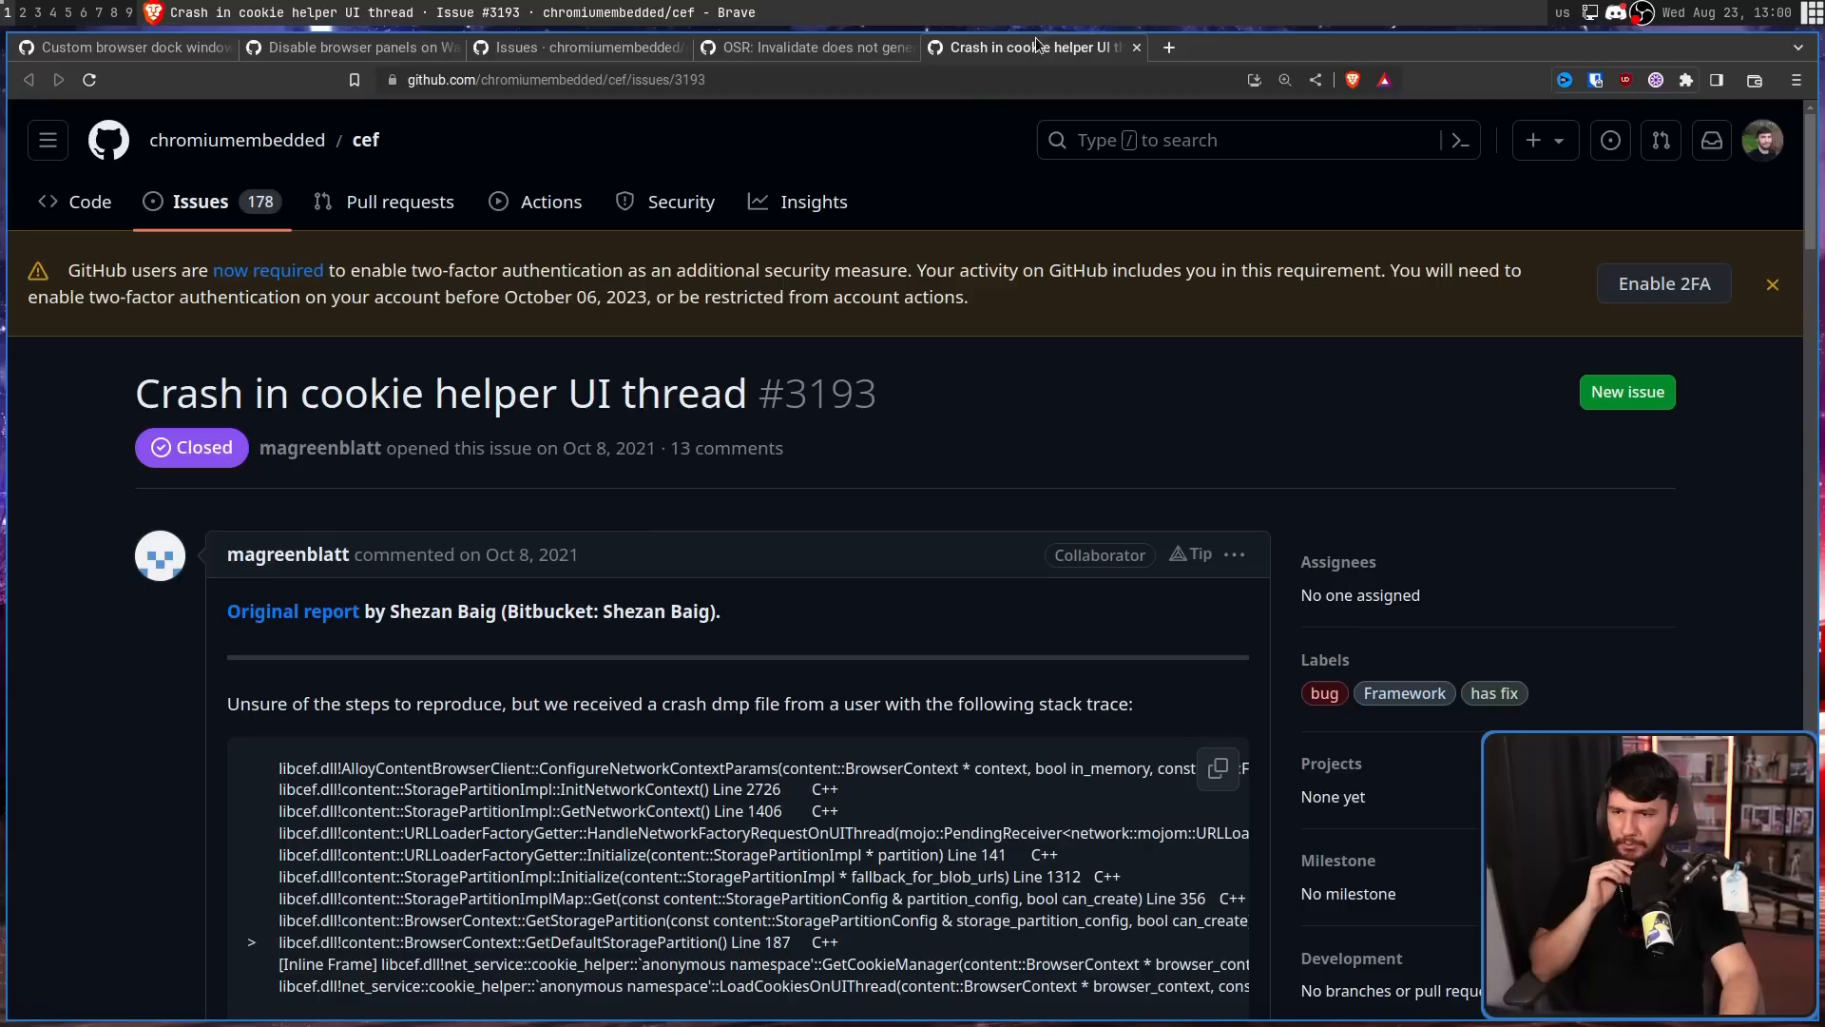
Read the audio capture silent packets report, then switch back to the transparent-dock issue.
scroll("down", 3)
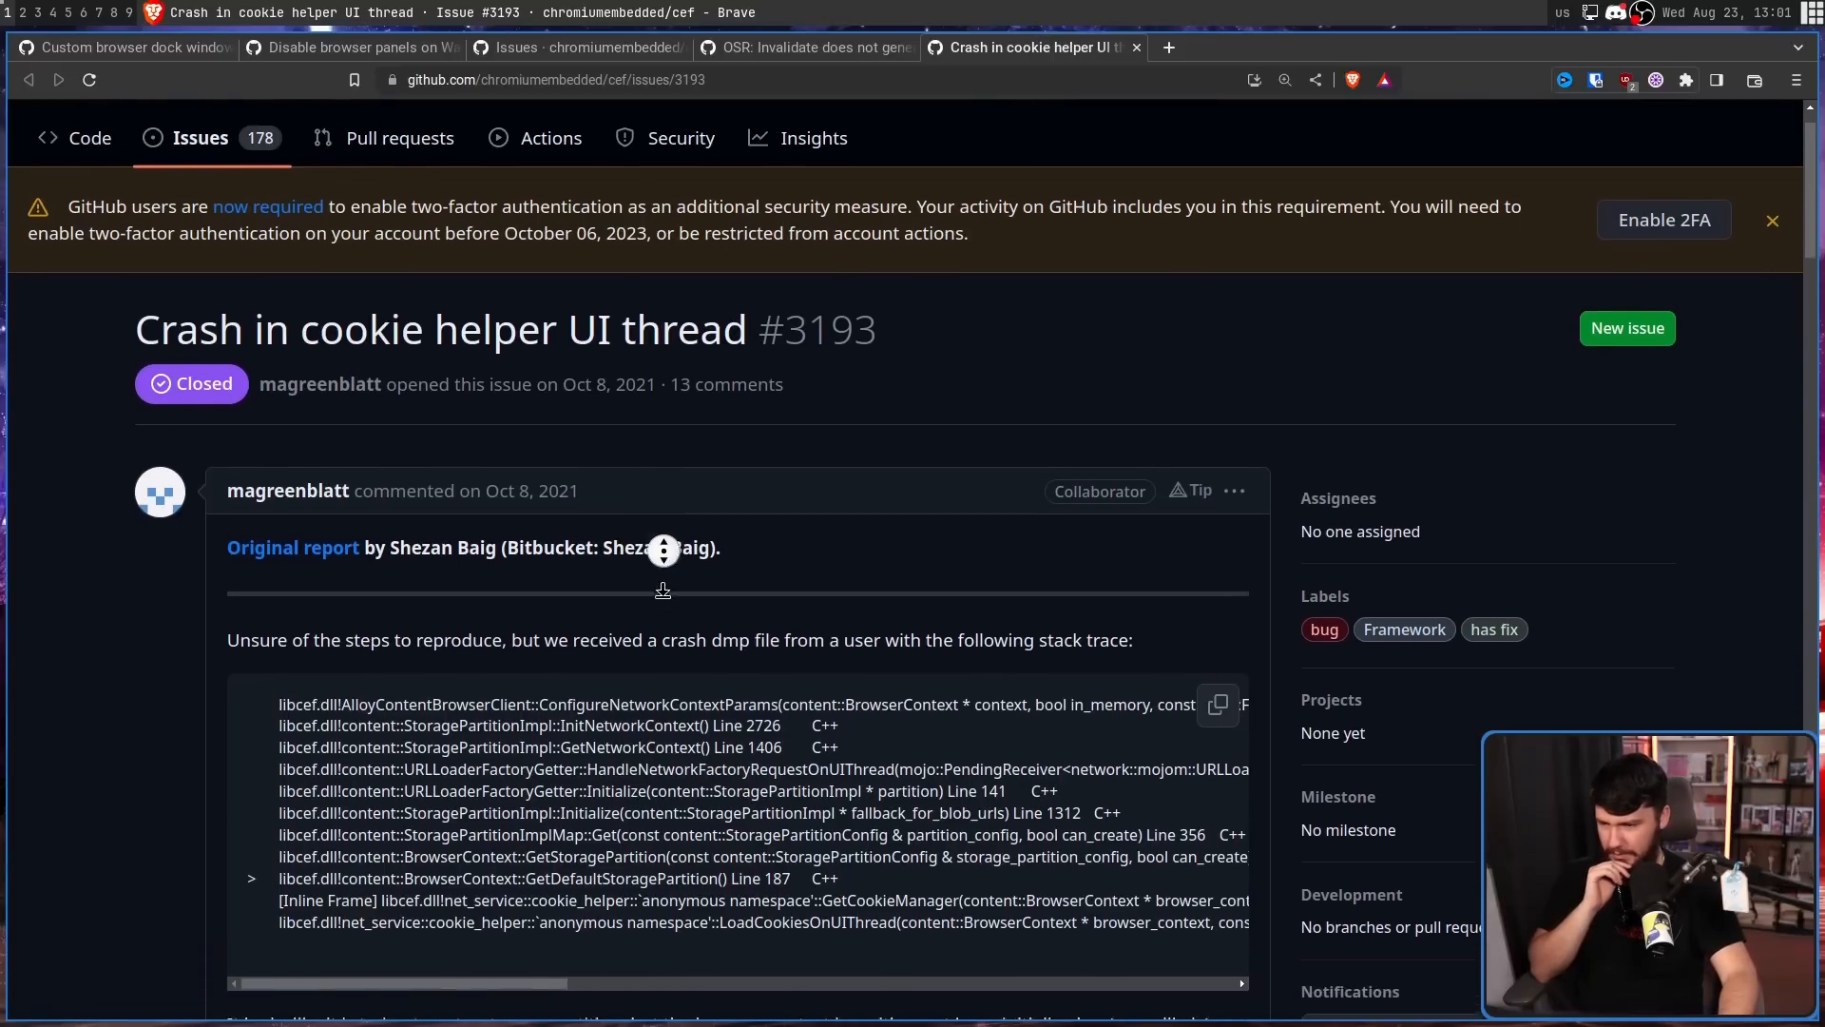
key("ctrl+f")
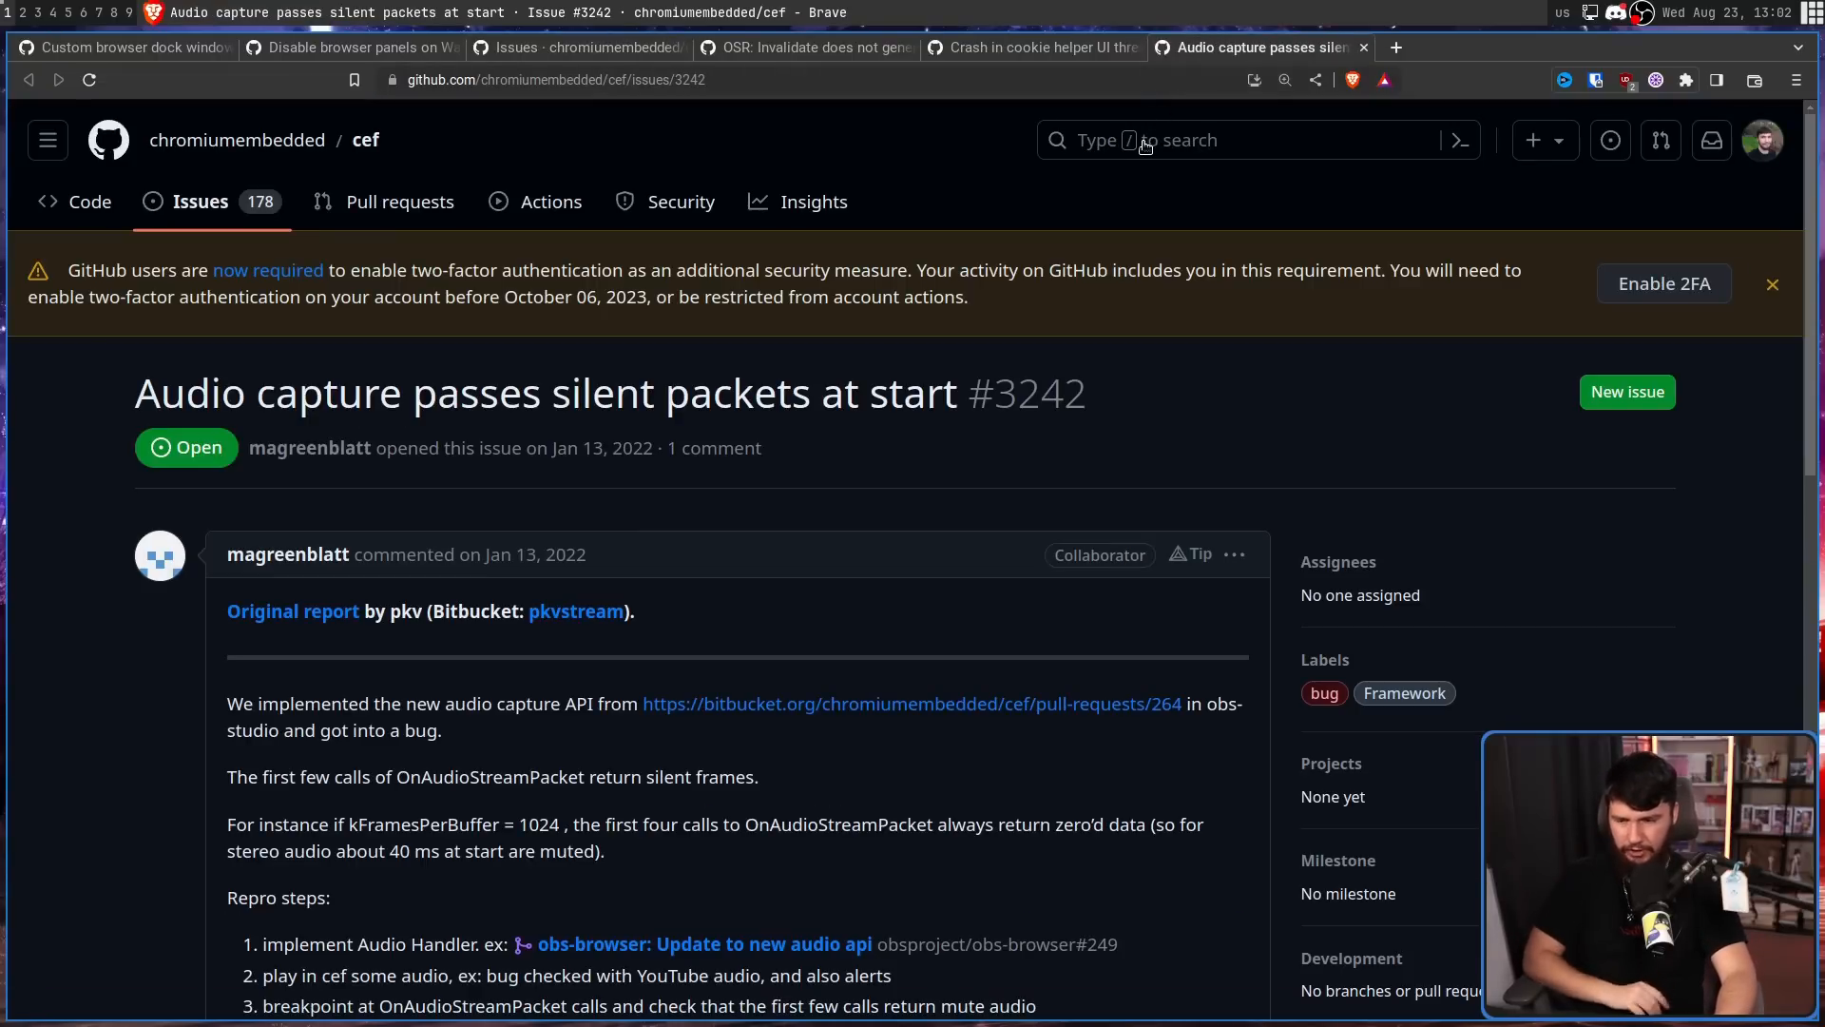
scroll("down", 3)
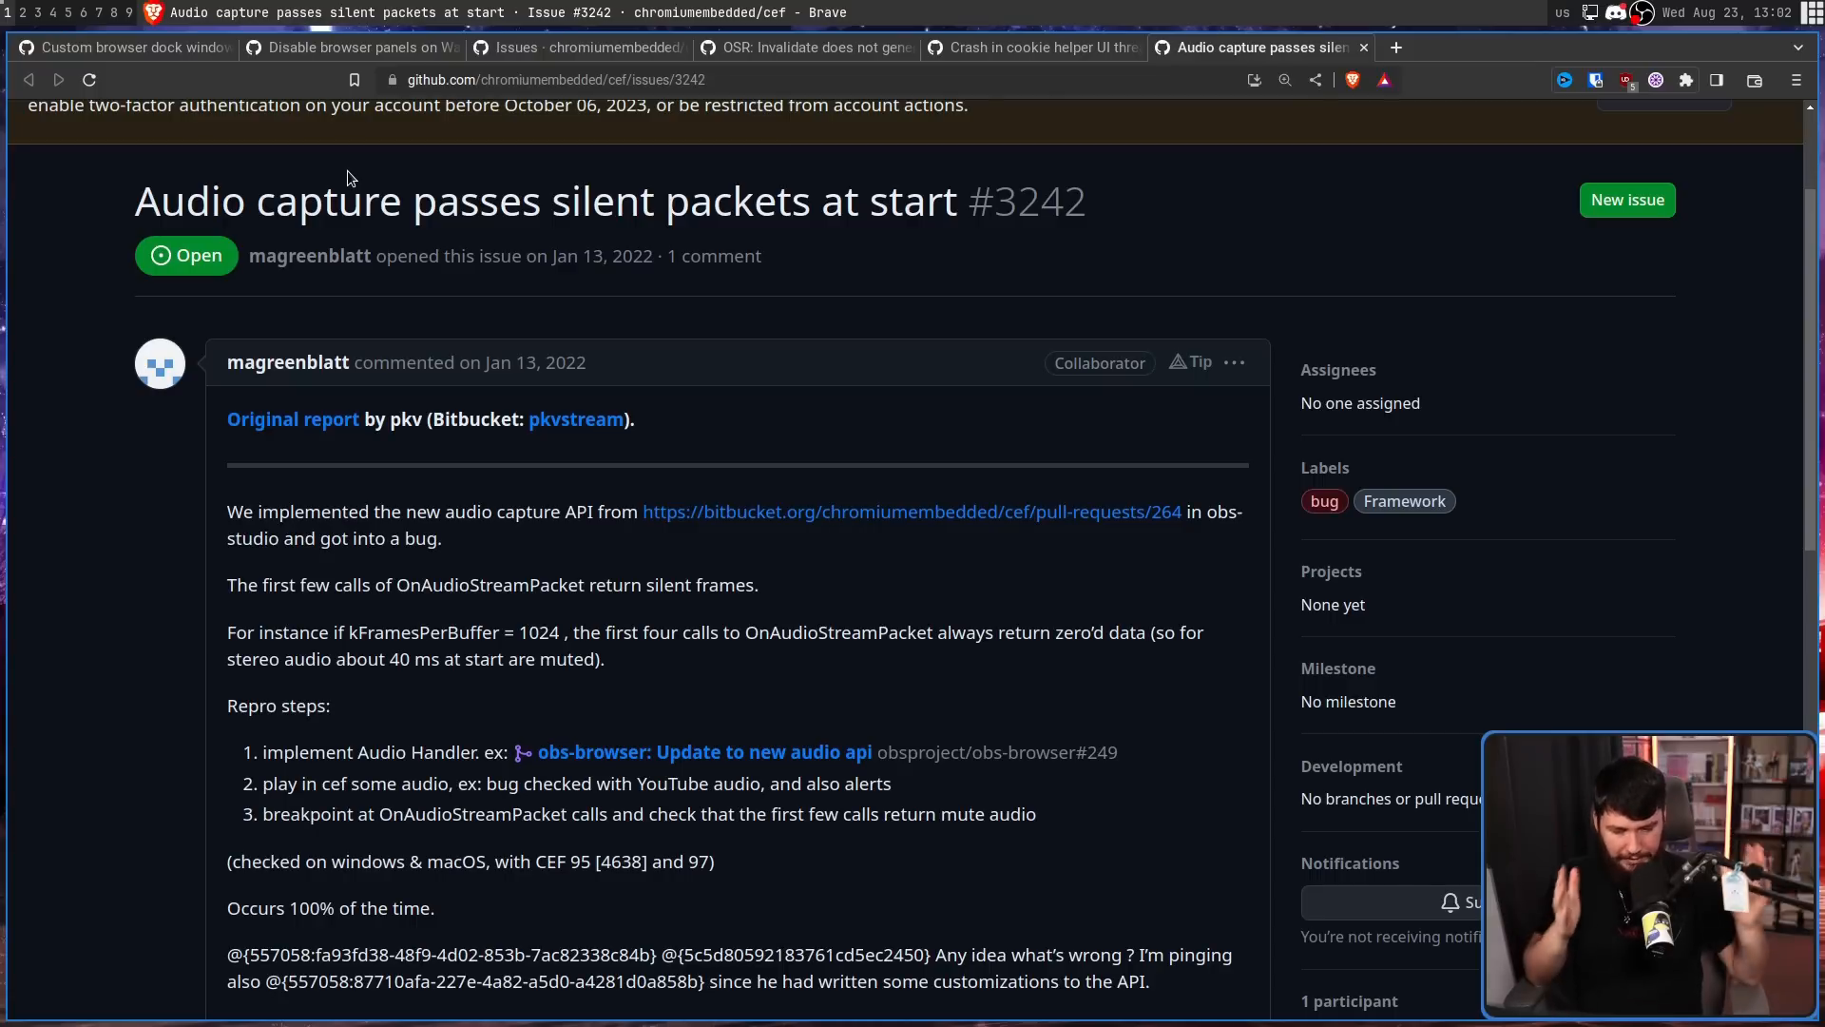
left_click(123, 48)
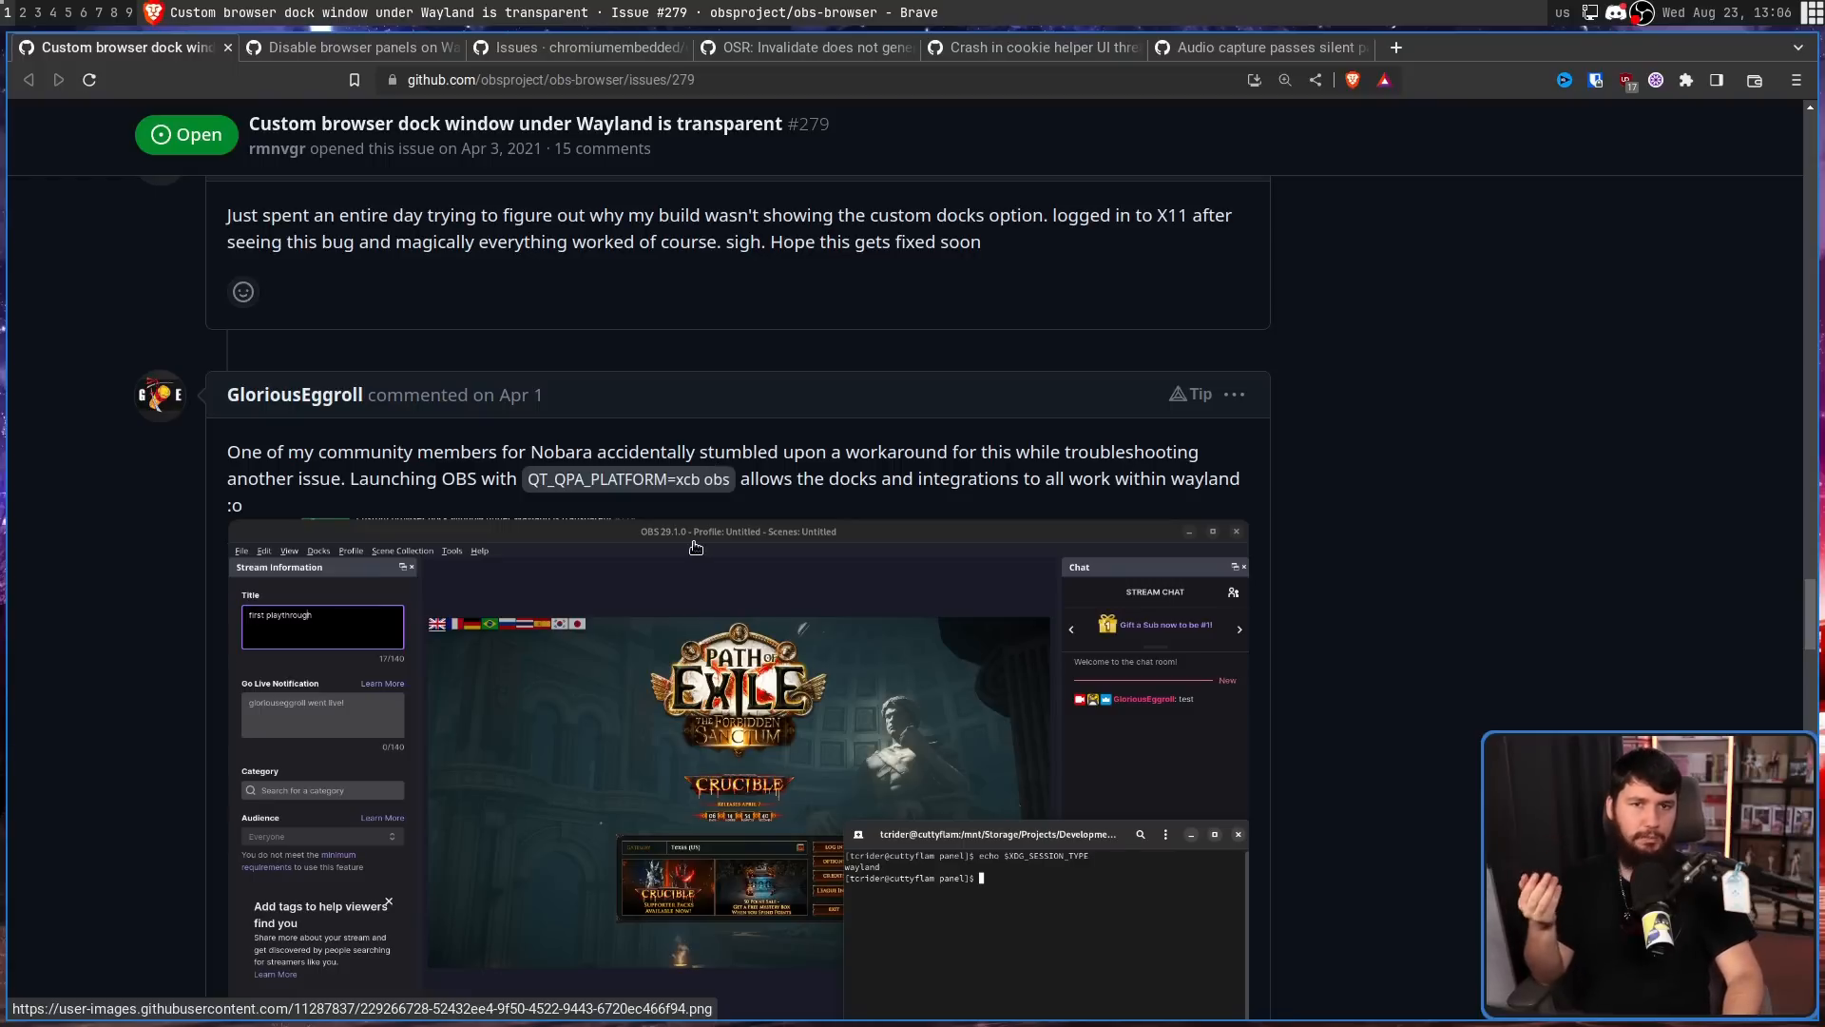
Read down issue #279 to the comment showing the QT_QPA_PLATFORM=xcb workaround screenshot.
scroll("down", 3)
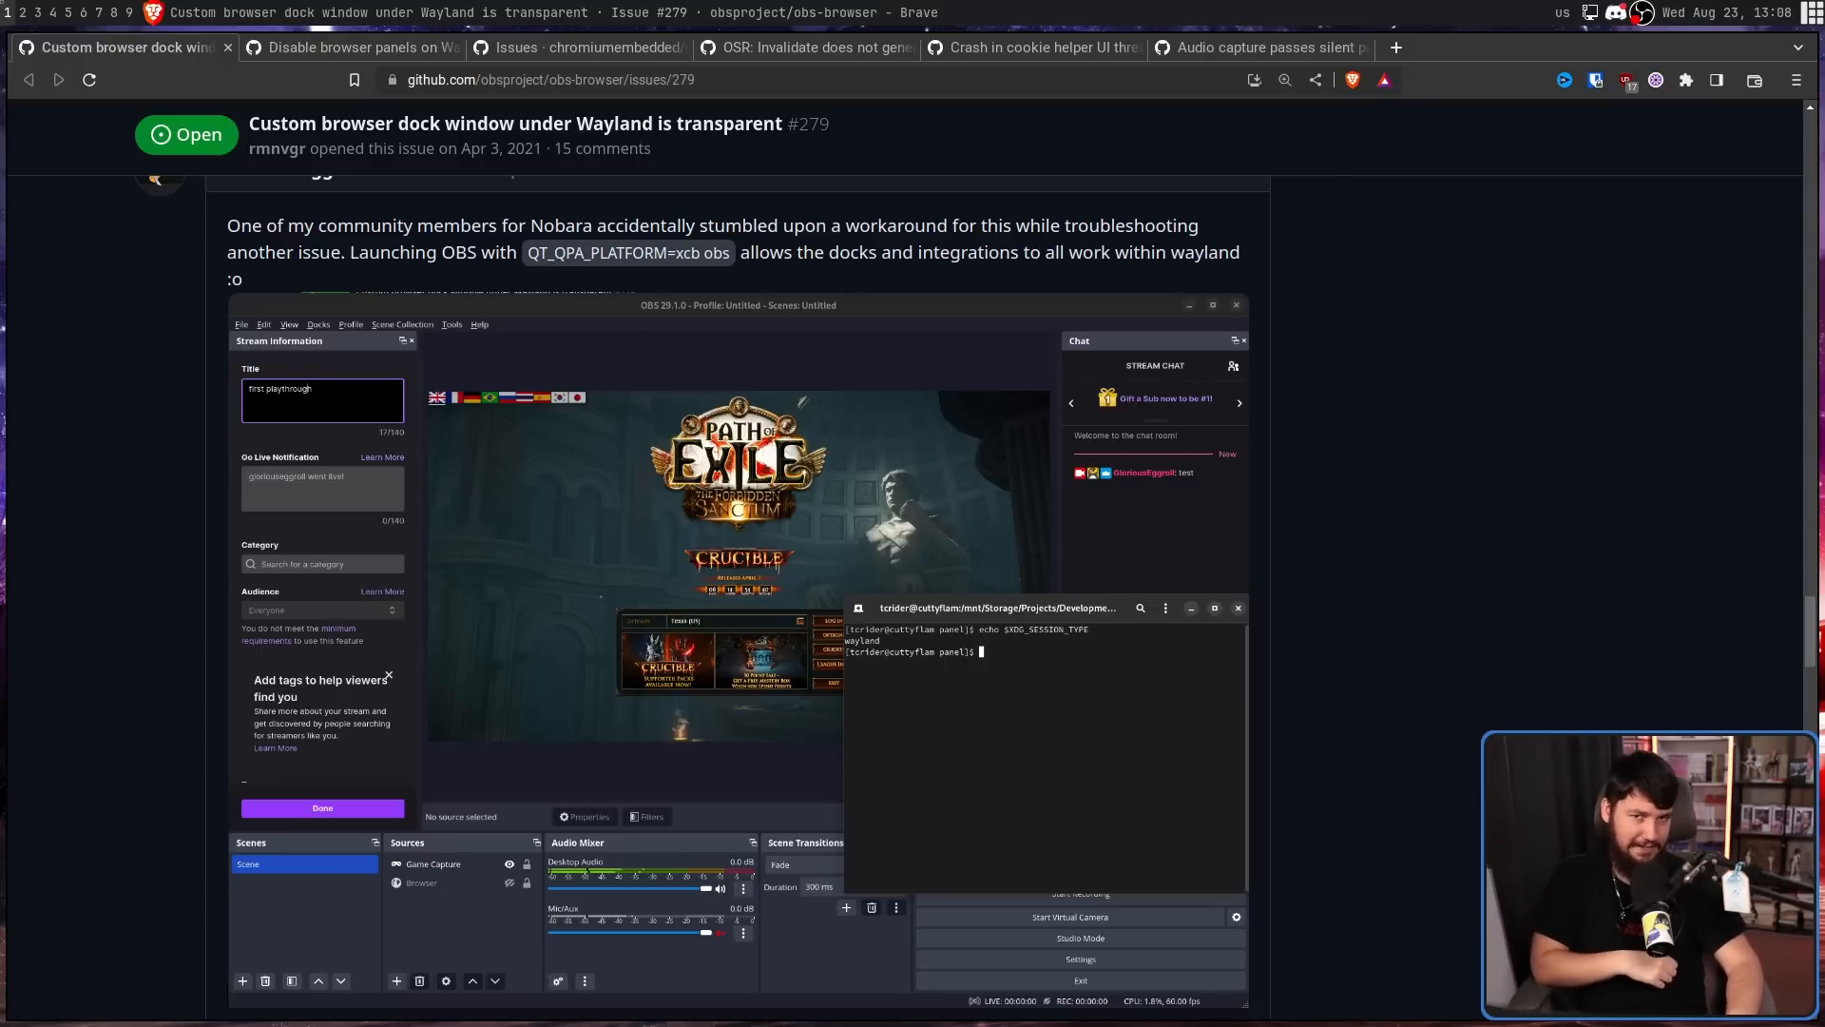
scroll("down", 3)
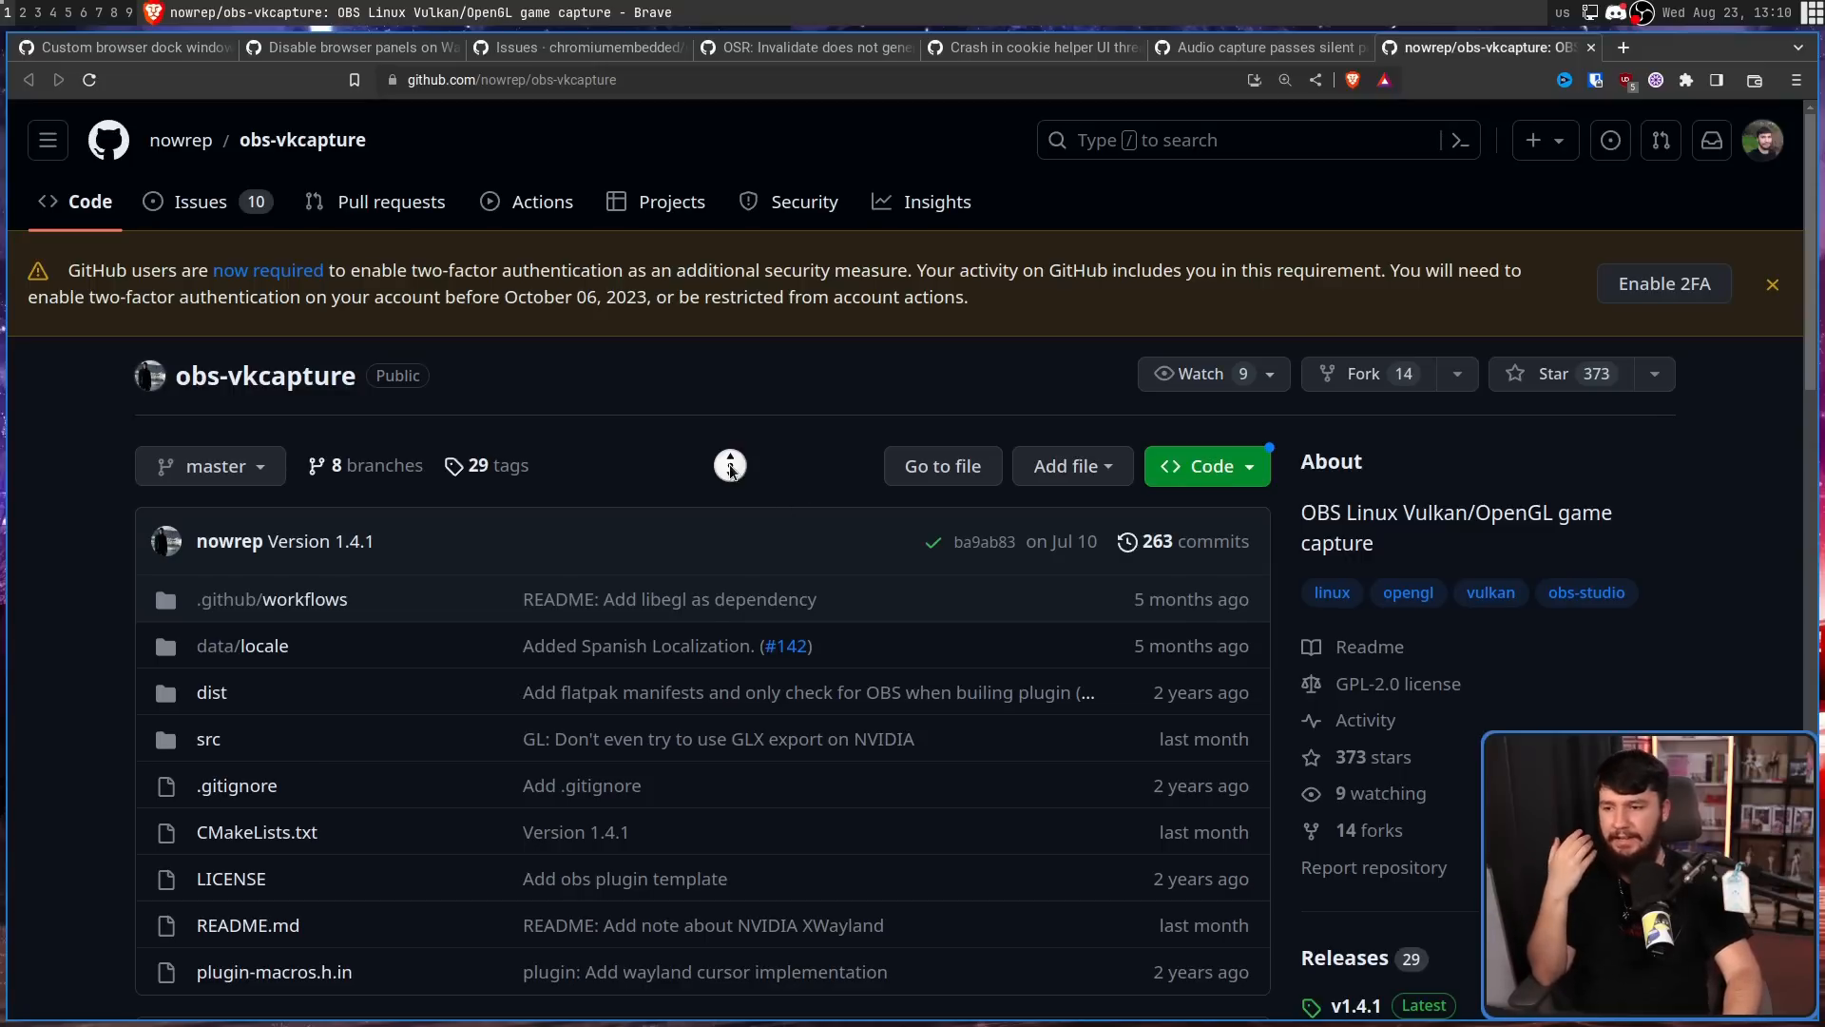
Bring the obs-vkcapture README on Vulkan/OpenGL capture, AUR and Flatpak packages into view.
scroll("down", 3)
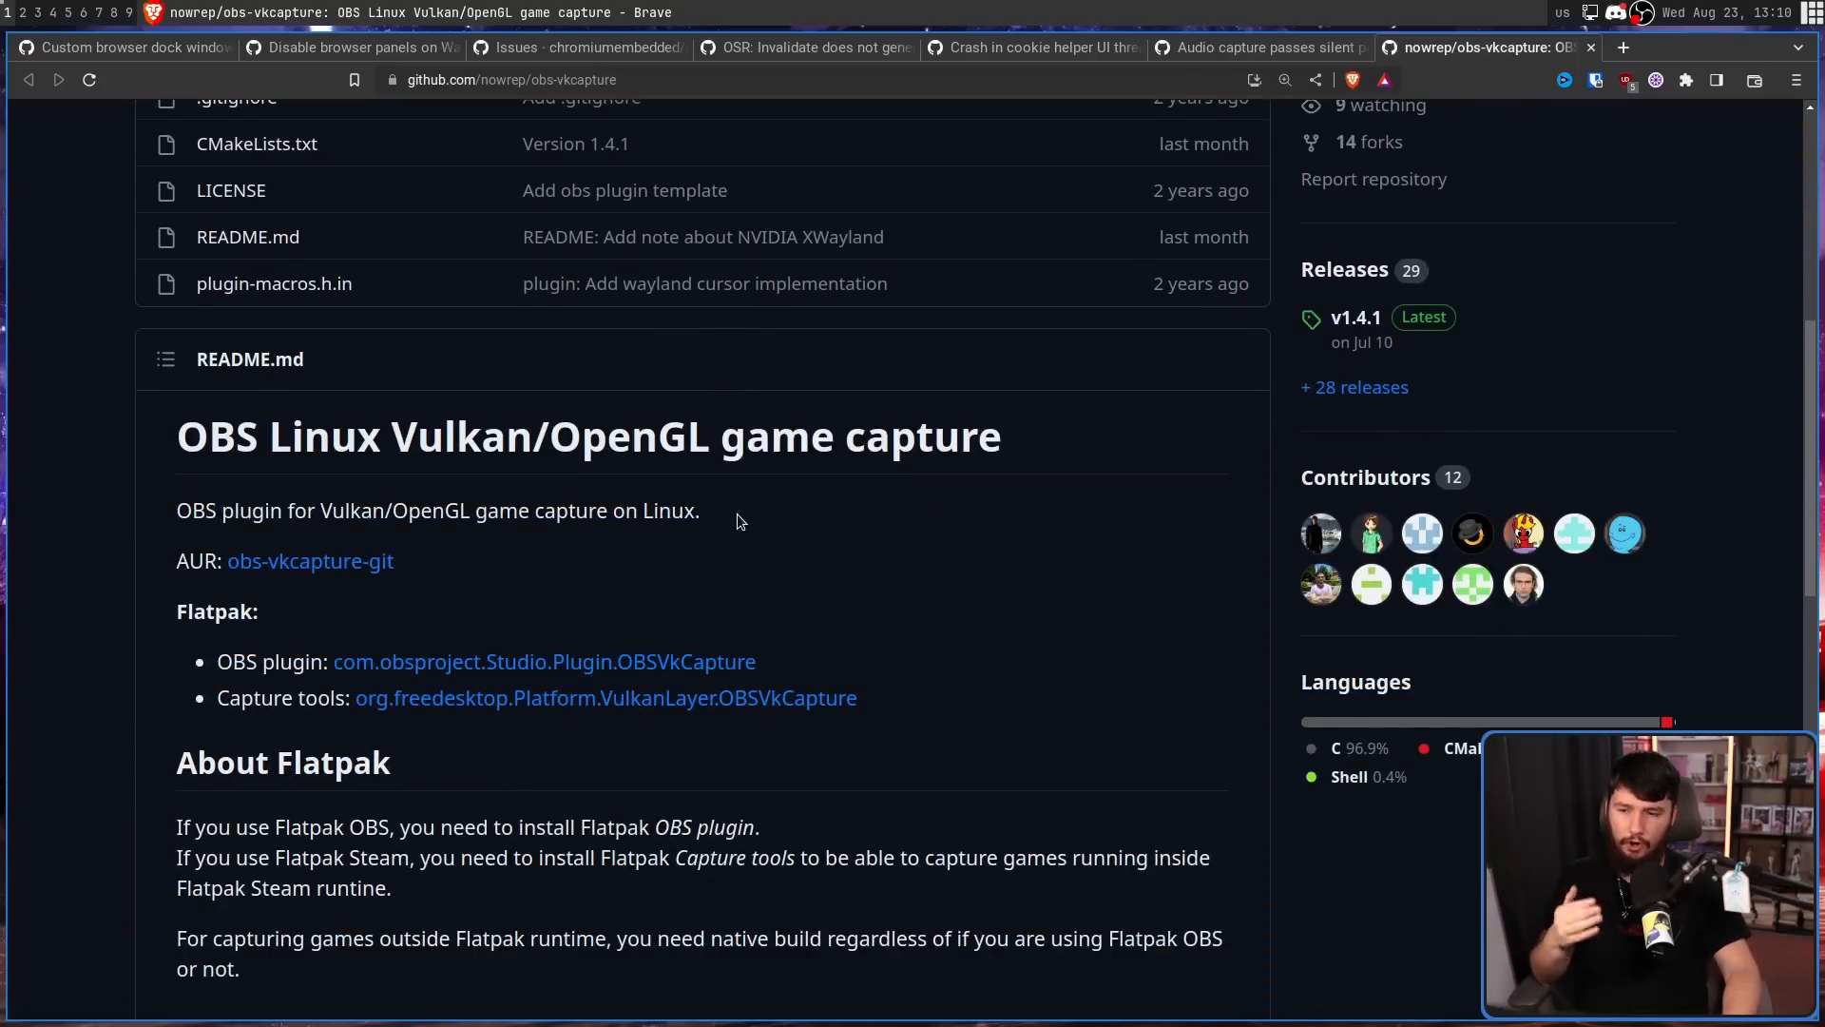
mouse_move(748, 483)
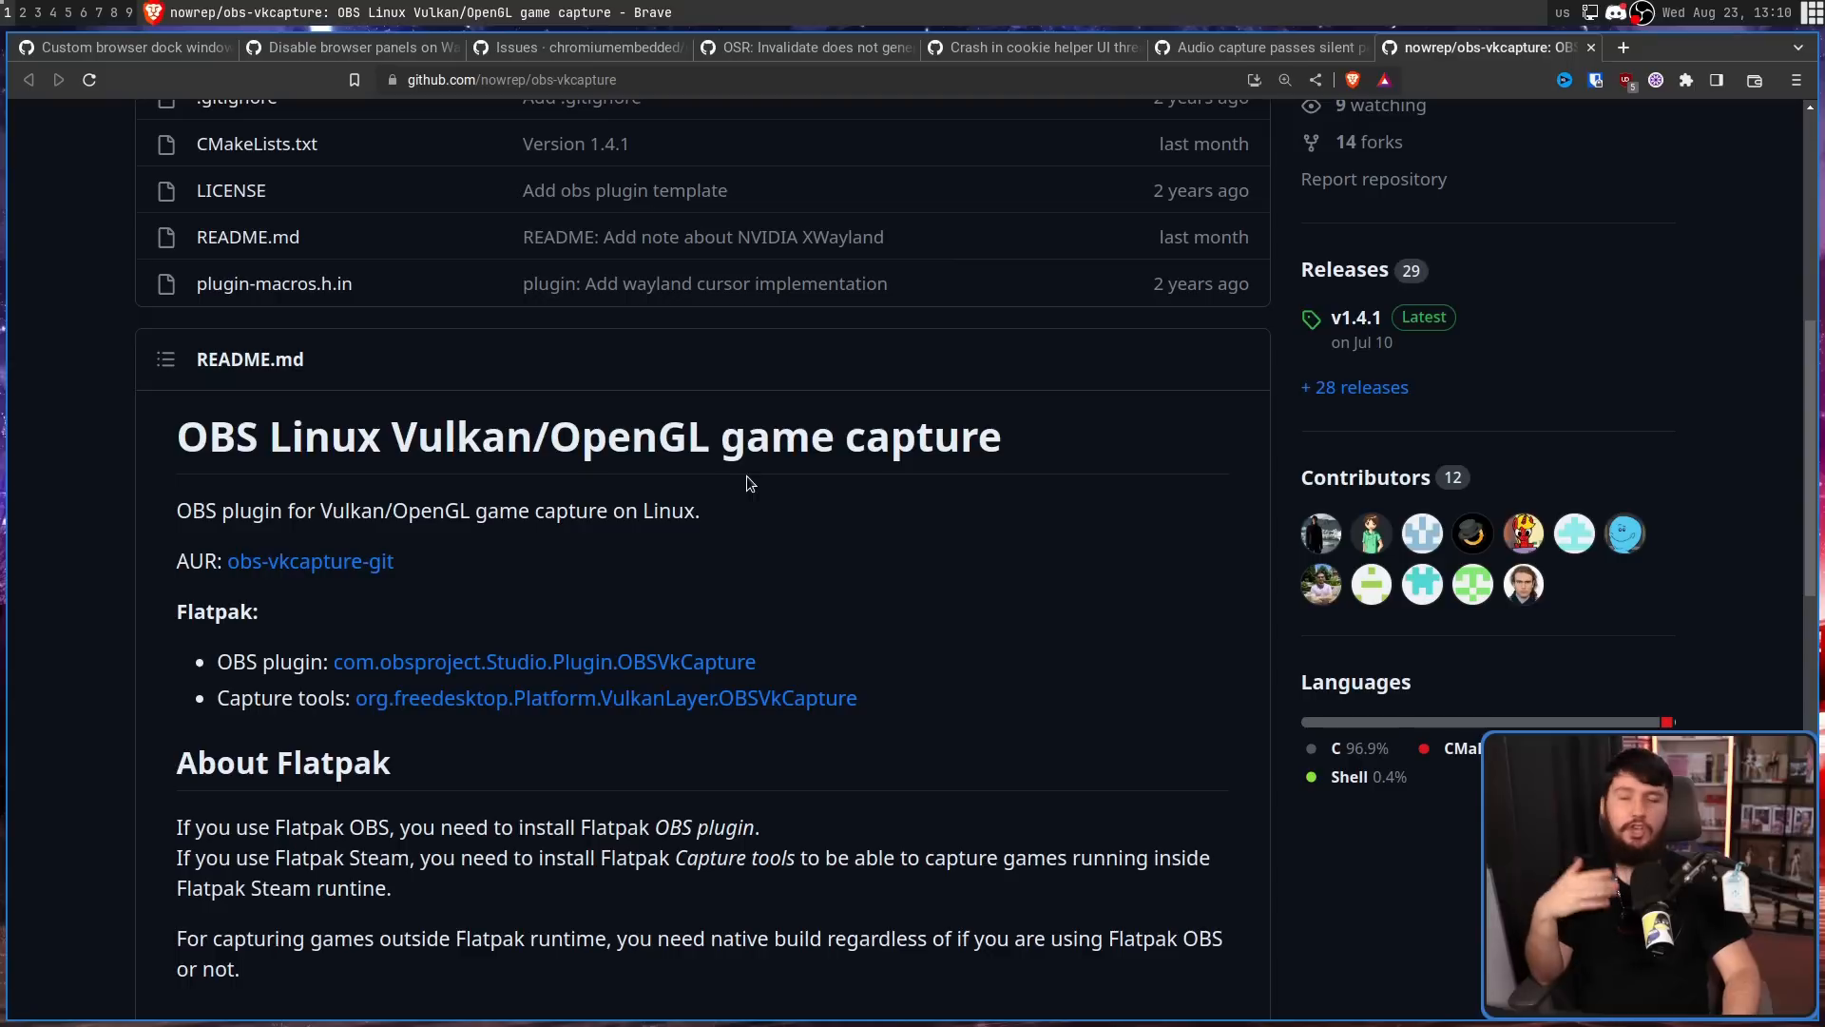
mouse_move(811, 529)
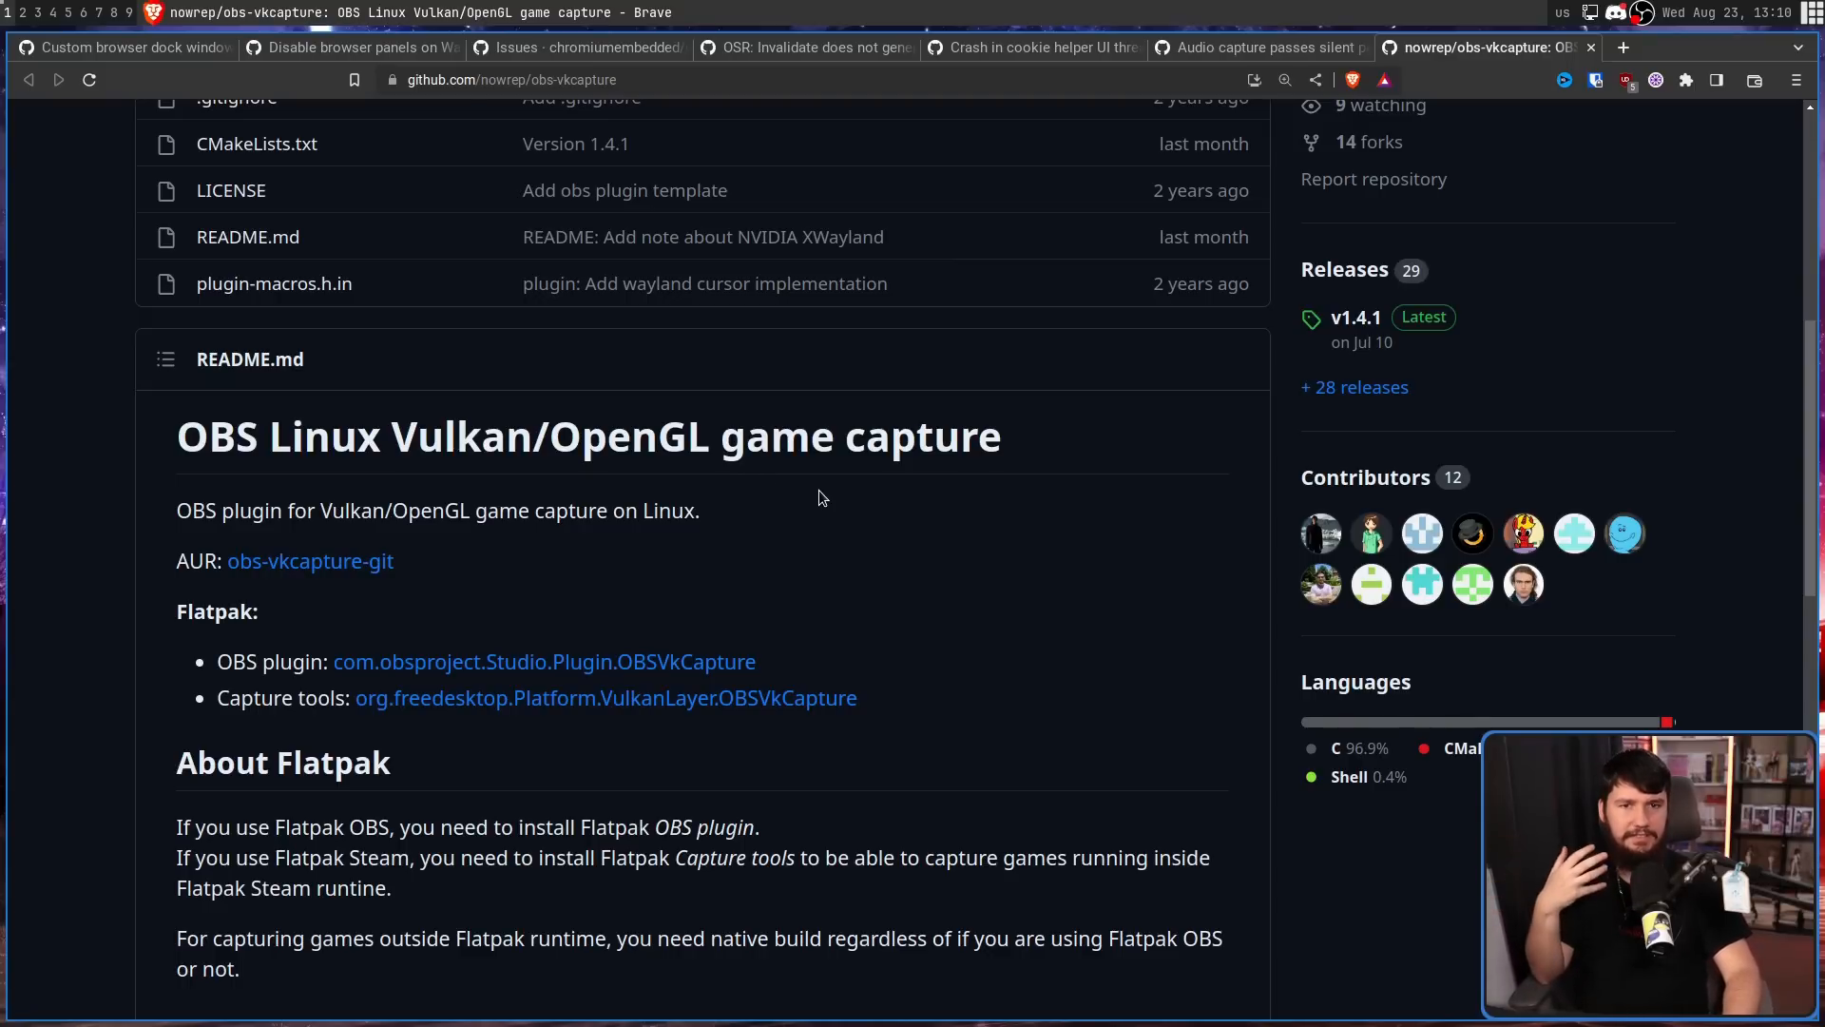
mouse_move(818, 478)
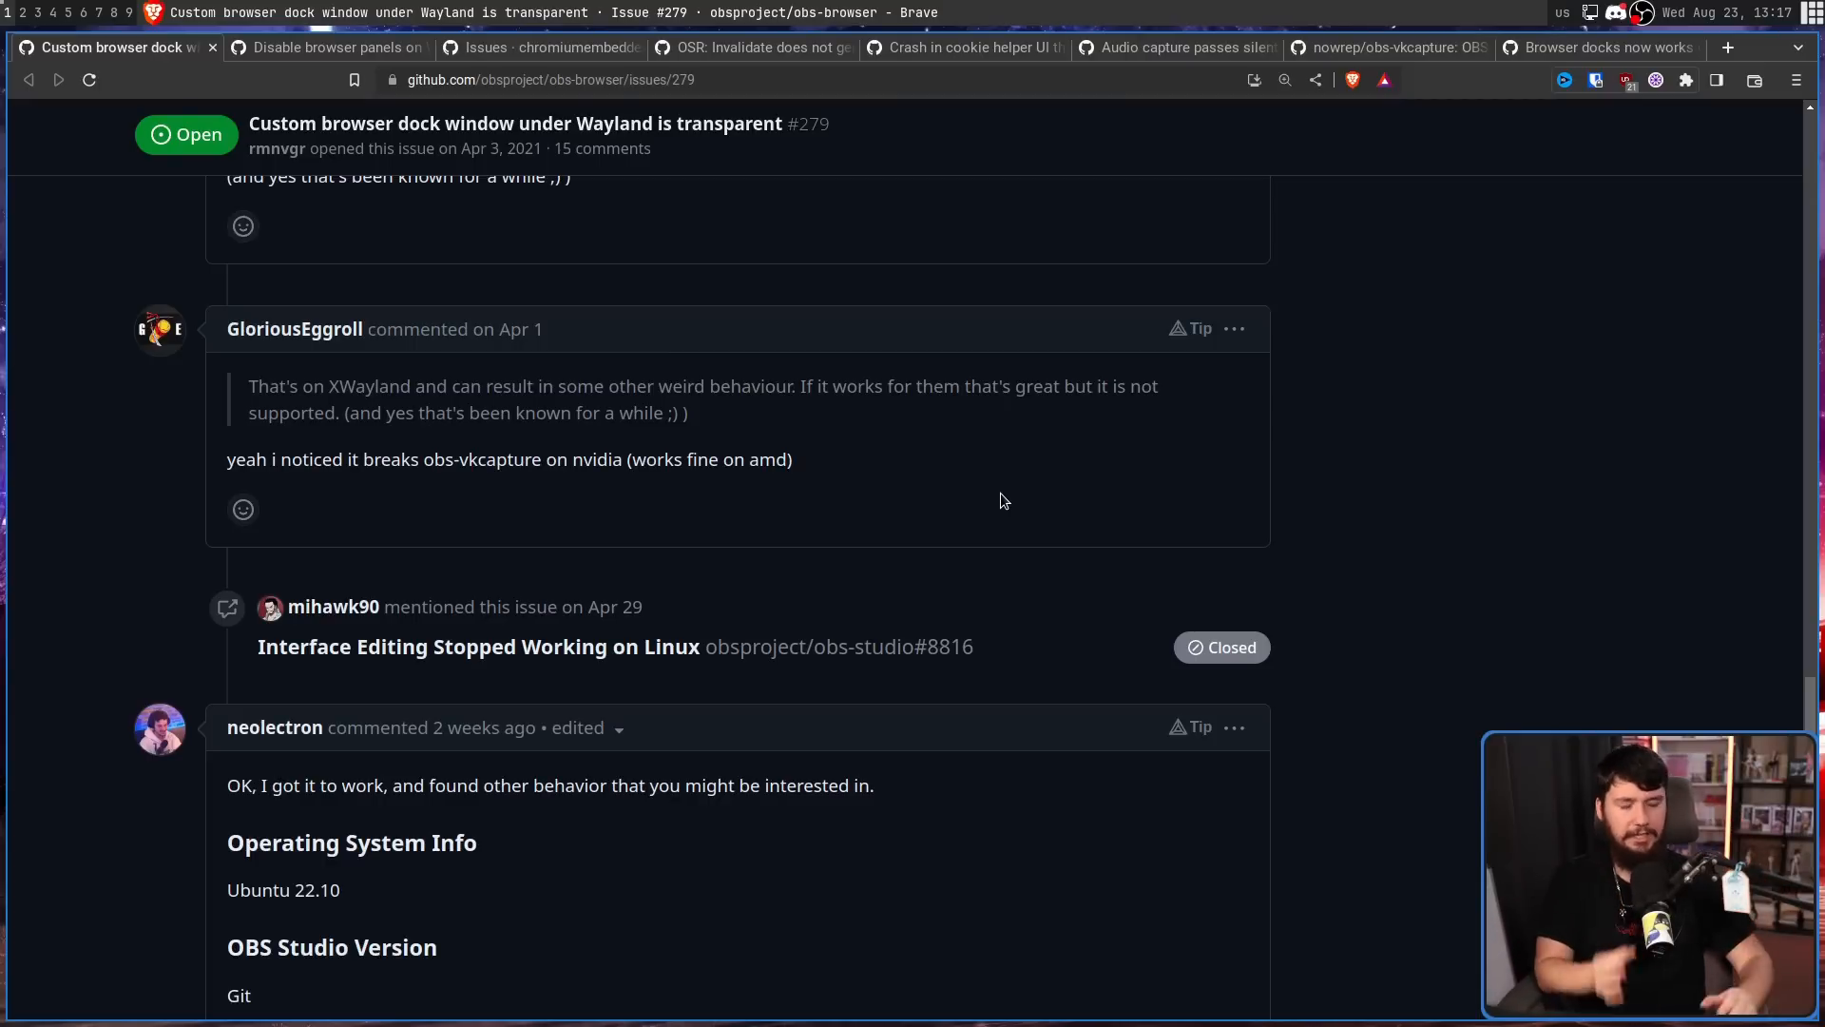
Scroll issue #279 down to the comment saying 'OK, I got it to work'.
scroll("down", 3)
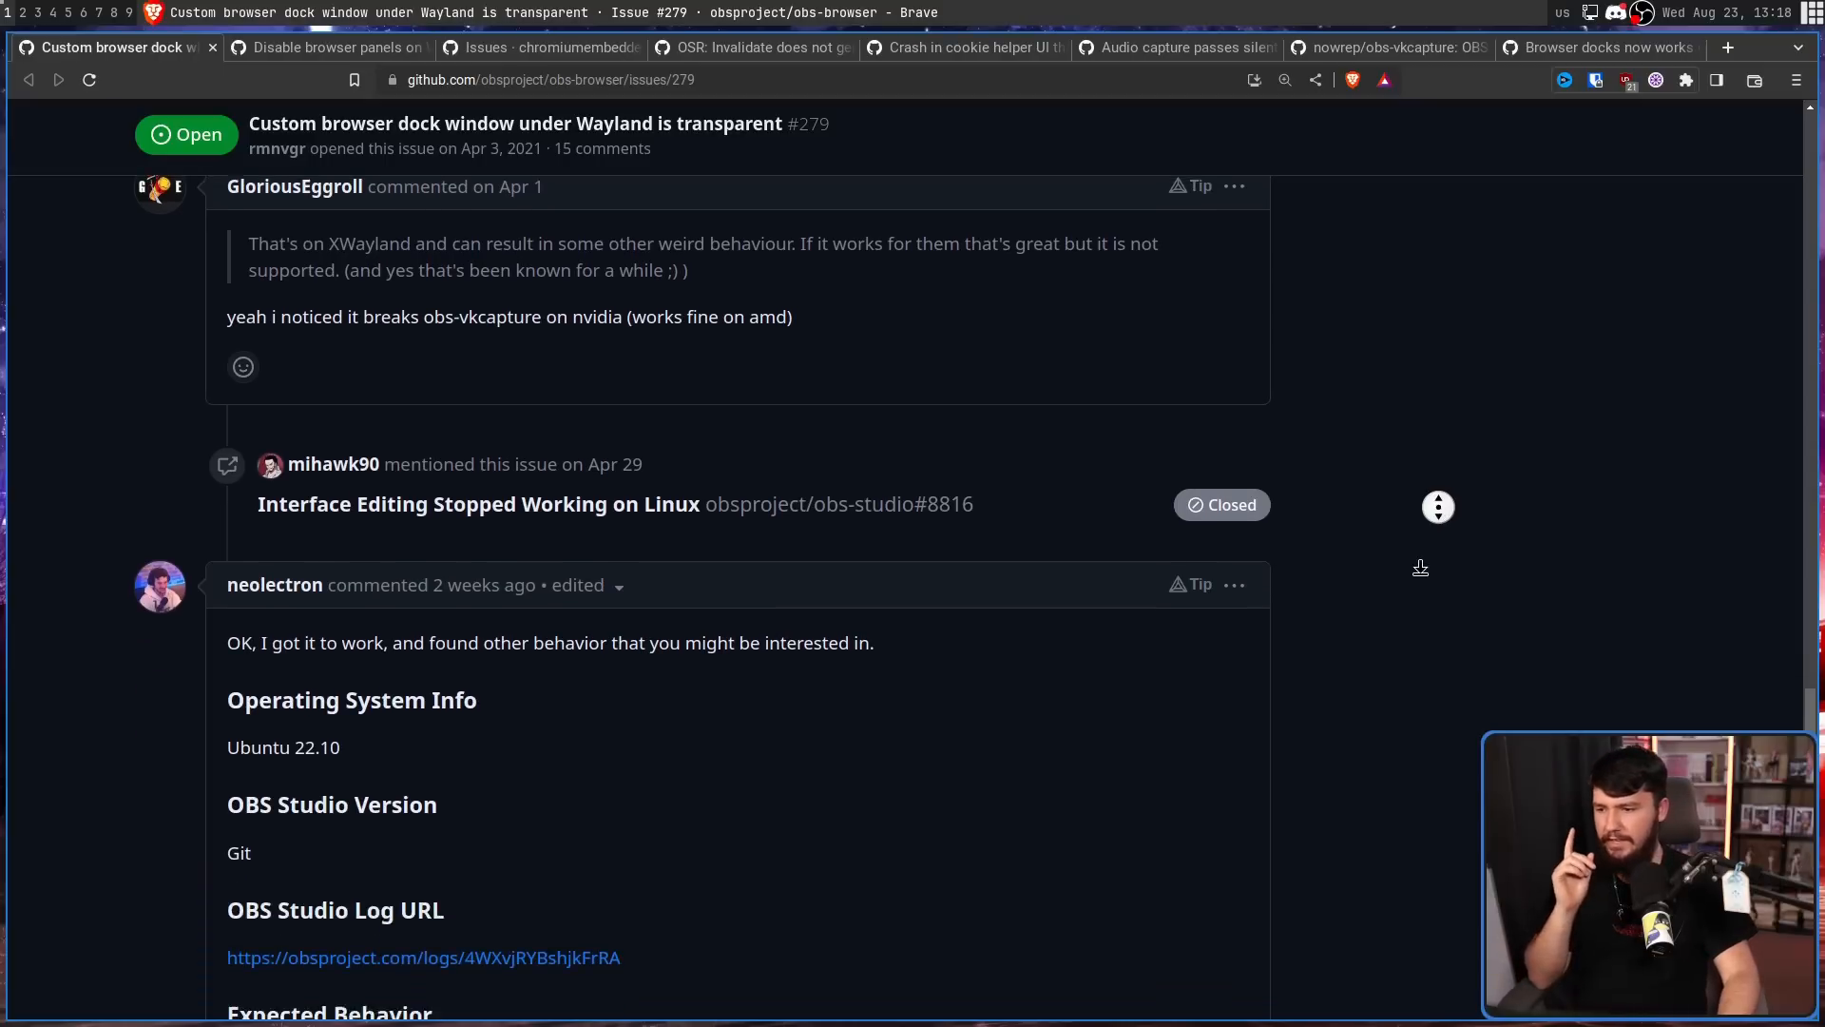
scroll("down", 3)
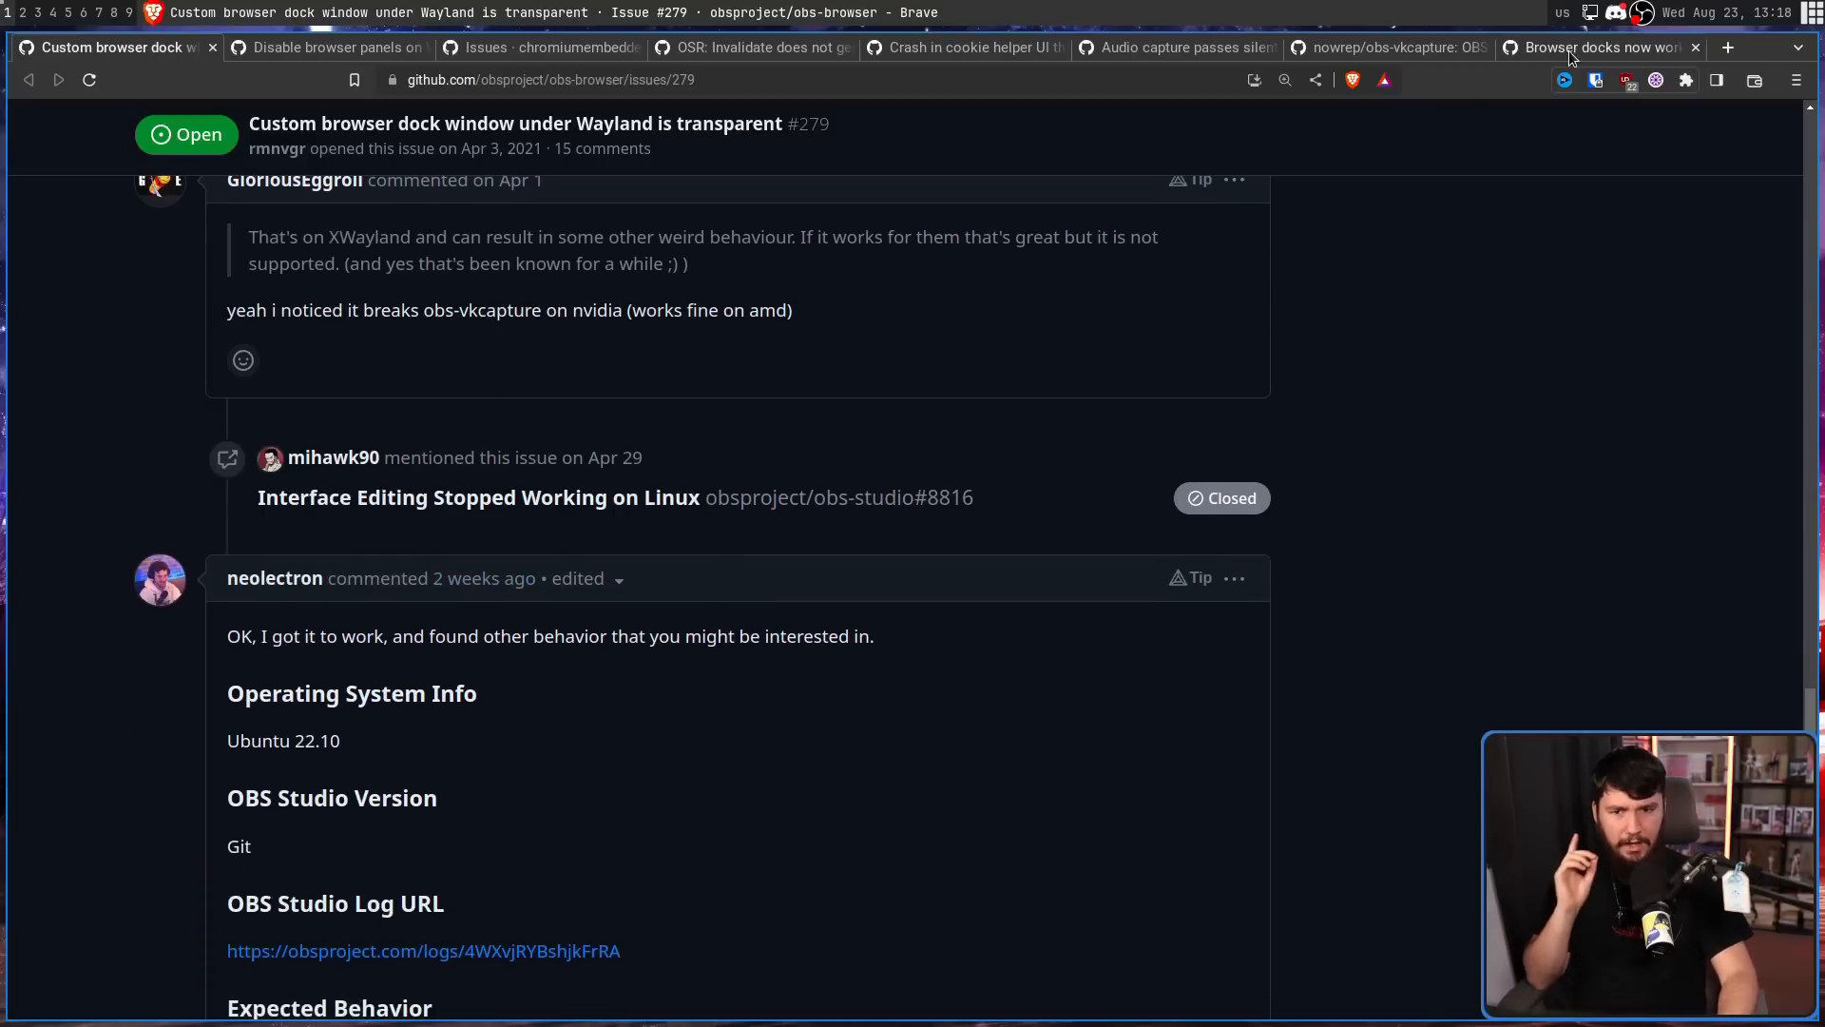
Read through the closed issue #9369 comments on reverting the Wayland dock disable.
left_click(1601, 48)
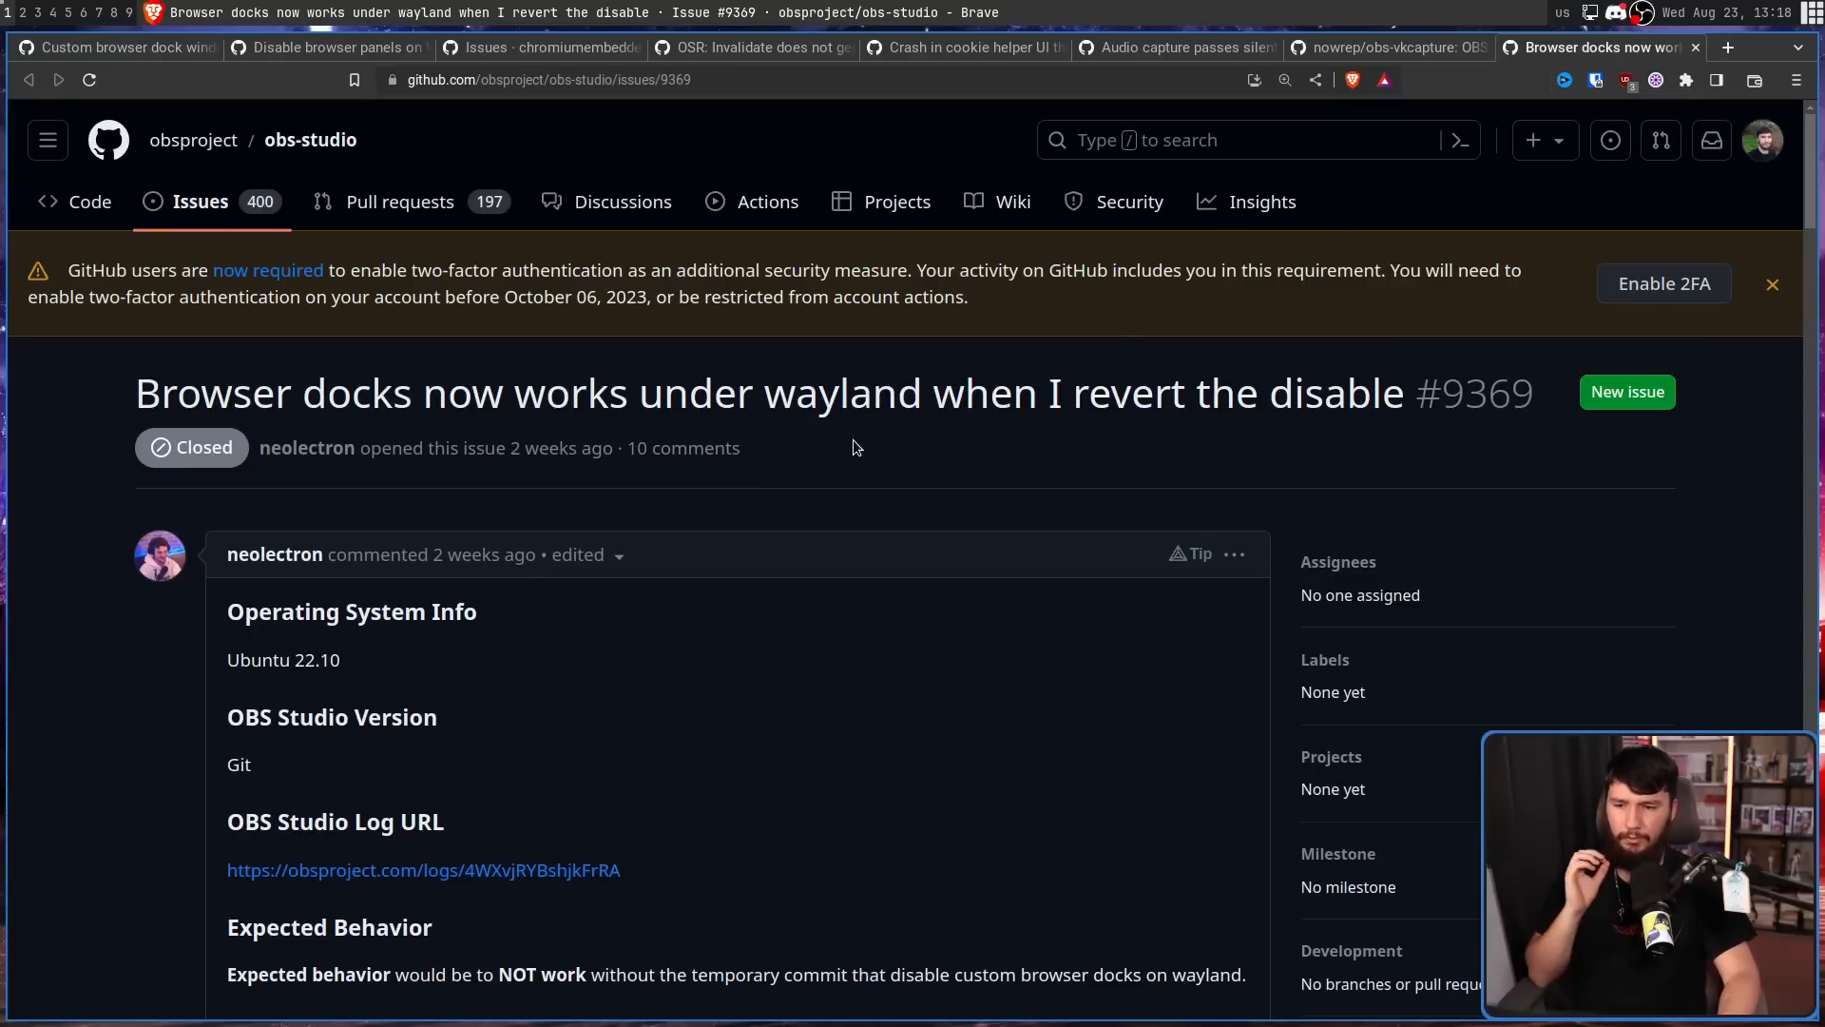
mouse_move(867, 440)
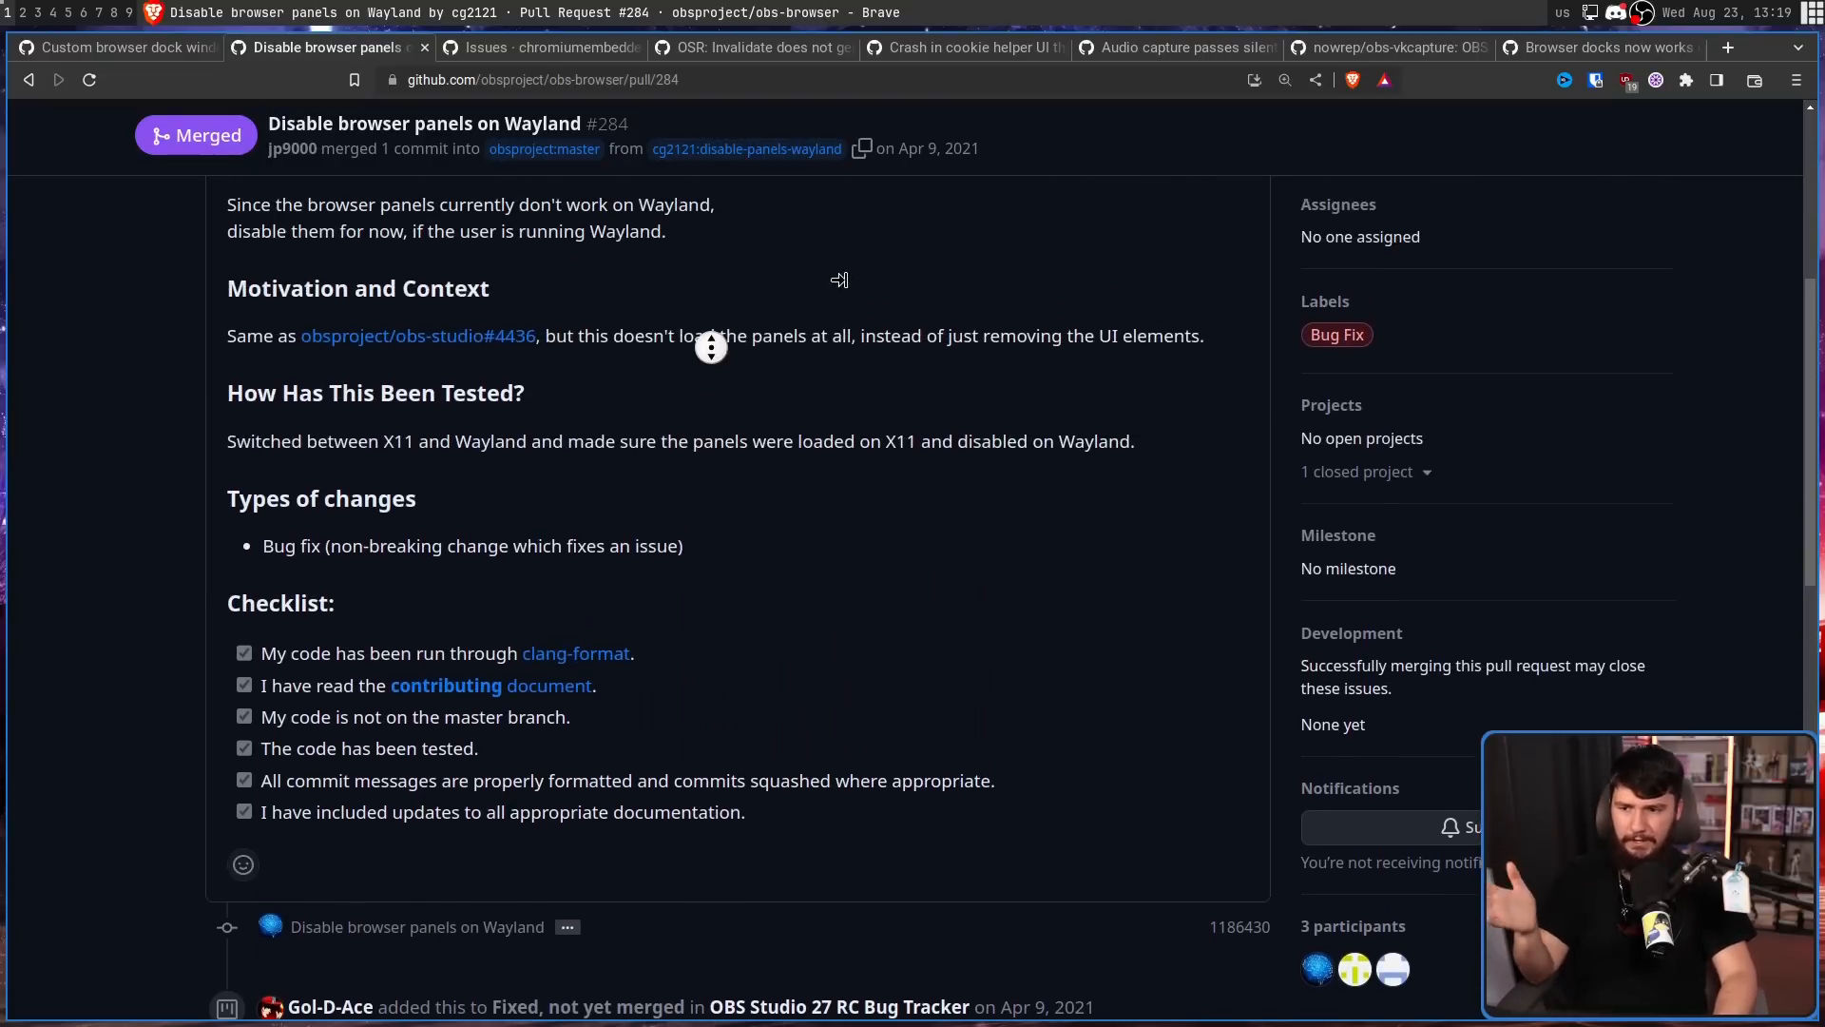
left_click(1601, 48)
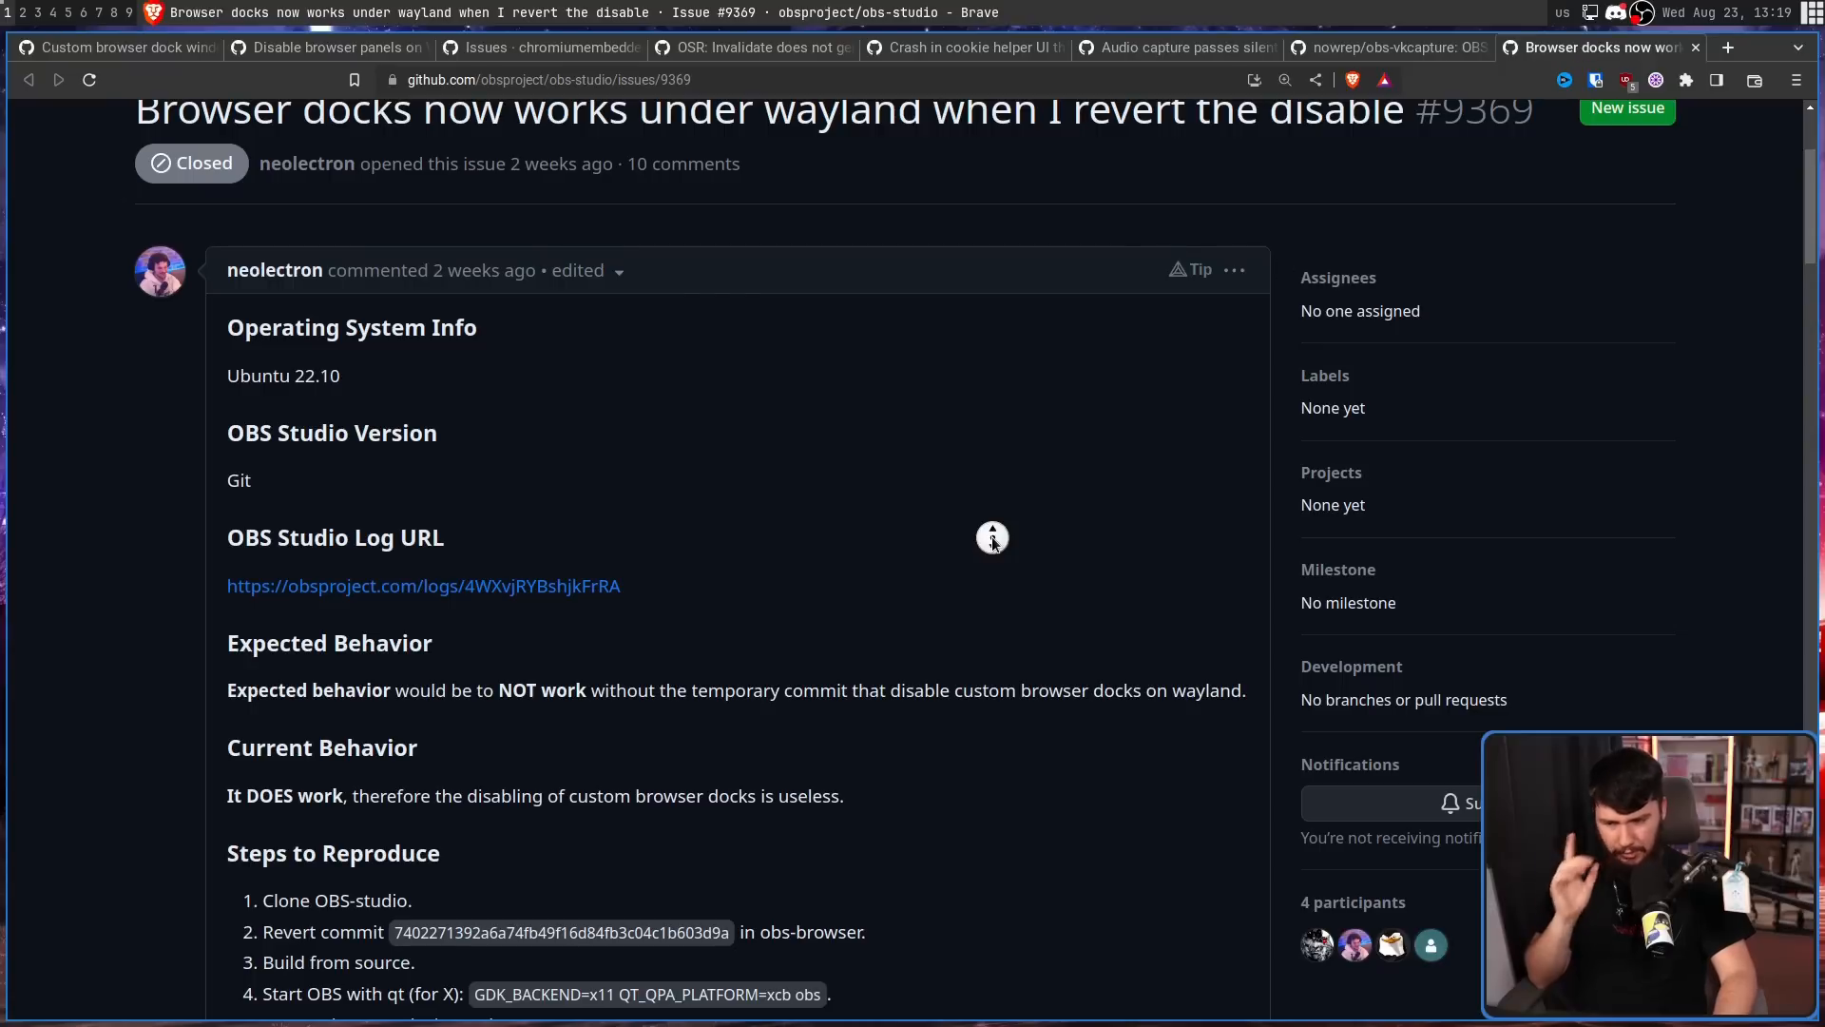
scroll("down", 3)
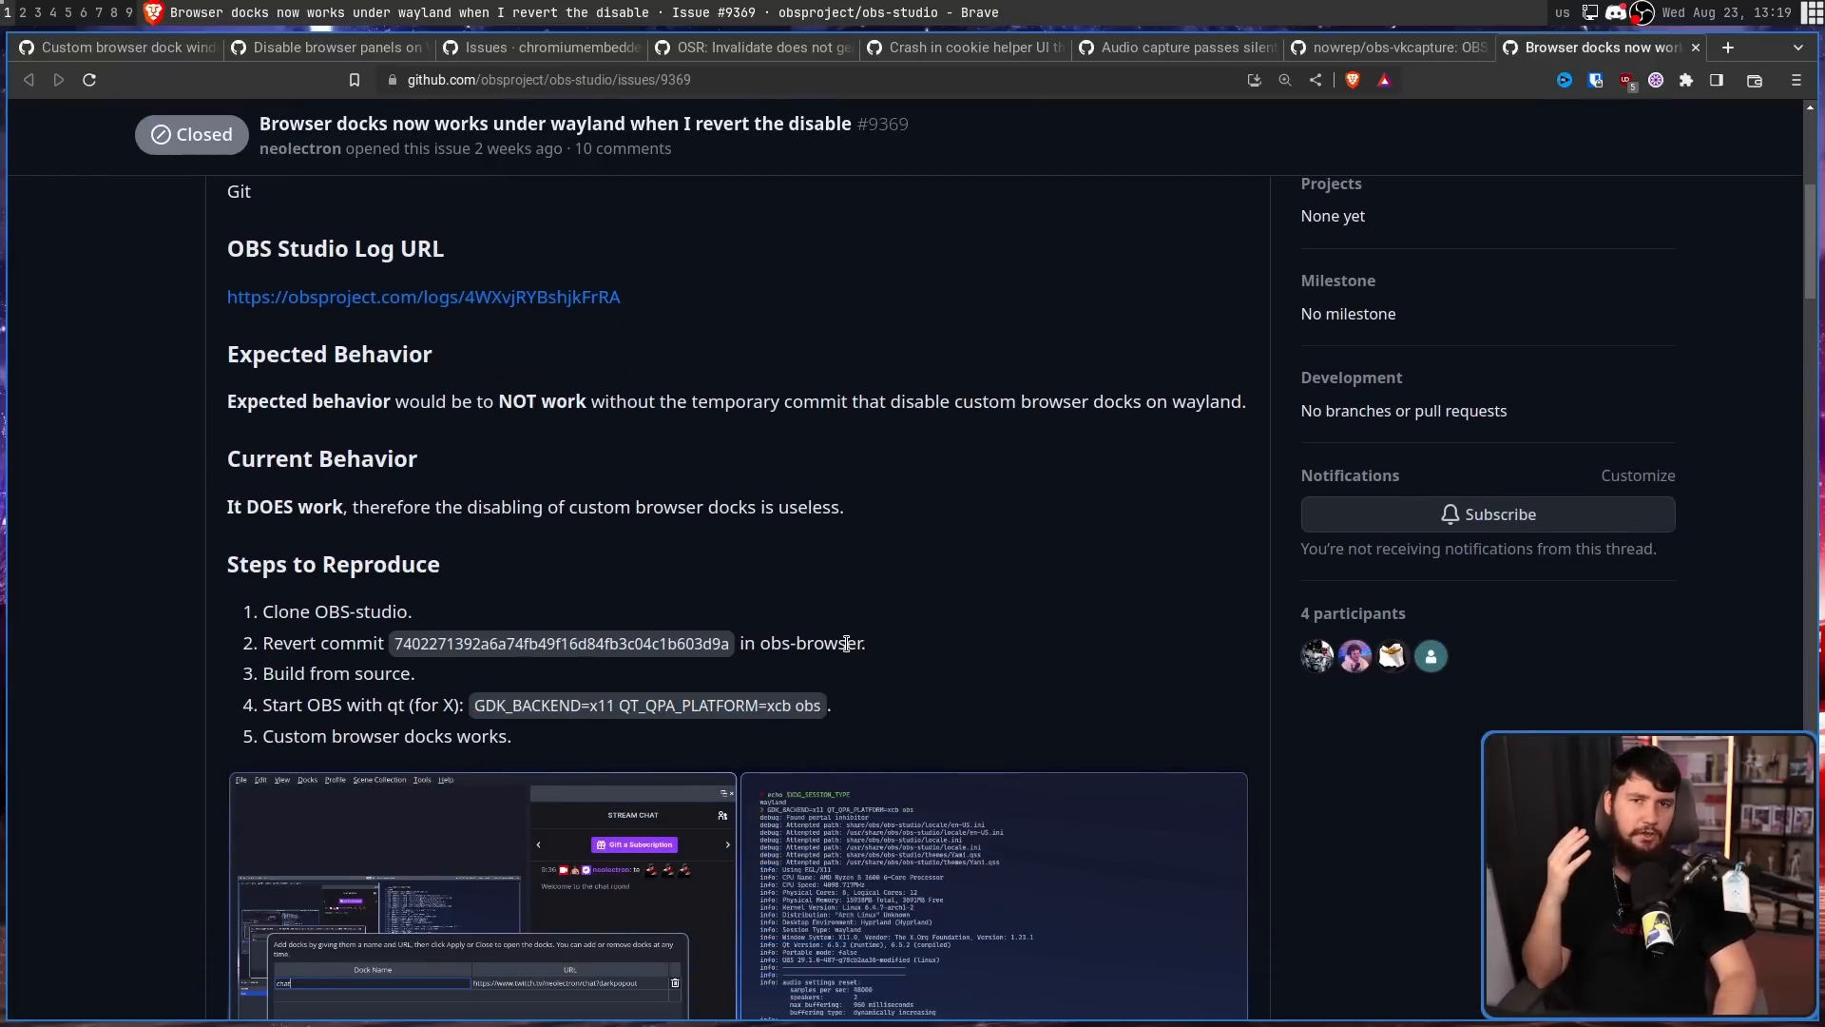
mouse_move(837, 628)
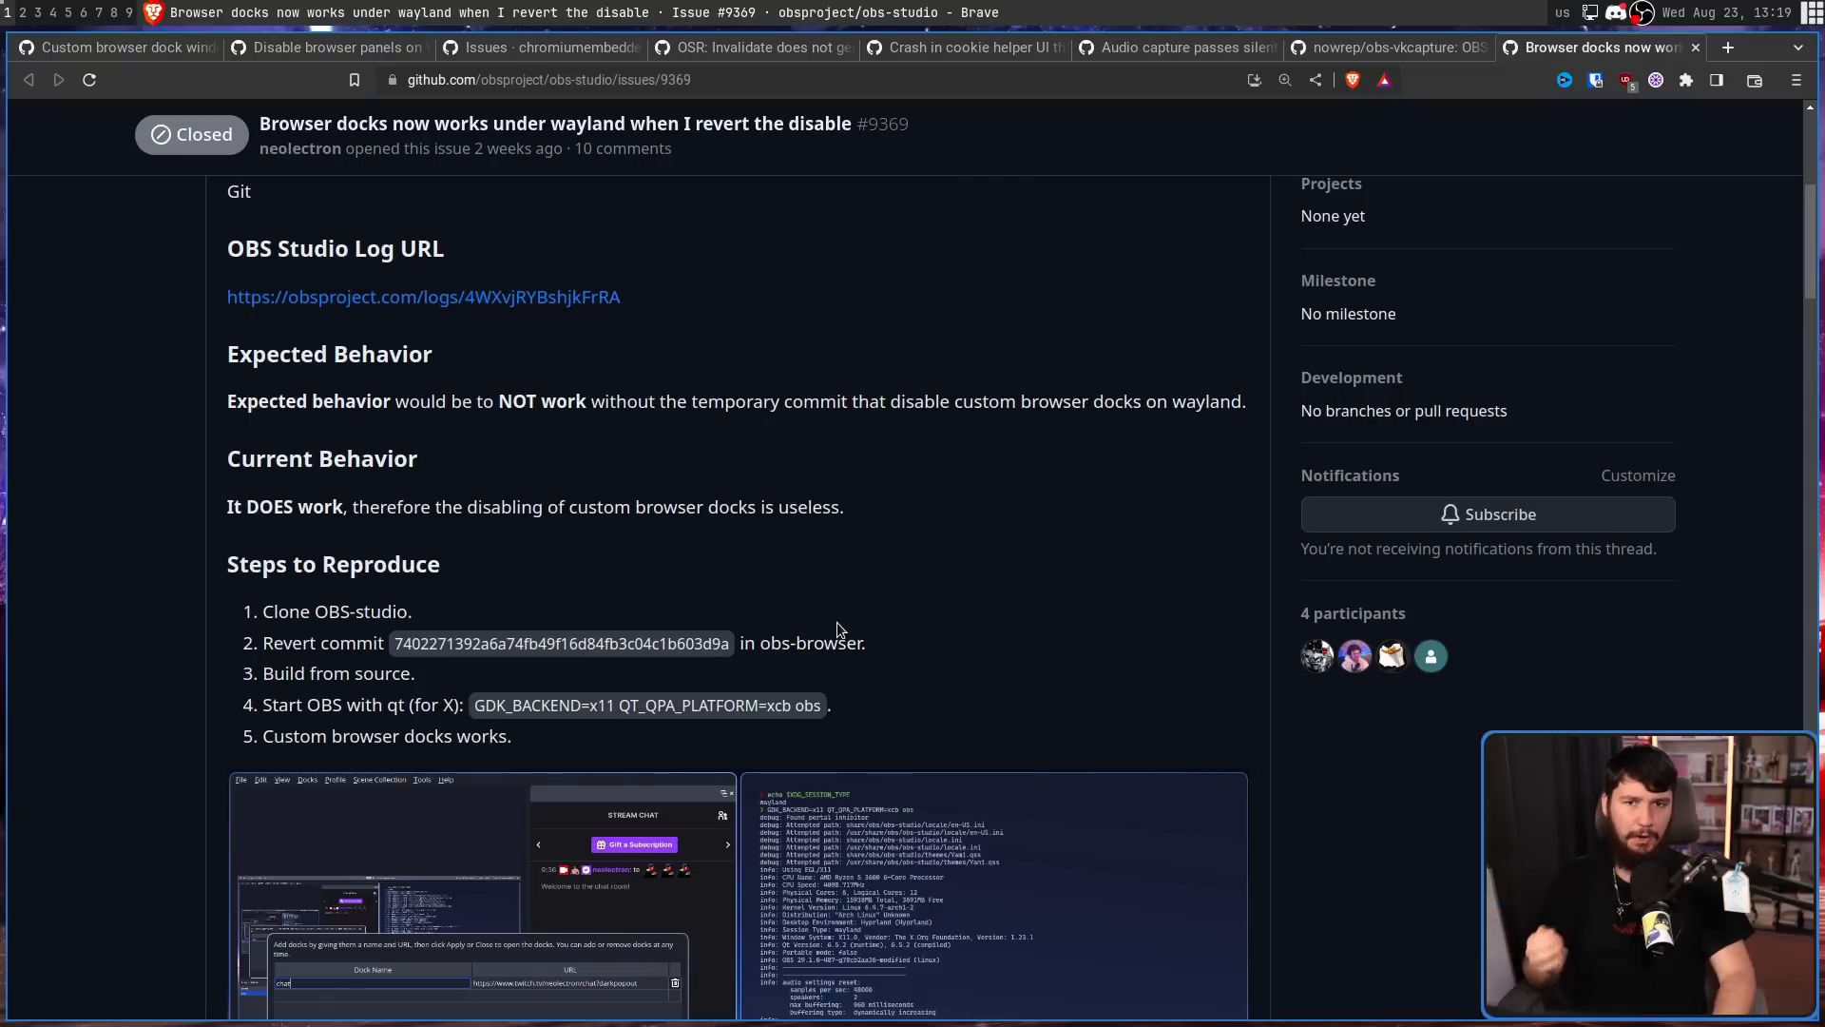
mouse_move(851, 632)
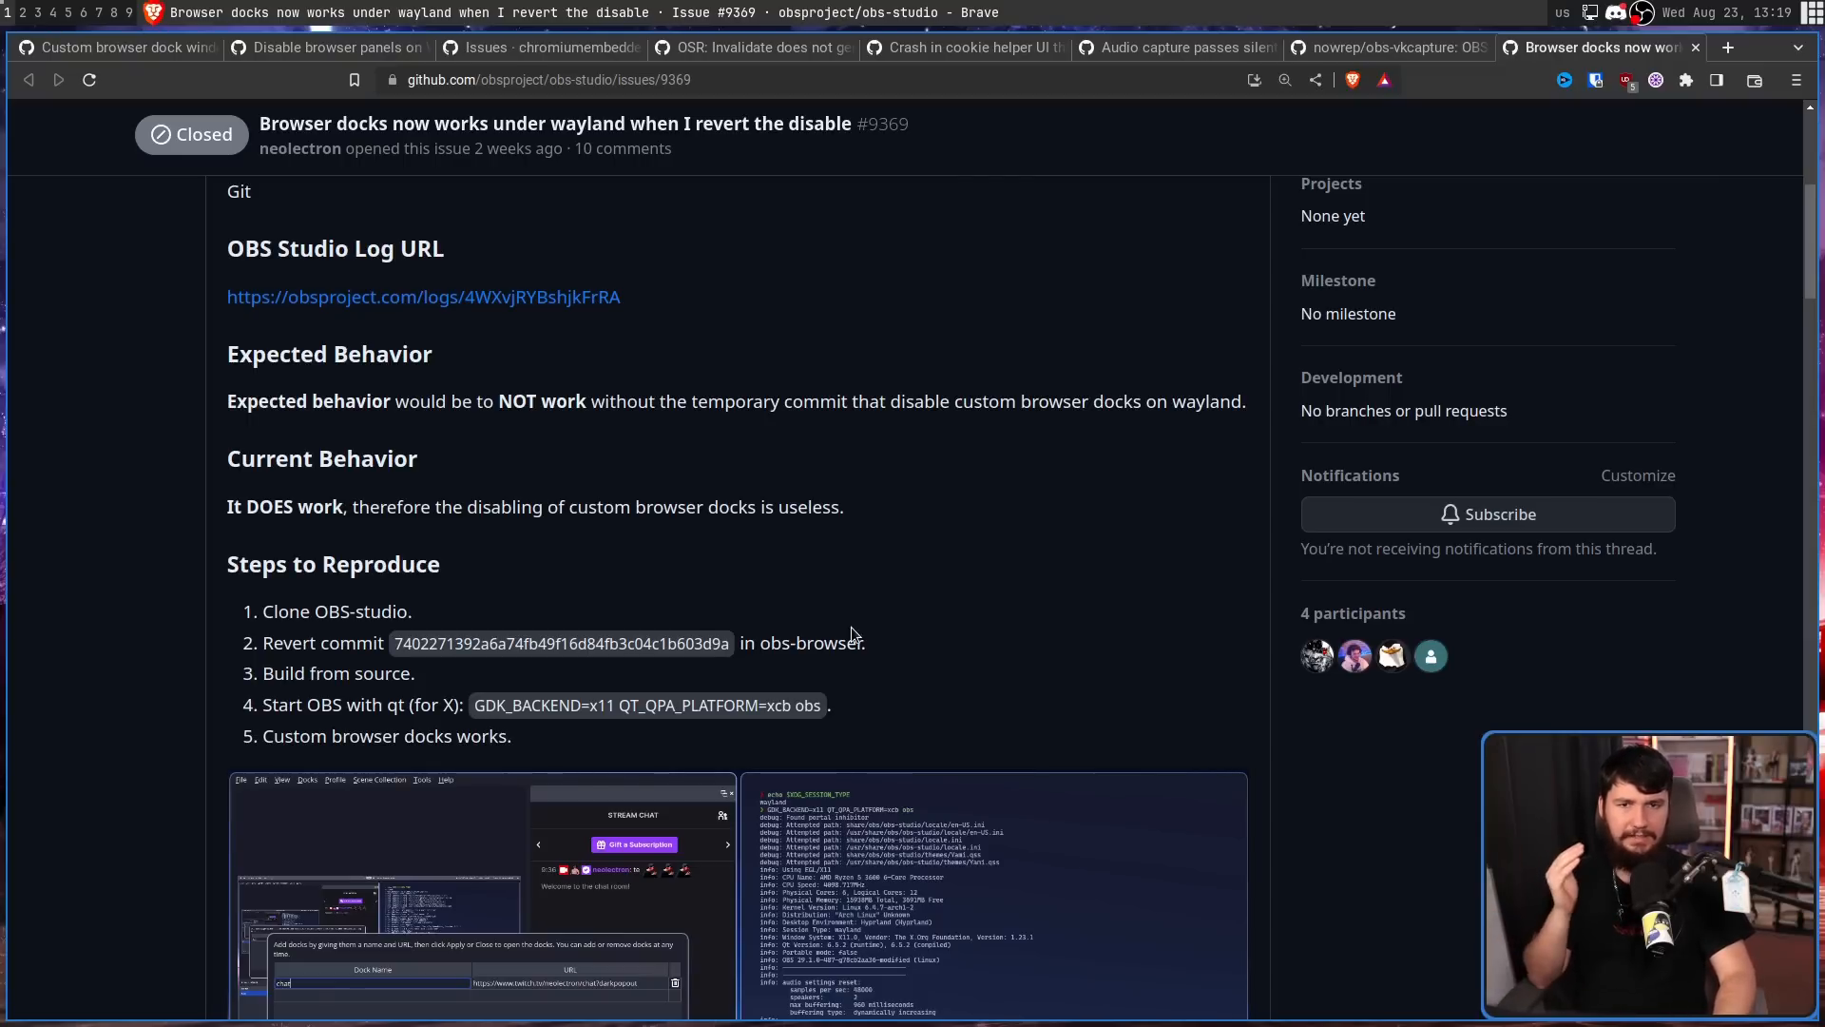
mouse_move(875, 679)
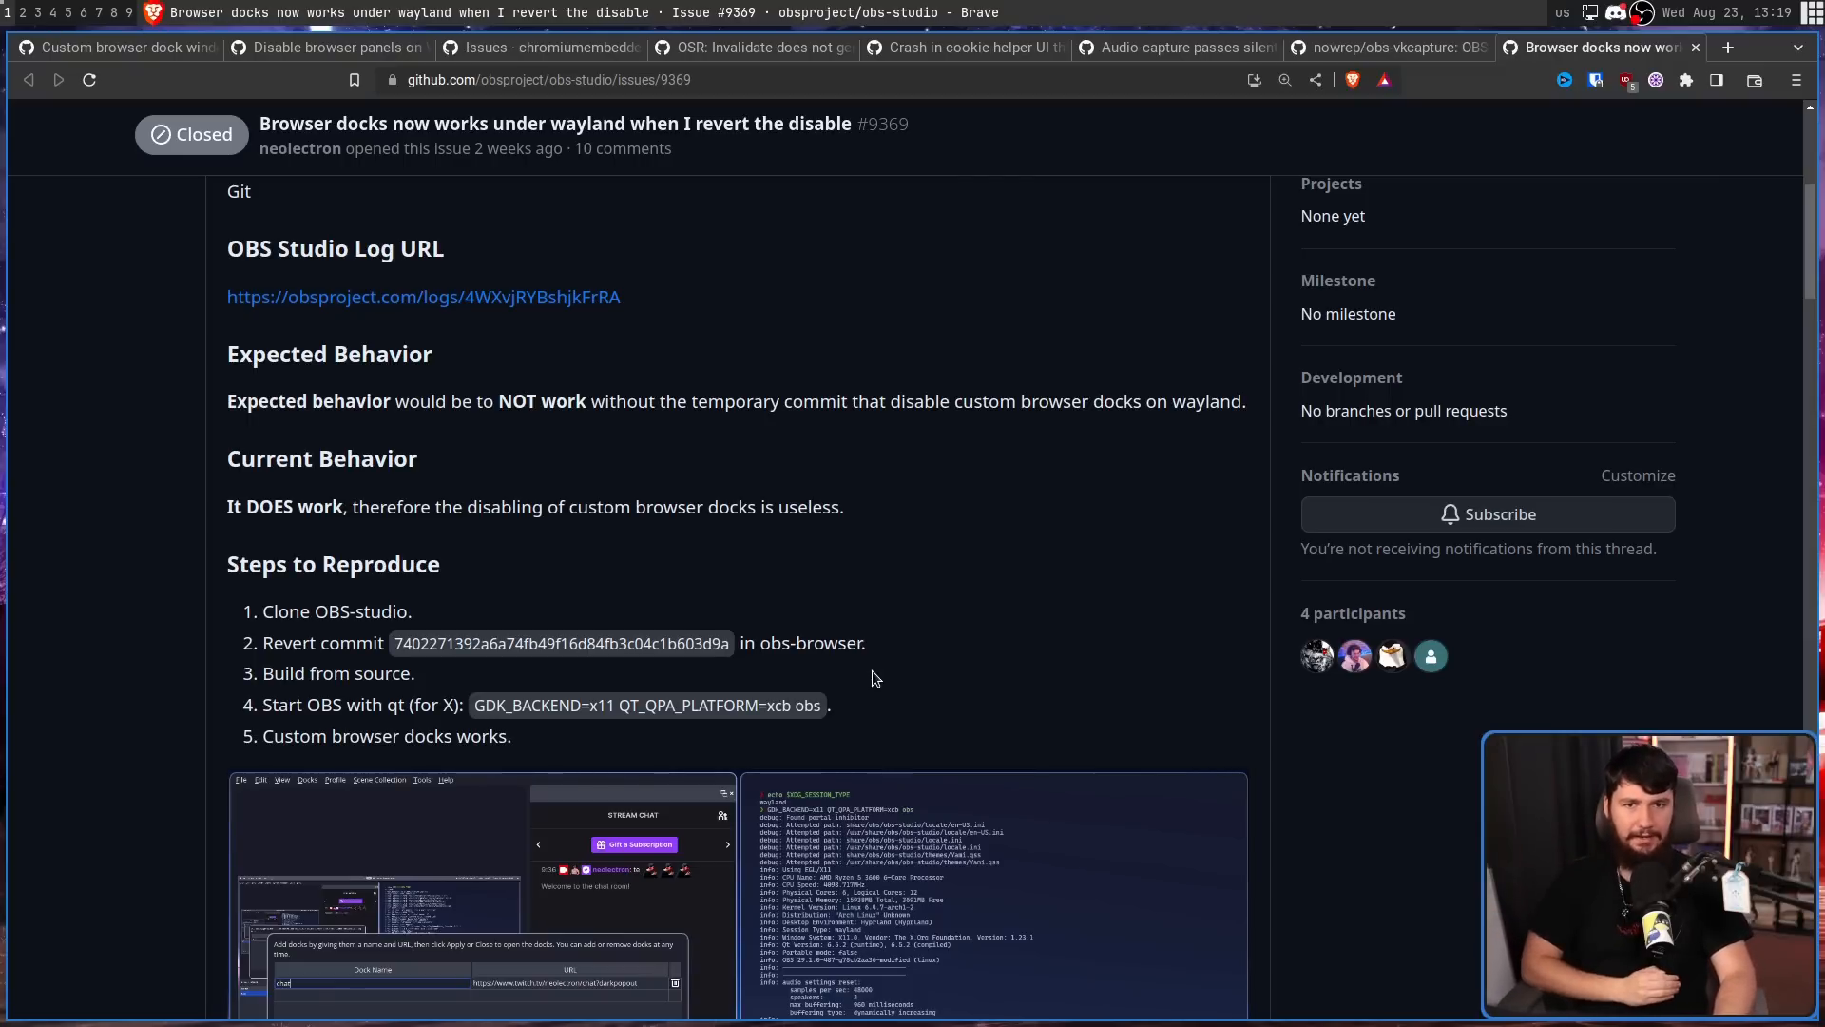
scroll("down", 3)
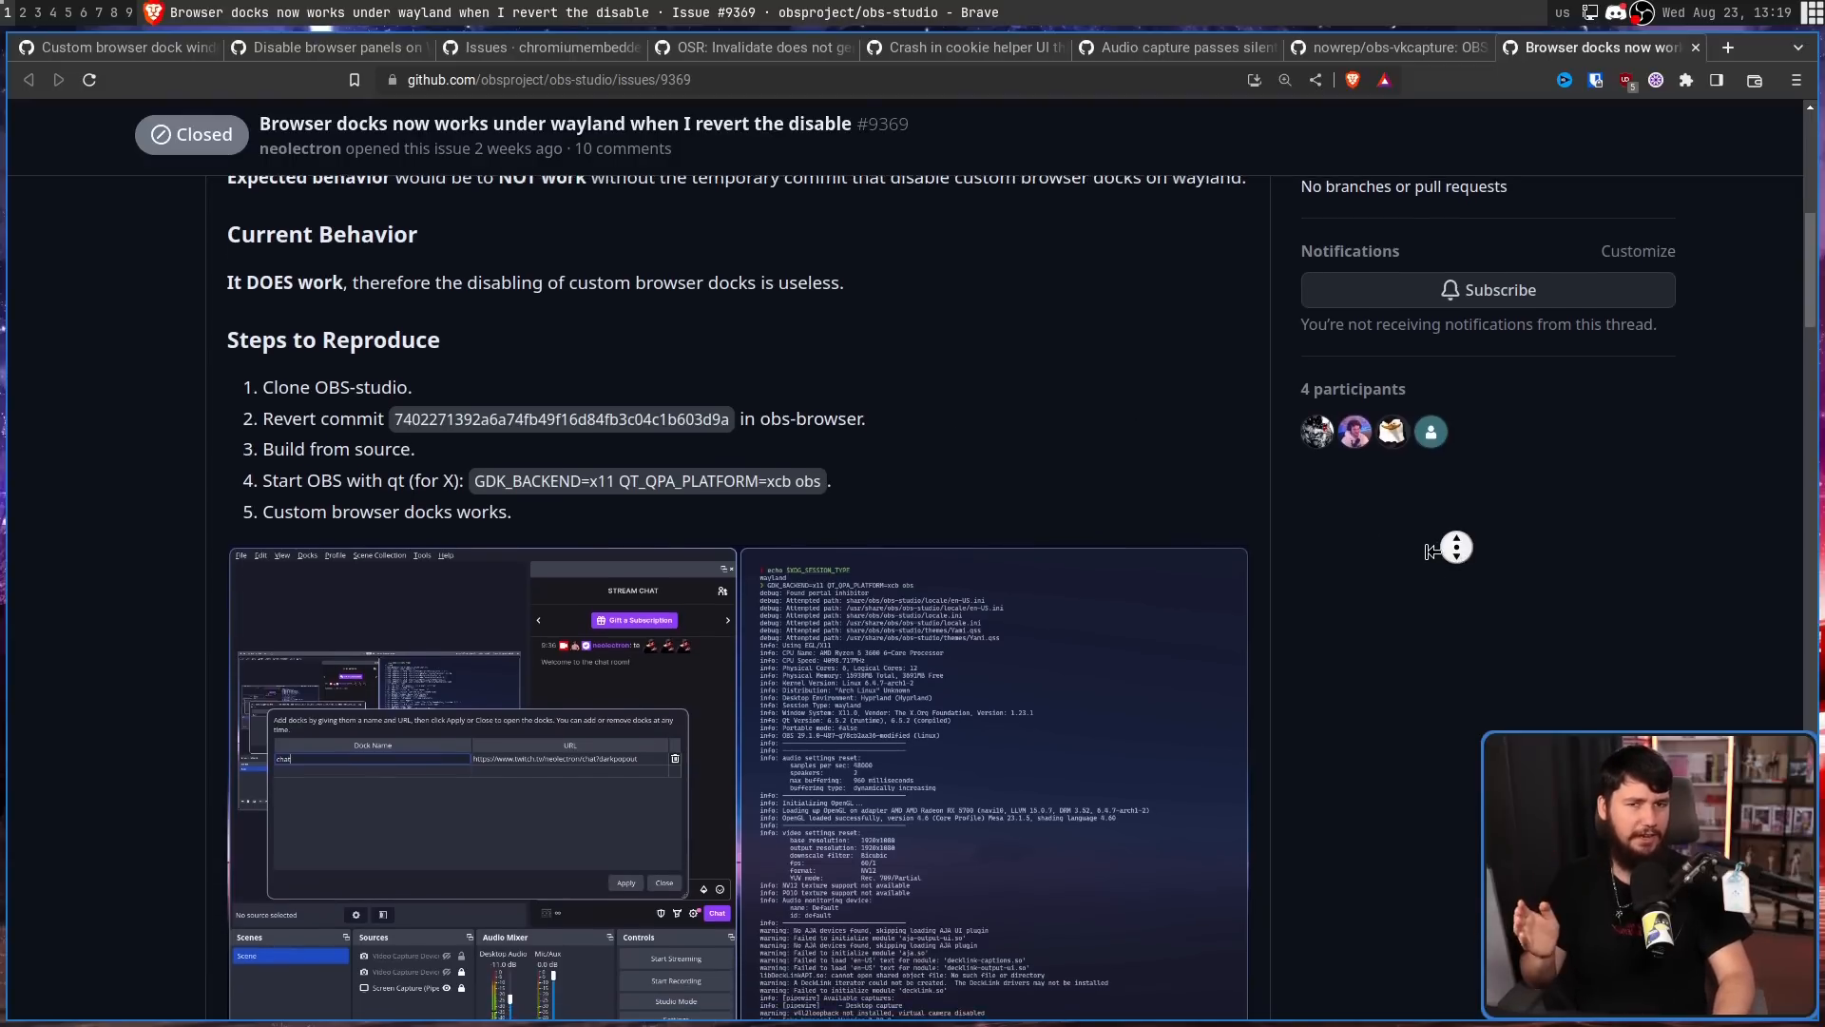
scroll("down", 3)
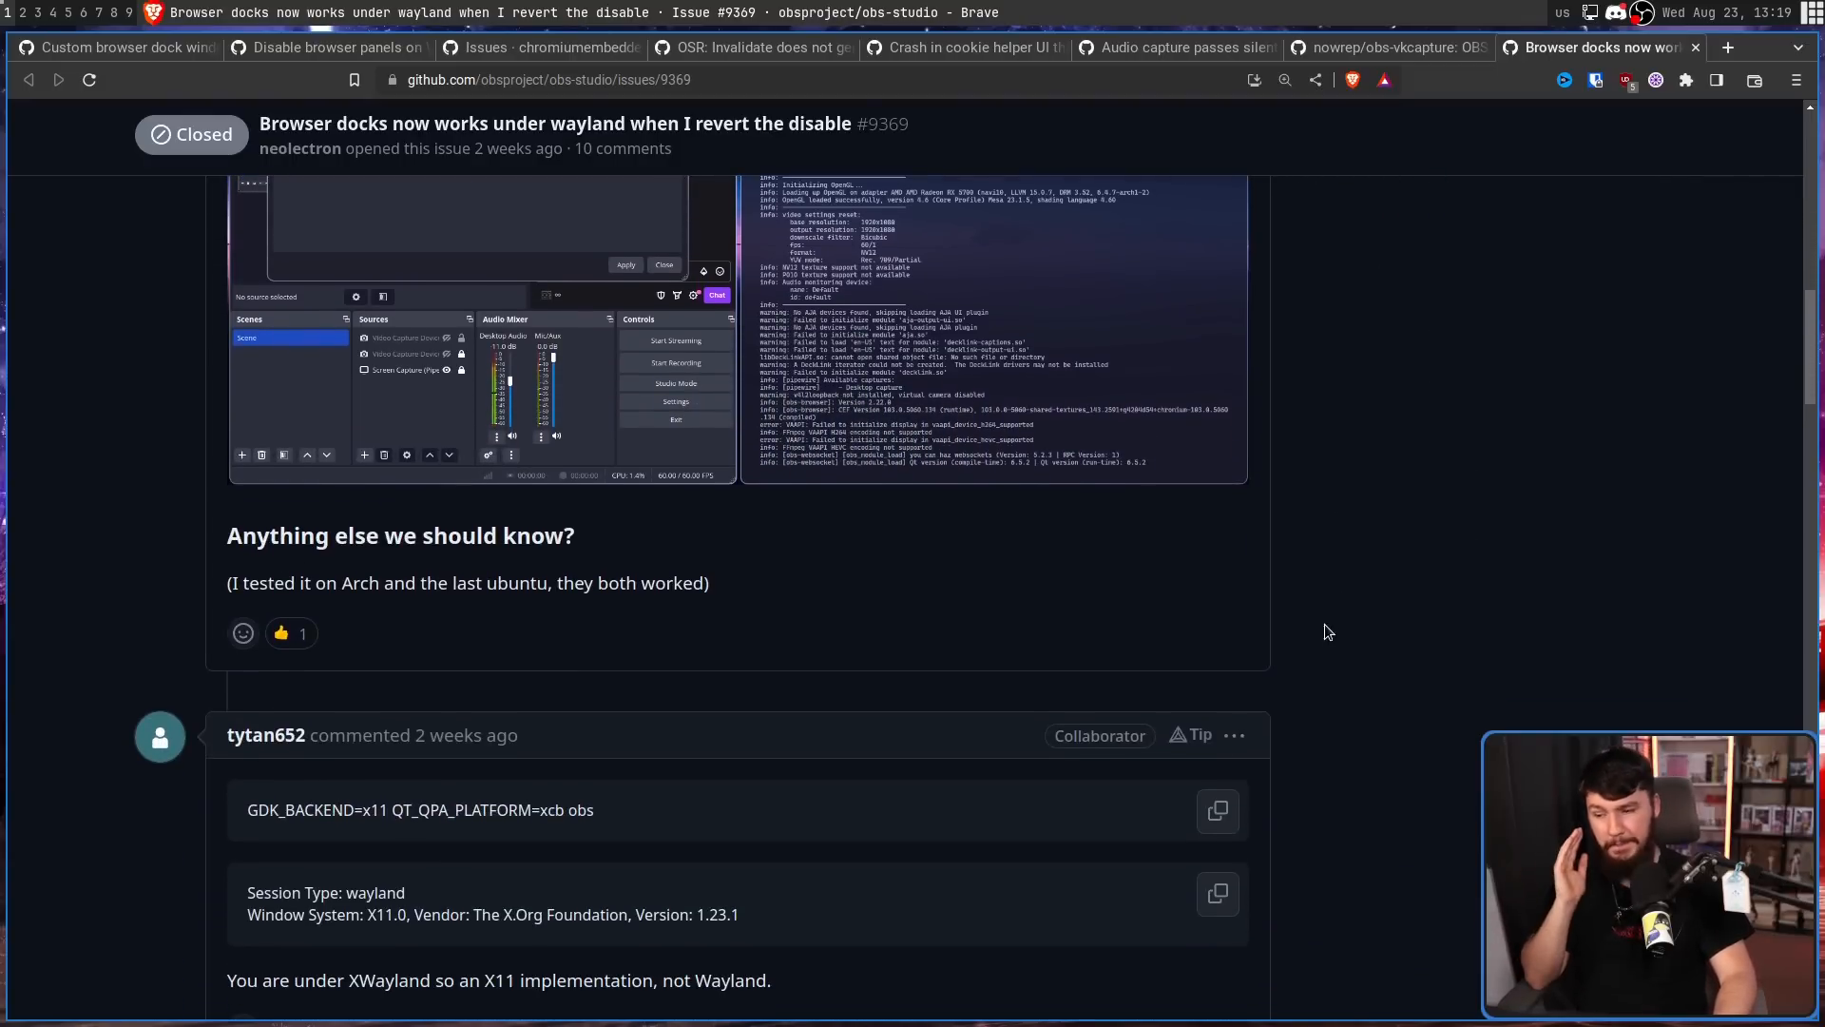
scroll("down", 3)
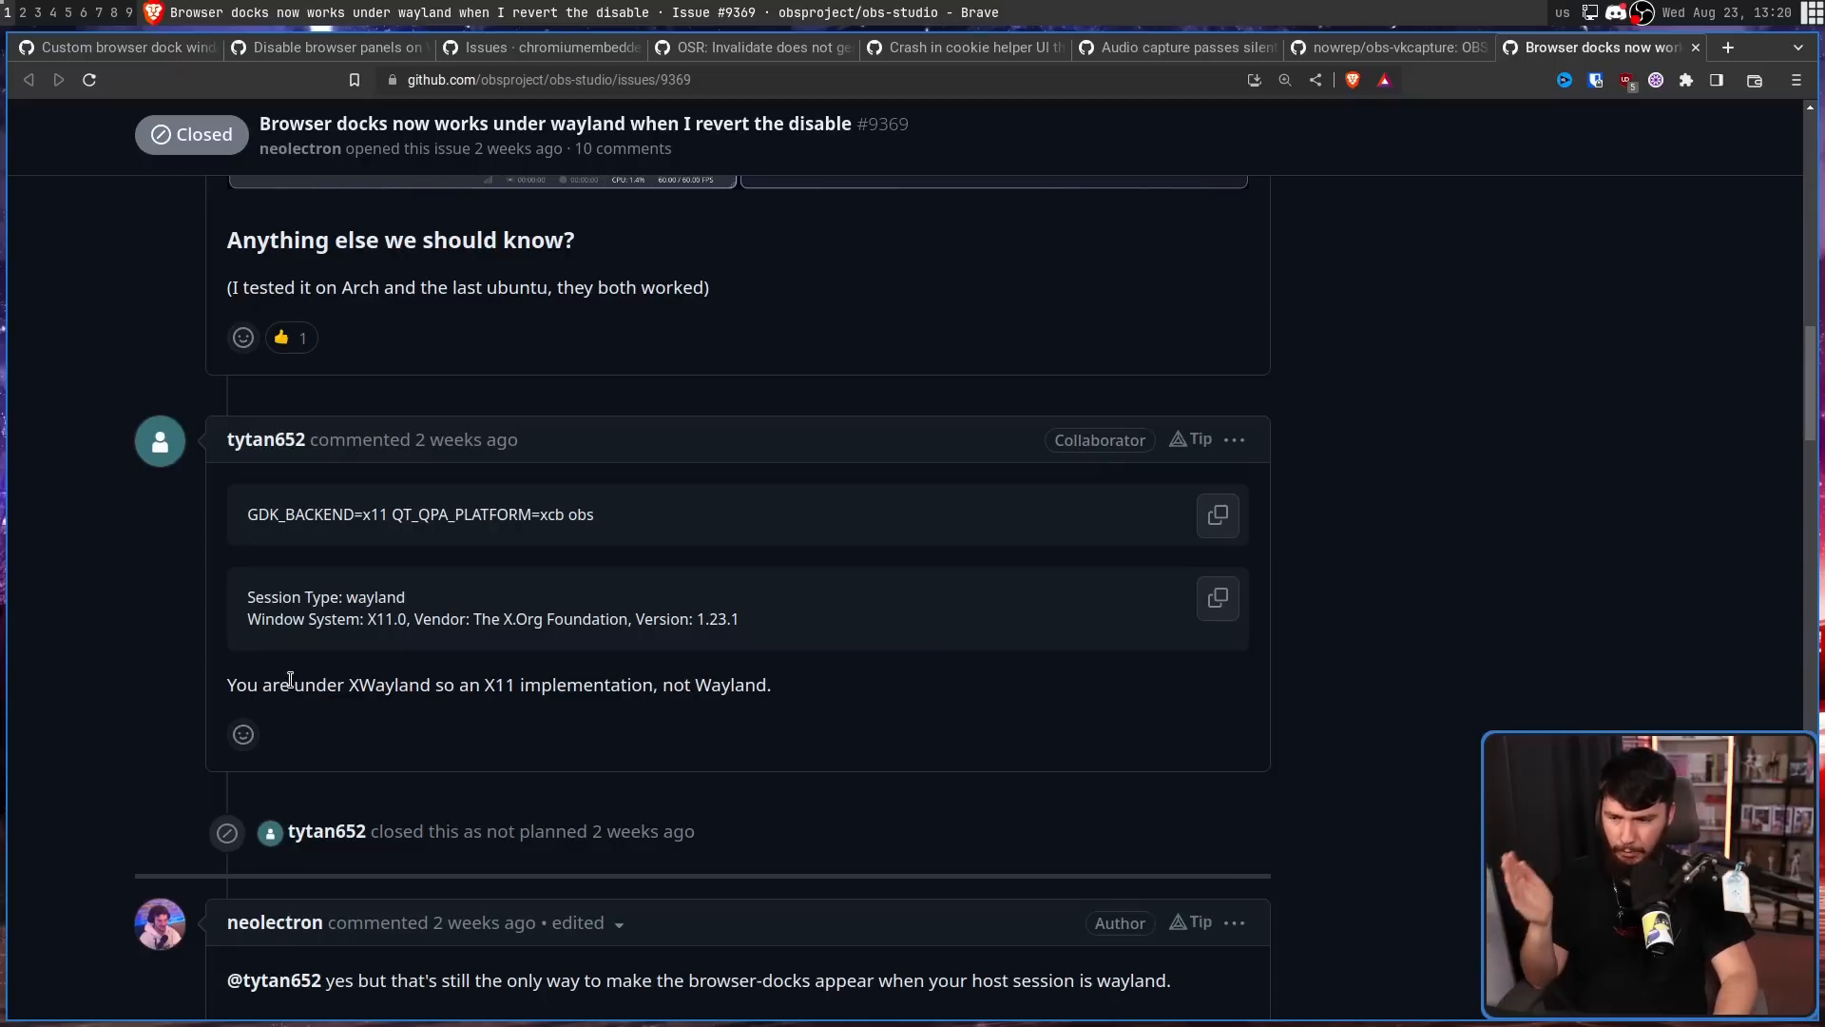
mouse_move(399, 652)
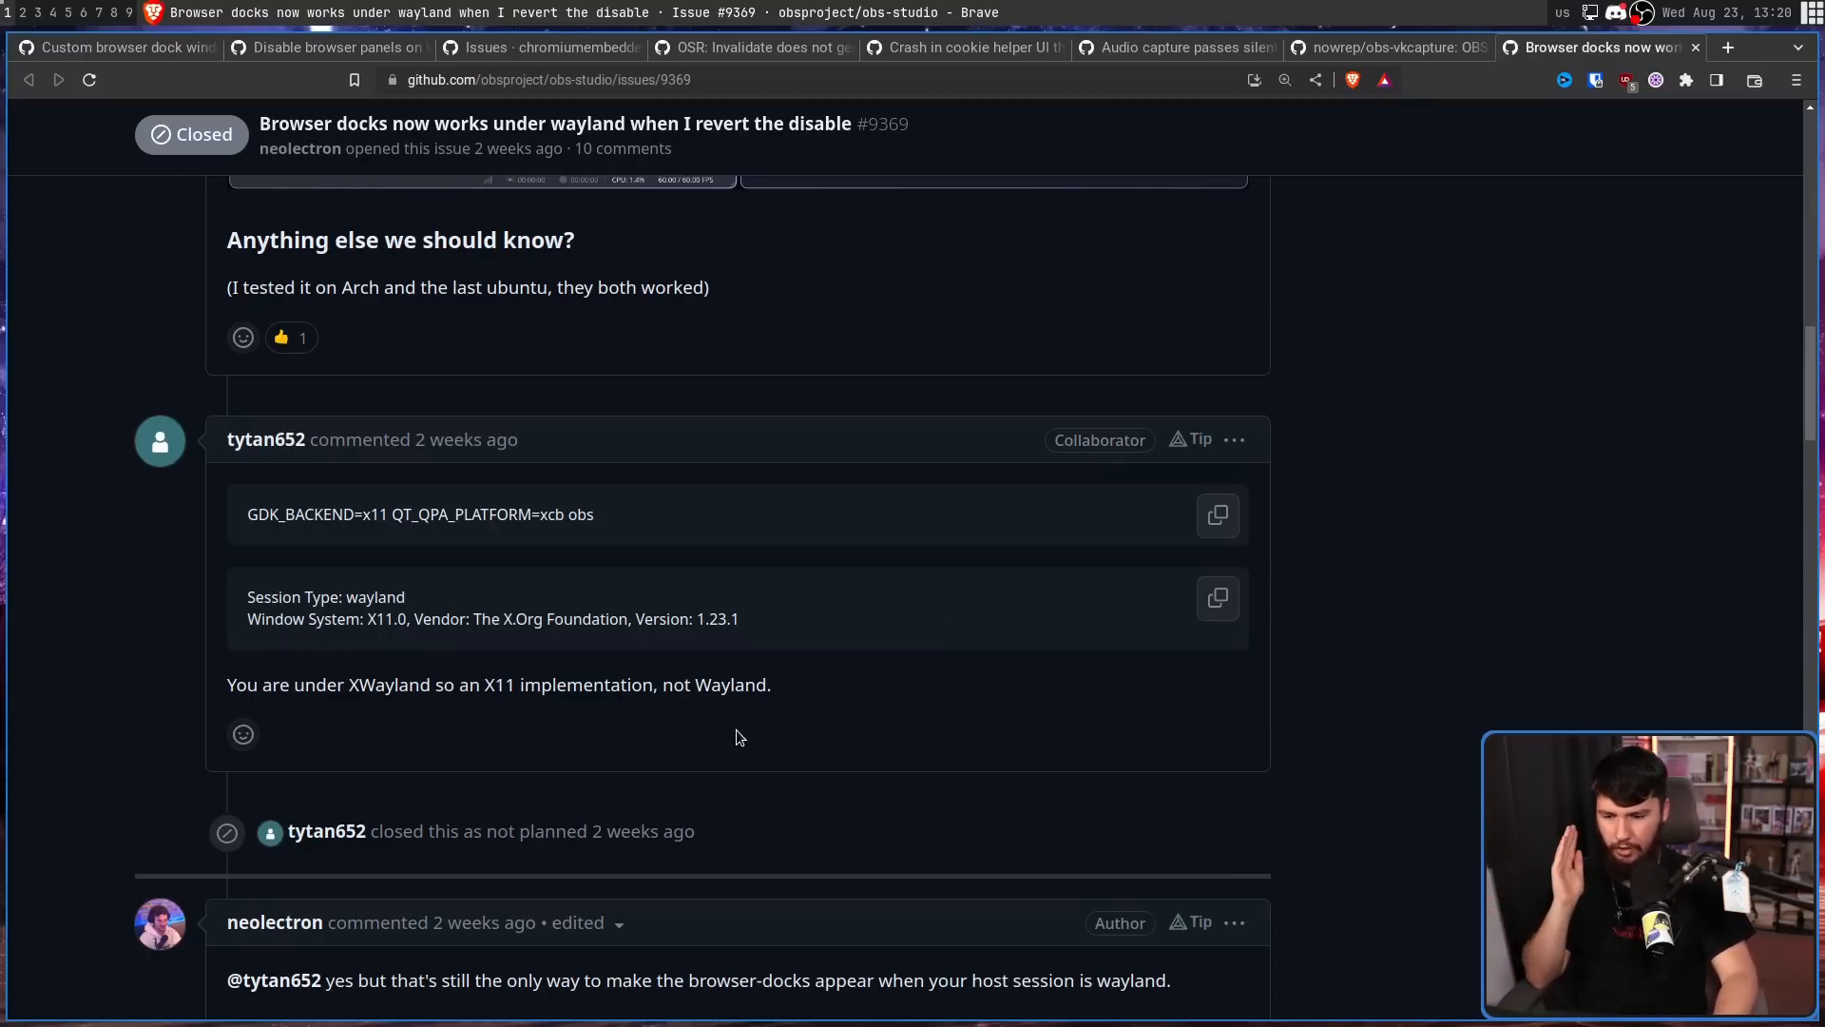
Highlight the remark that screen capture fails under XWayland, finish the replies, and return to issue #279.
scroll("down", 3)
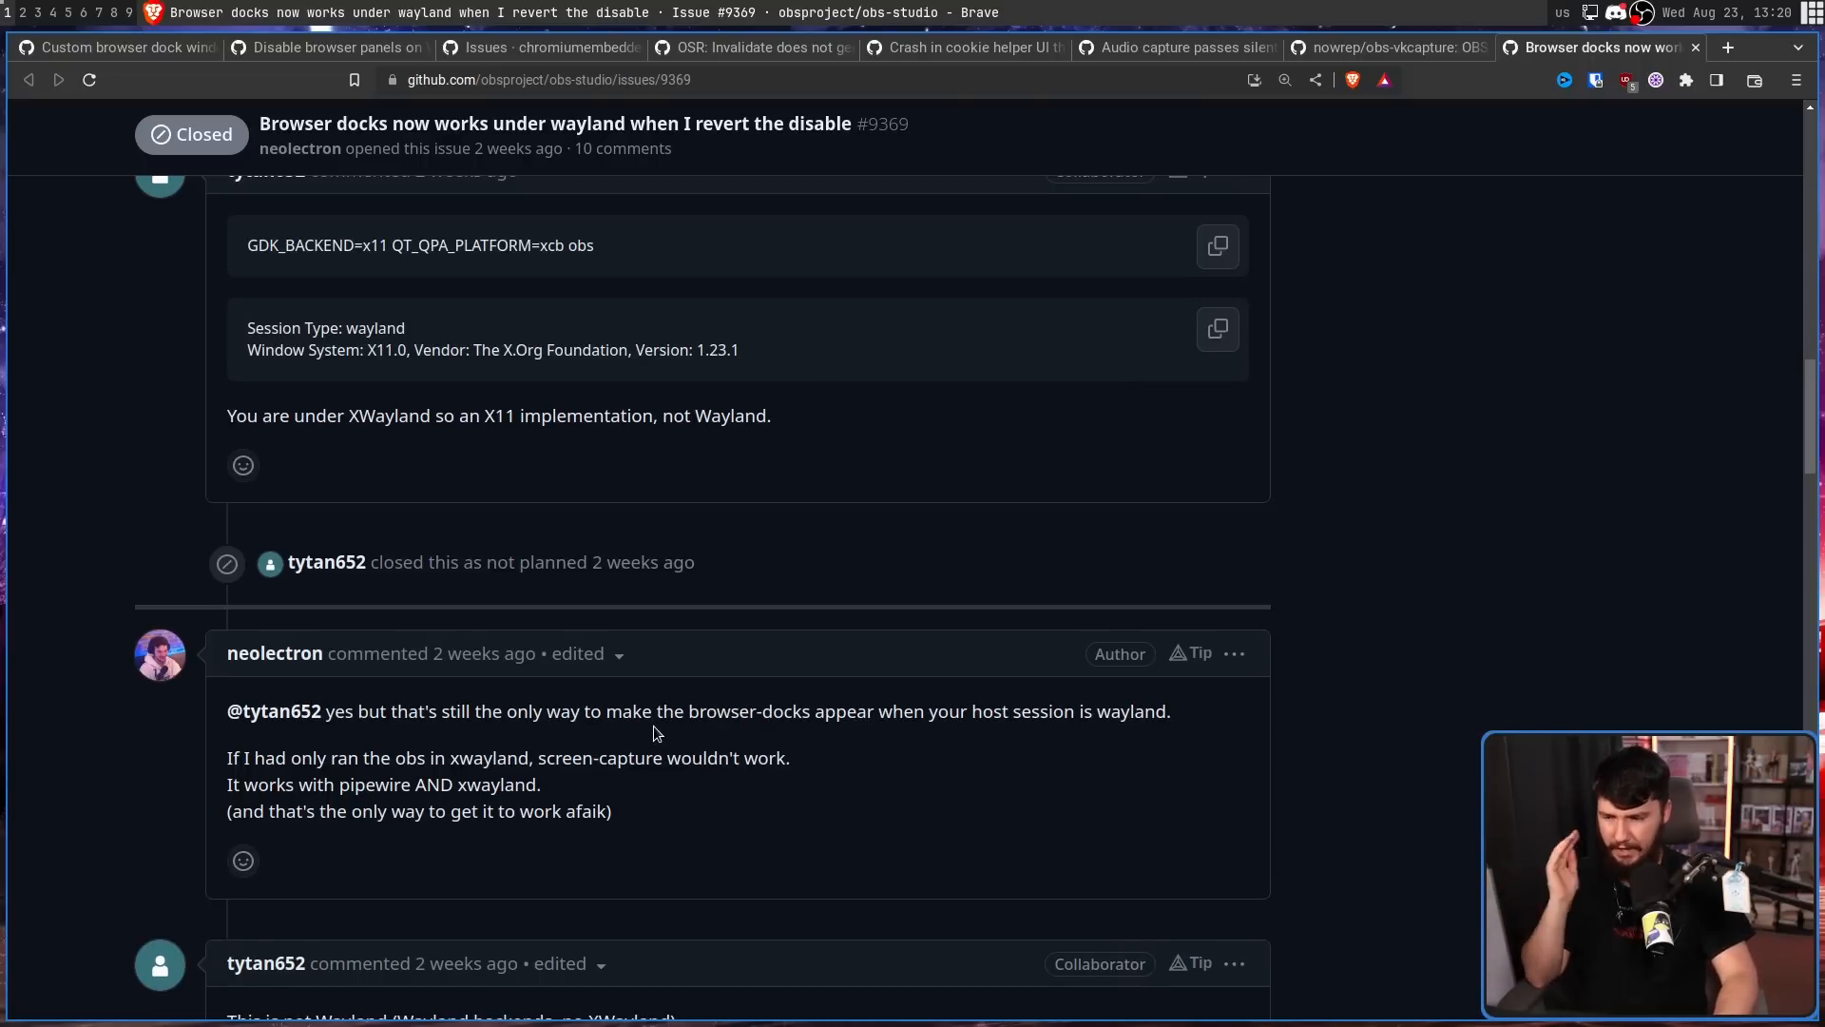
mouse_move(624, 741)
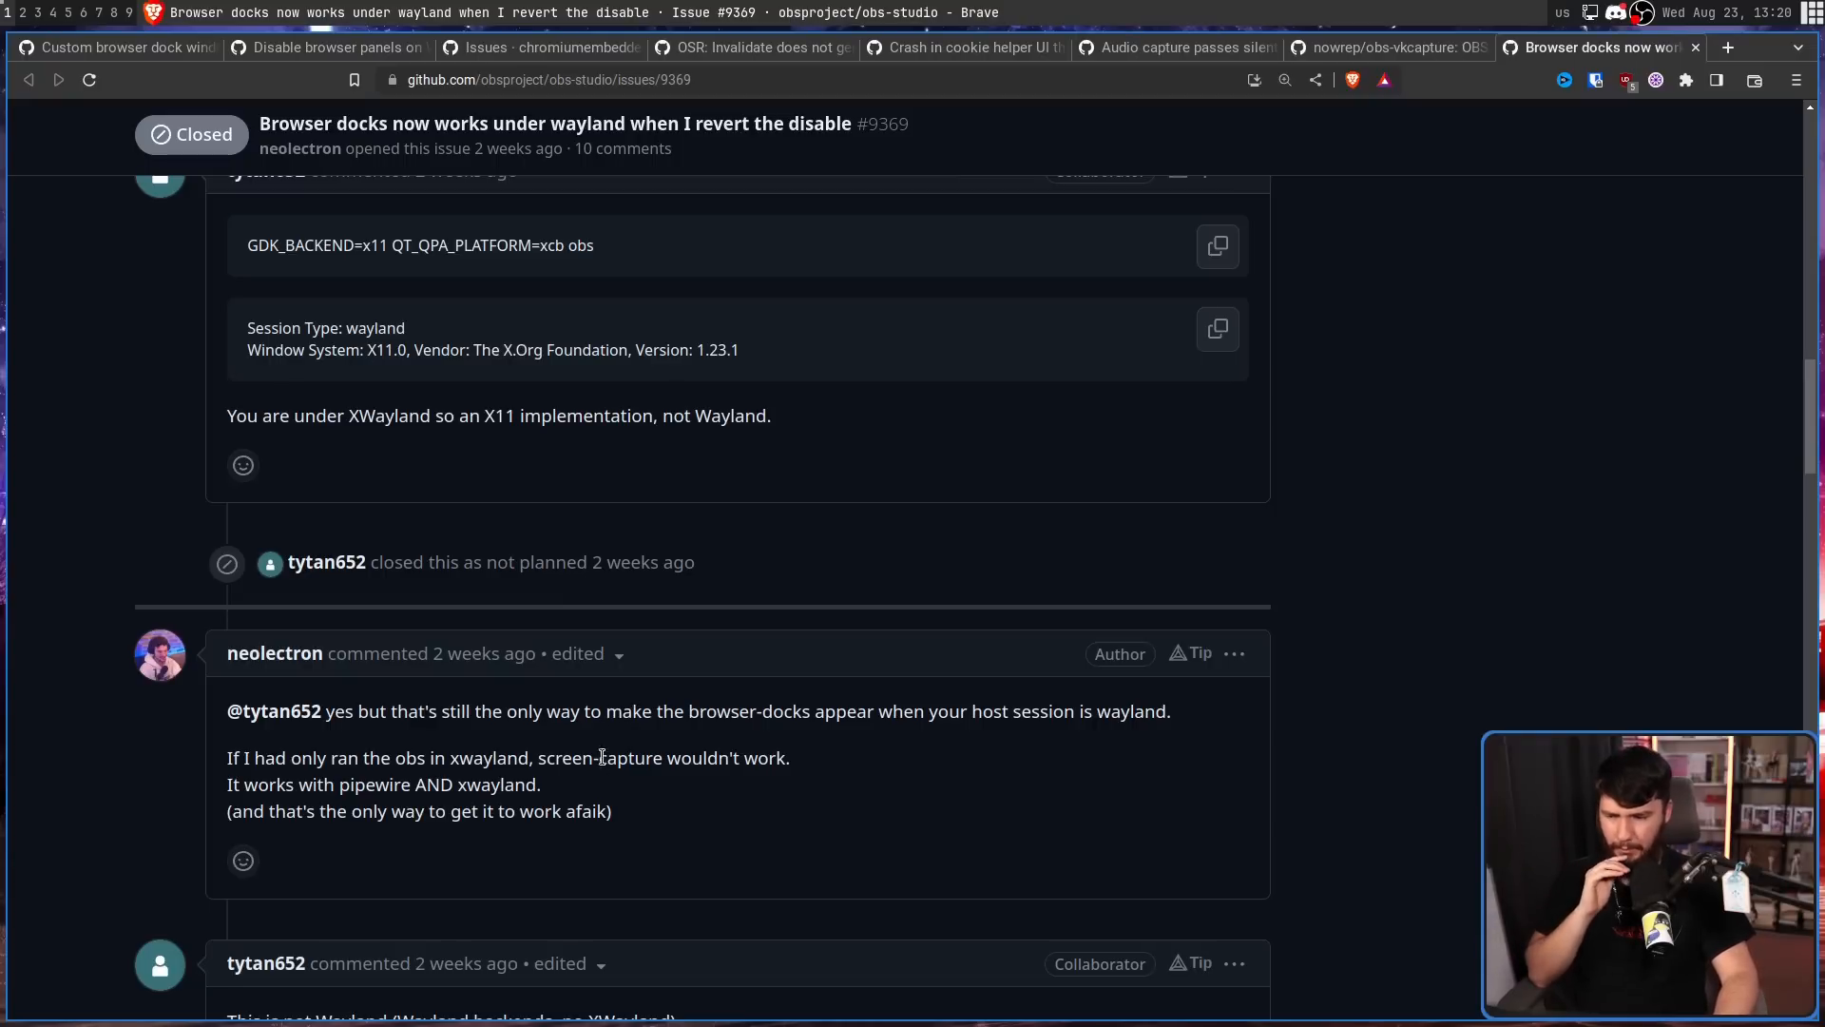
left_click_drag(229, 758, 540, 784)
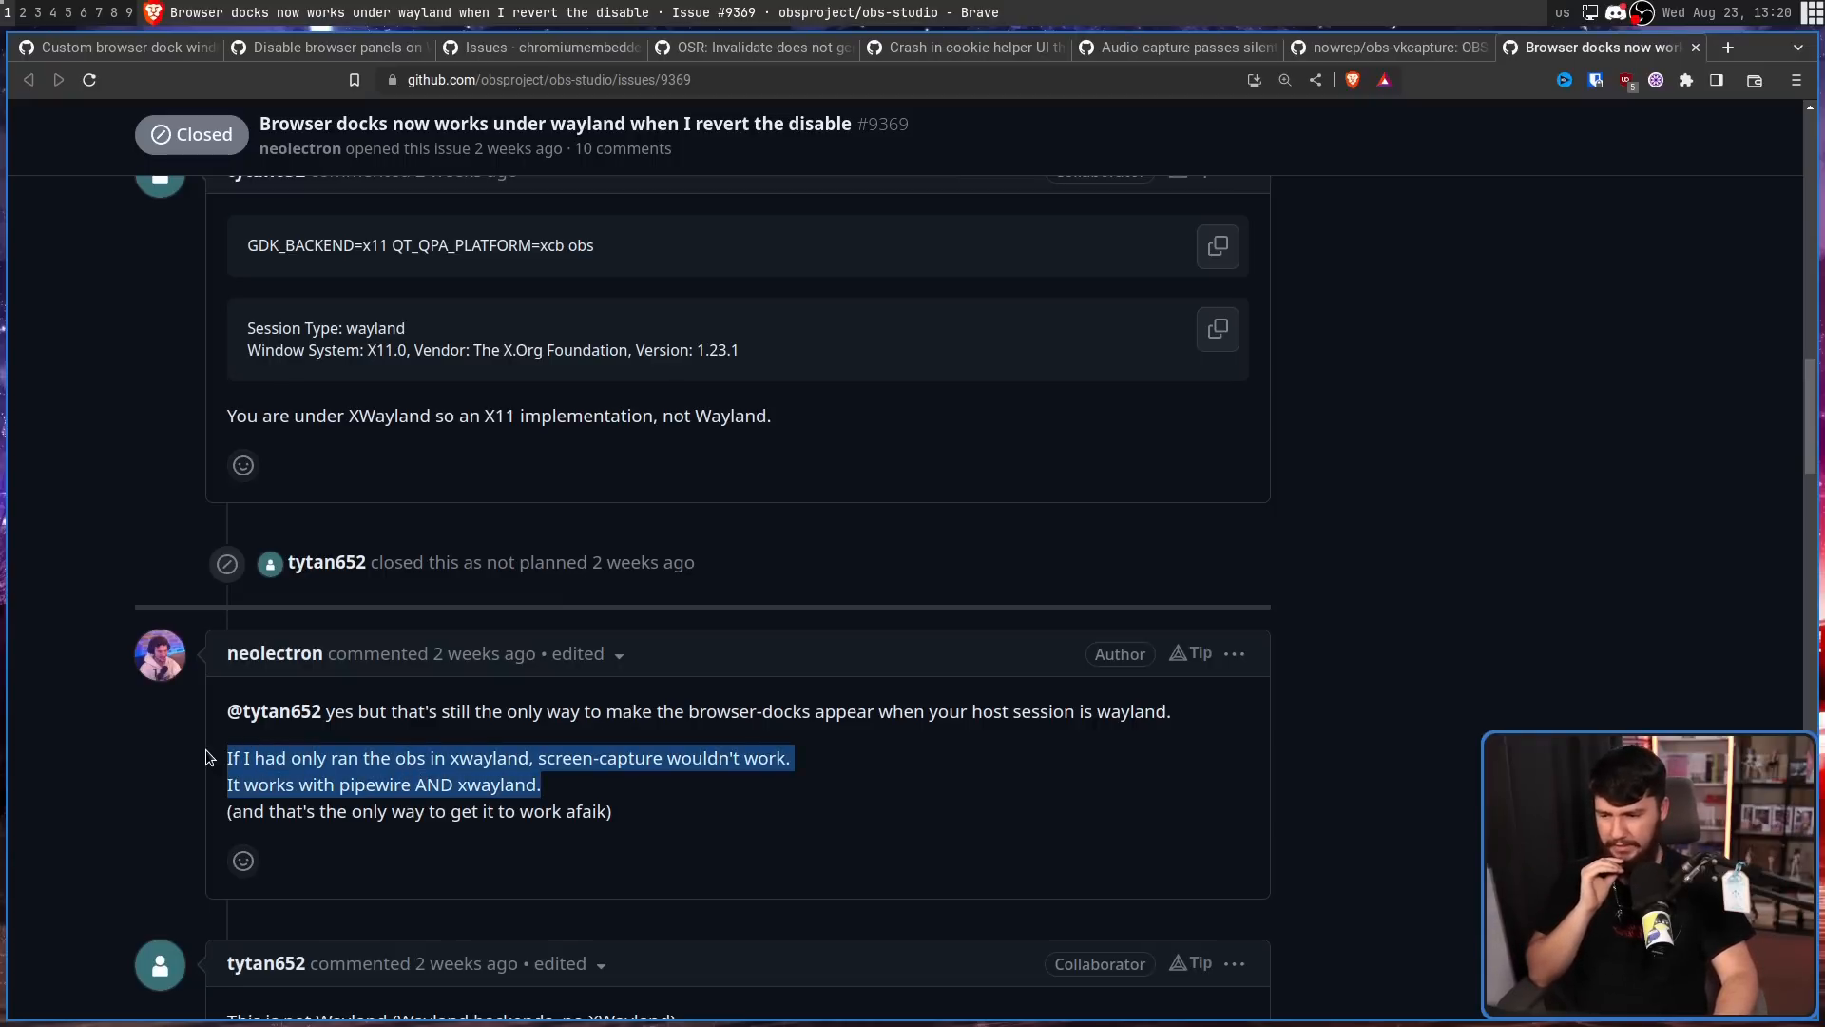
scroll("down", 3)
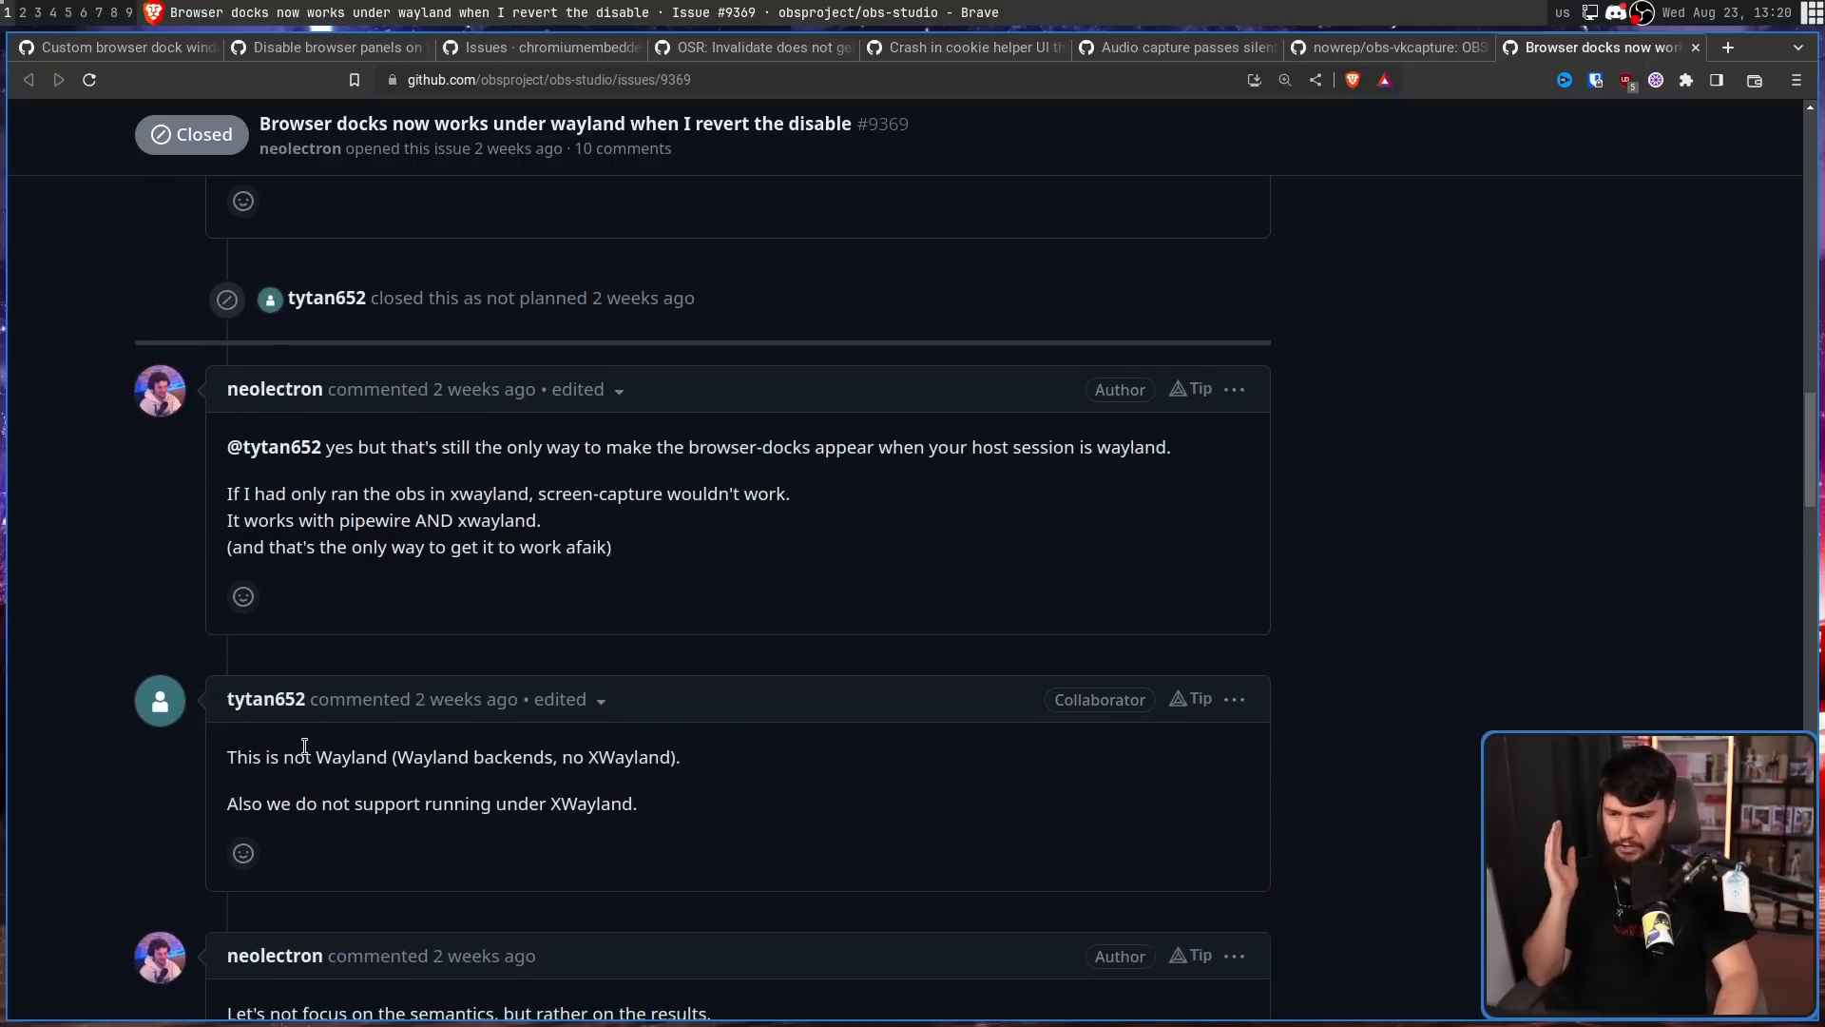
mouse_move(702, 780)
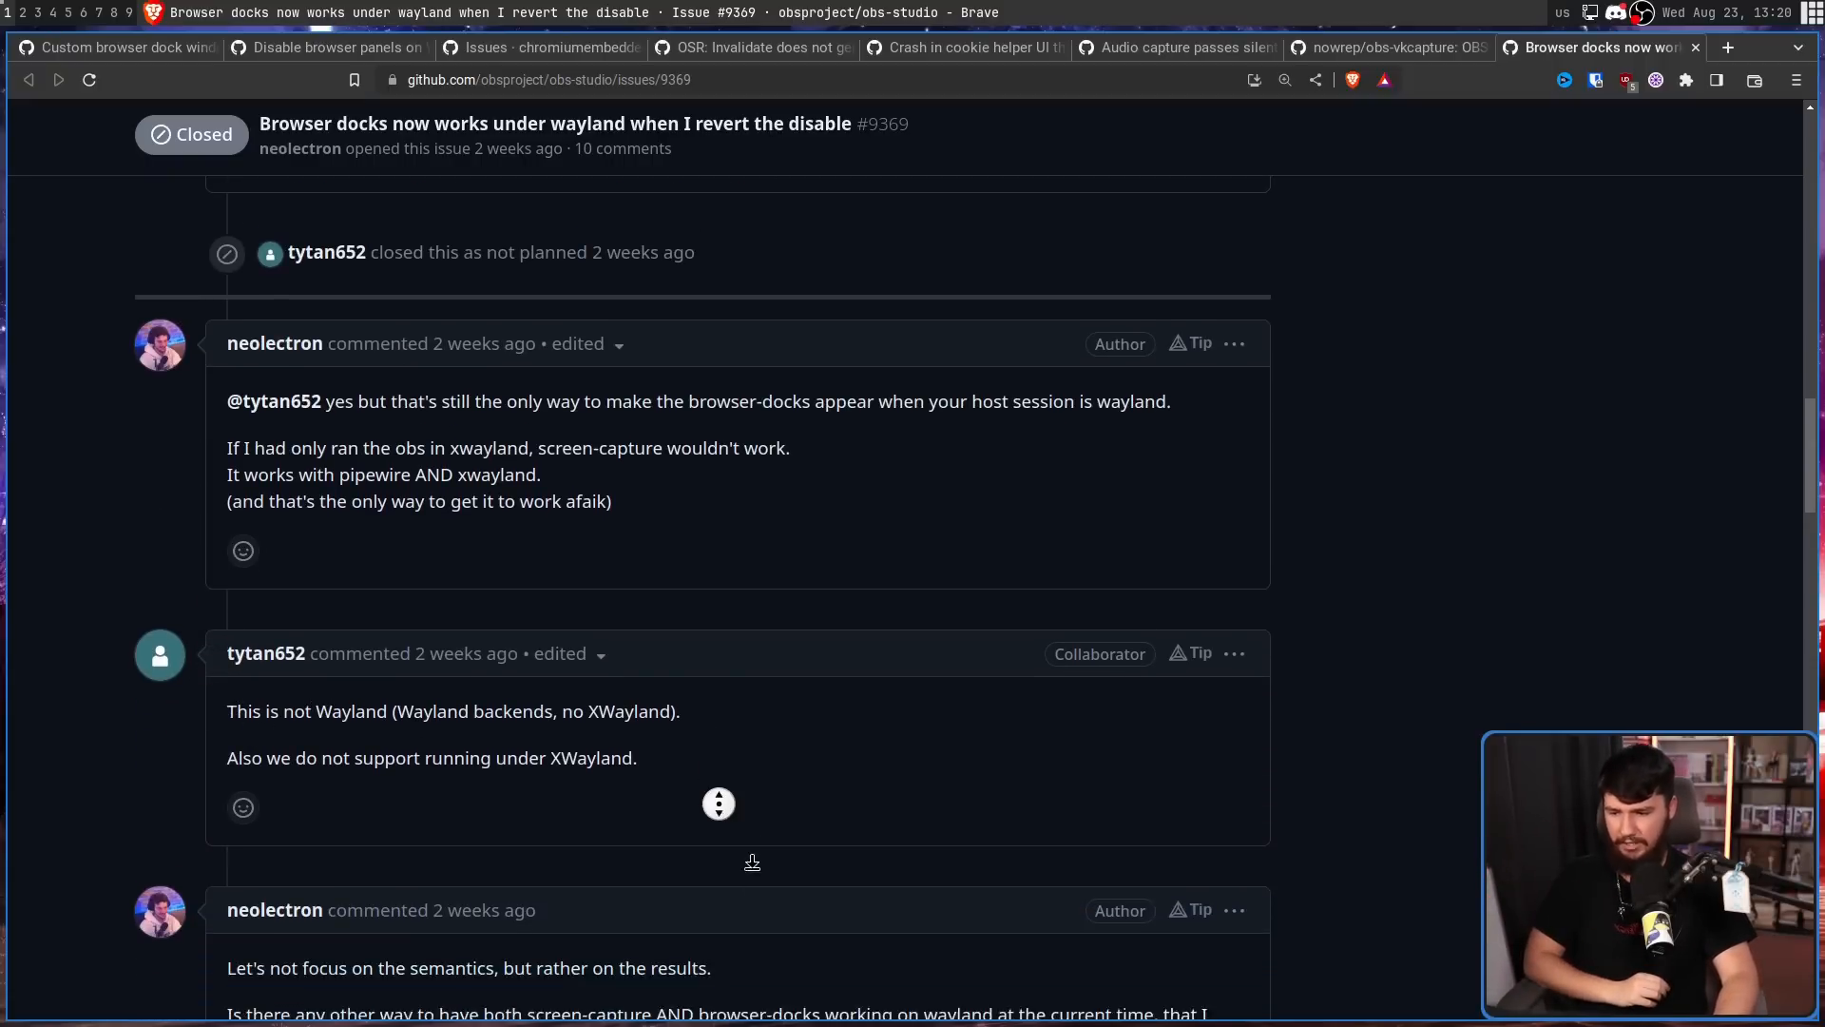
scroll("down", 3)
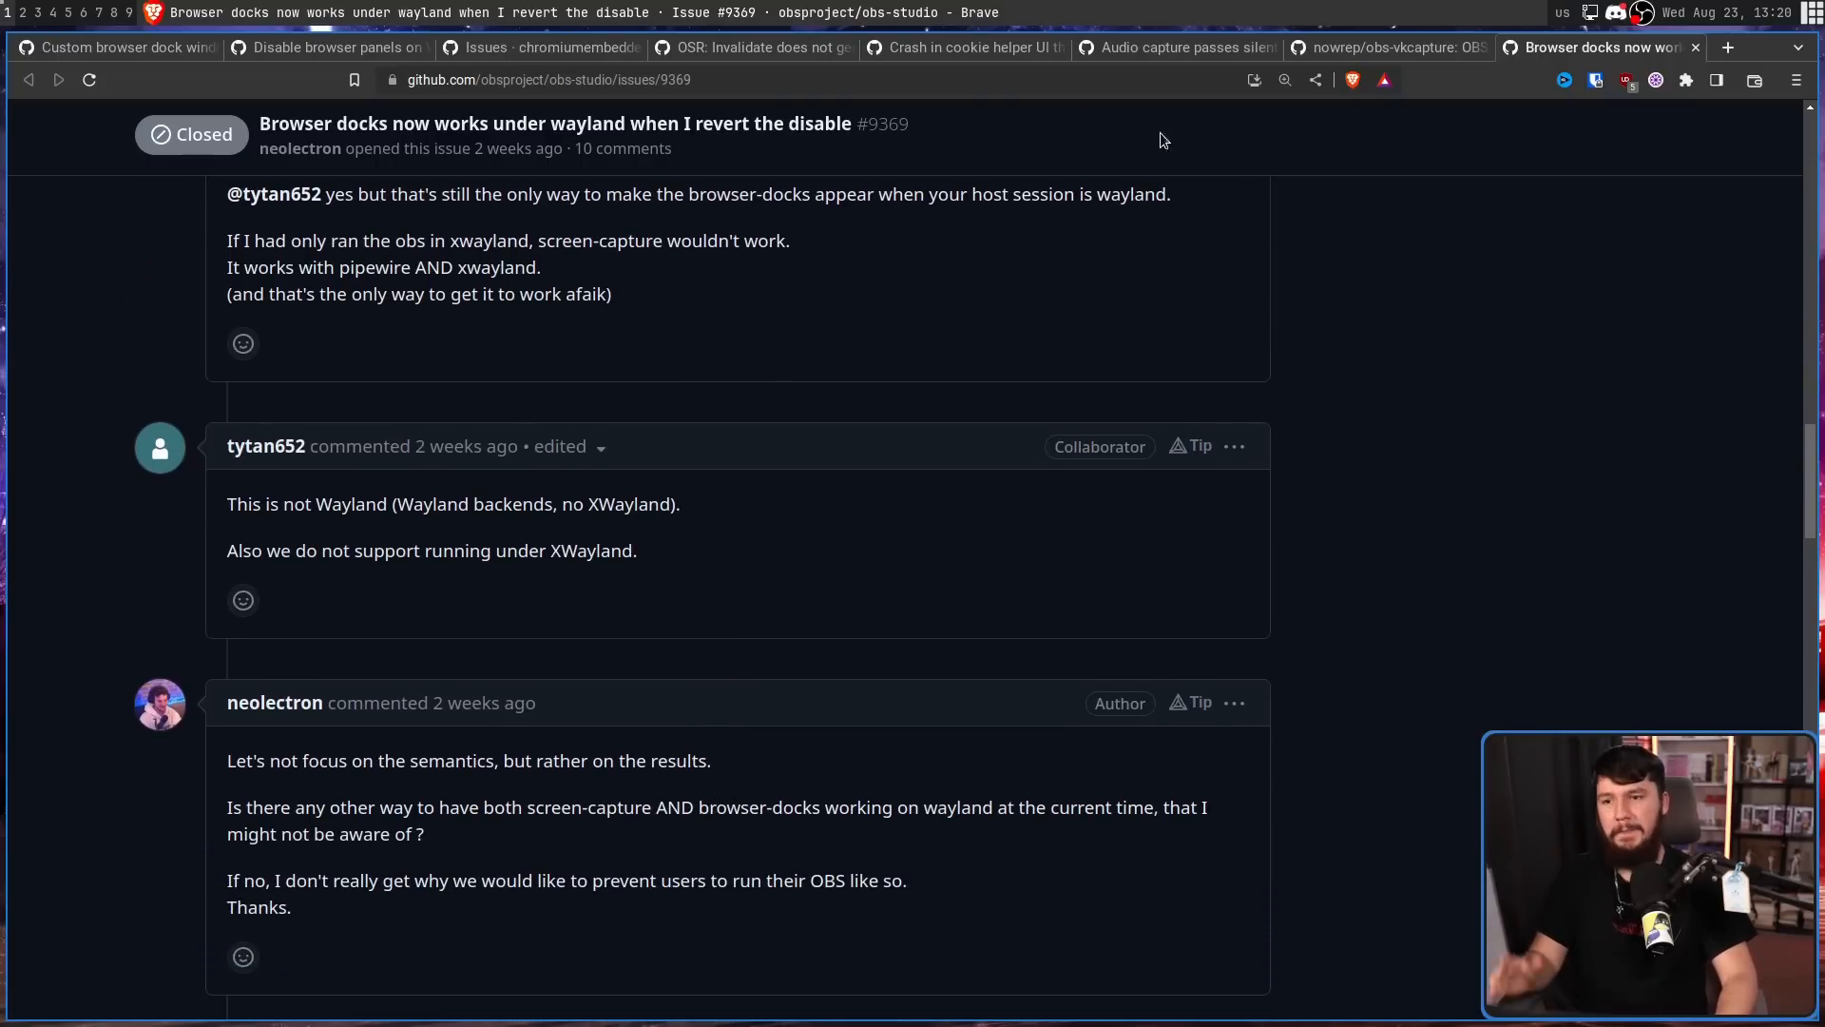
left_click(110, 47)
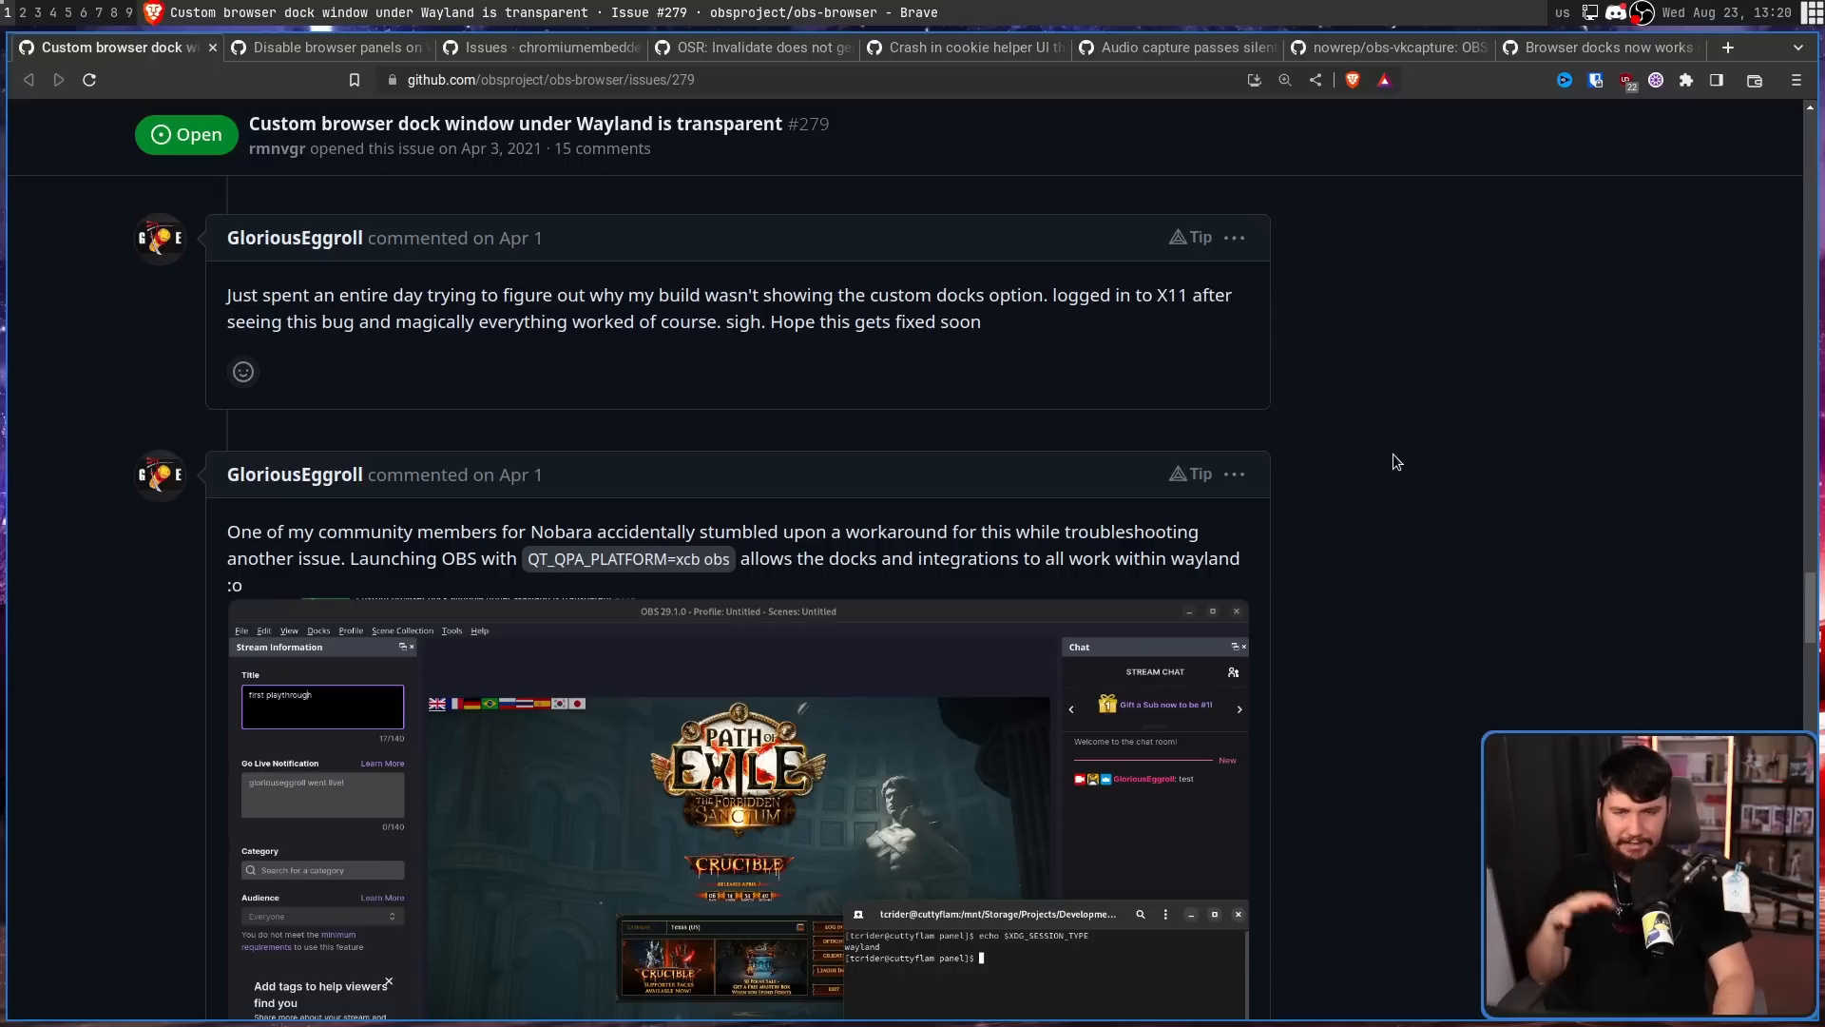
Frame the QT_QPA_PLATFORM=xcb workaround comment with its OBS screenshot in issue #279.
scroll("down", 3)
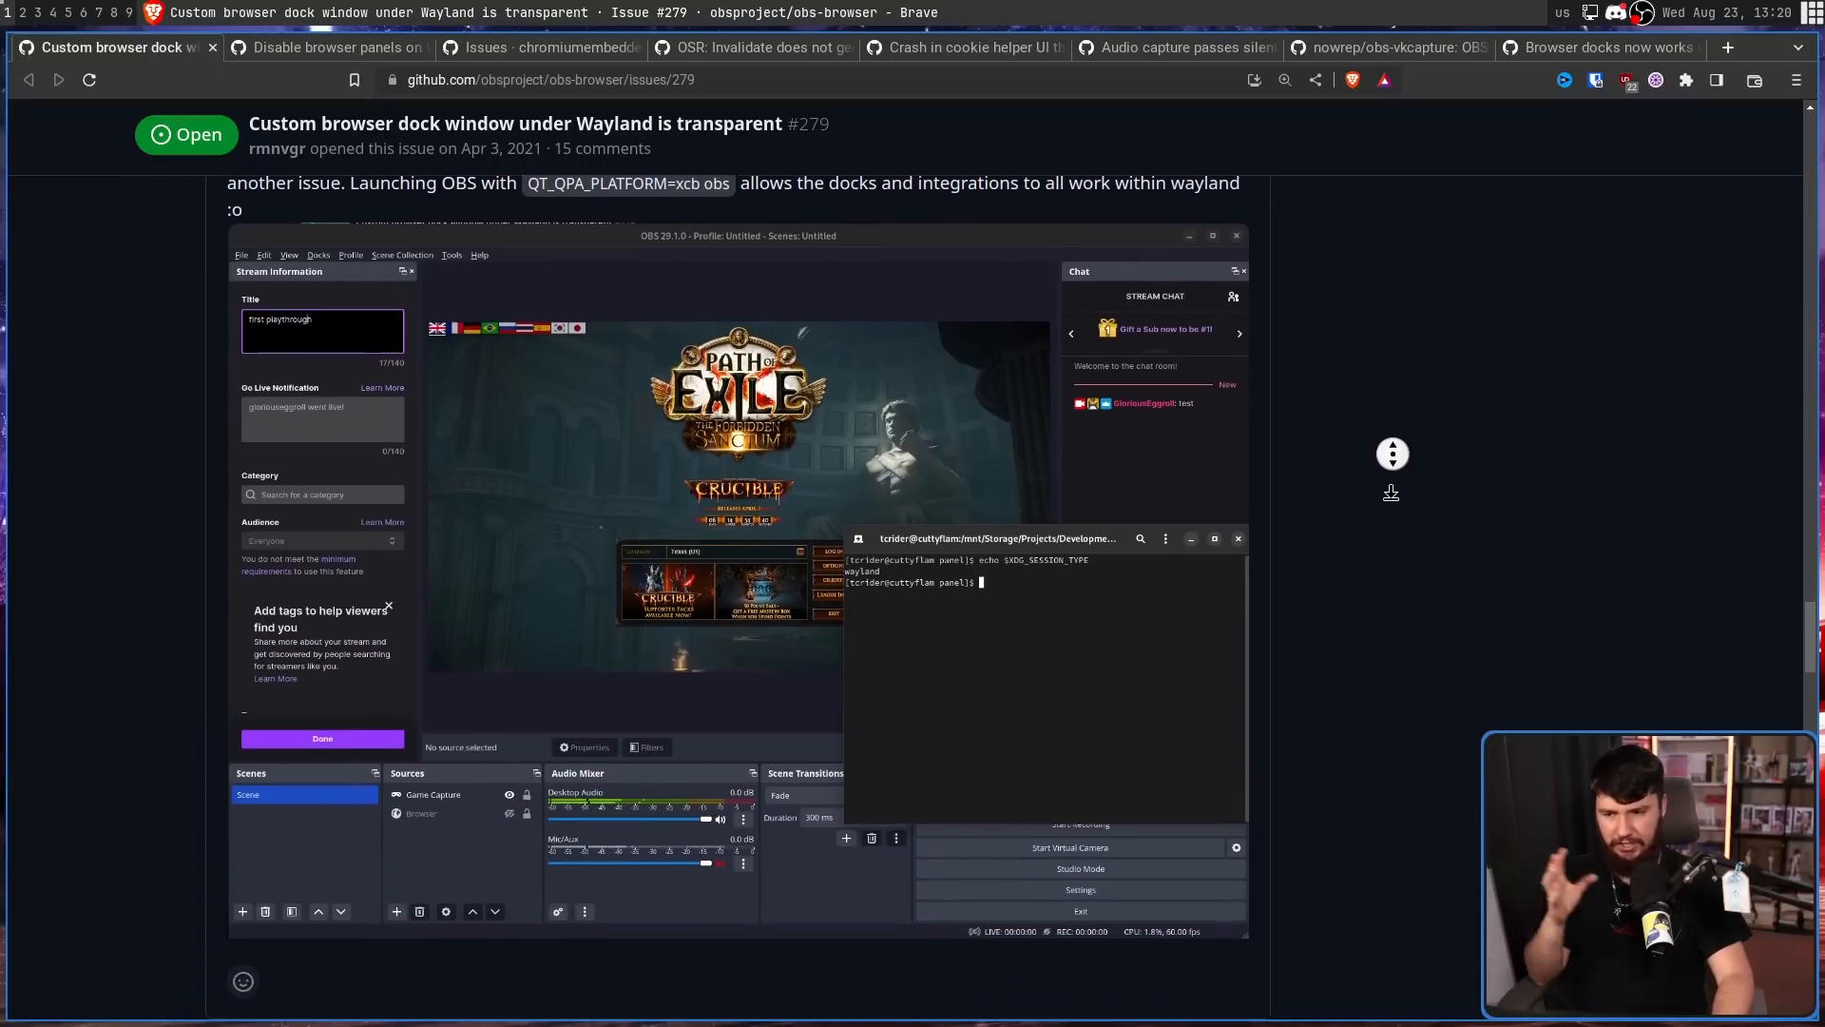
scroll("down", 3)
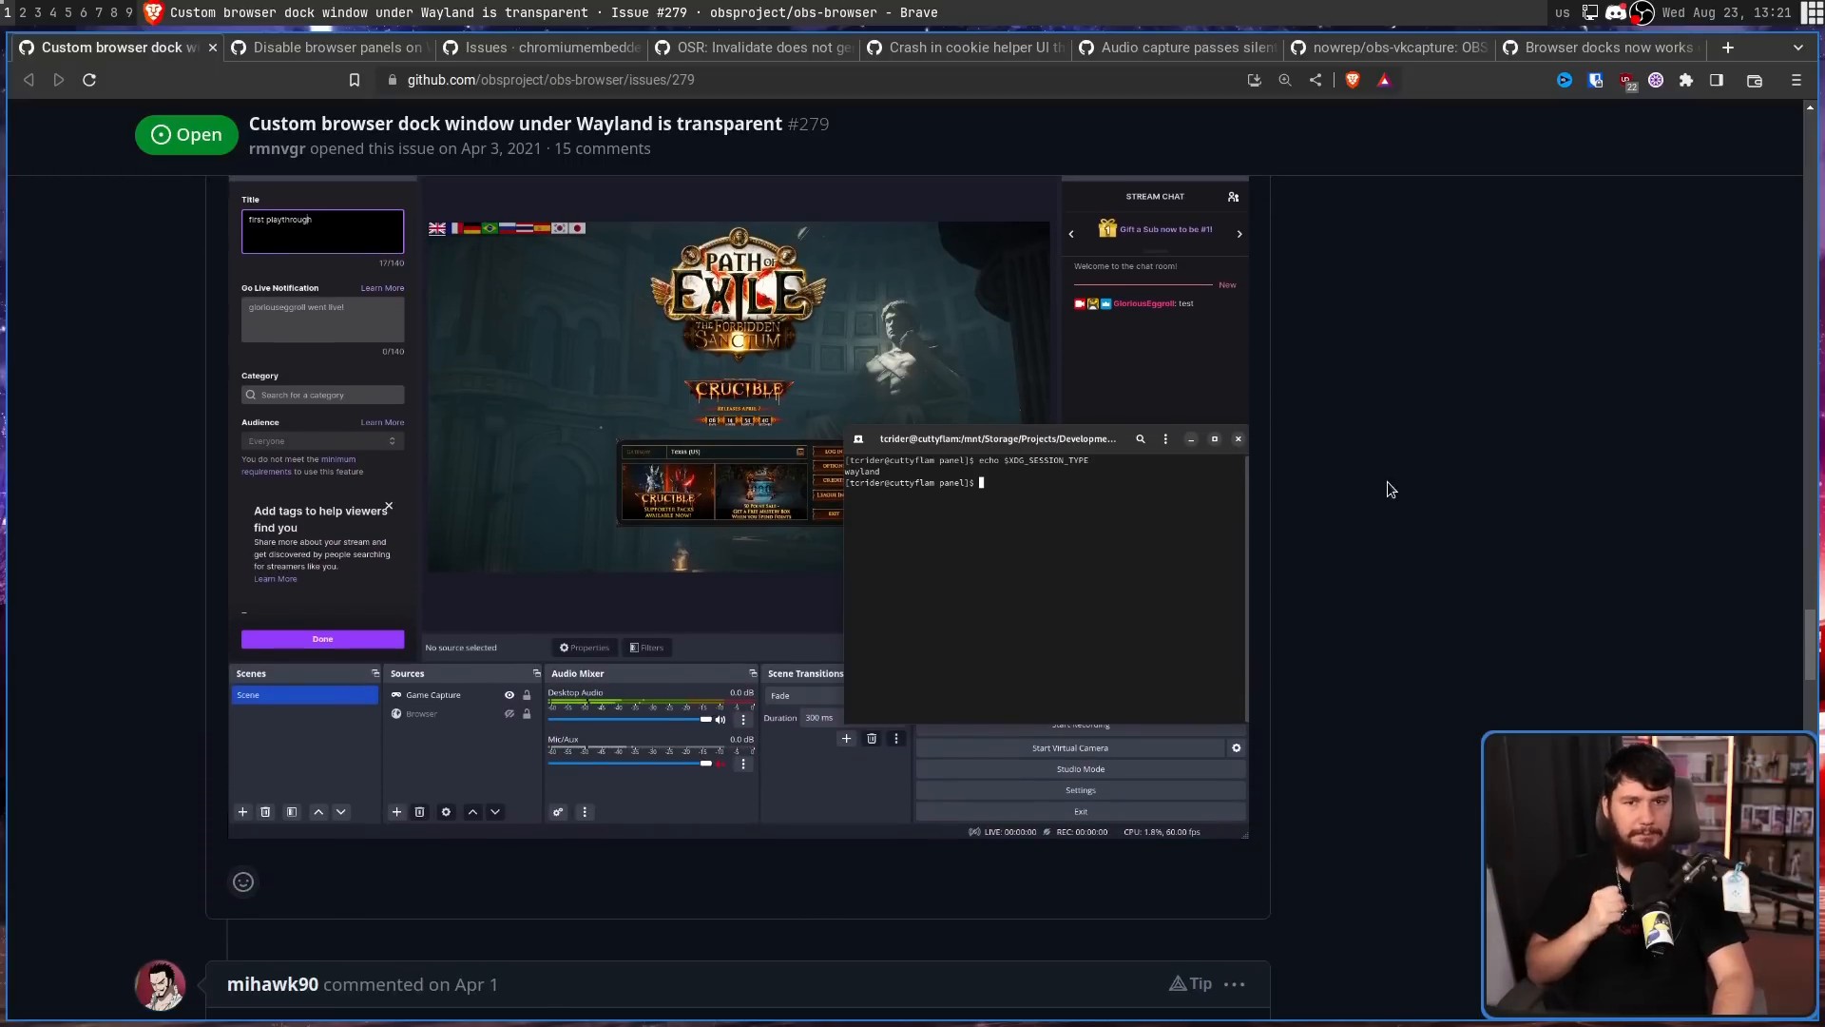
scroll("down", 3)
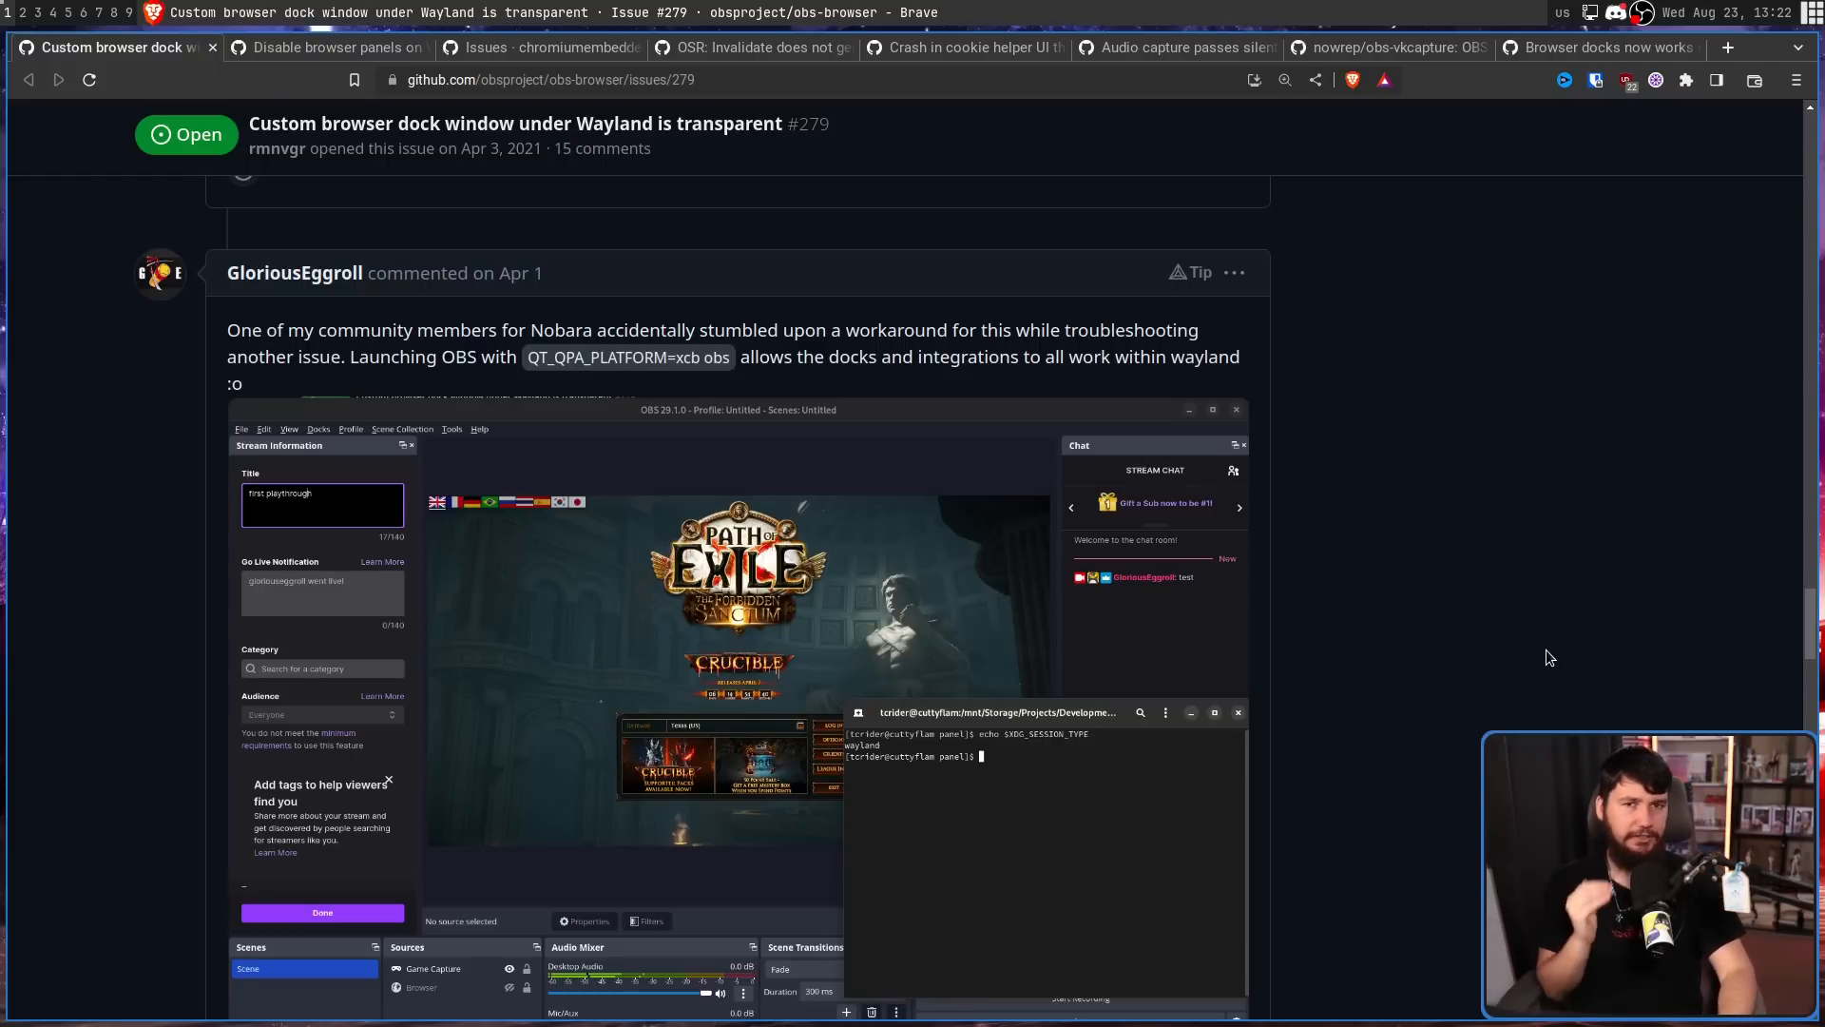
mouse_move(1570, 645)
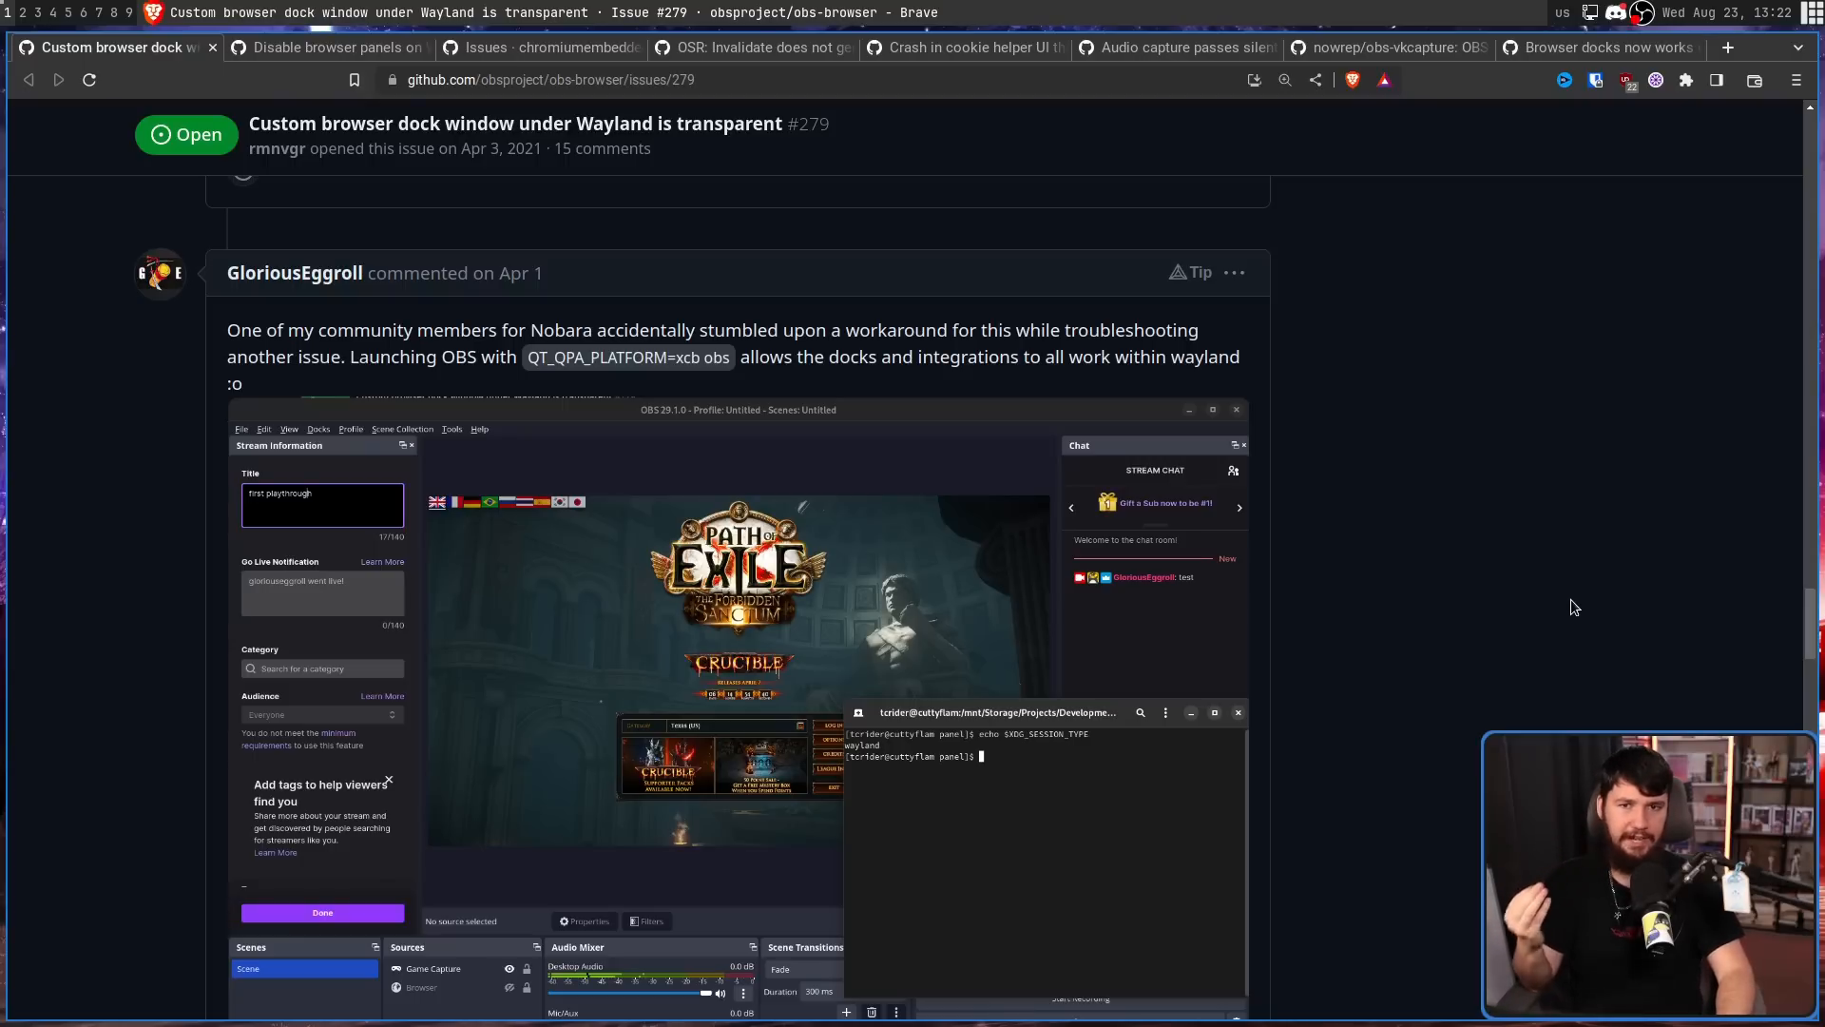
mouse_move(1557, 595)
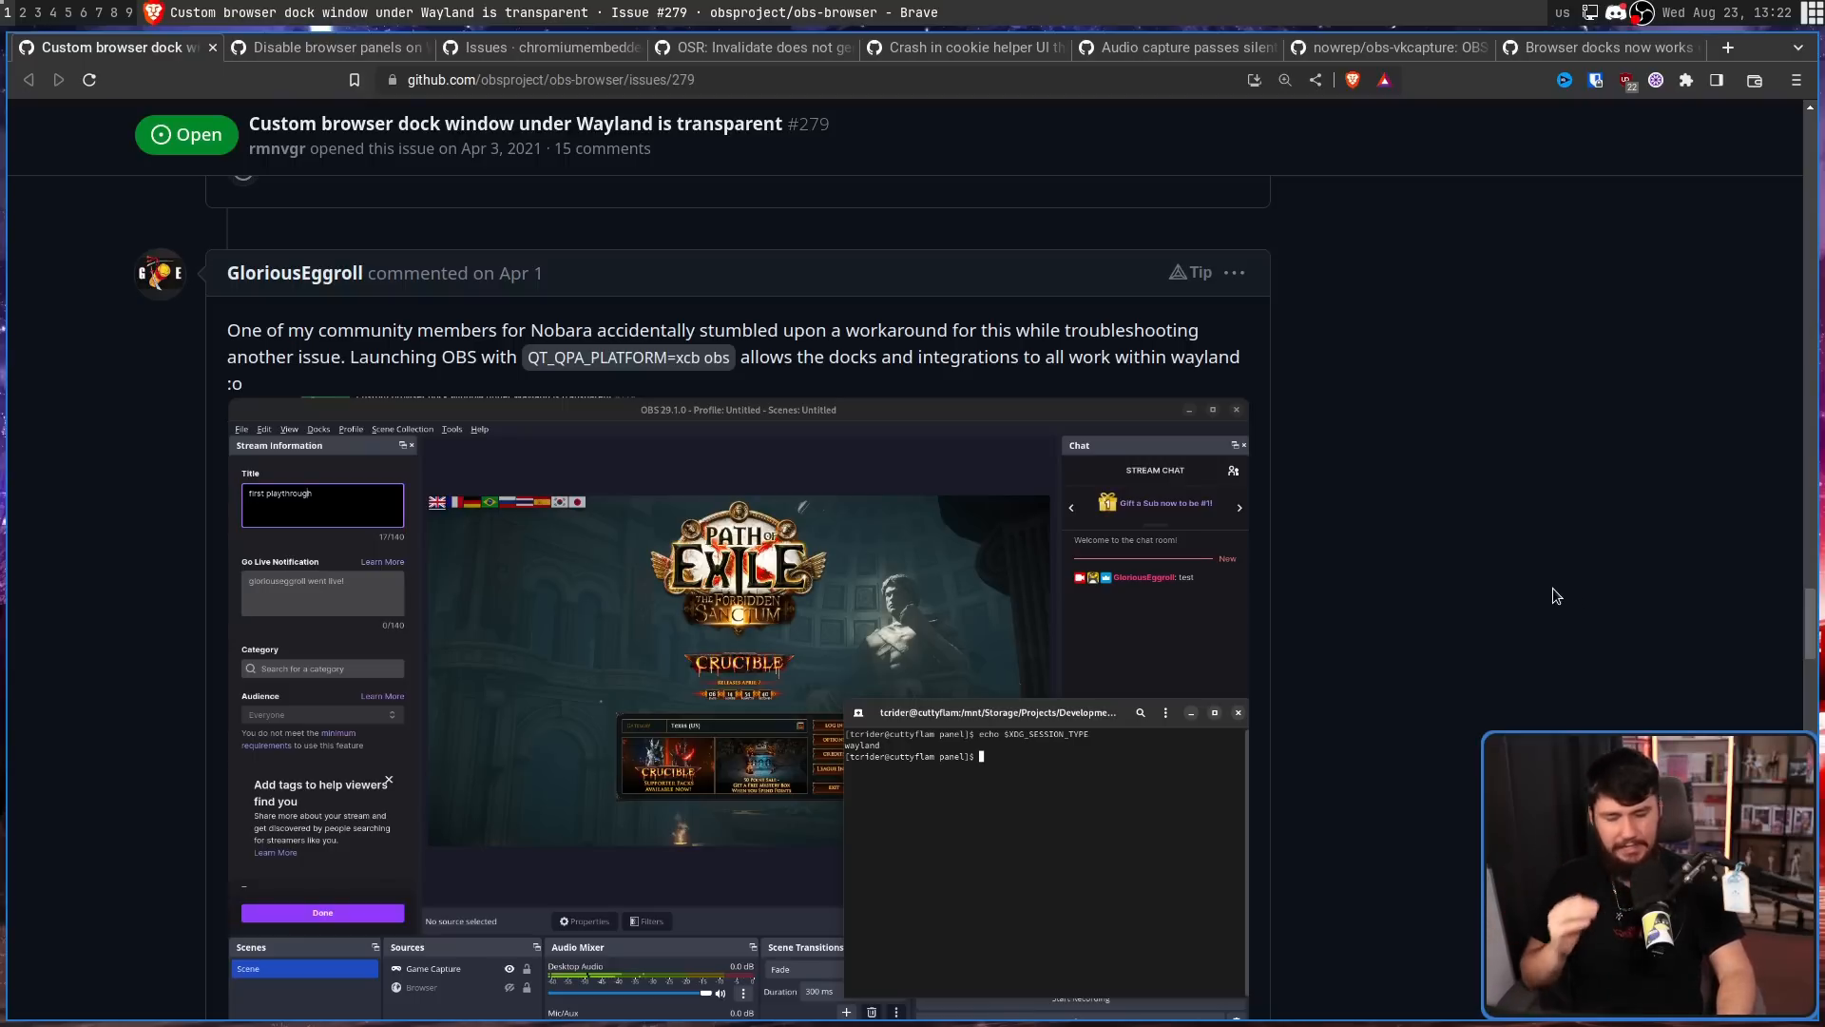
mouse_move(1500, 559)
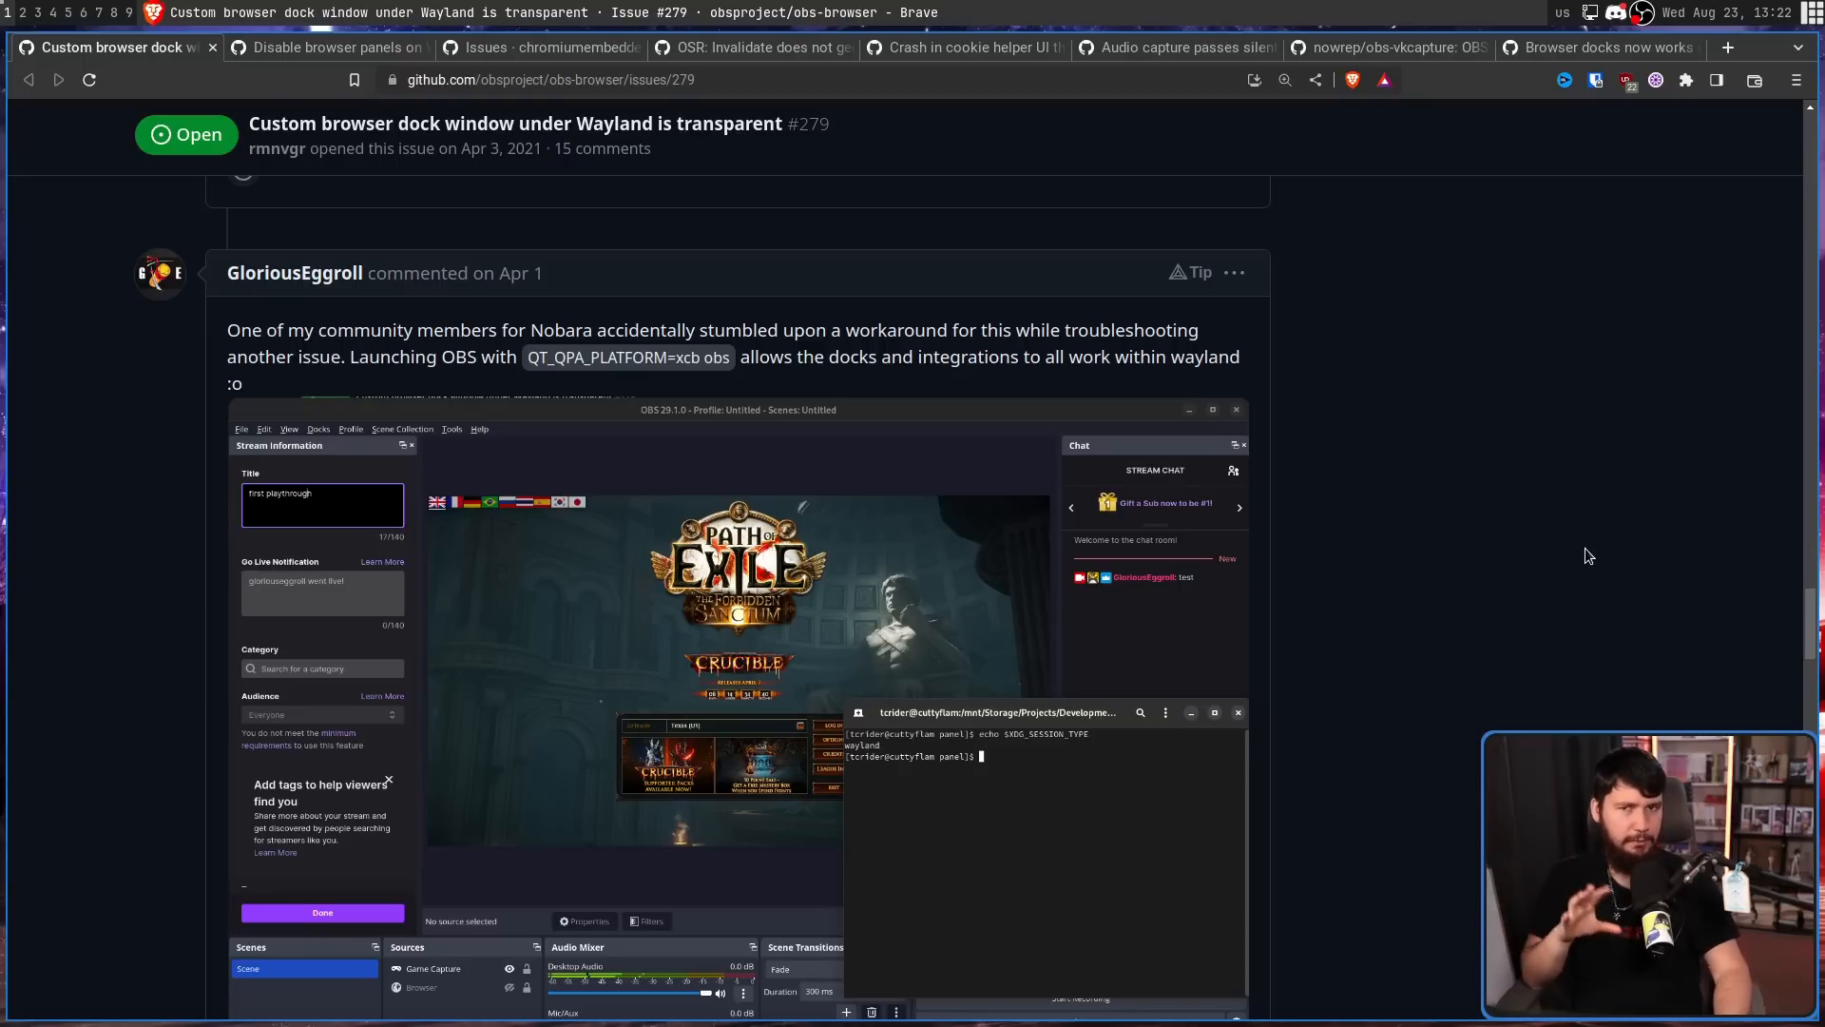
mouse_move(1571, 575)
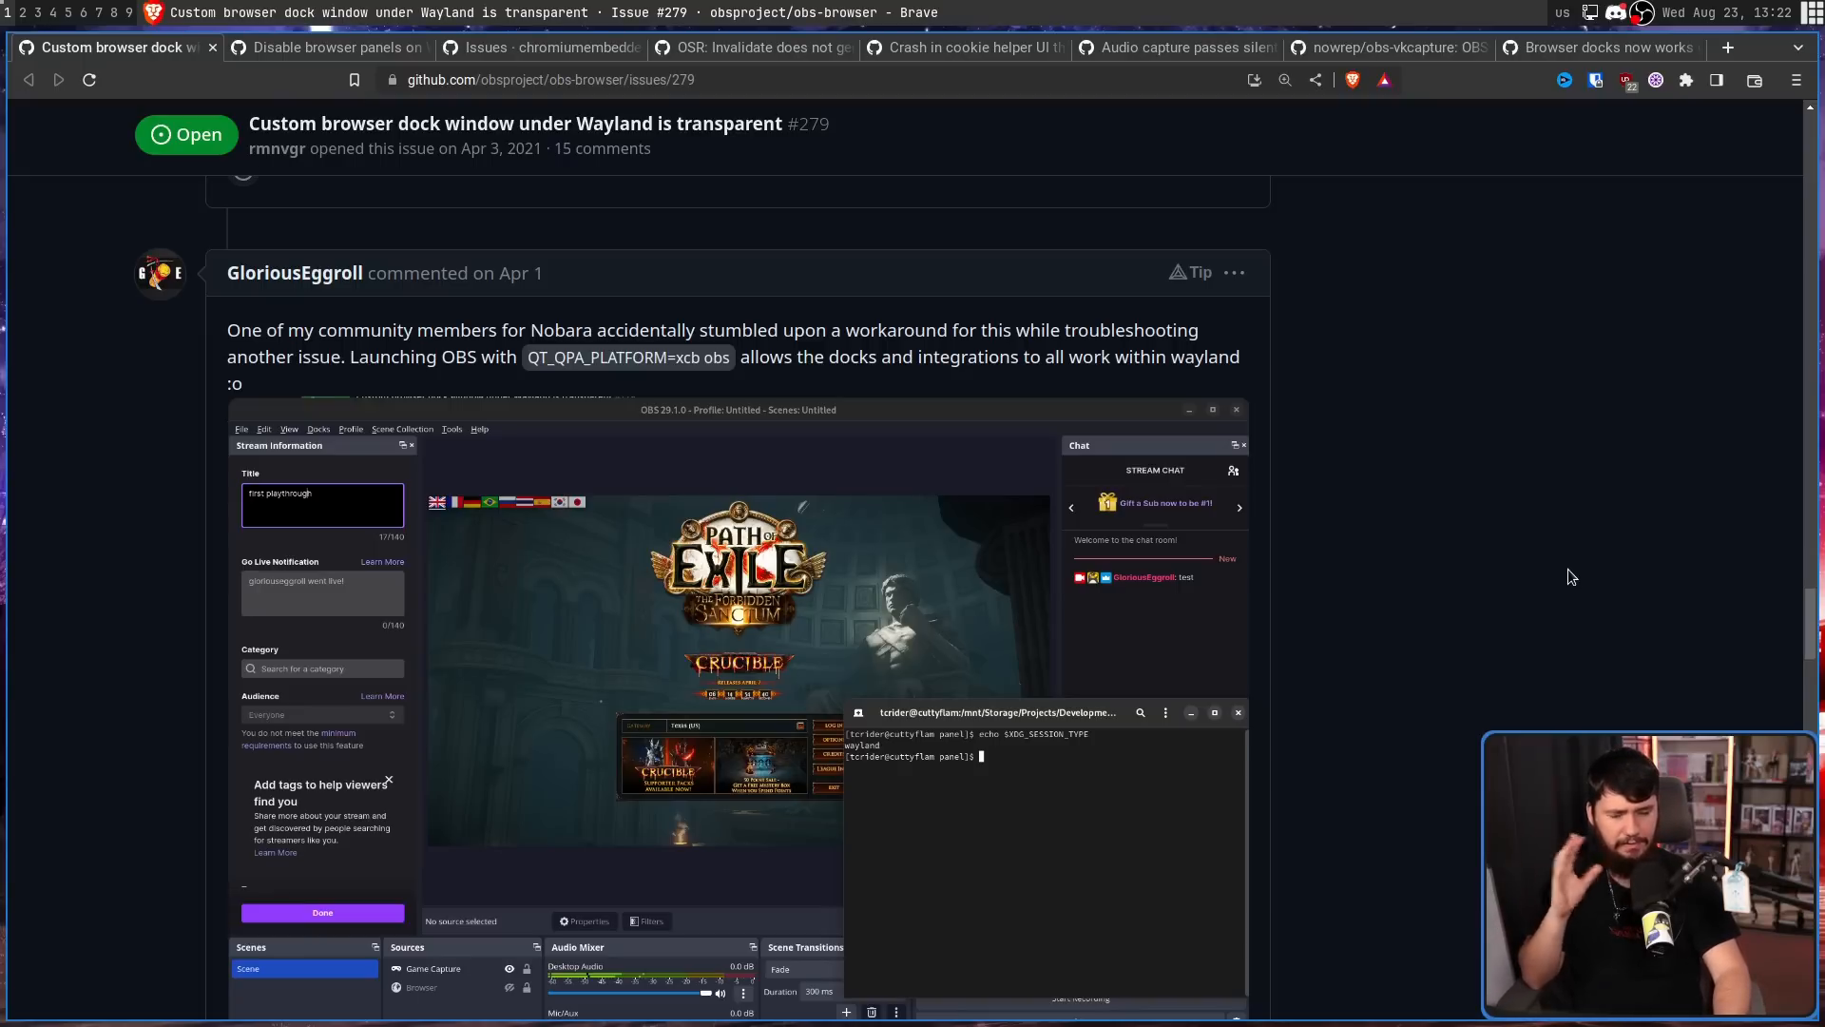